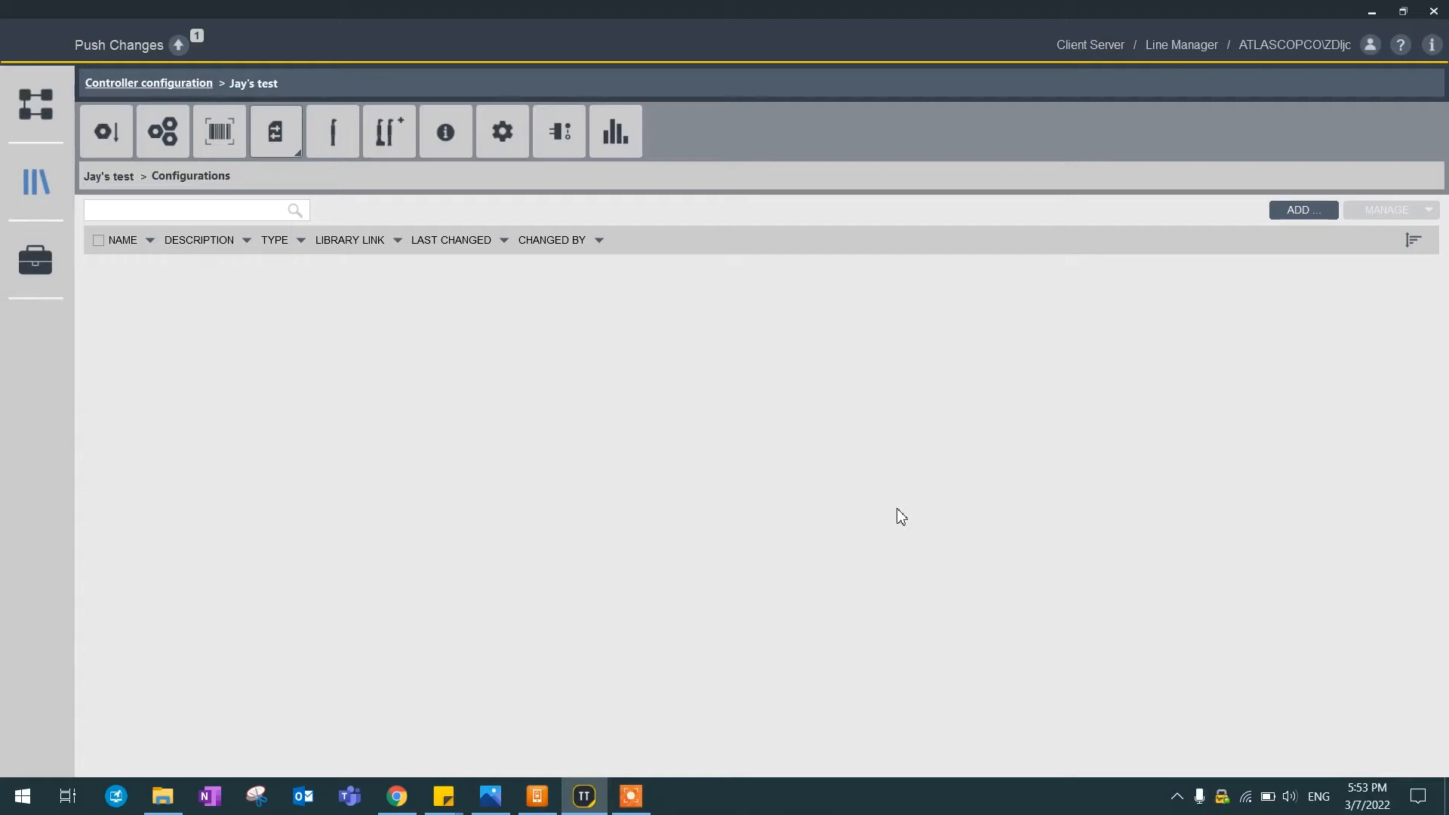
mouse_move(298, 136)
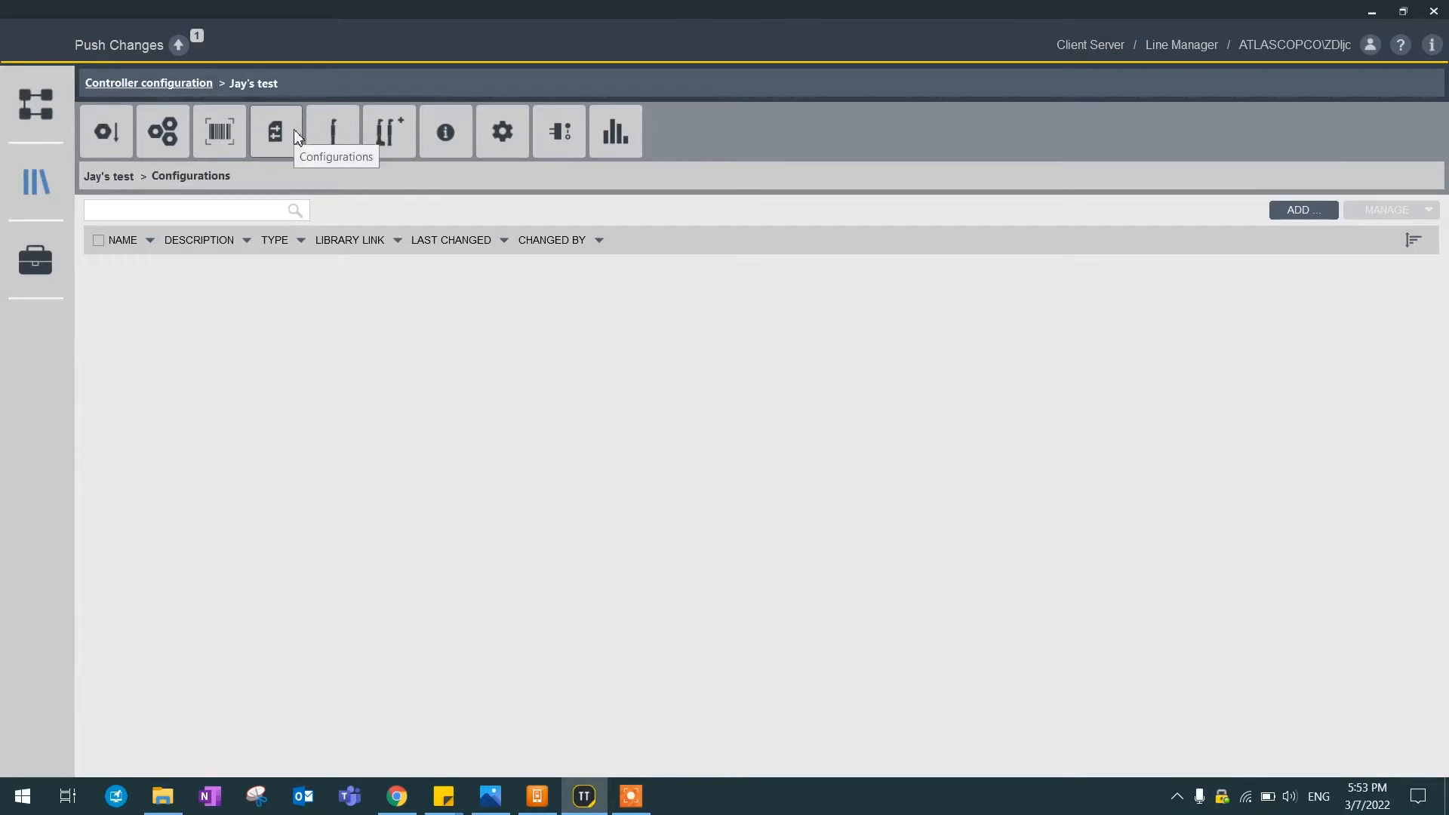
mouse_move(647, 354)
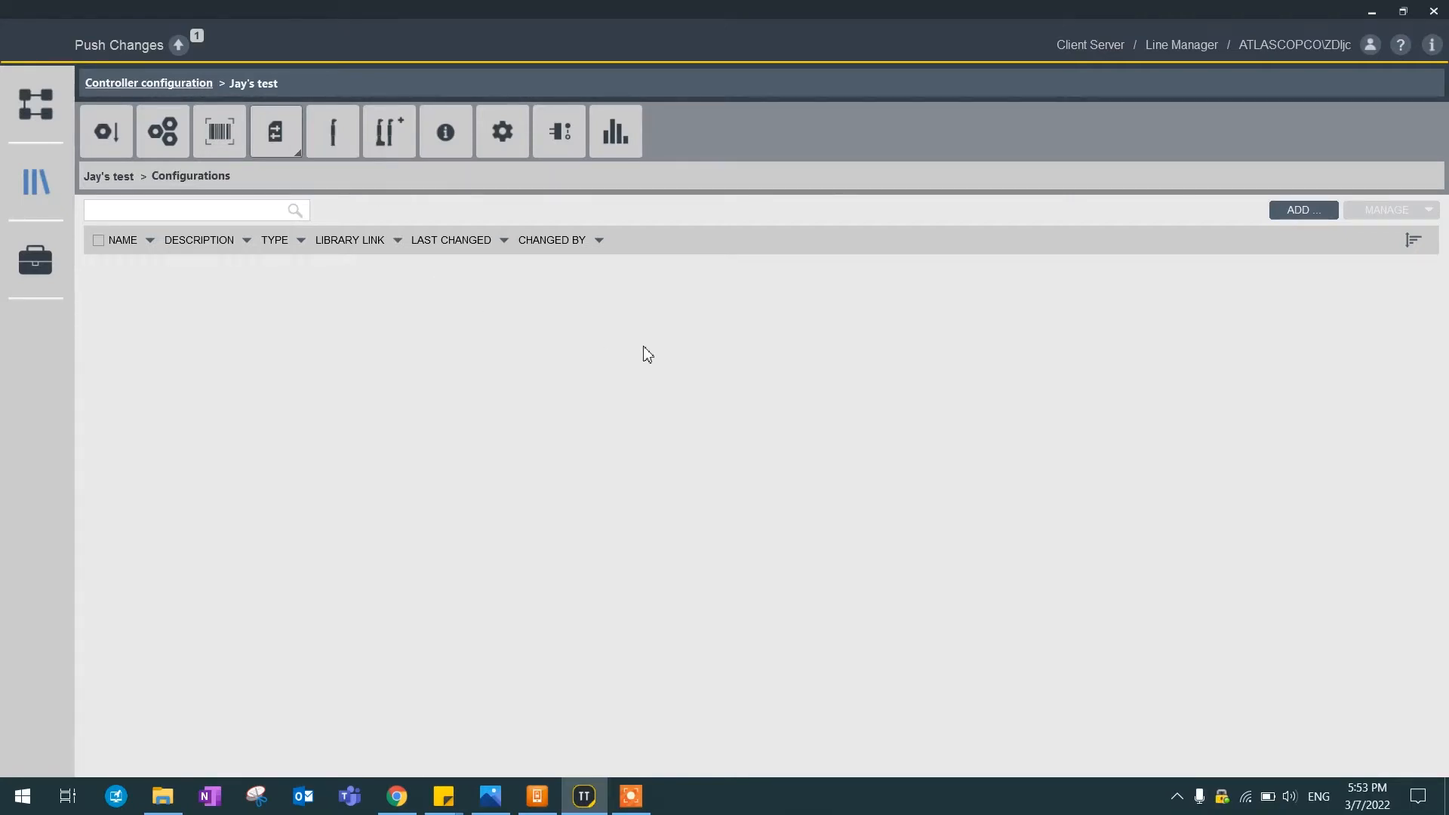
Step: Add a new Internal I/O configuration
click(1302, 209)
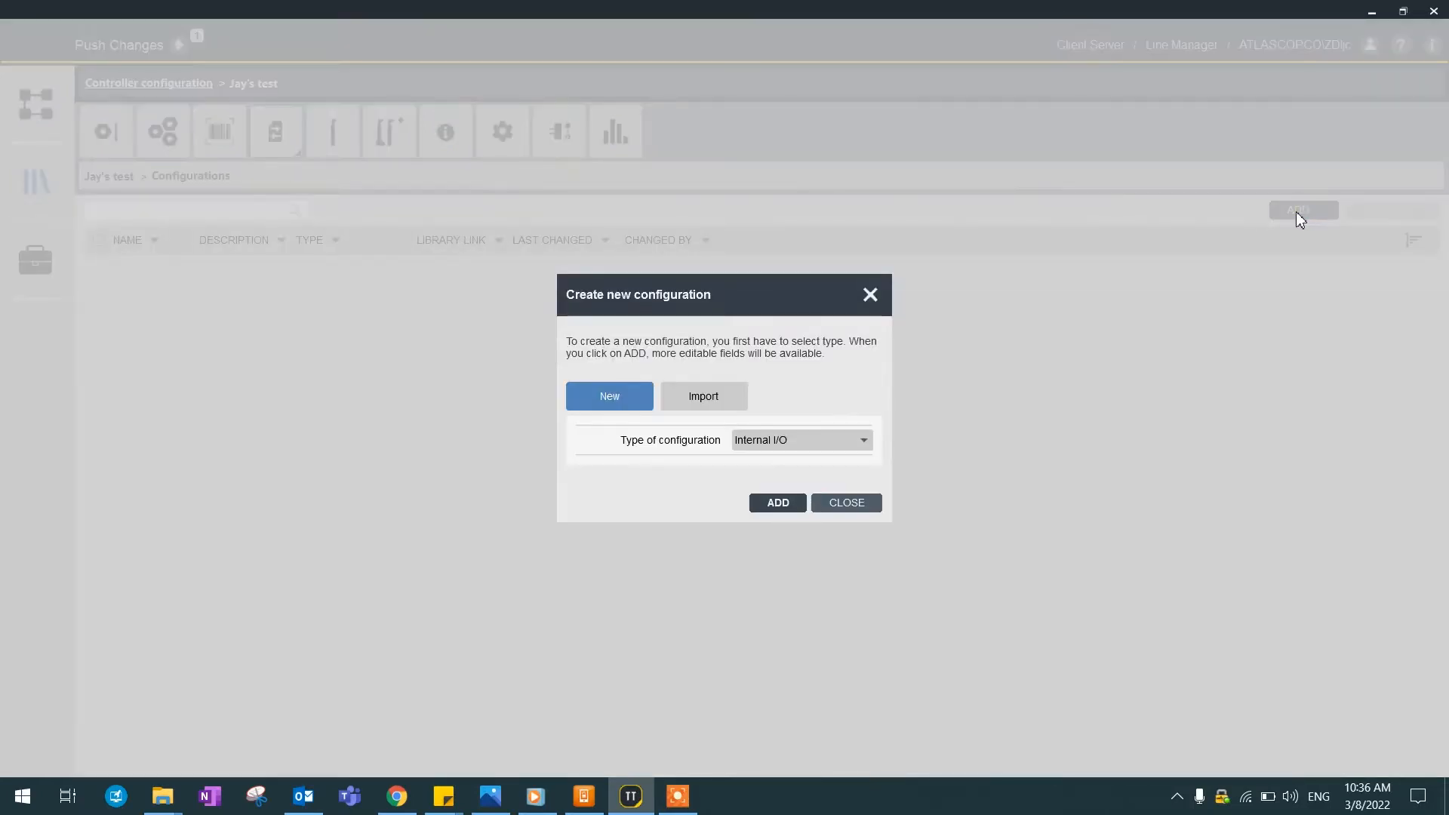
click(799, 440)
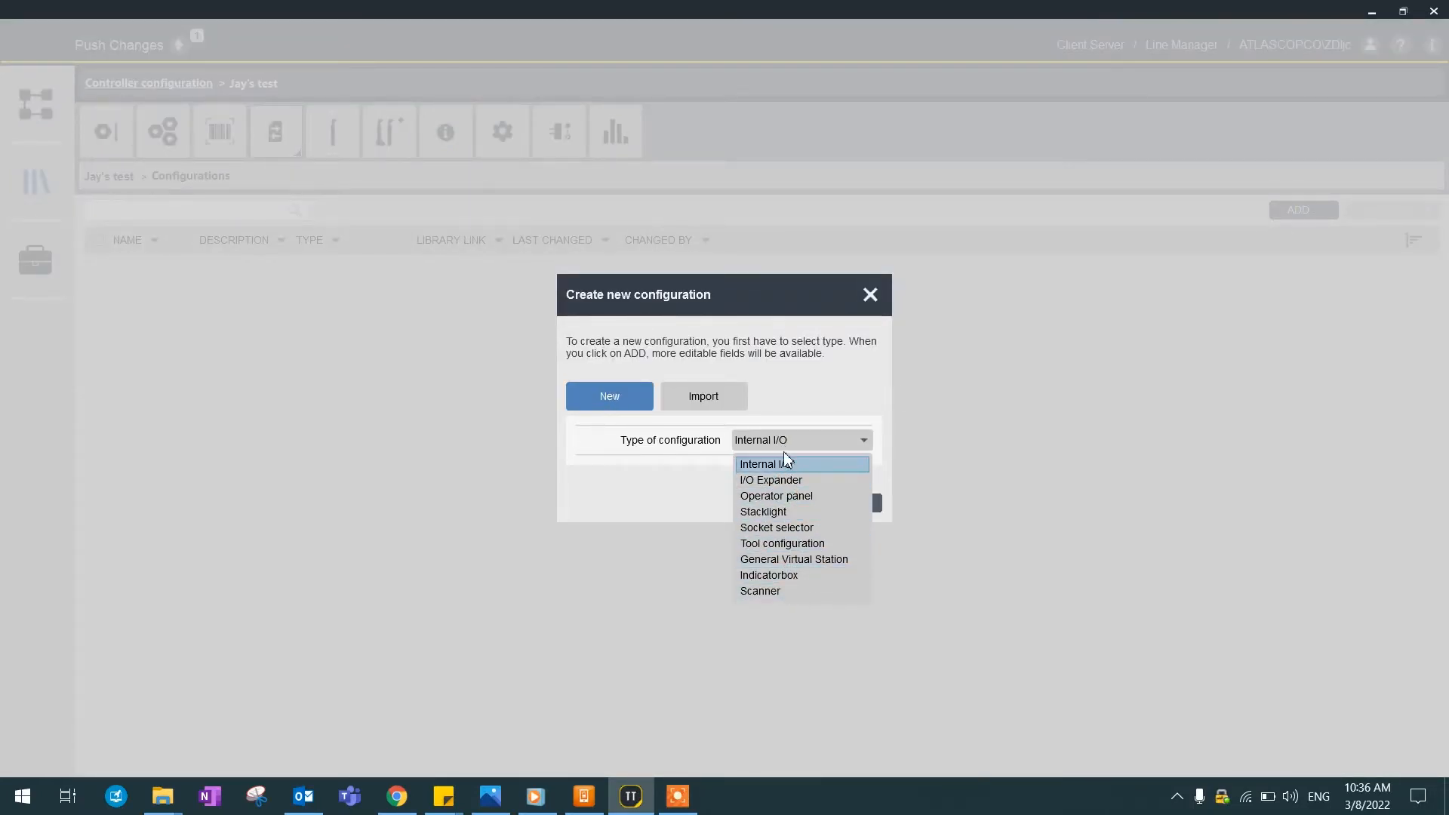
mouse_move(777, 496)
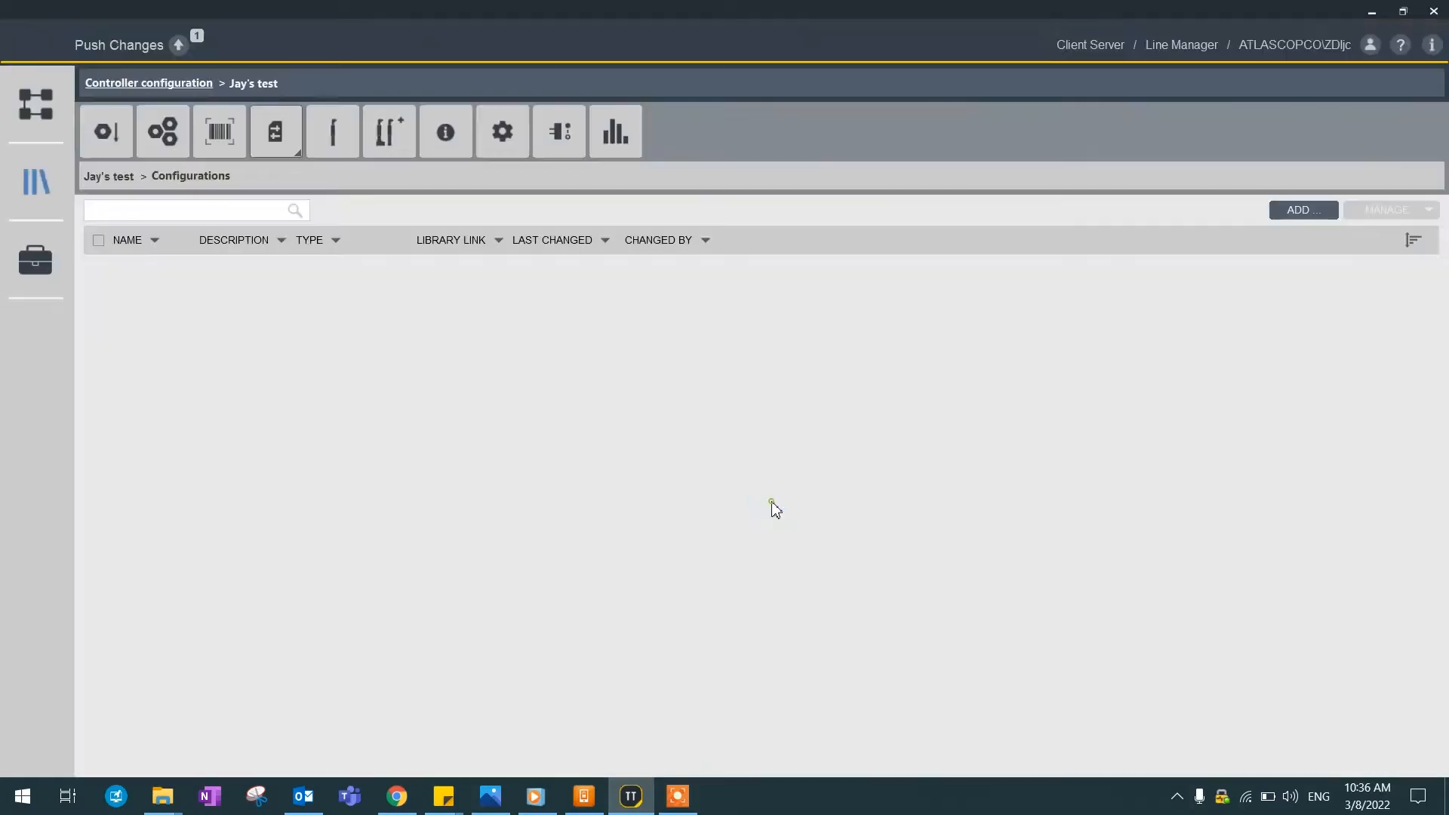
click(1301, 210)
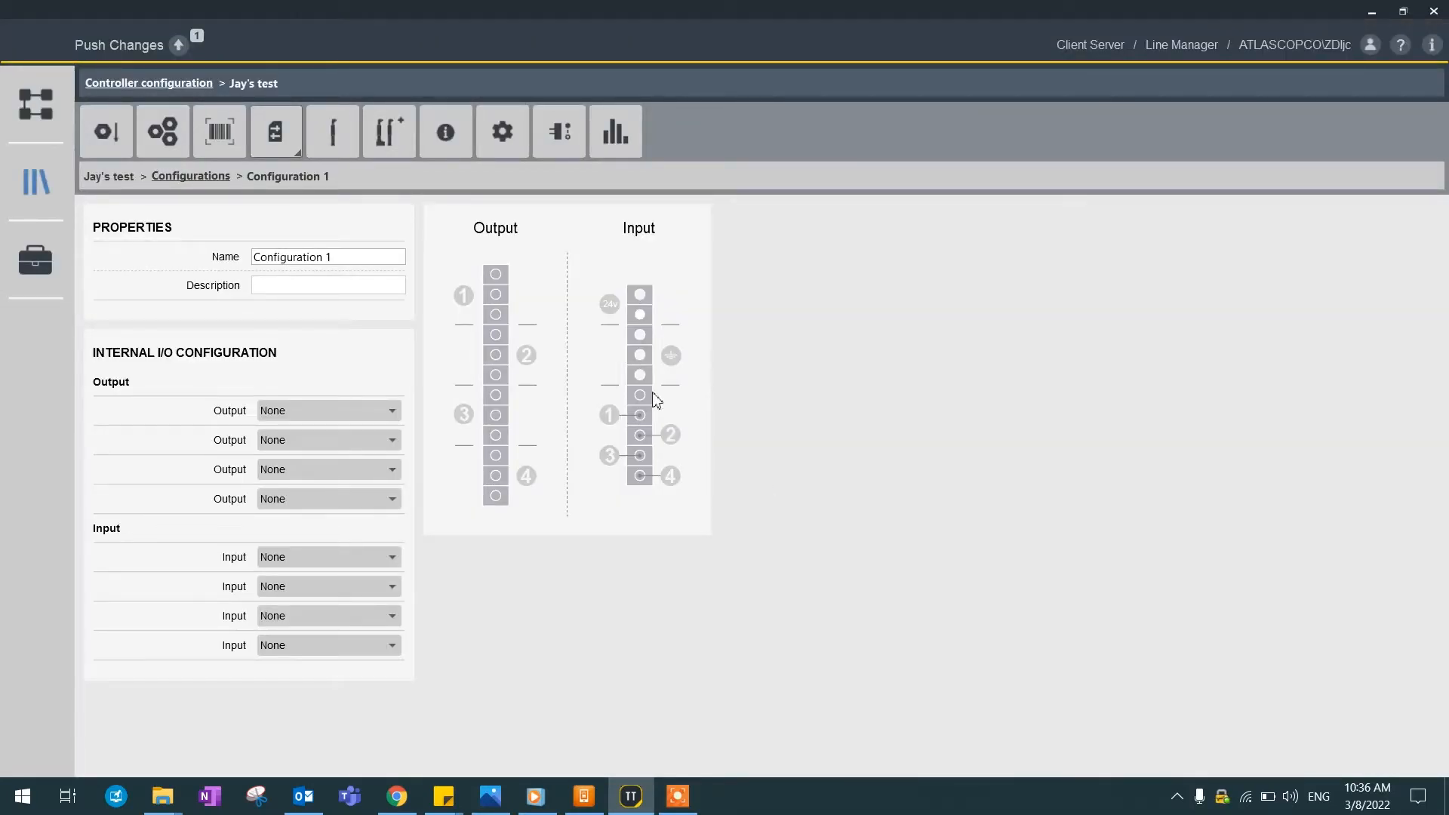
mouse_move(480, 538)
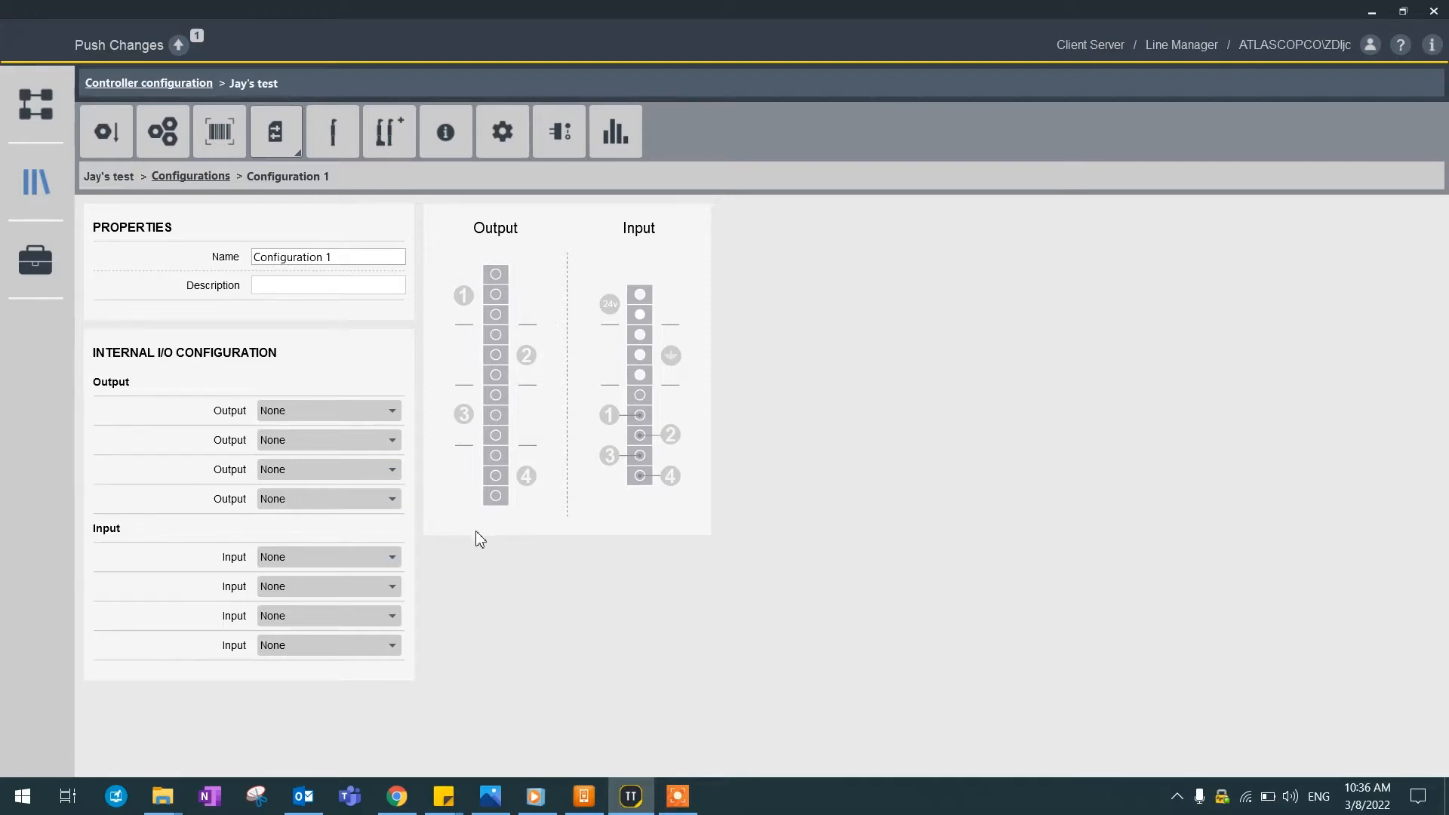
mouse_move(647, 337)
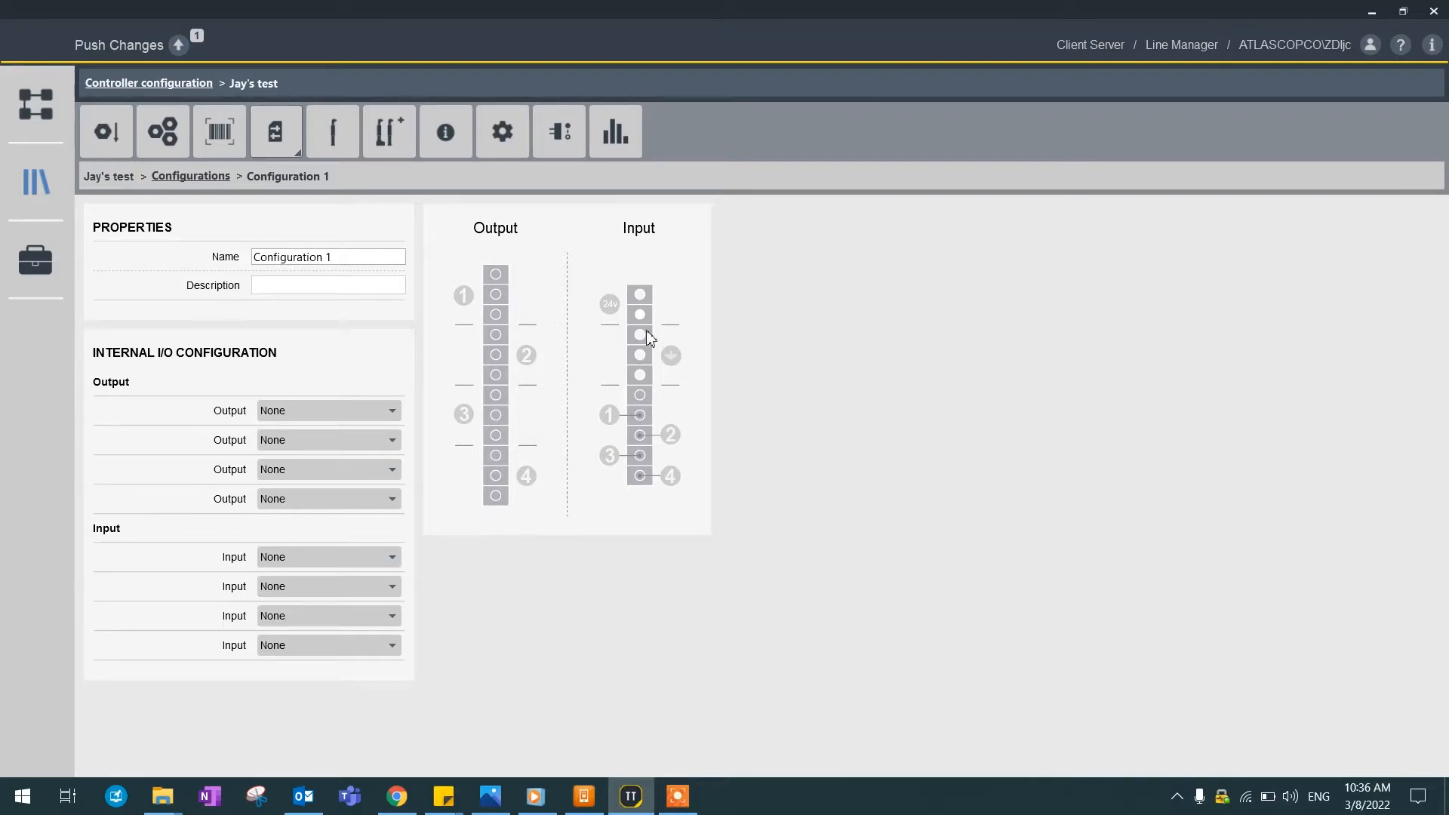
mouse_move(656, 496)
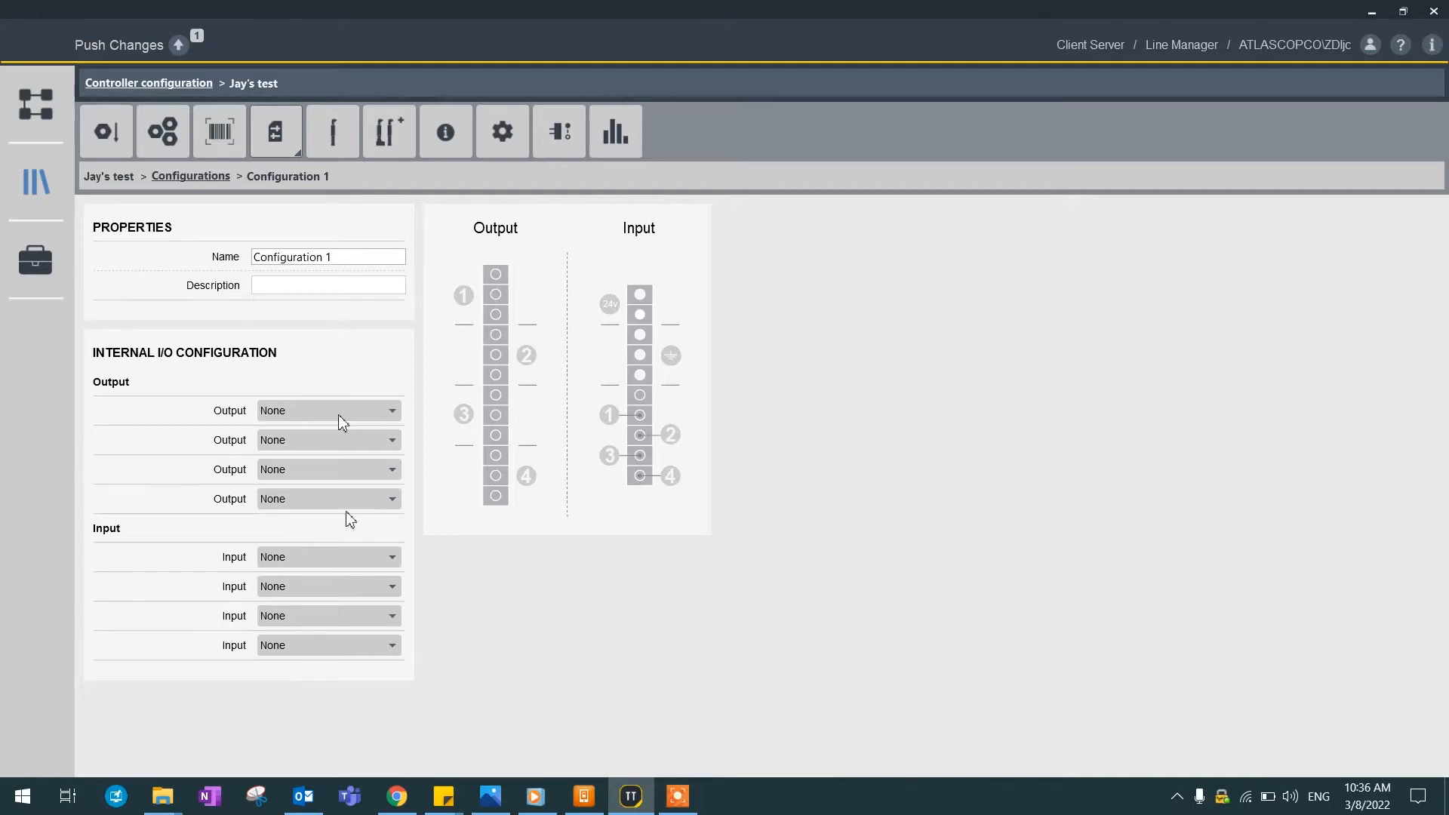
mouse_move(363, 543)
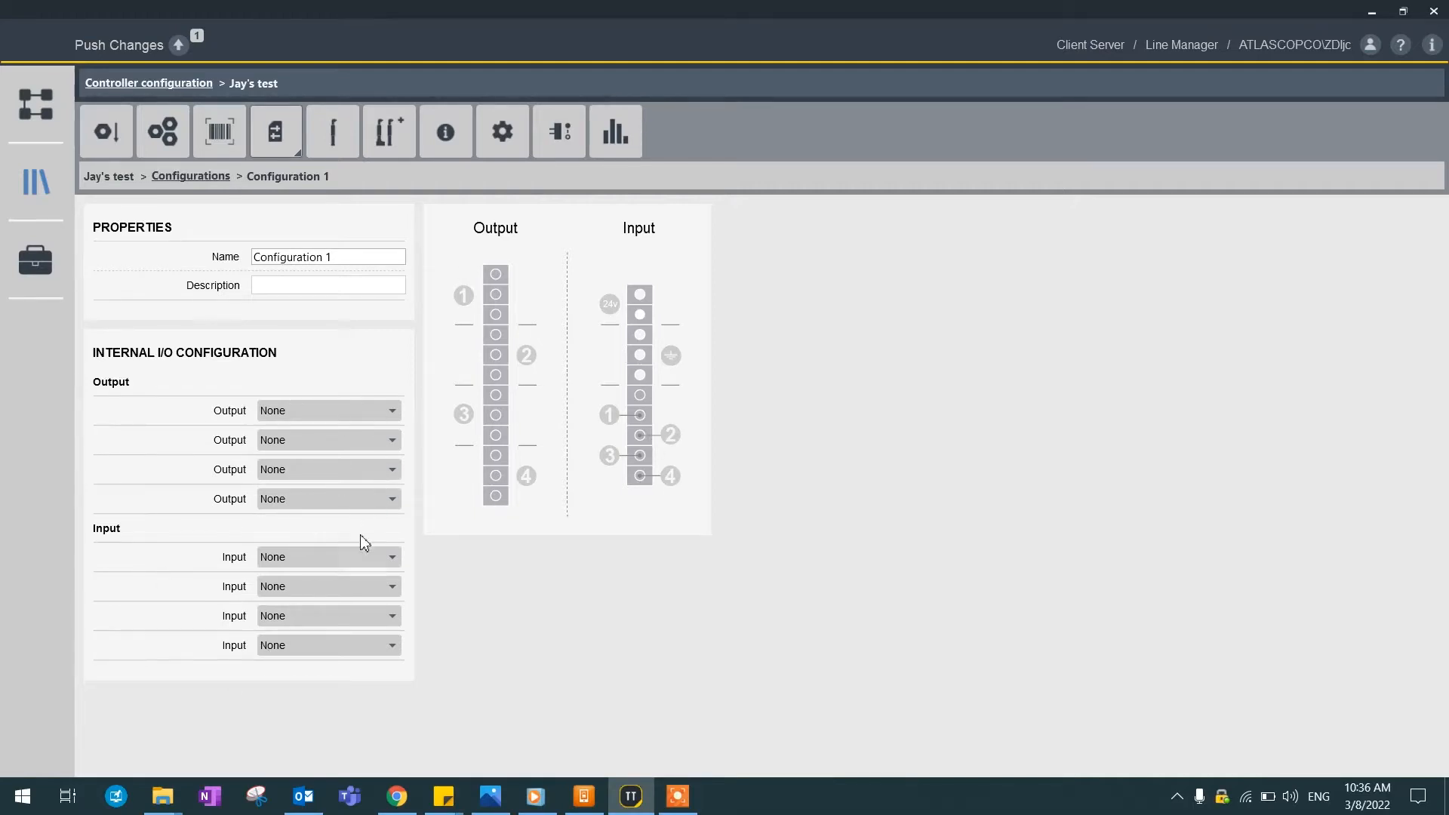
Step: Map input 1 to Select input bit 0 and input 2 to Select input bit 1
click(328, 556)
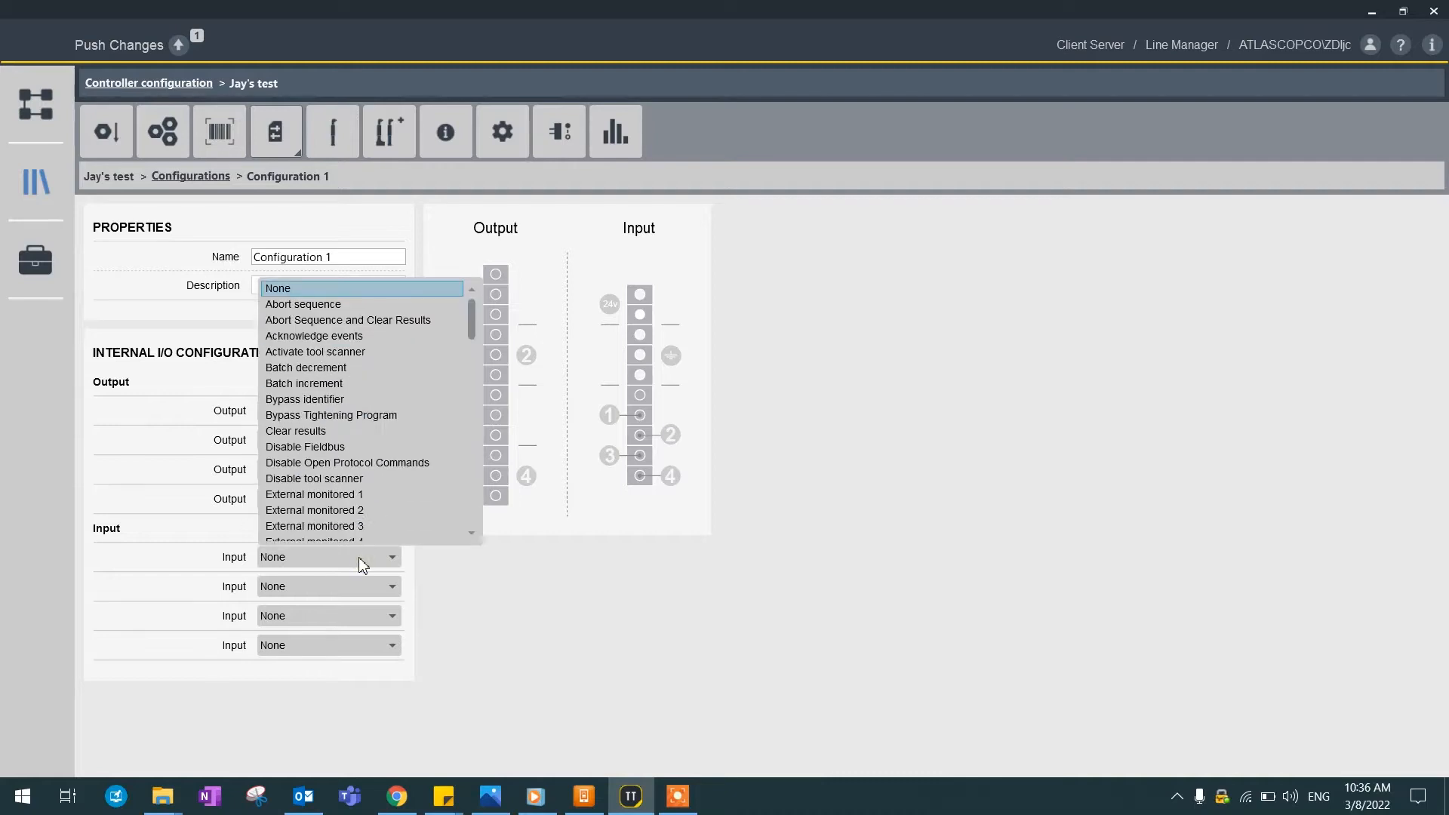
scroll(down, 3)
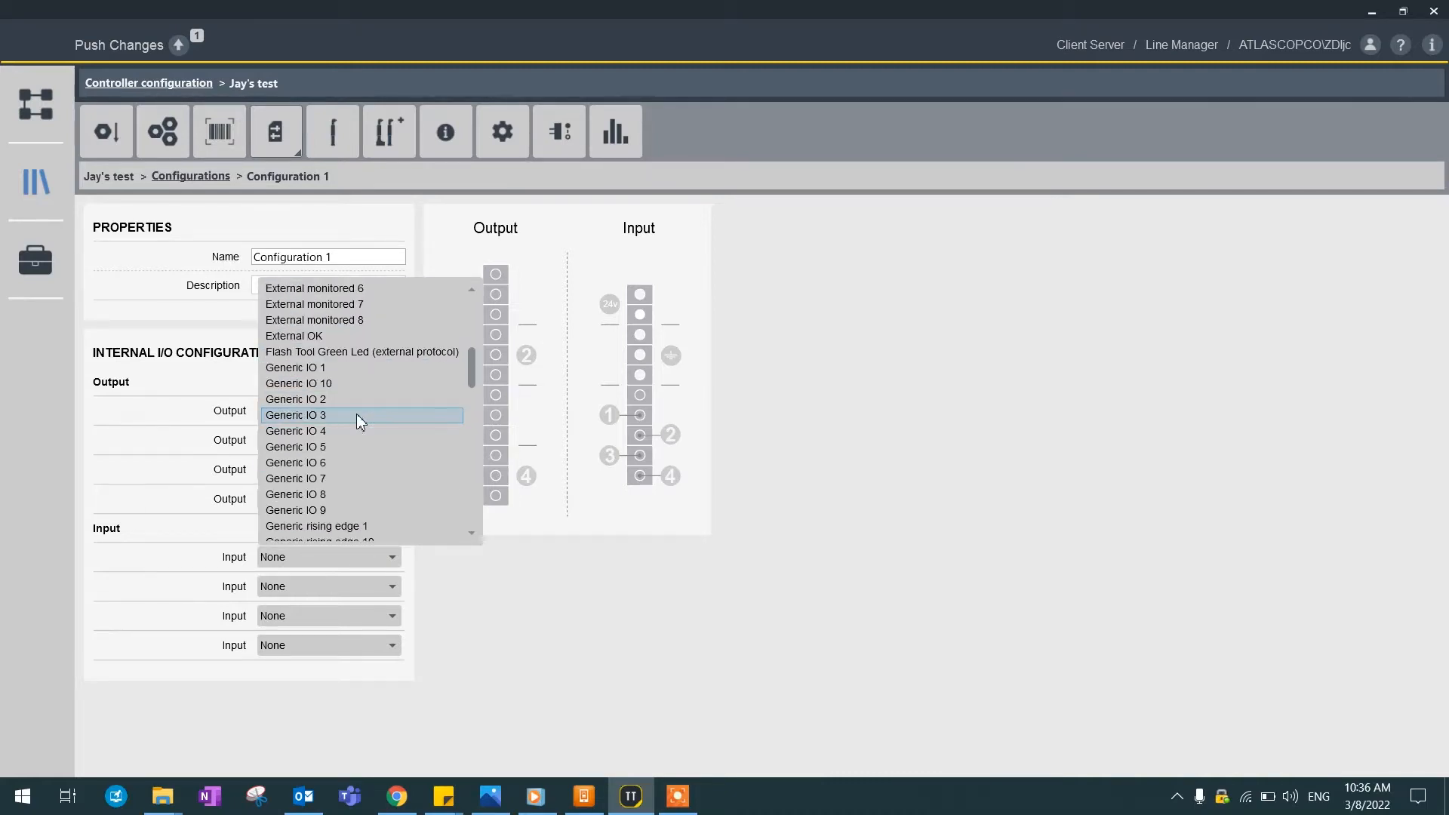
scroll(down, 3)
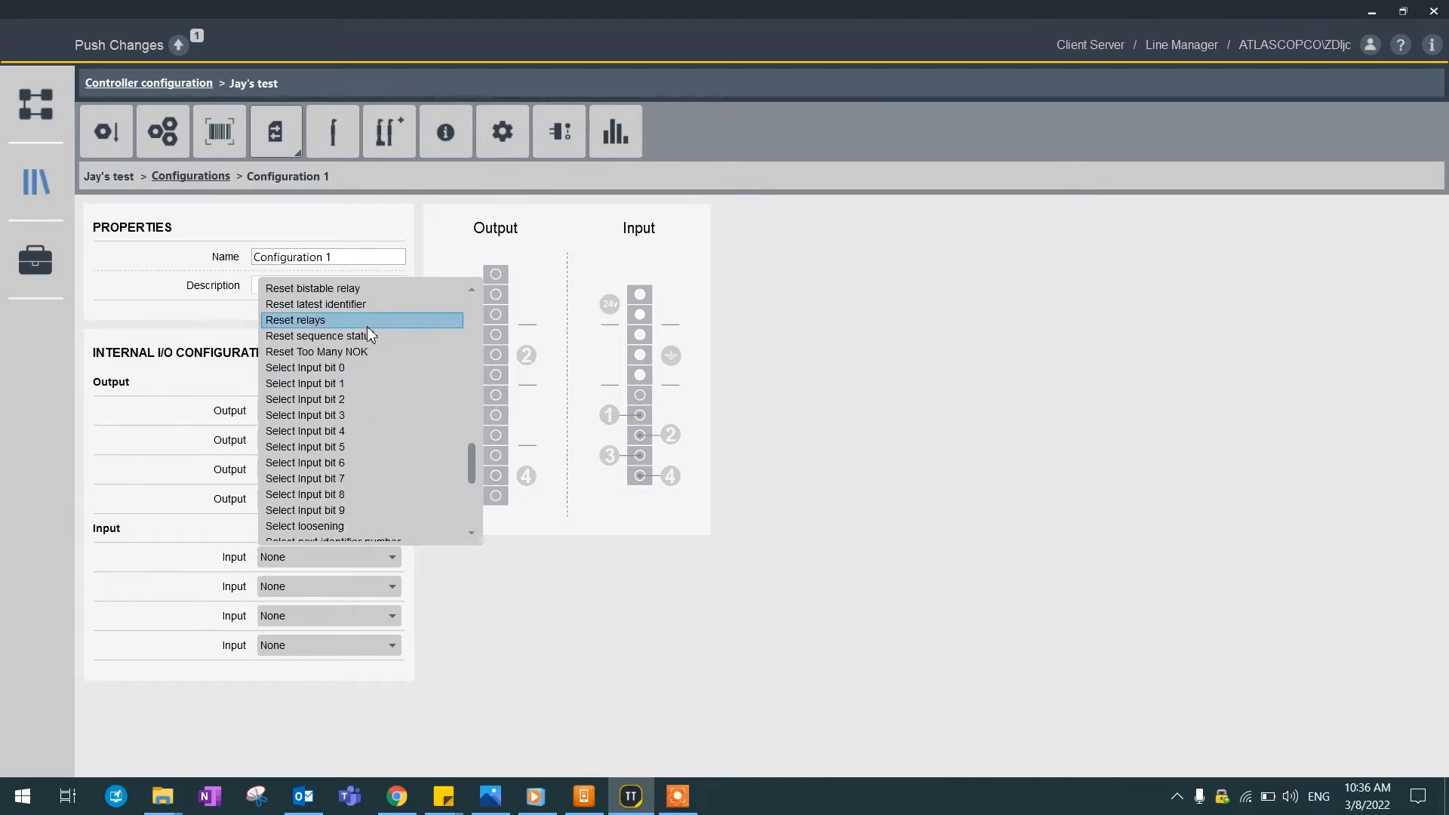
click(304, 367)
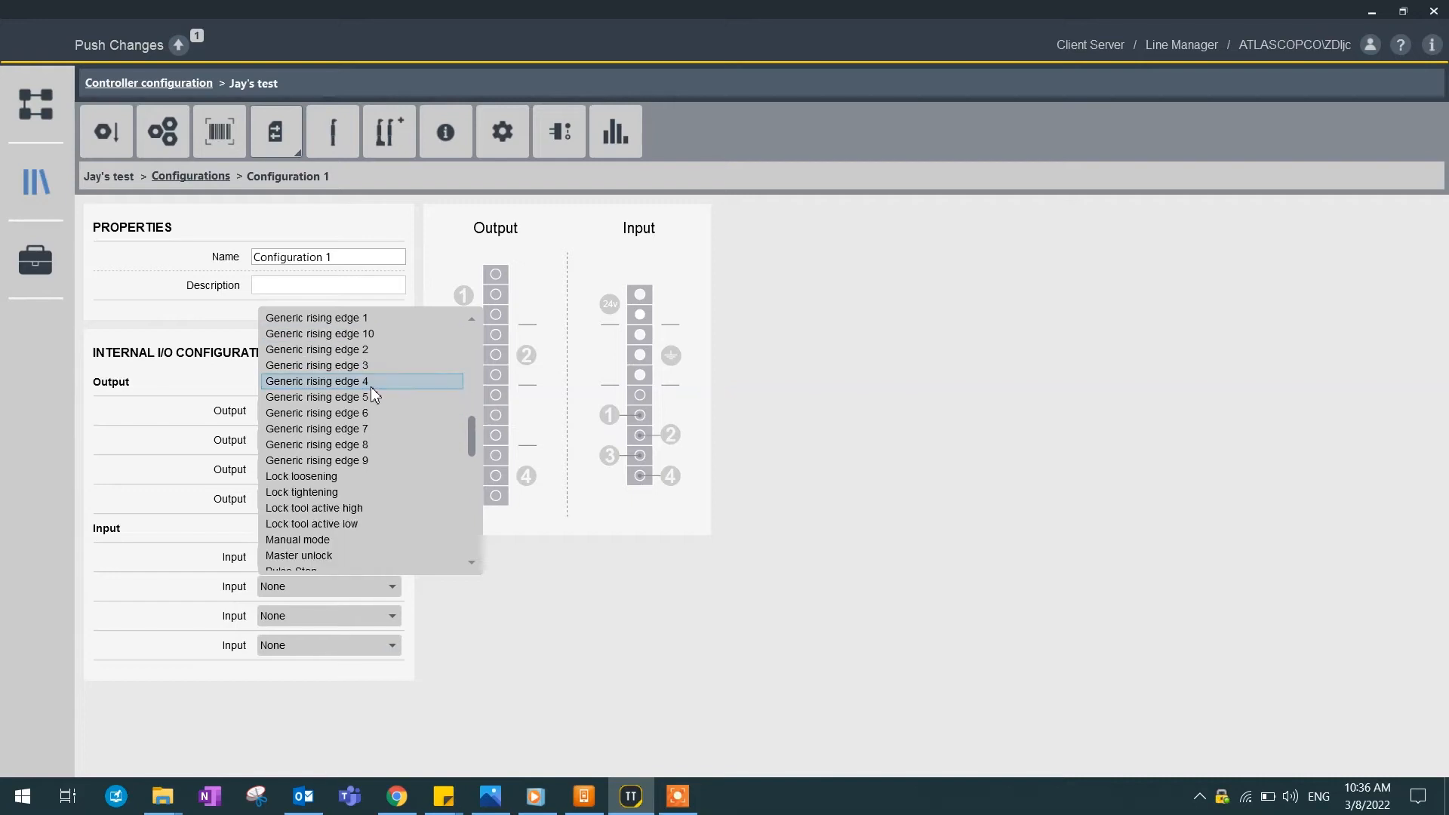
scroll(down, 3)
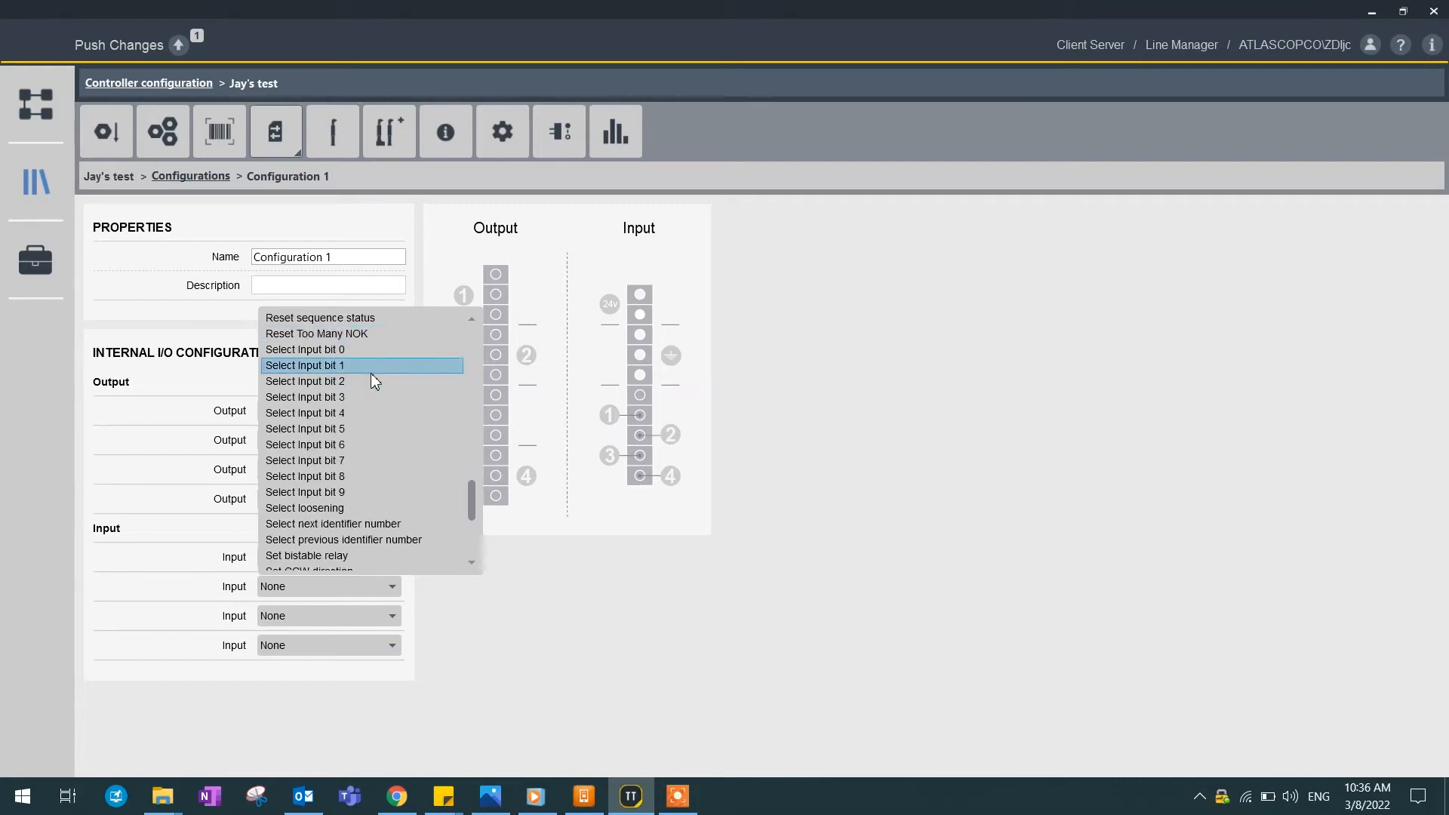
click(305, 350)
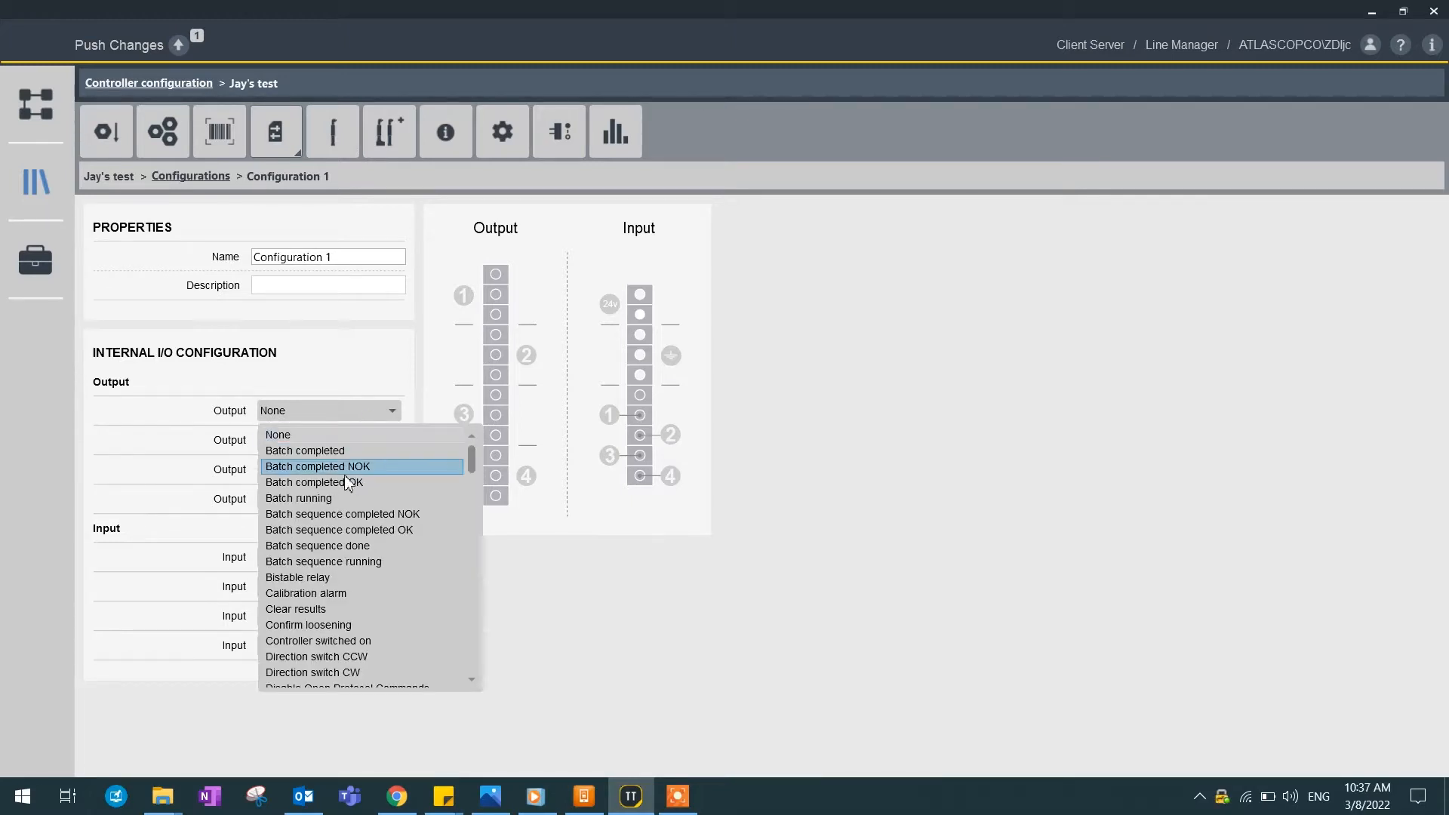
scroll(down, 3)
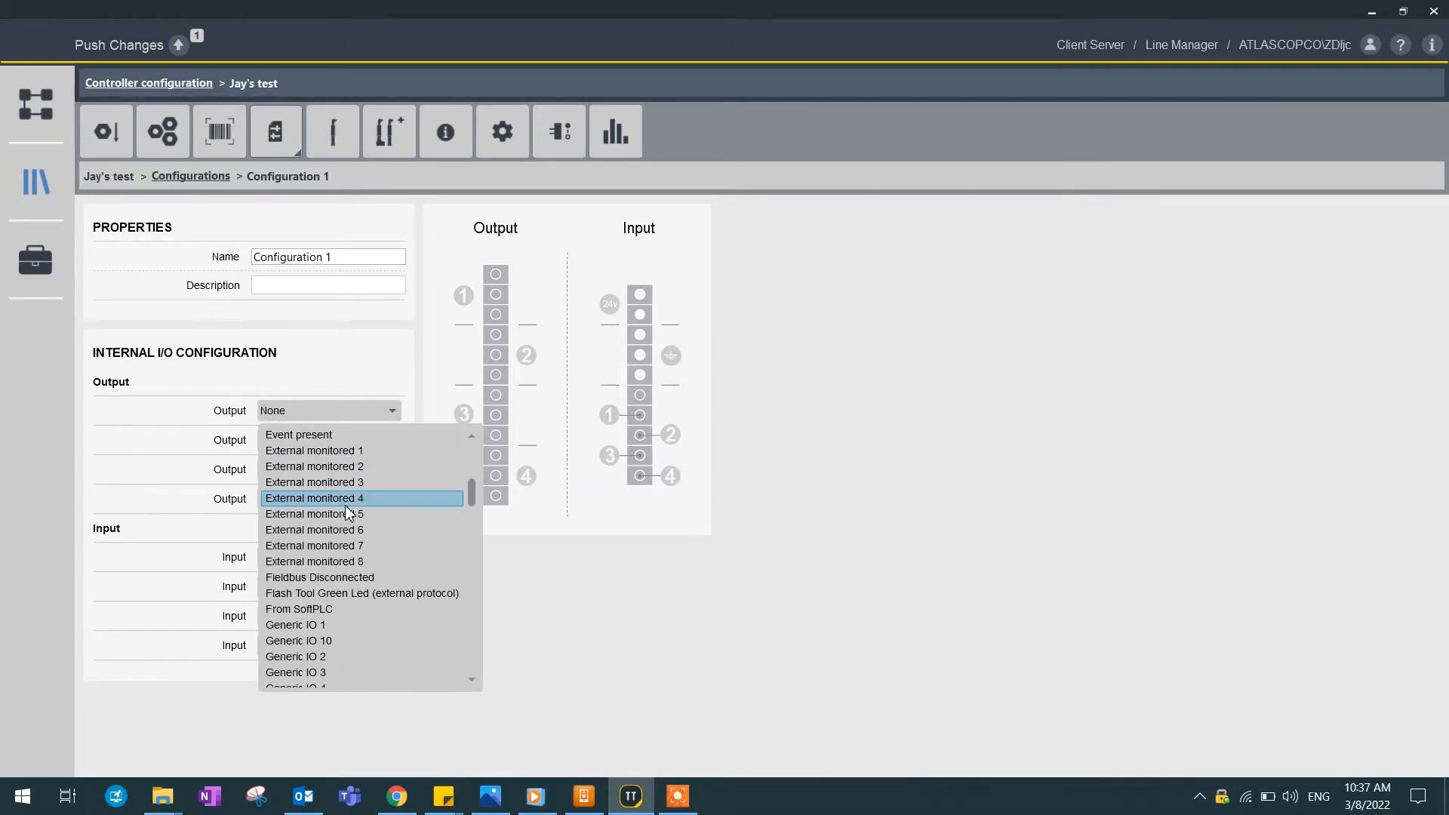
scroll(down, 3)
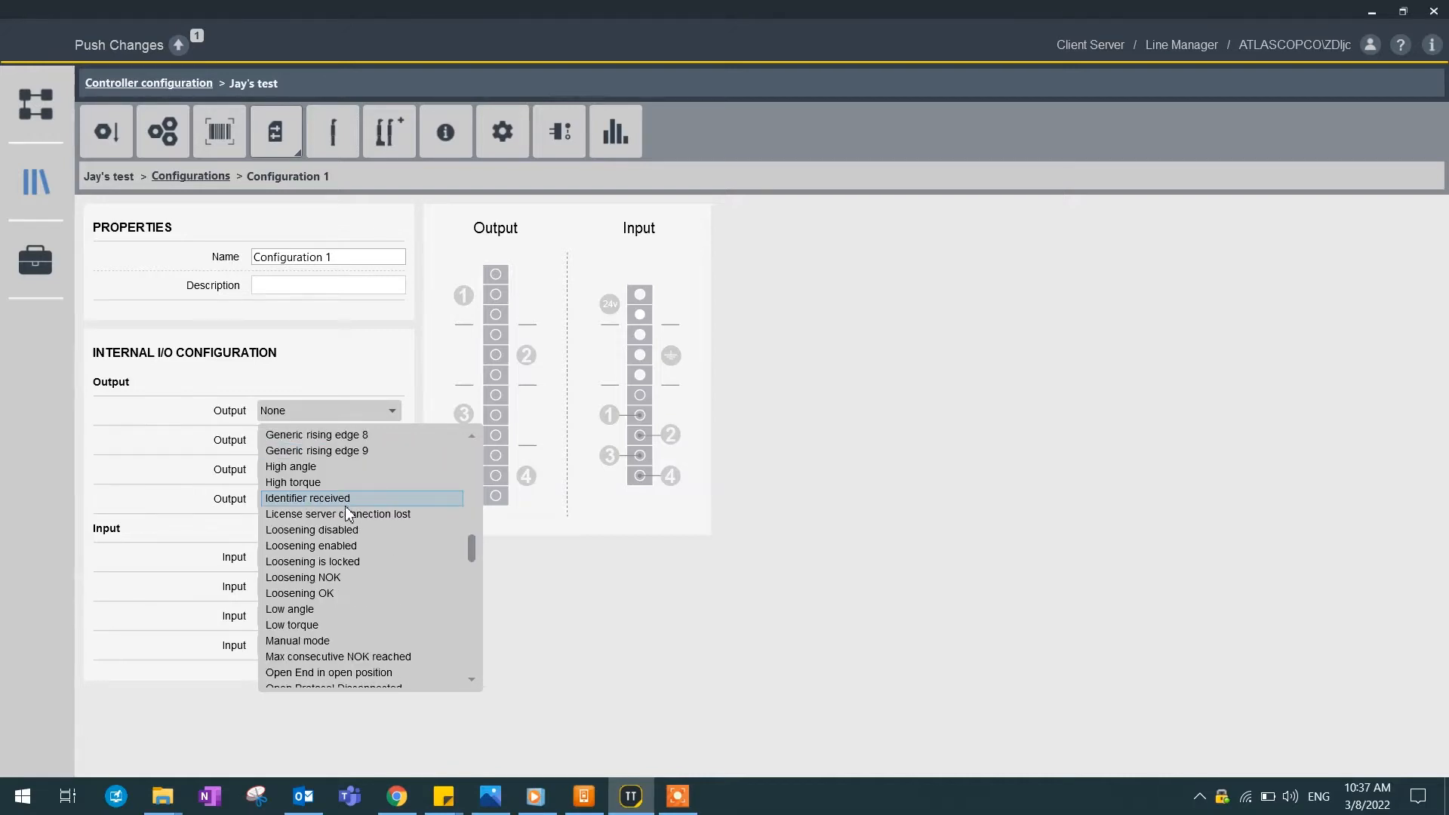
Step: Assign Tightening OK to output 1 and Tightening NOK to output 2 of Configuration 1
click(300, 593)
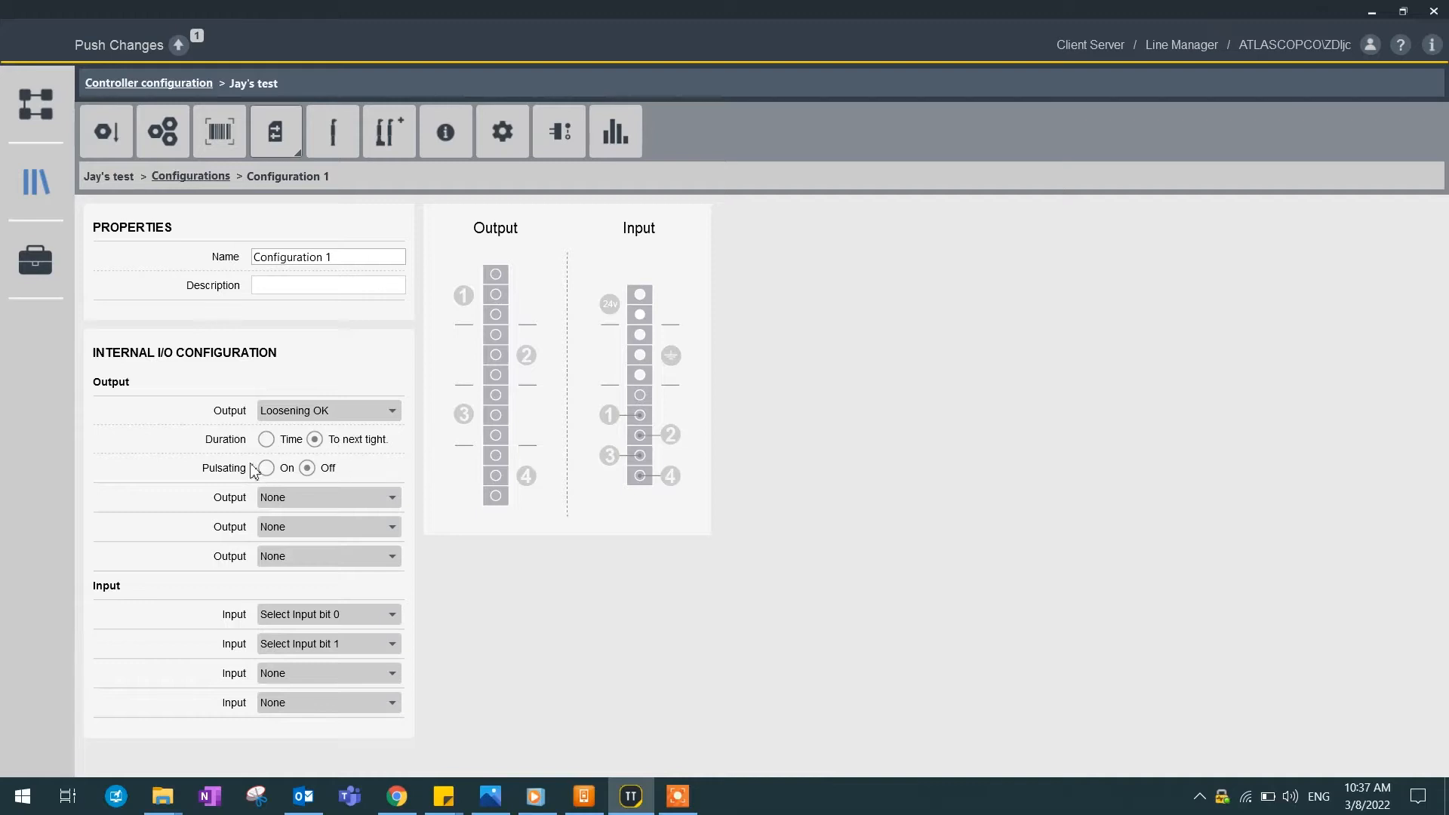
mouse_move(215, 450)
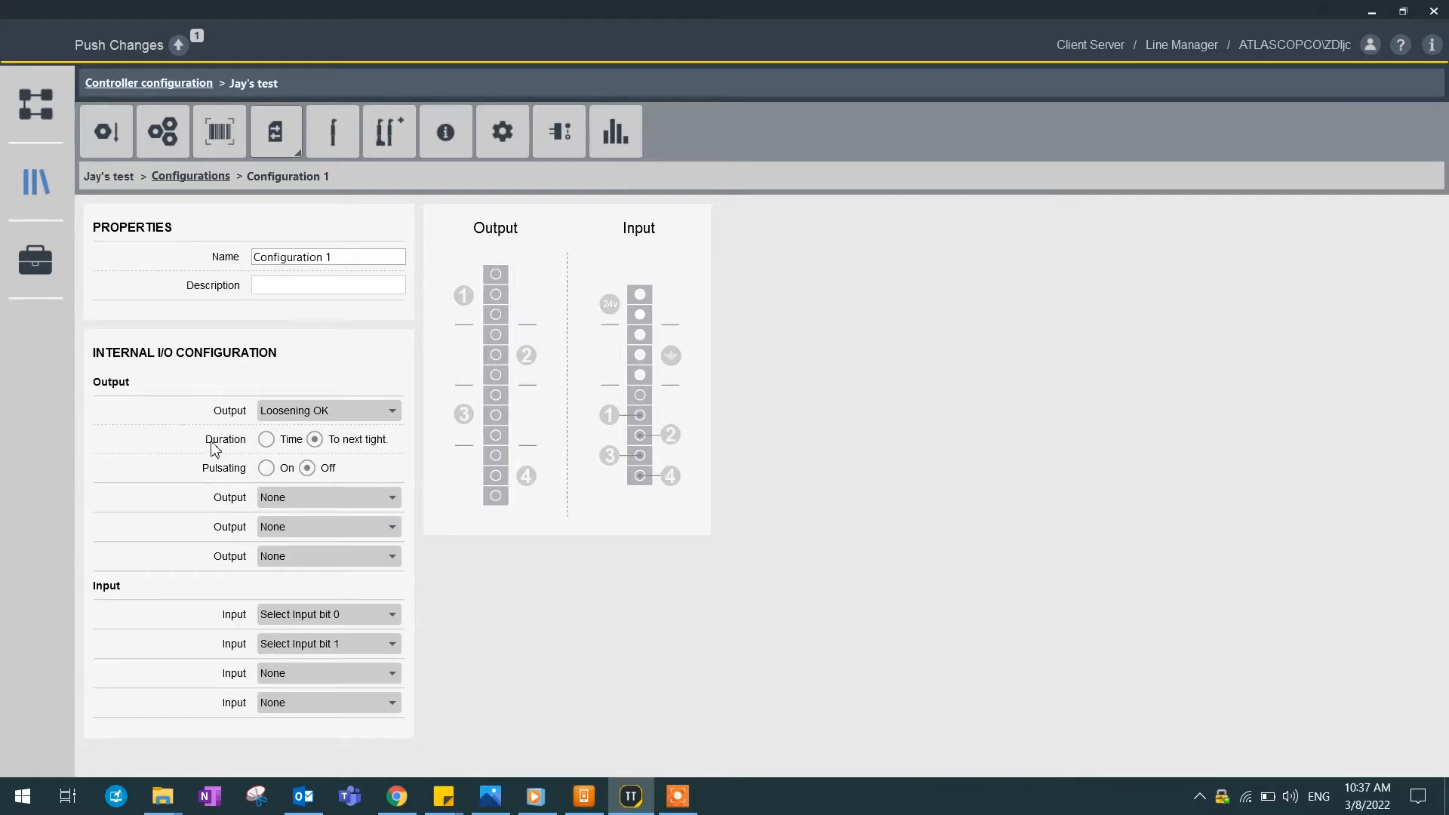
mouse_move(335, 446)
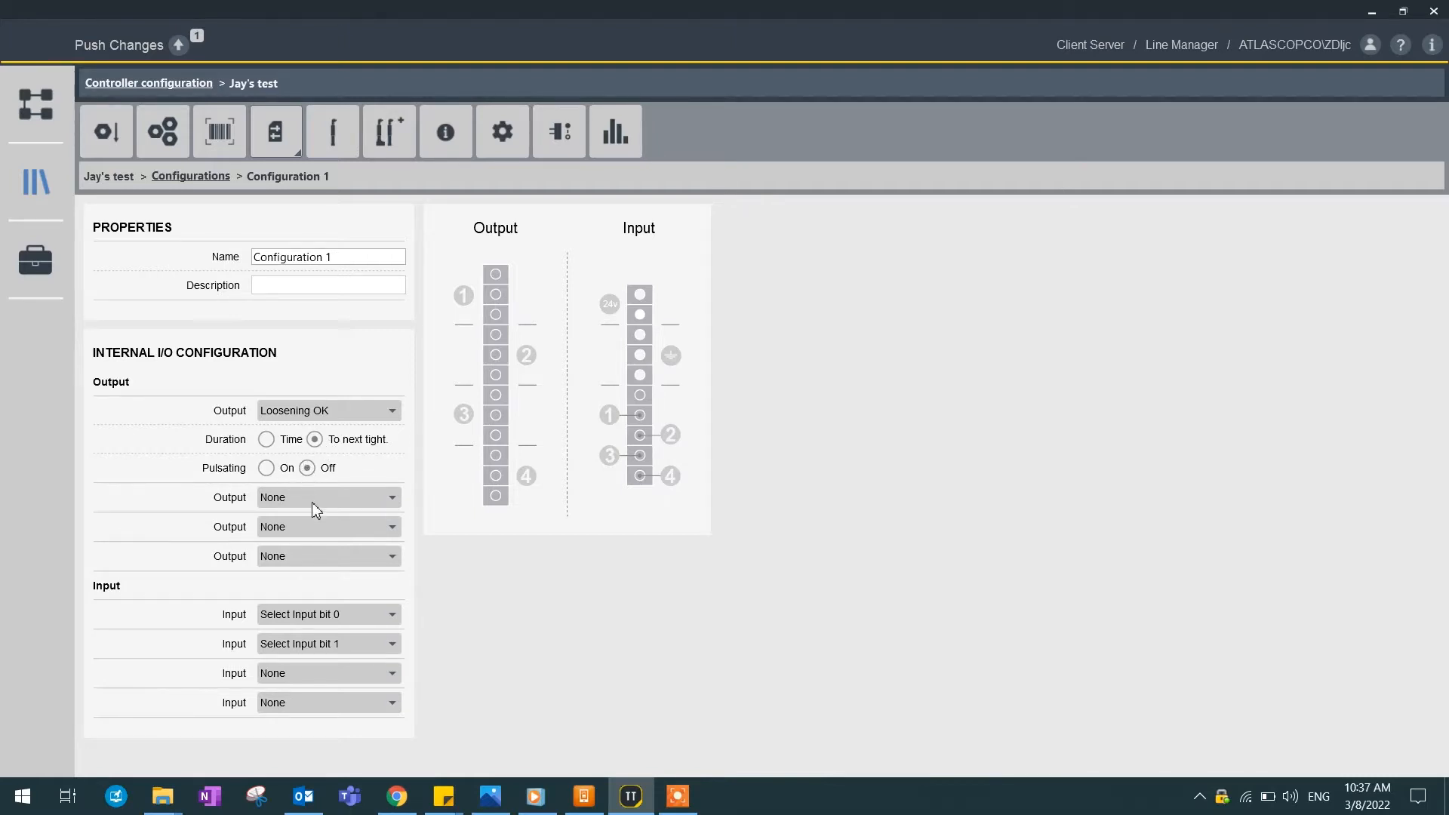
click(326, 497)
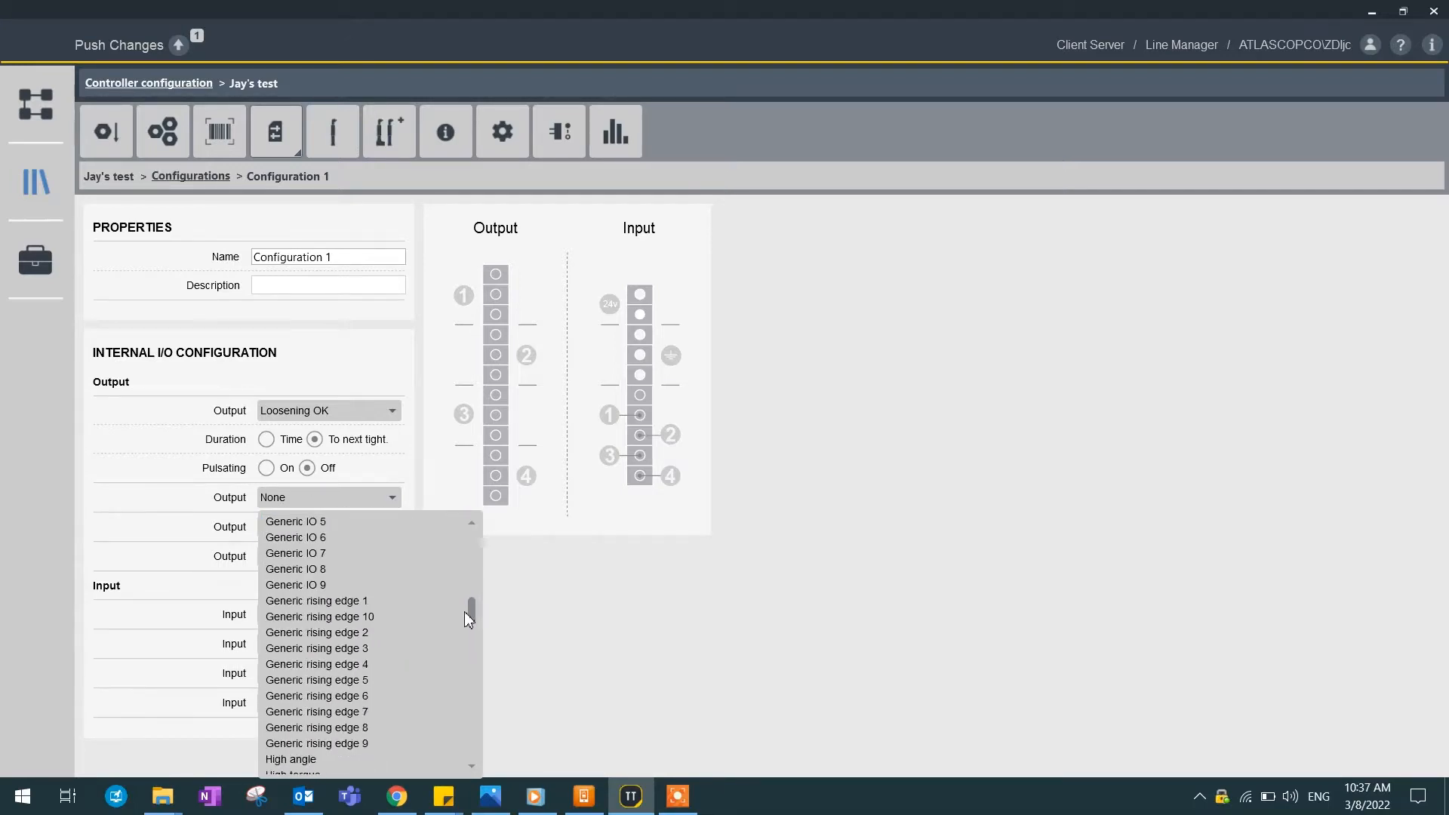
scroll(down, 3)
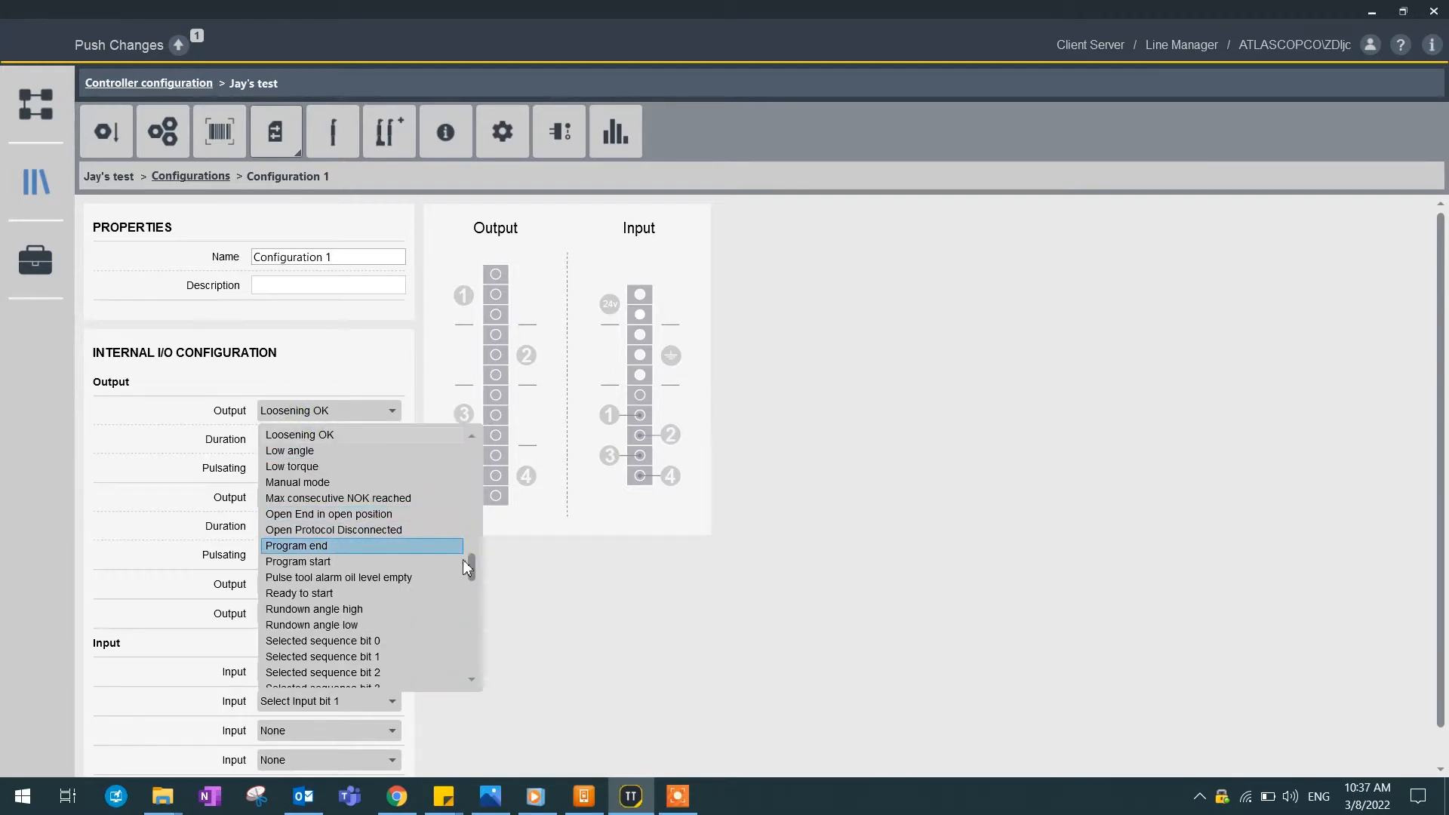
scroll(down, 3)
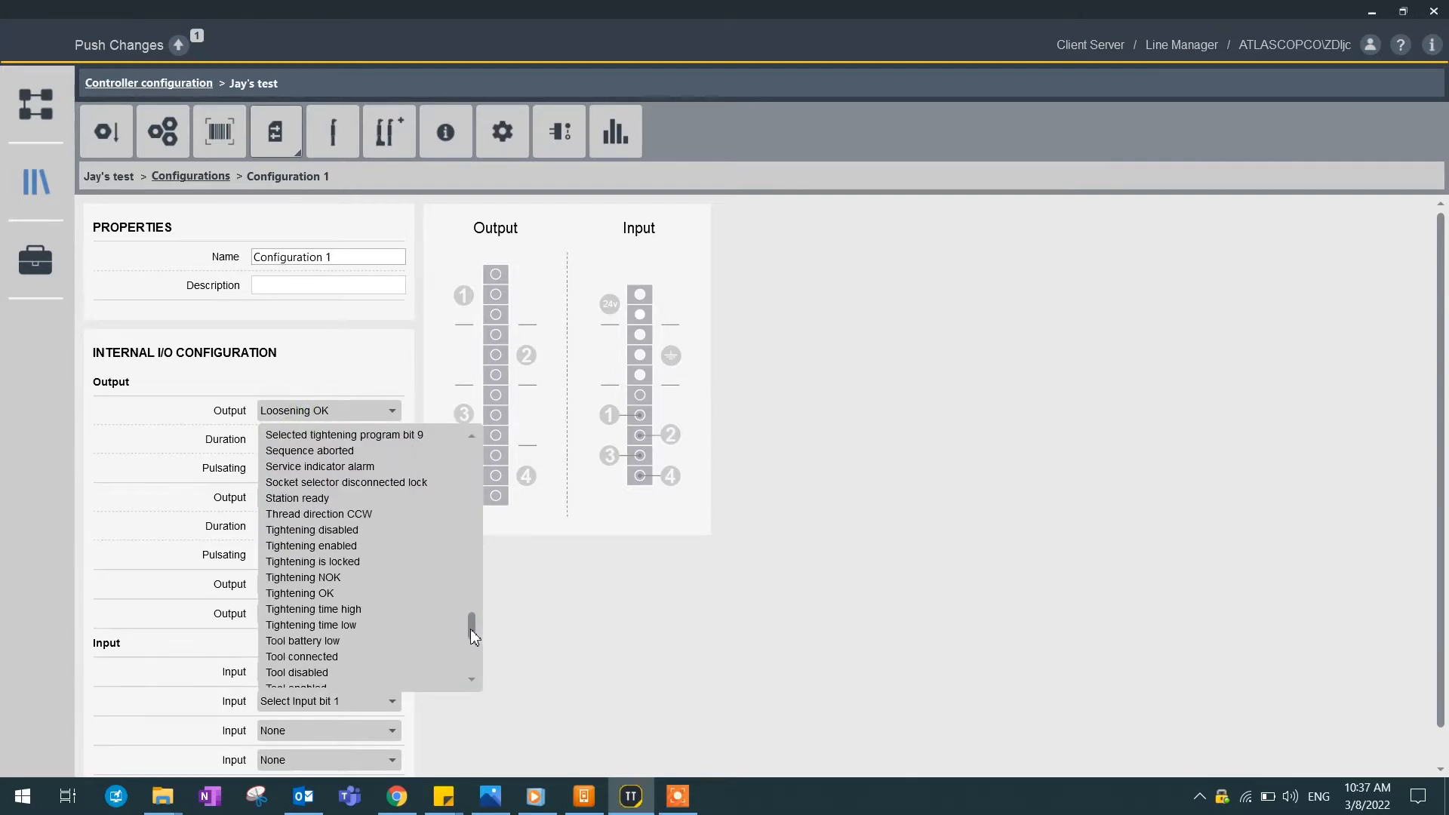
click(300, 592)
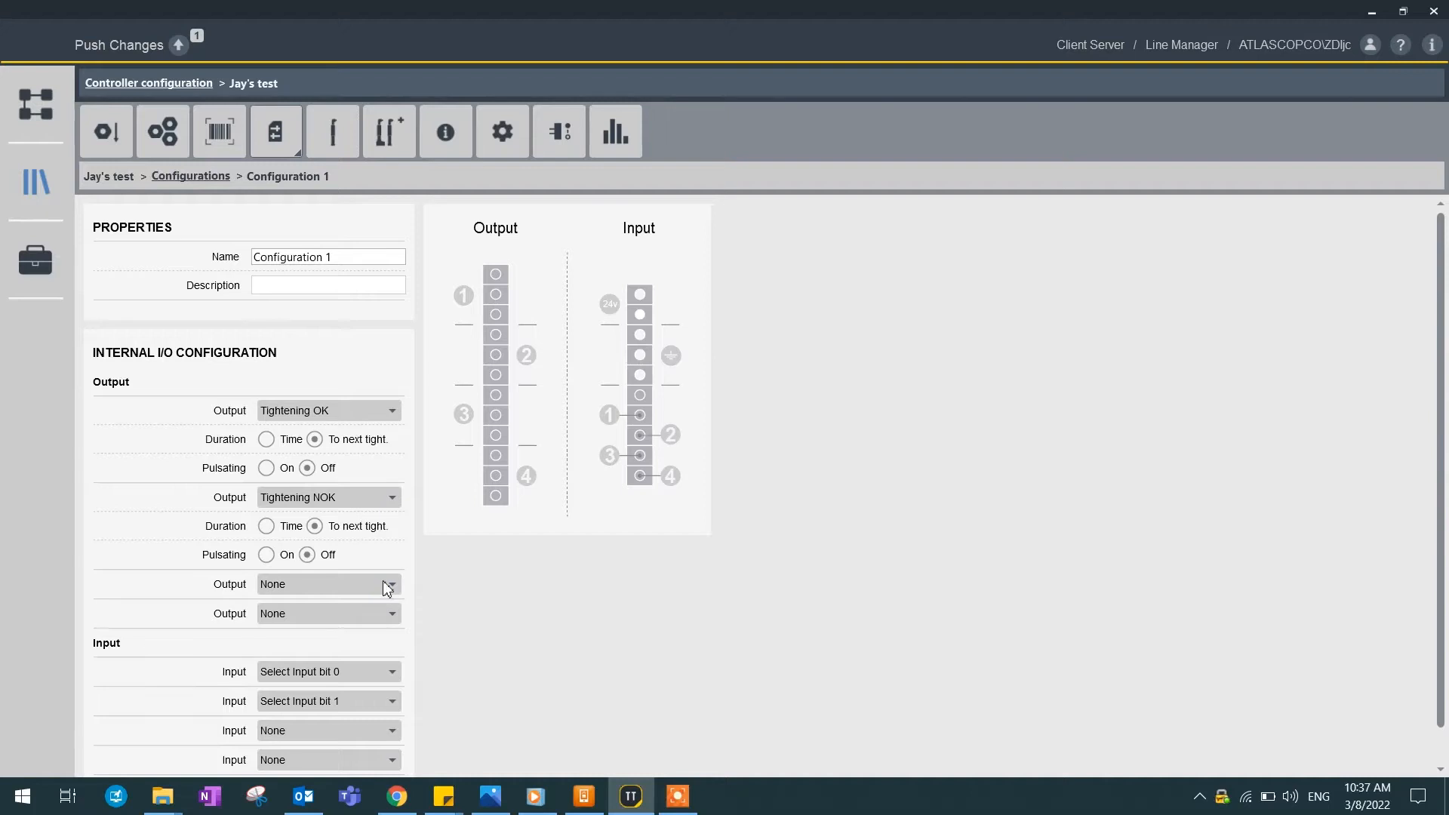
click(189, 176)
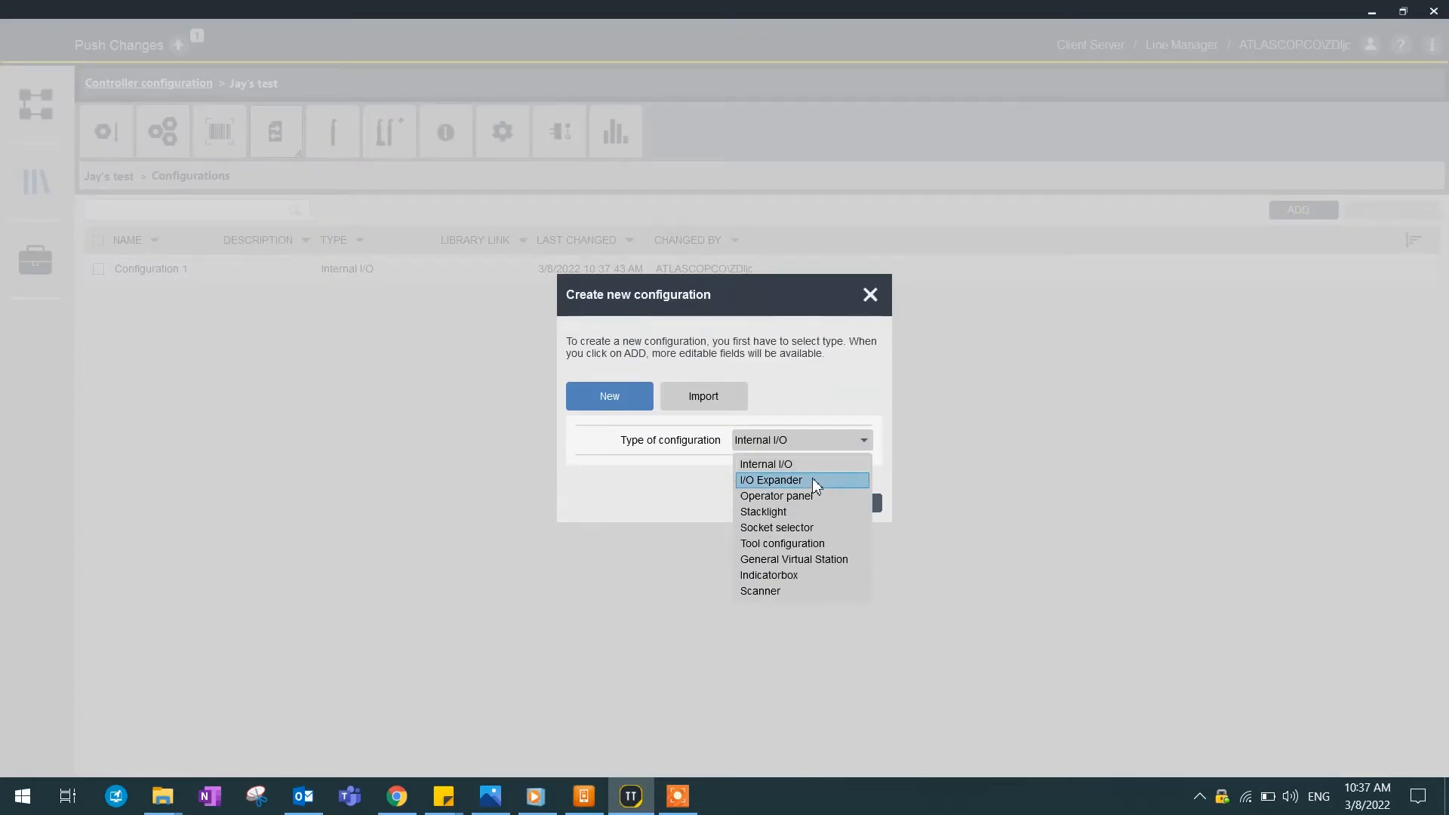
click(769, 479)
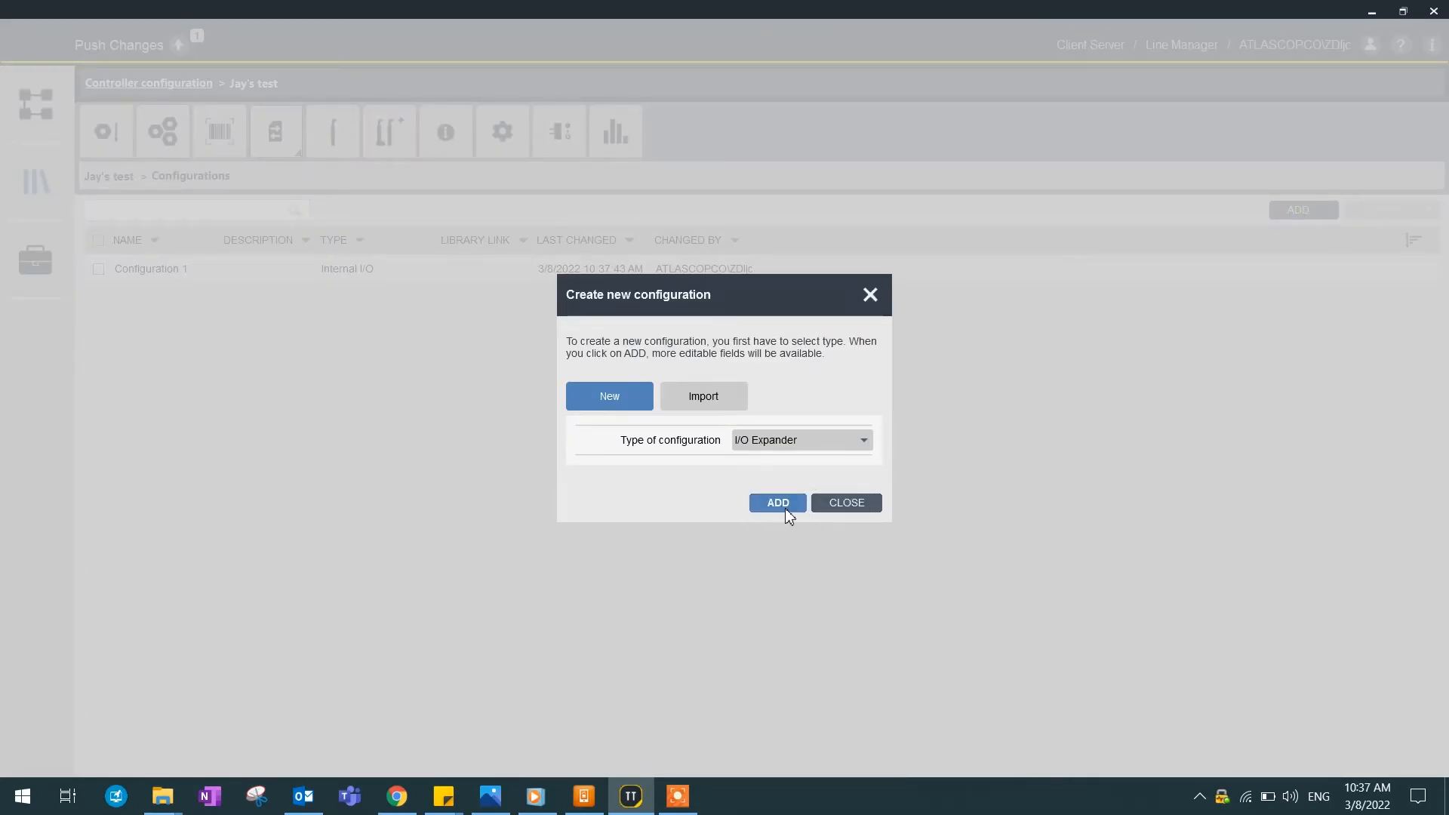
click(777, 502)
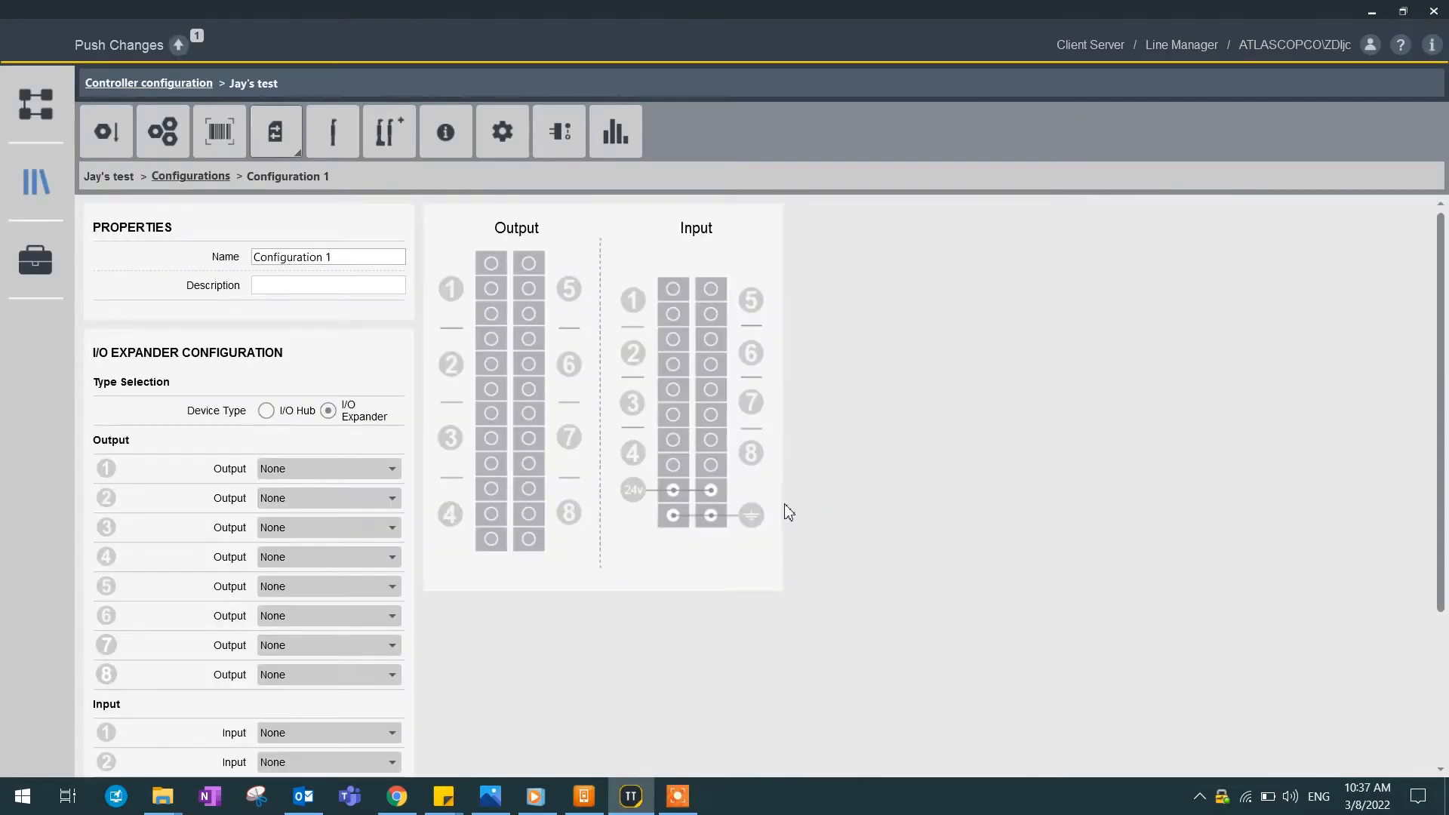
mouse_move(642, 321)
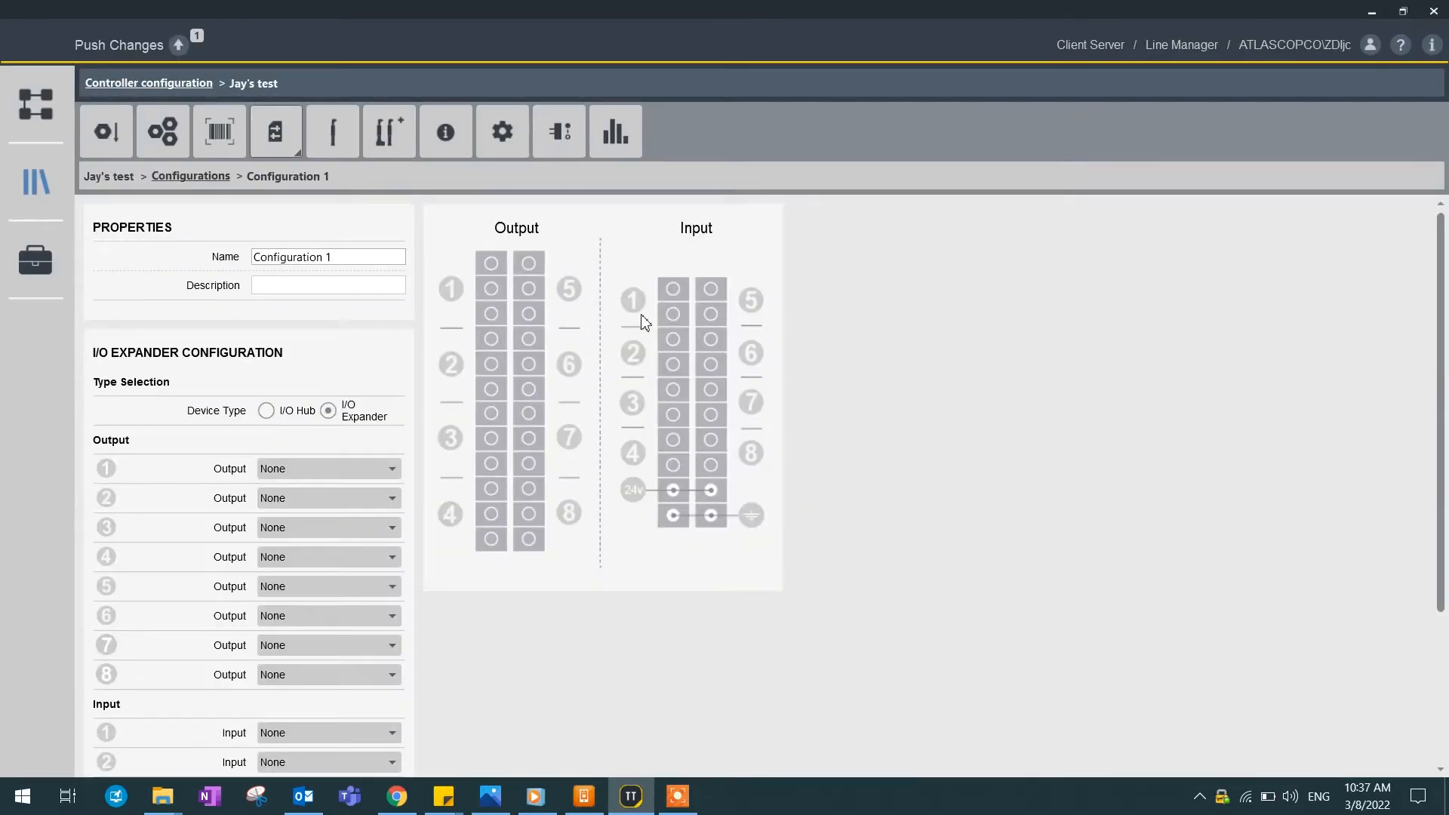
scroll(down, 3)
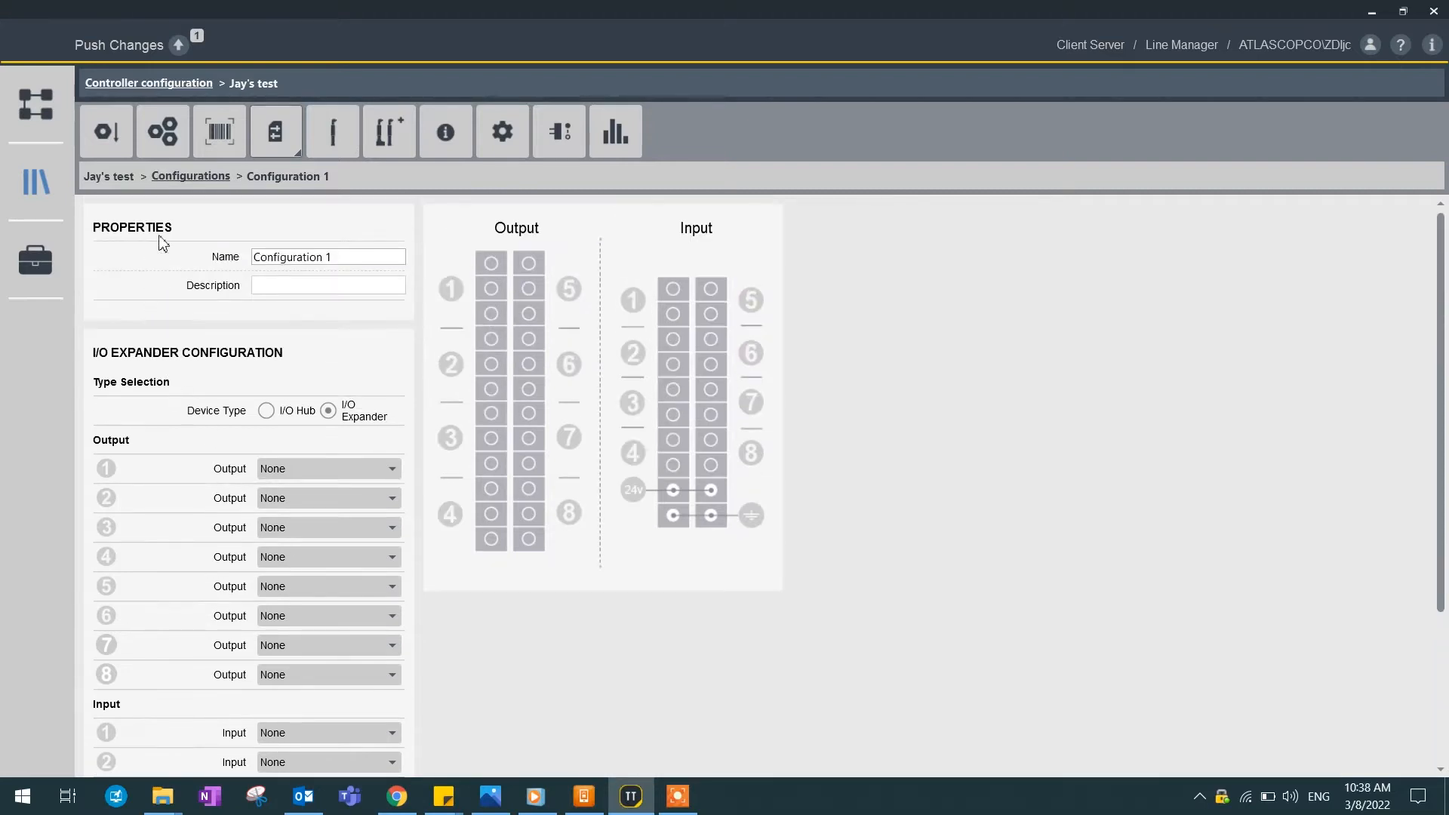
mouse_move(190, 176)
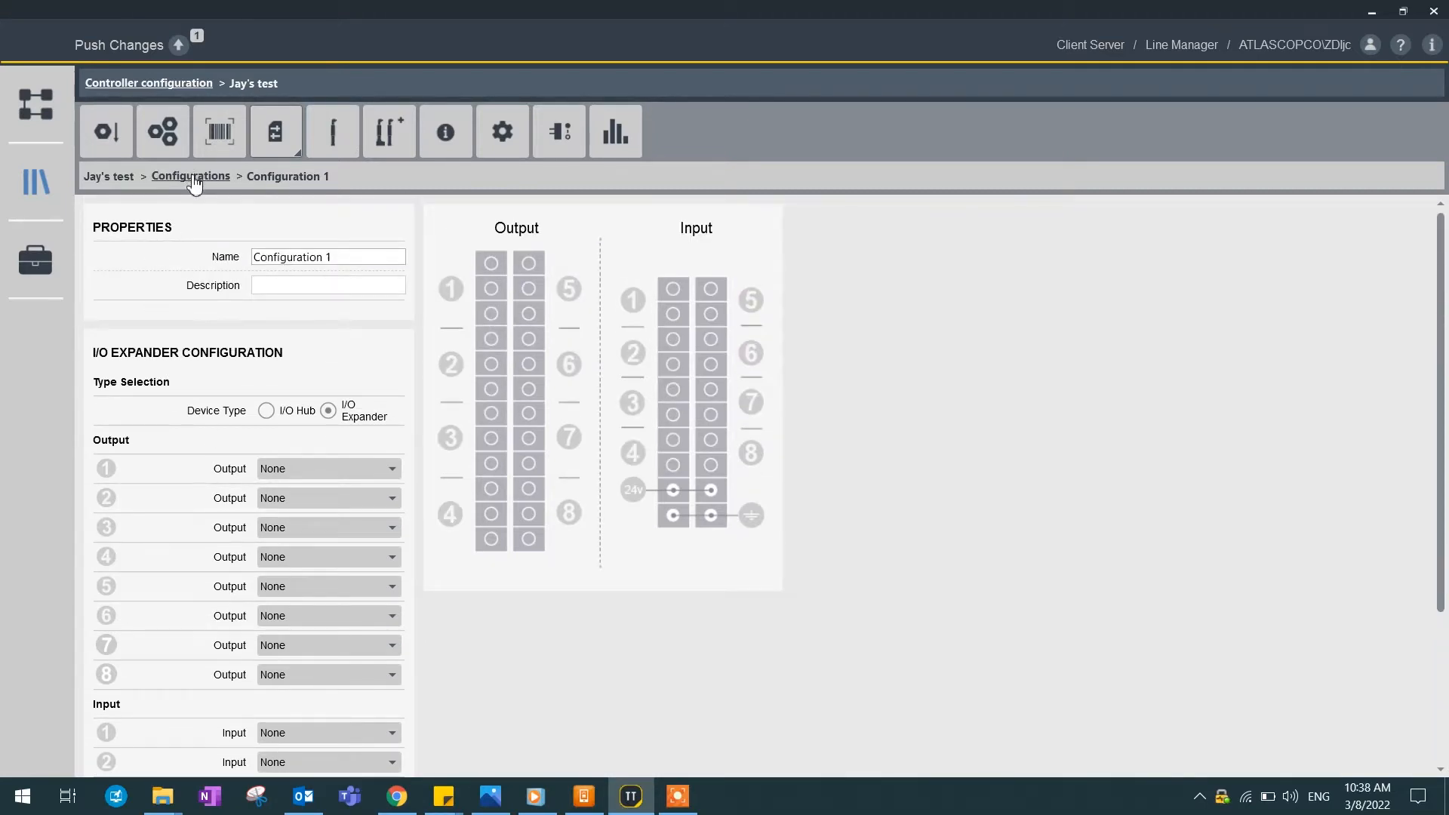
Step: Add a new Operator panel configuration from the configurations list
click(190, 176)
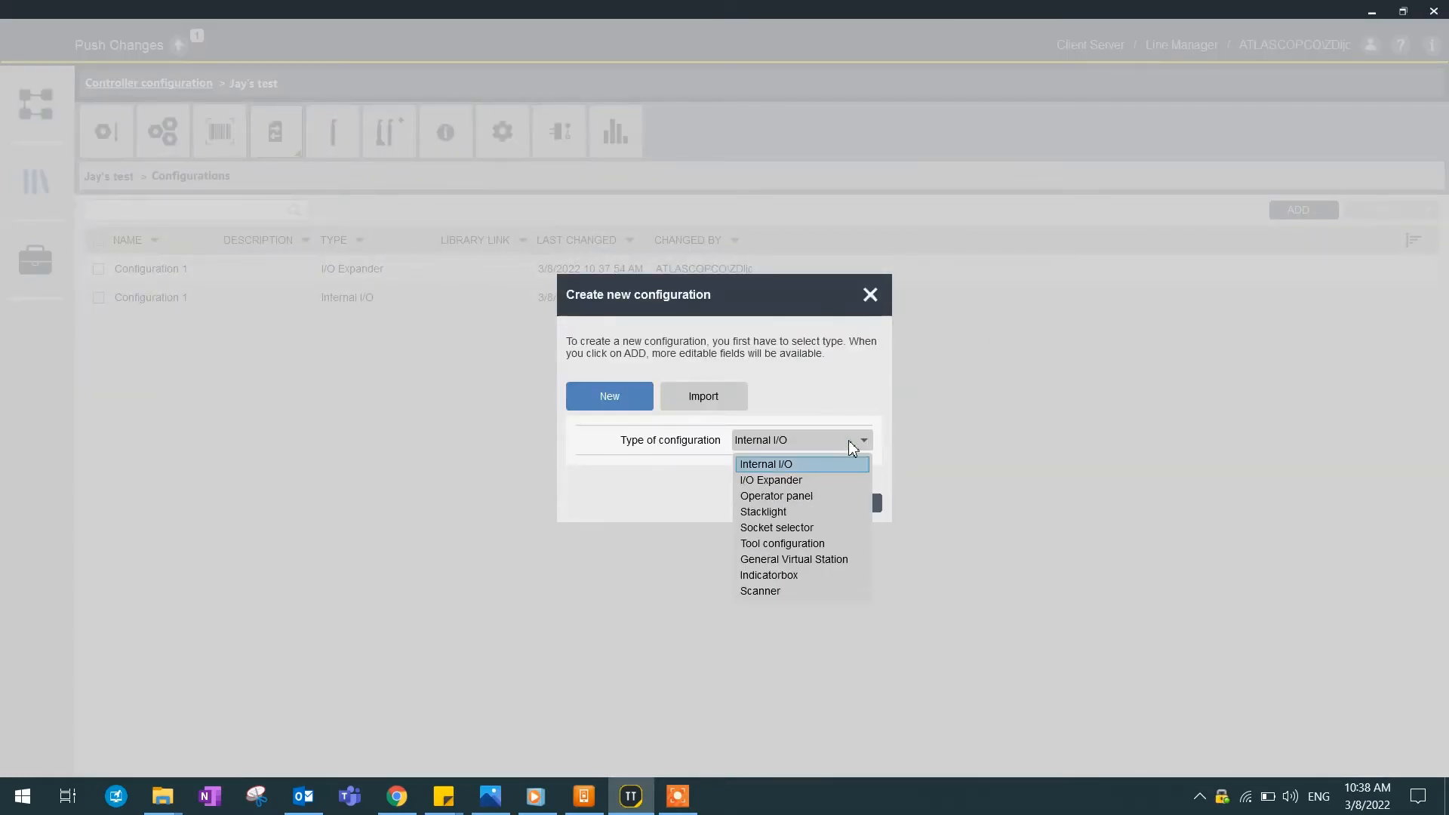
click(777, 495)
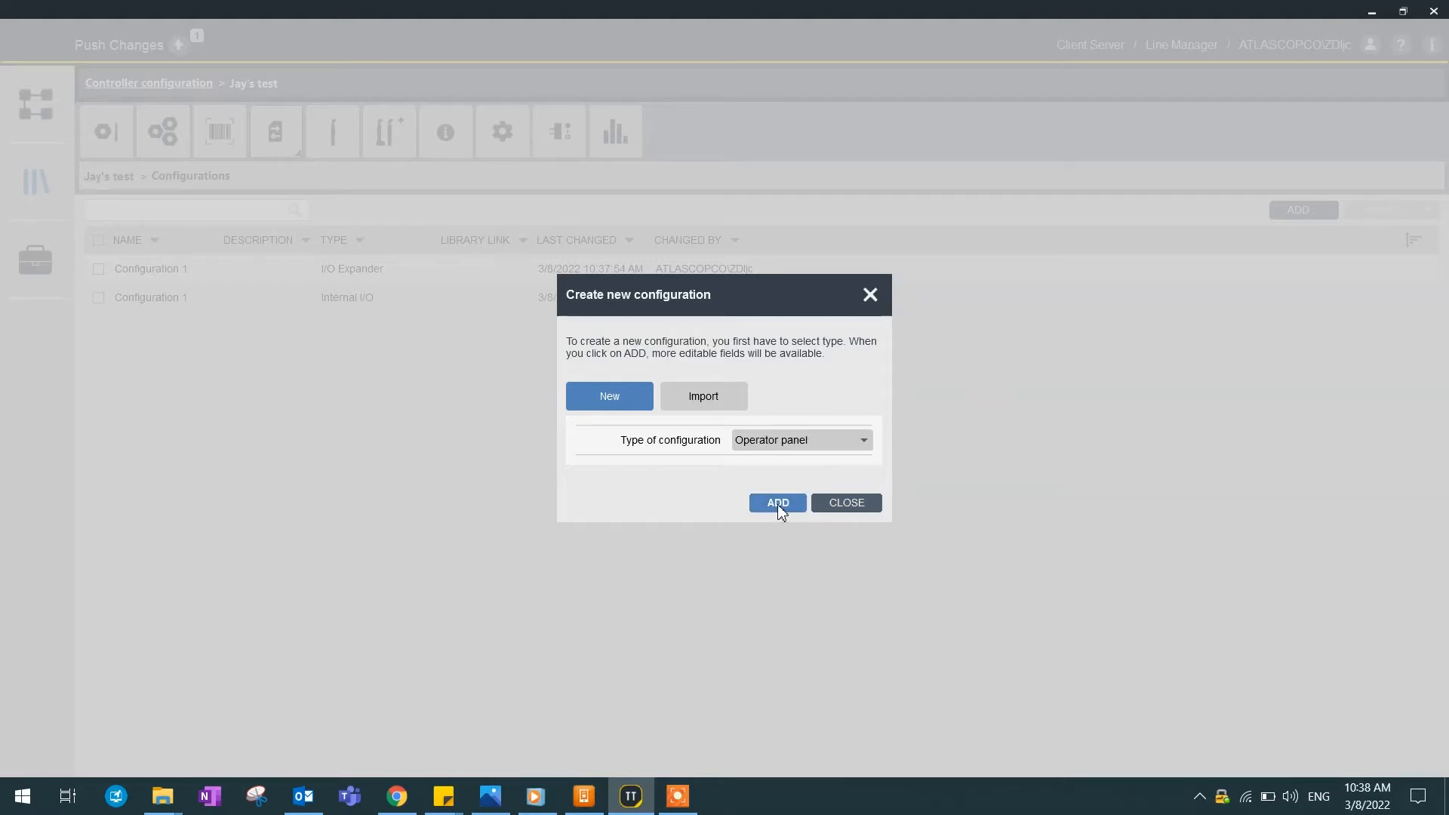
click(776, 503)
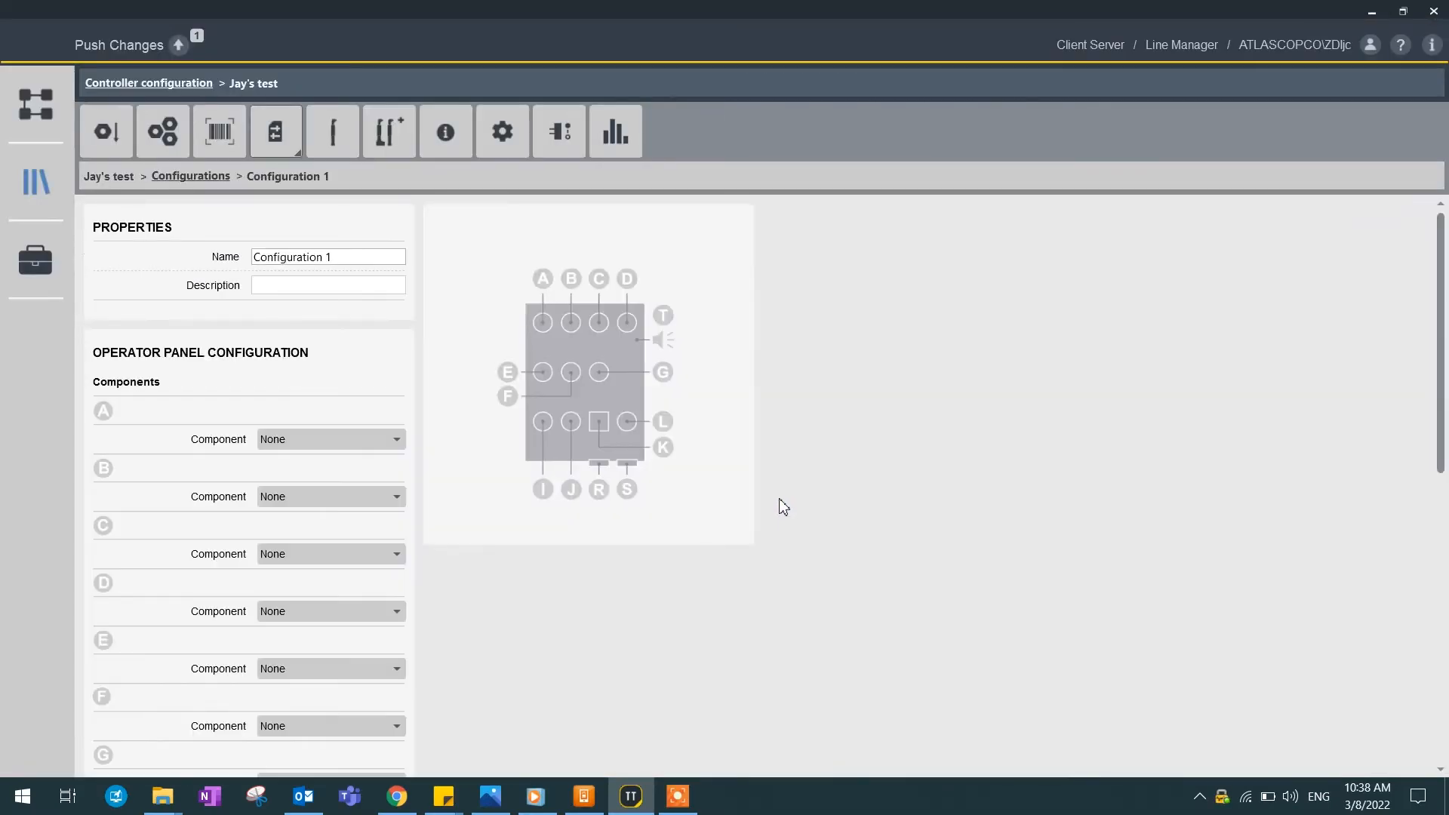
mouse_move(581, 330)
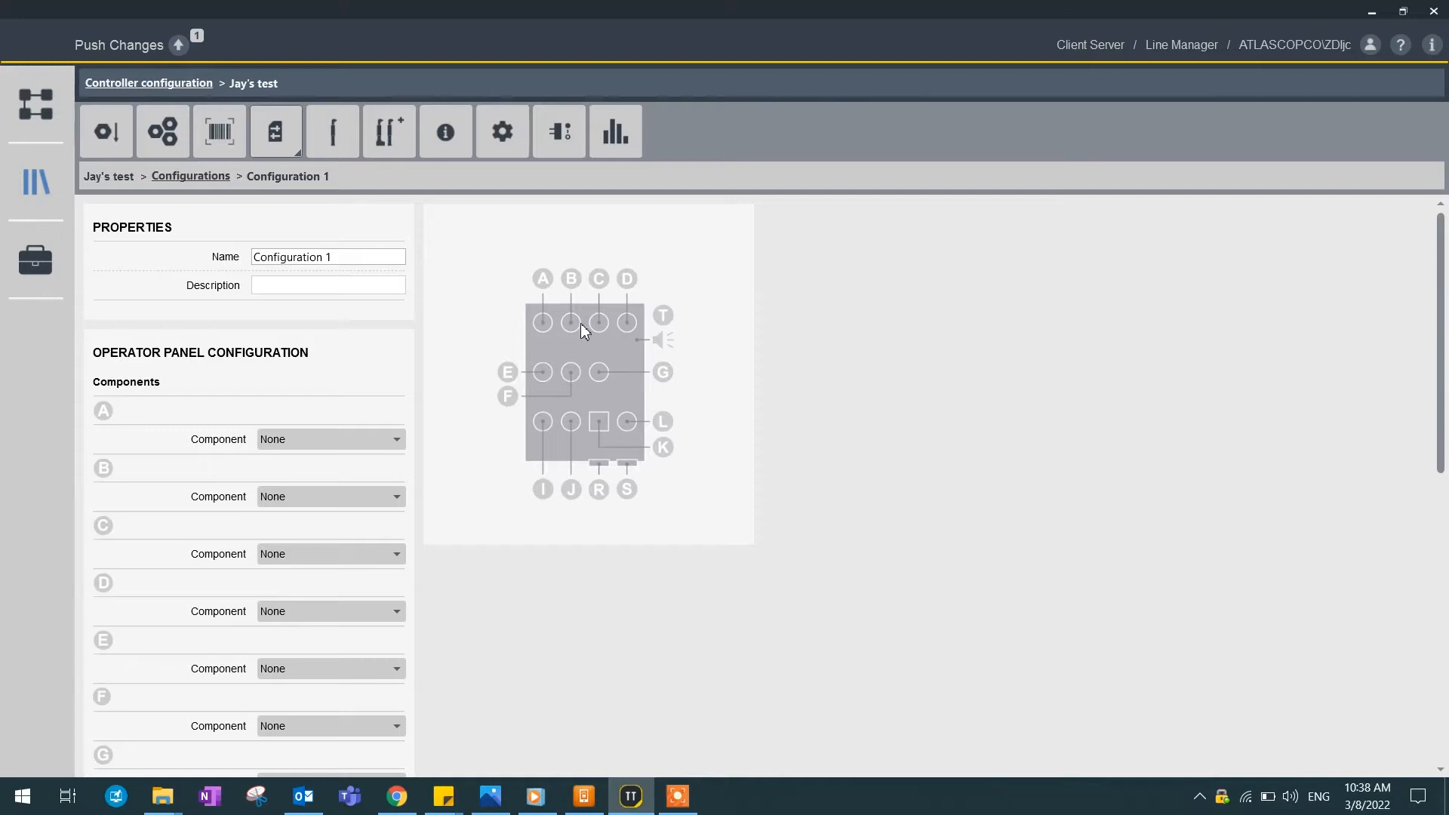
mouse_move(610, 421)
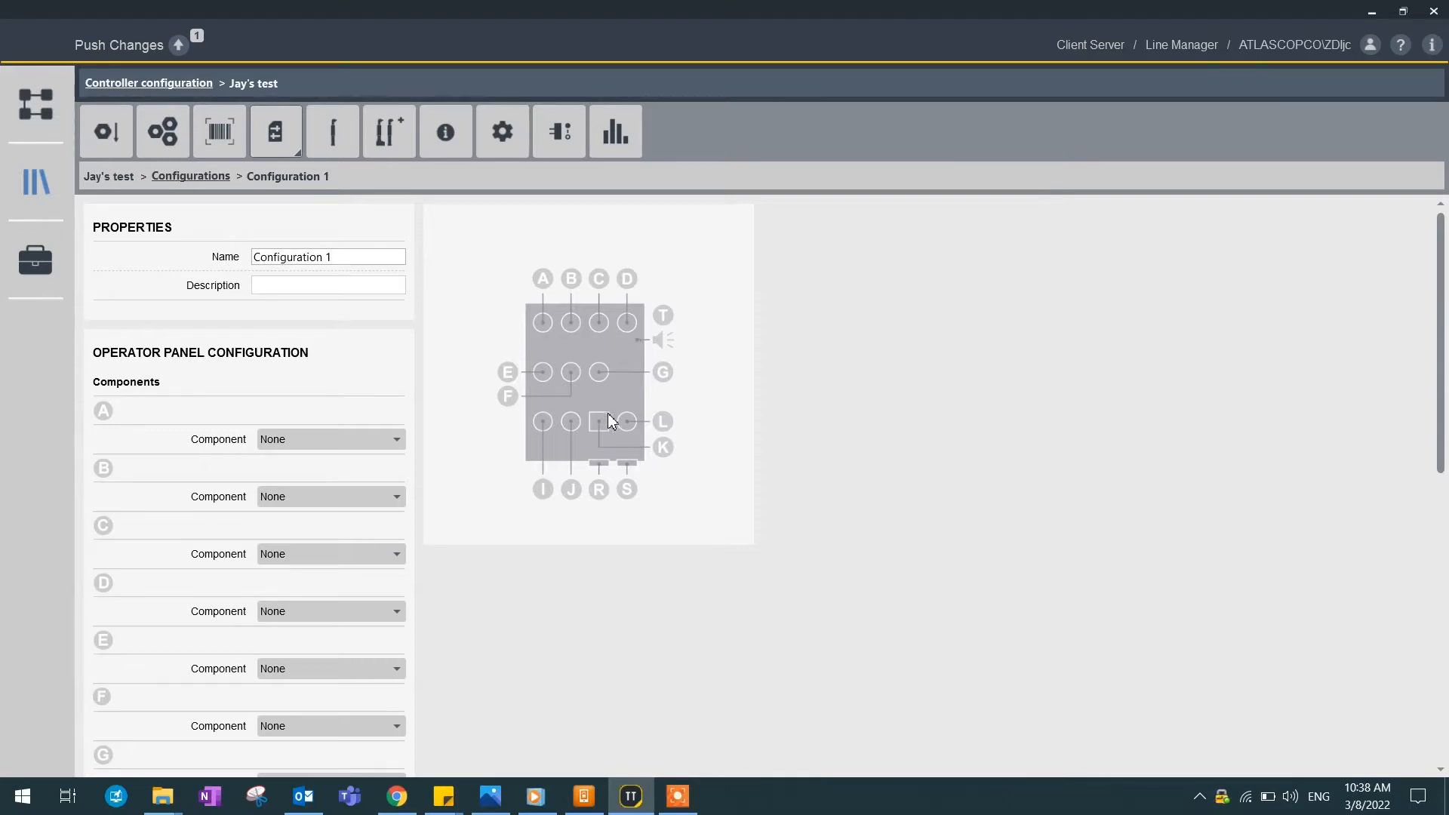
mouse_move(601, 330)
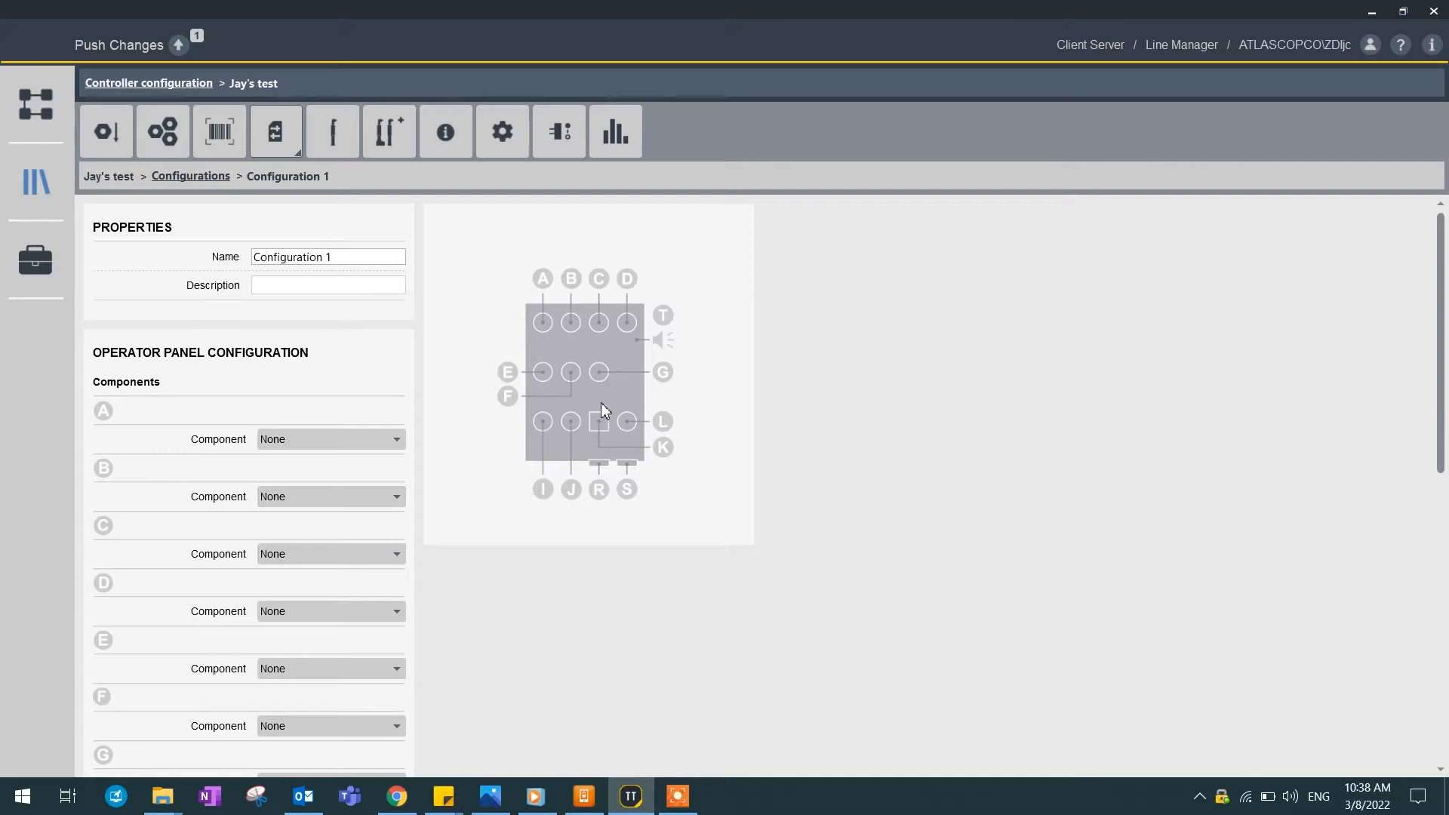
mouse_move(601, 435)
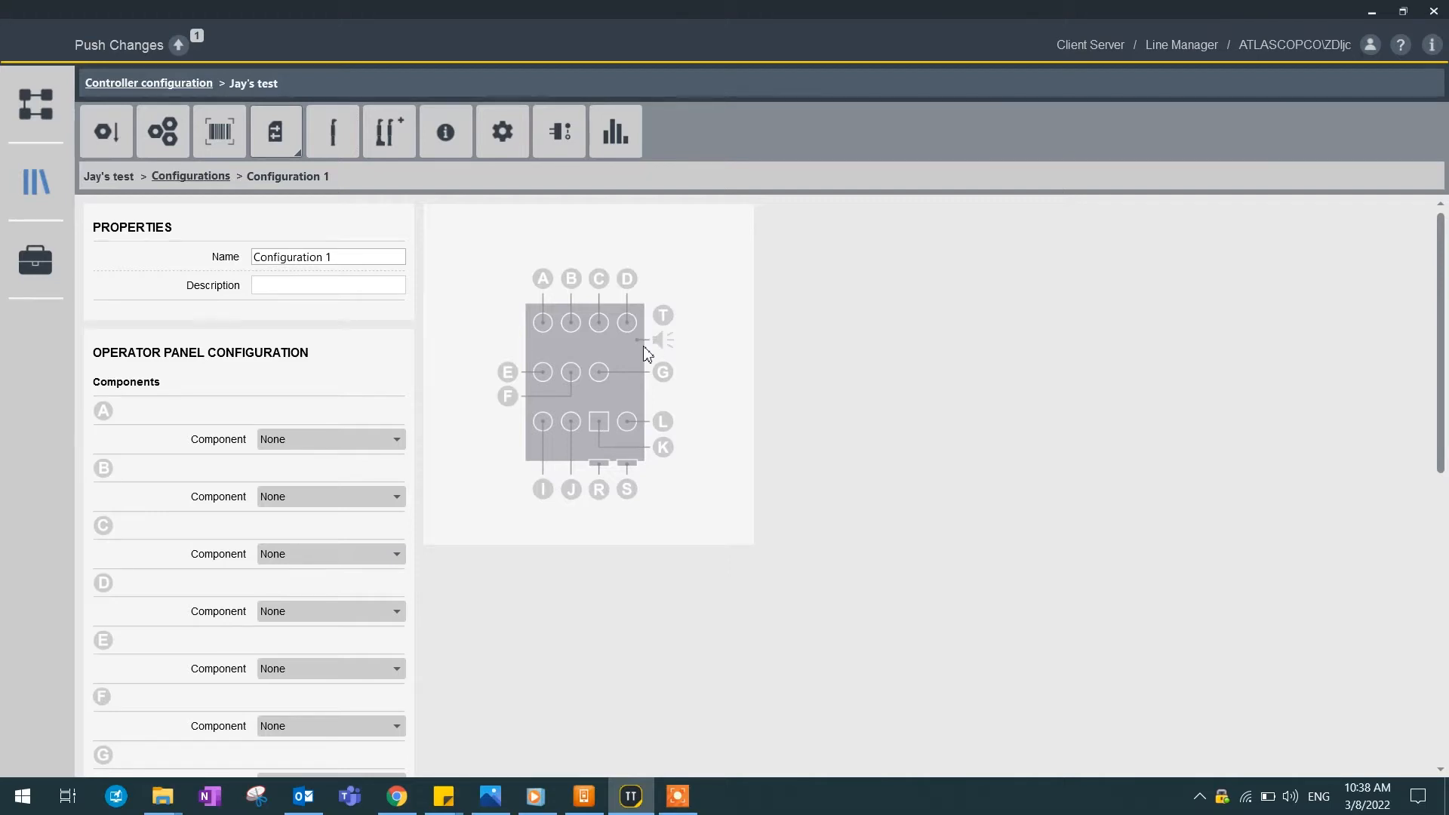
mouse_move(534, 337)
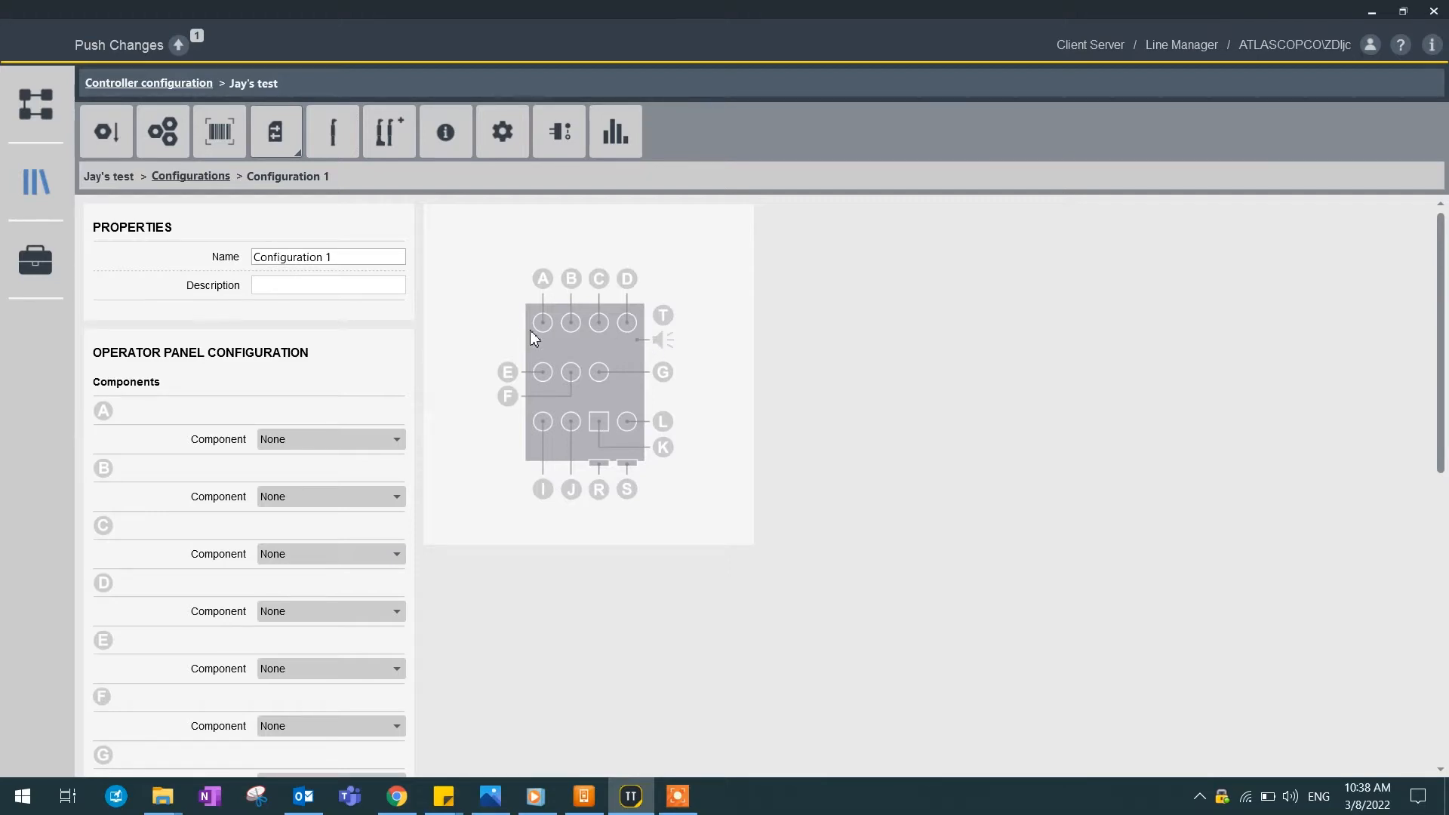
Step: Put a green lamp at position A, lit on Tightening OK
click(329, 439)
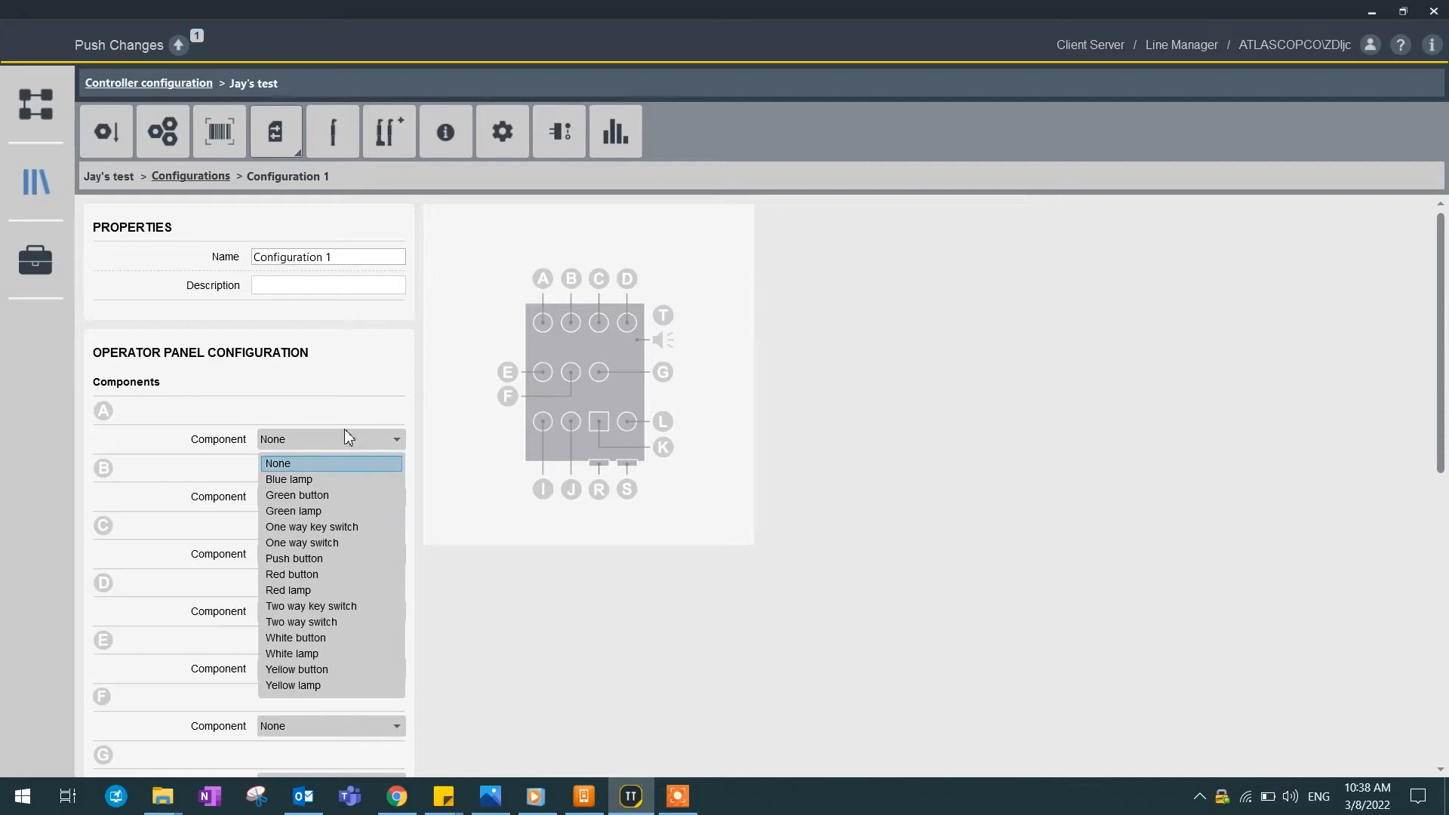
mouse_move(333, 494)
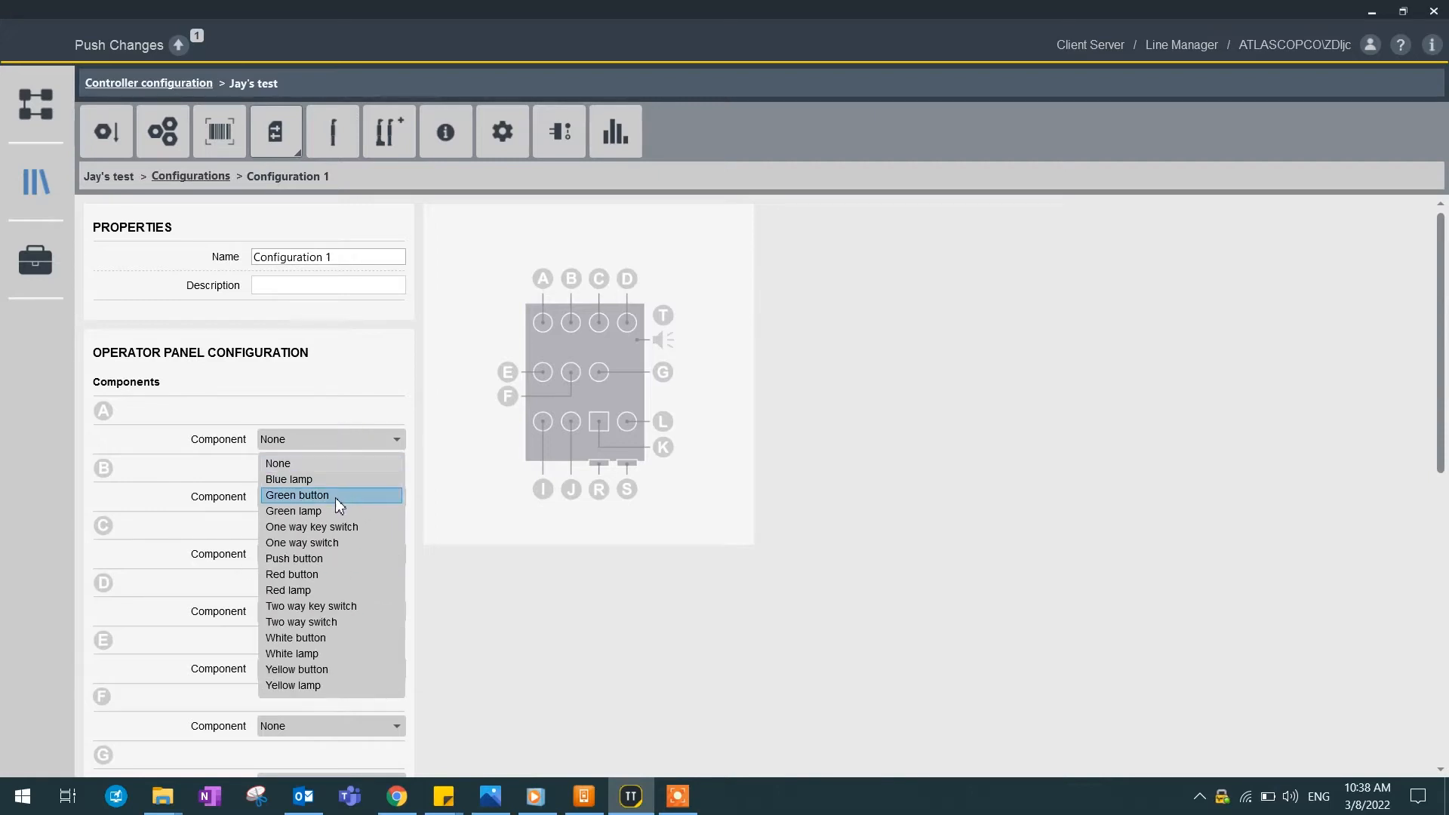
click(292, 511)
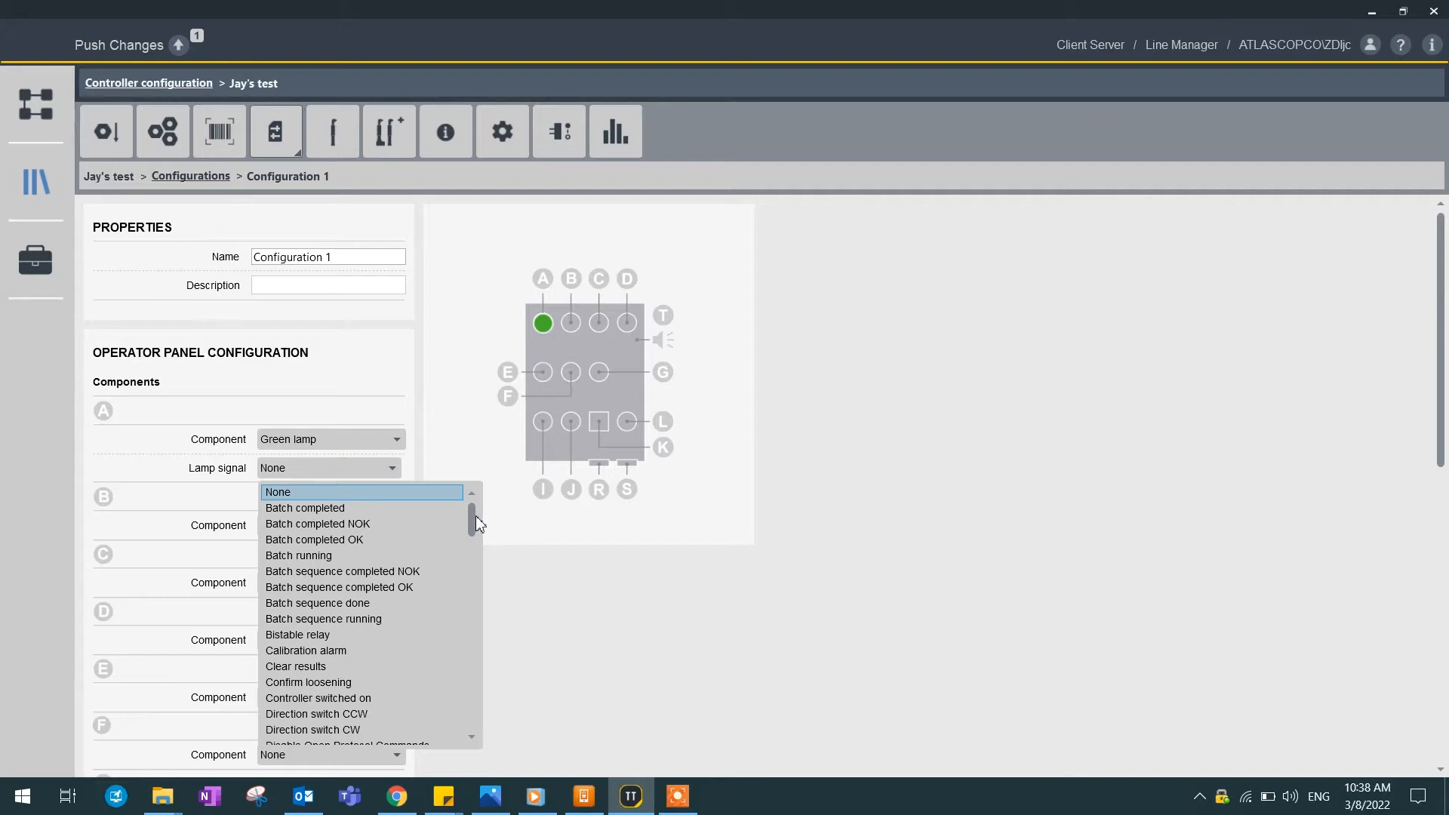
scroll(down, 3)
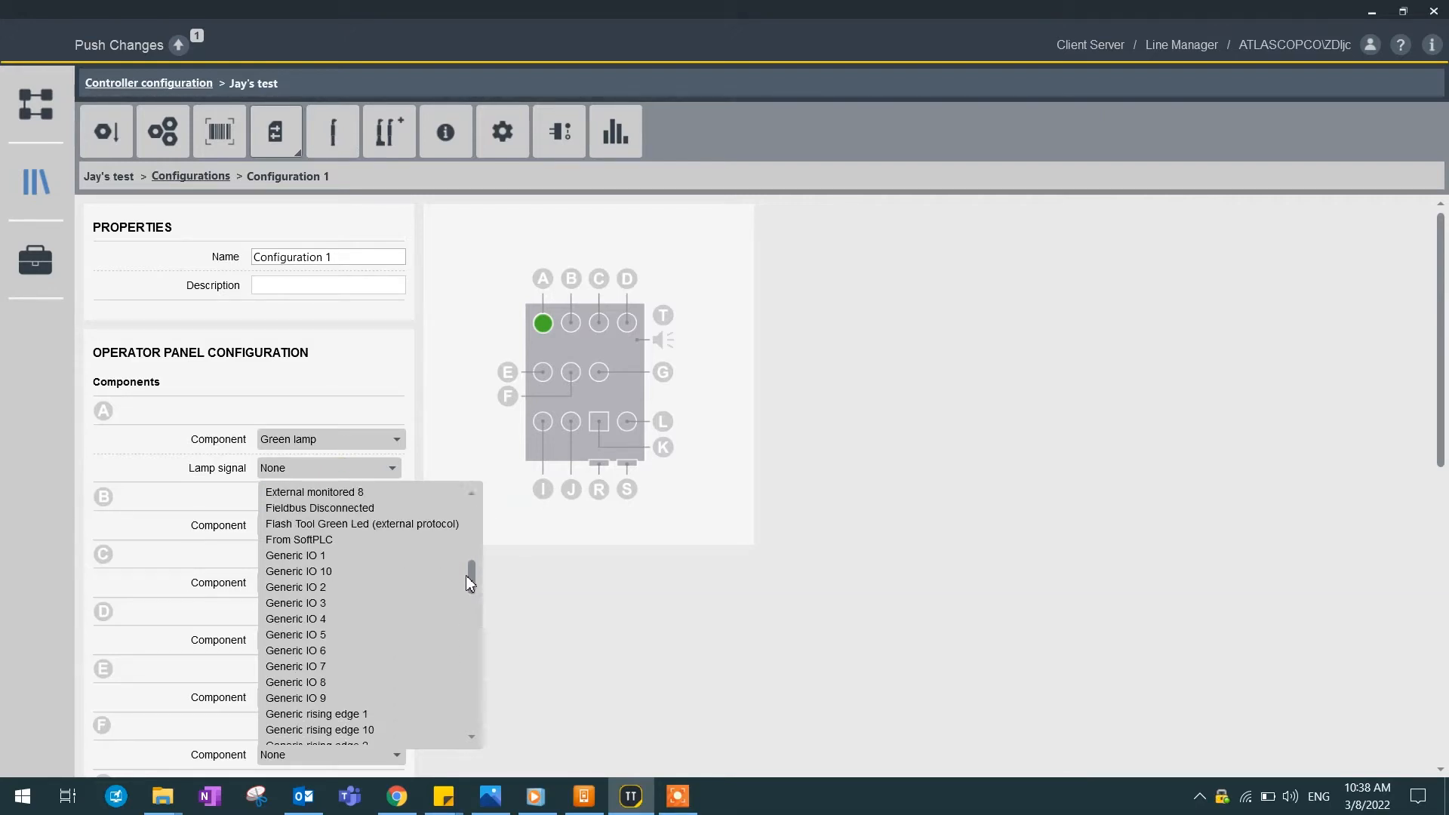
scroll(down, 3)
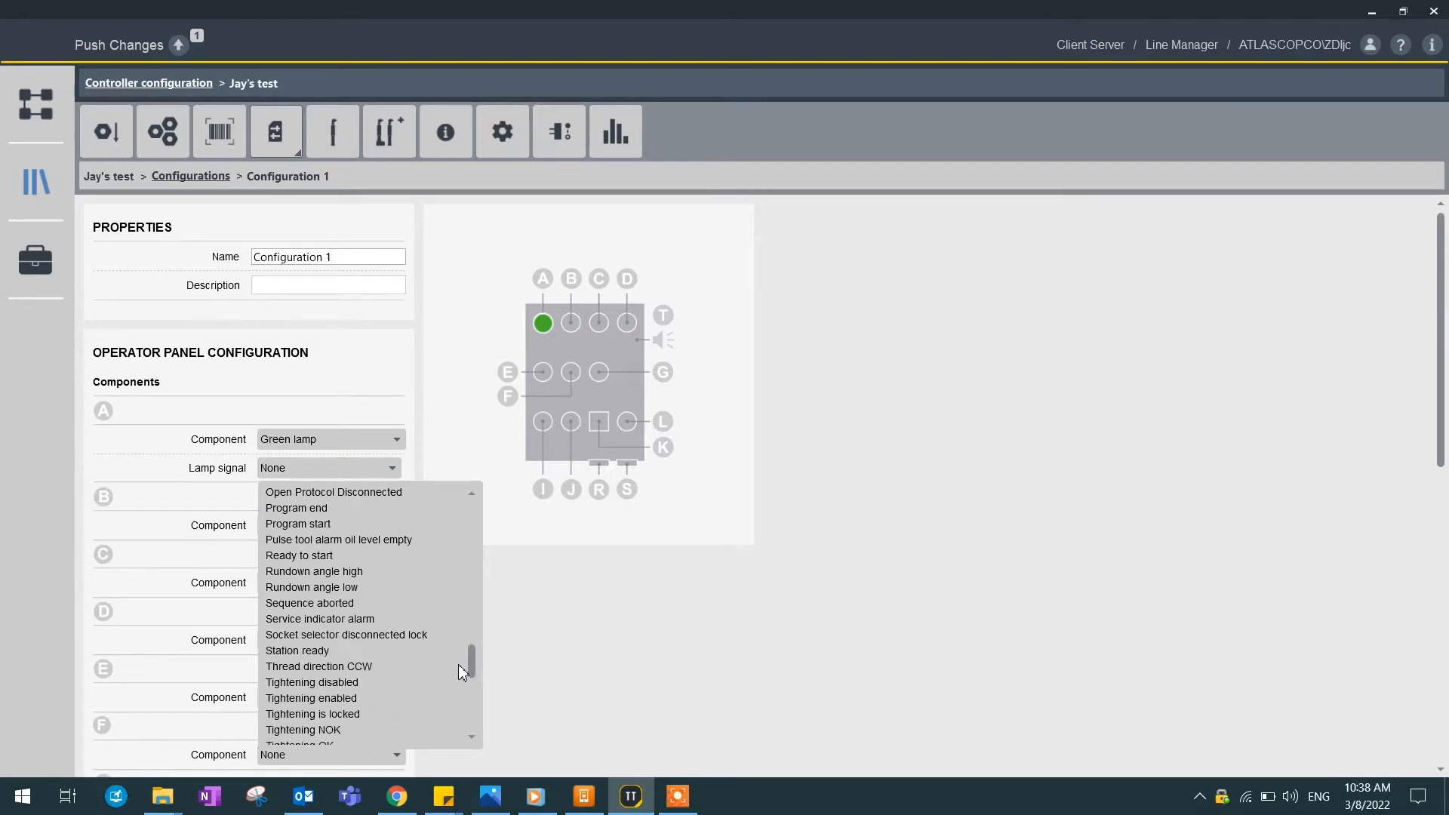
click(298, 743)
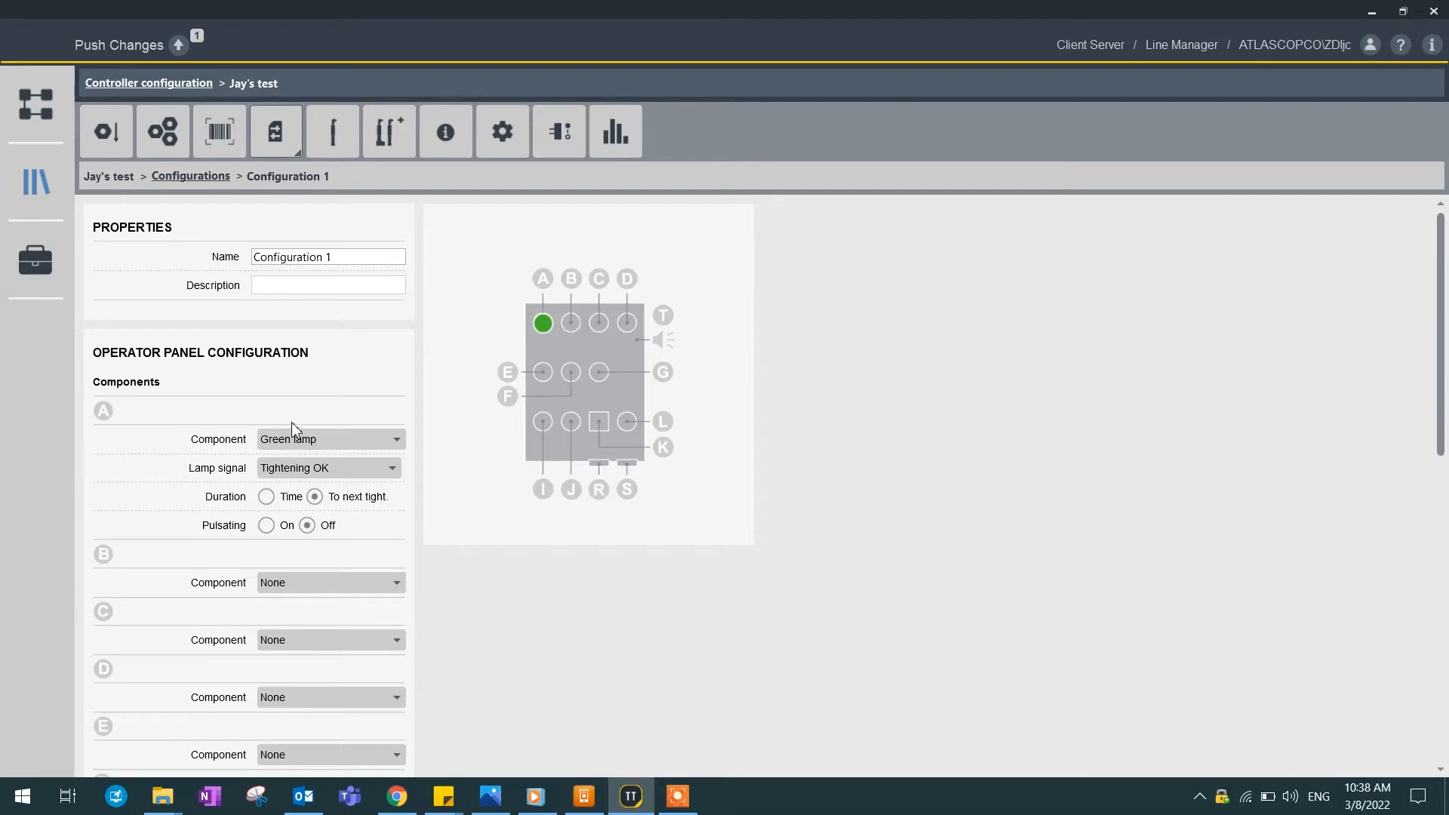
mouse_move(591, 429)
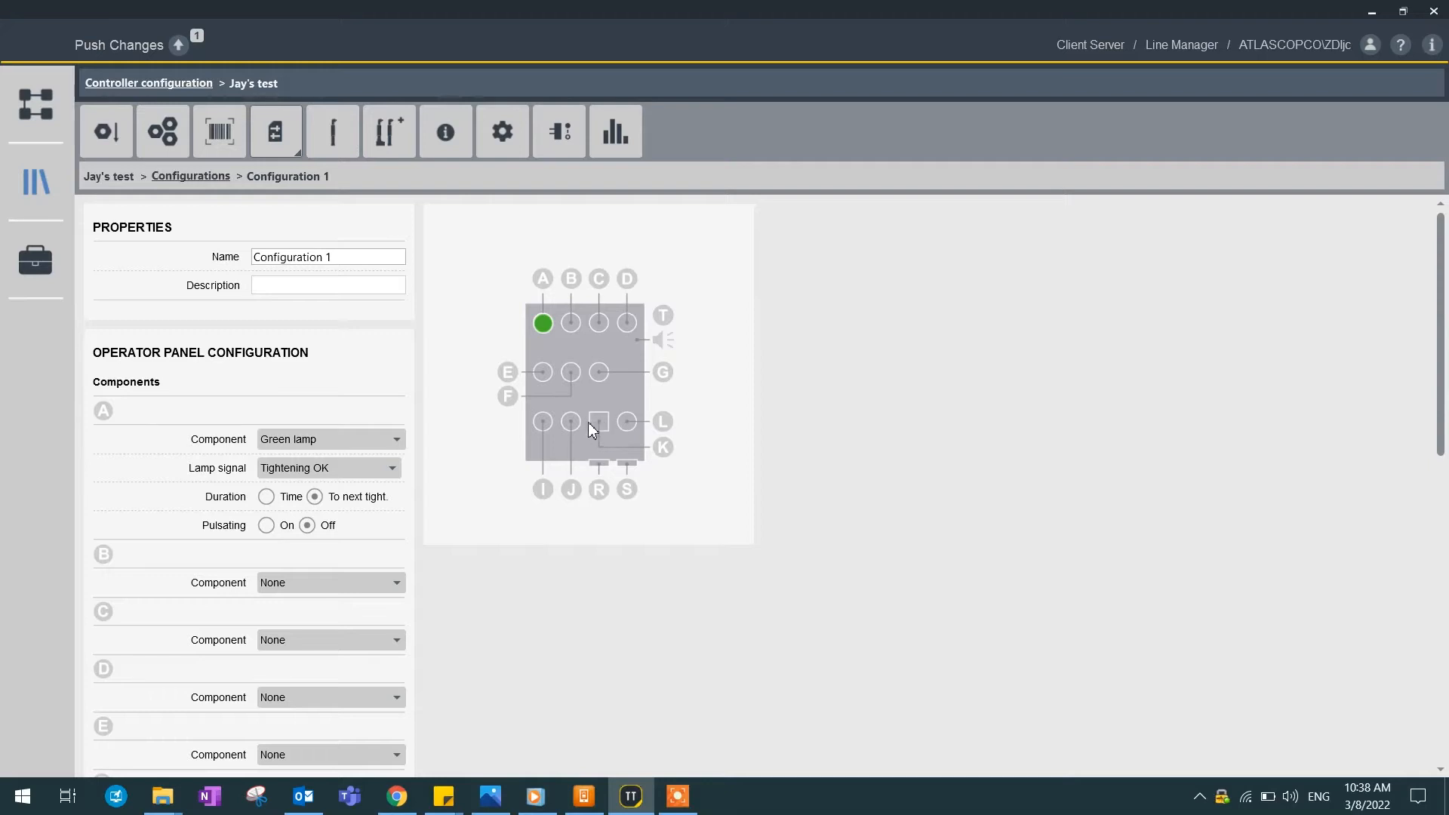
mouse_move(592, 427)
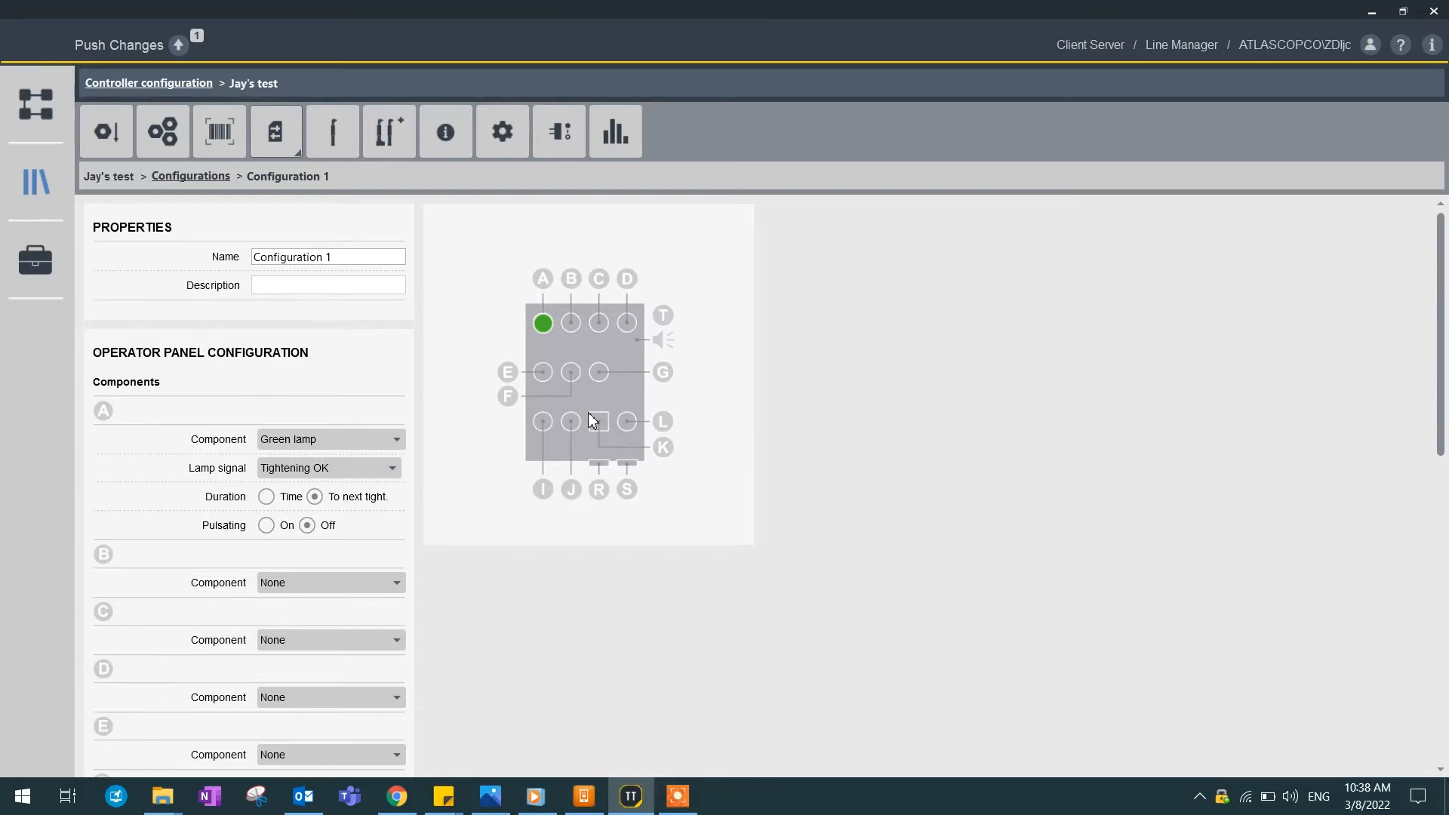
Step: Set display K to show Batch count, activated by Batch running
scroll(down, 3)
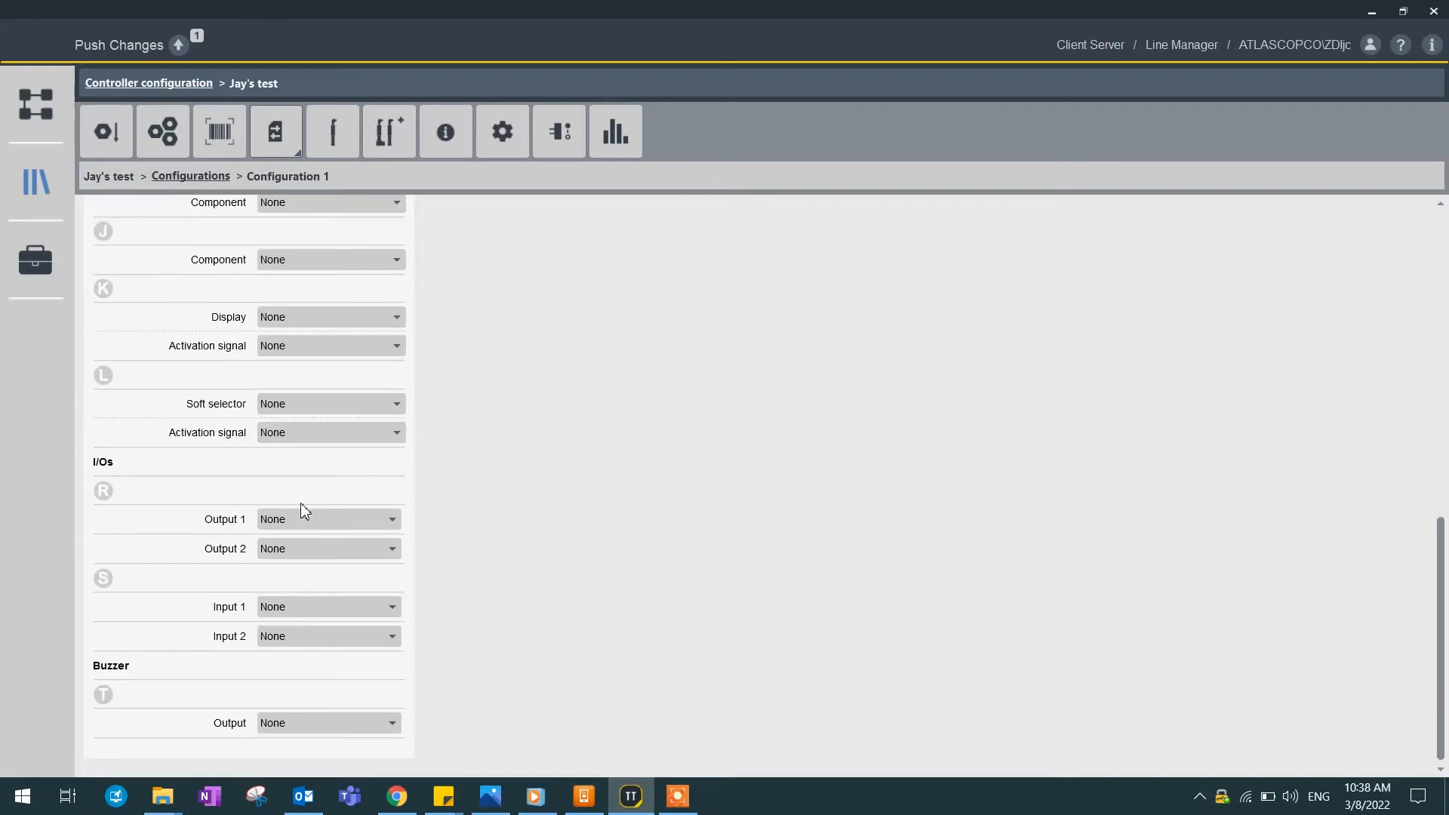
mouse_move(136, 293)
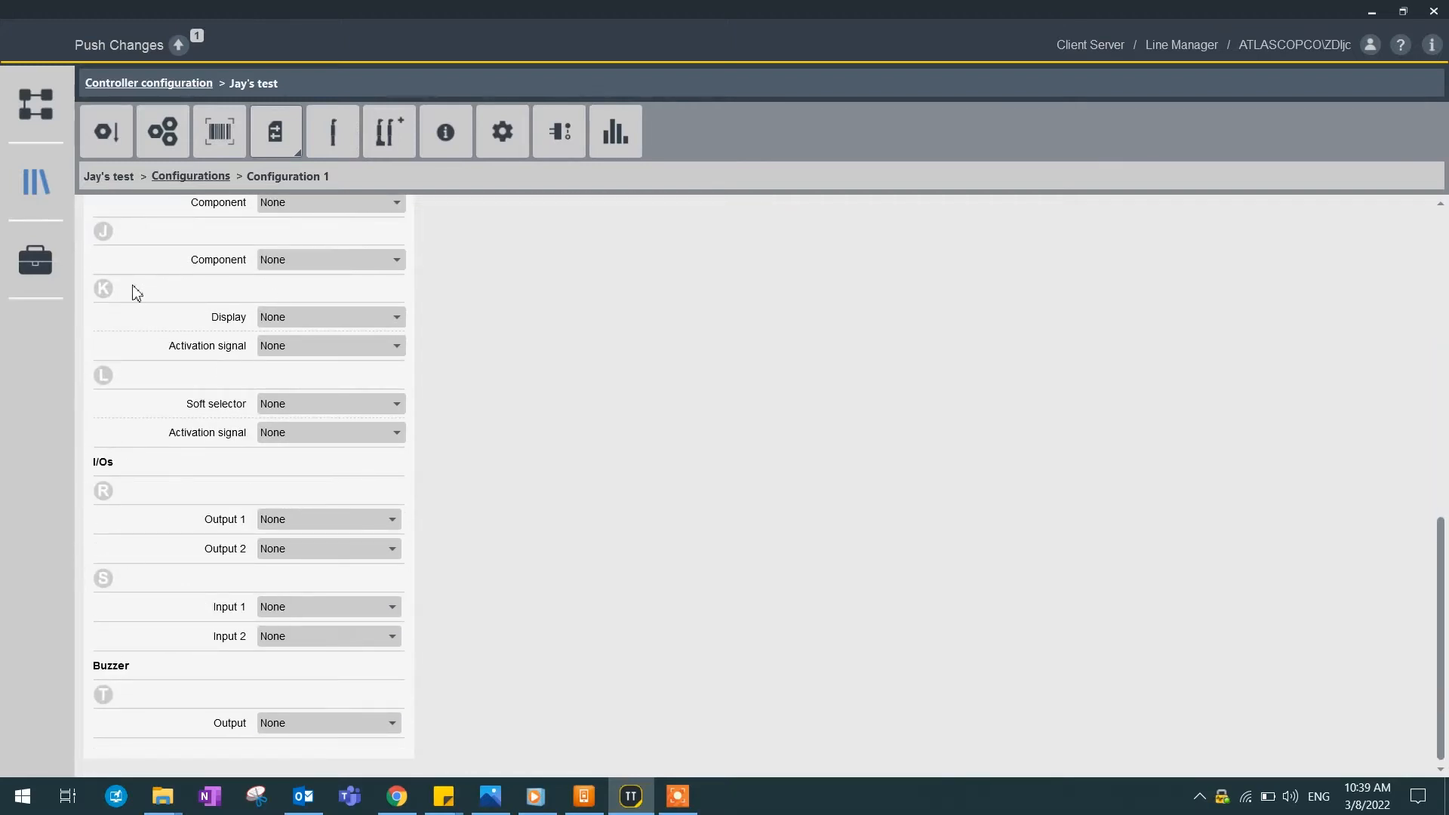
click(328, 316)
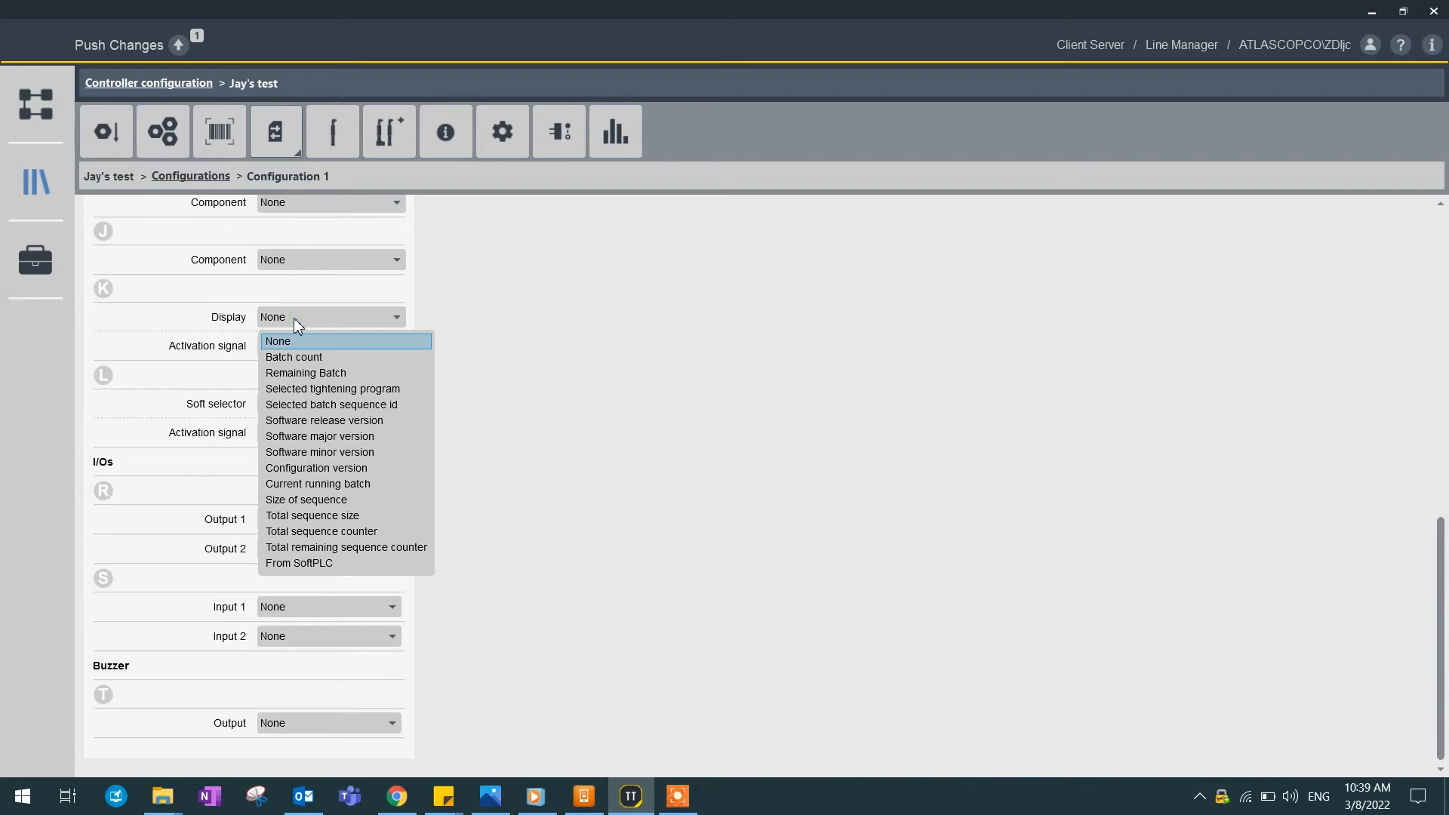
click(293, 357)
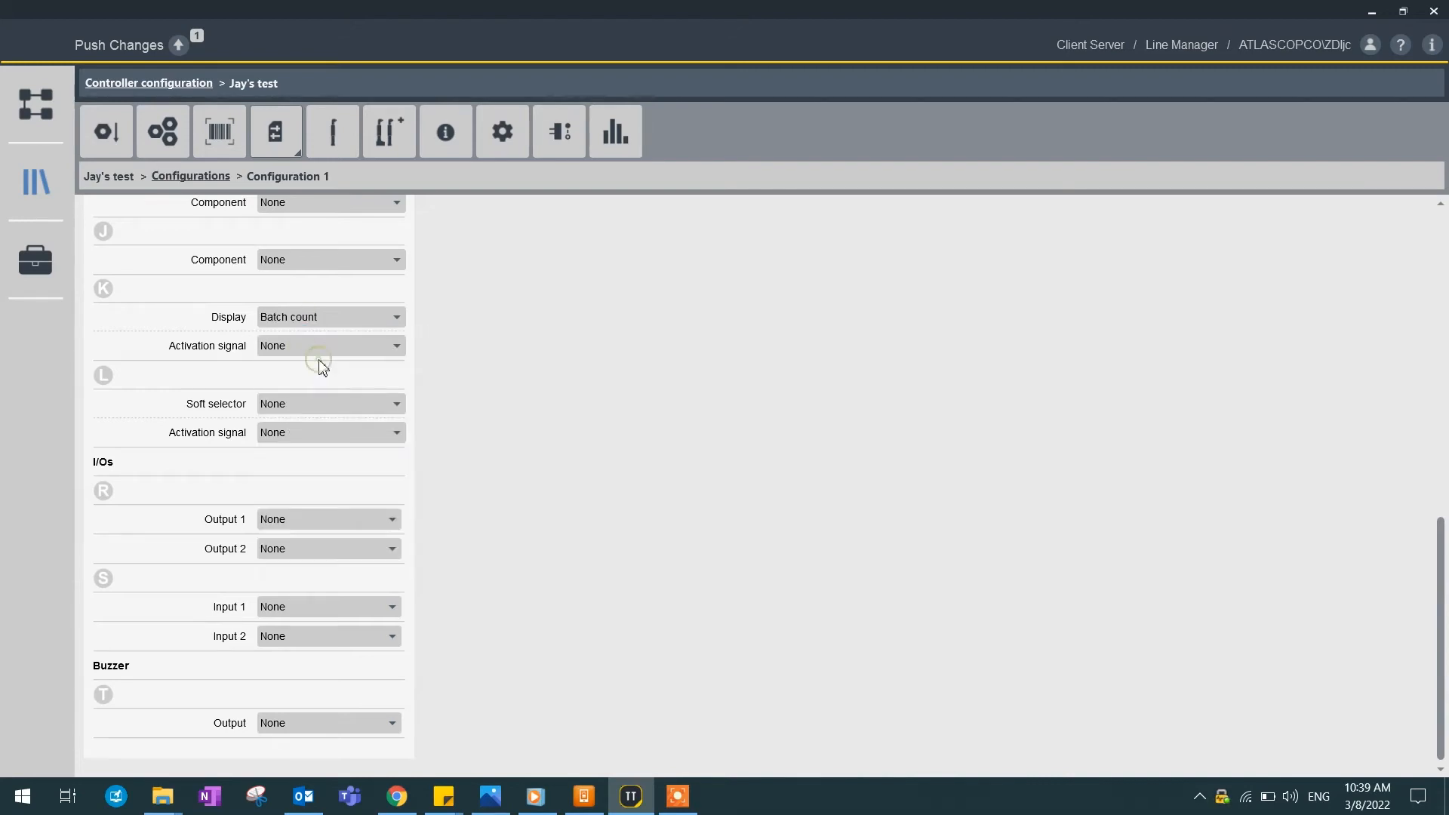
click(329, 345)
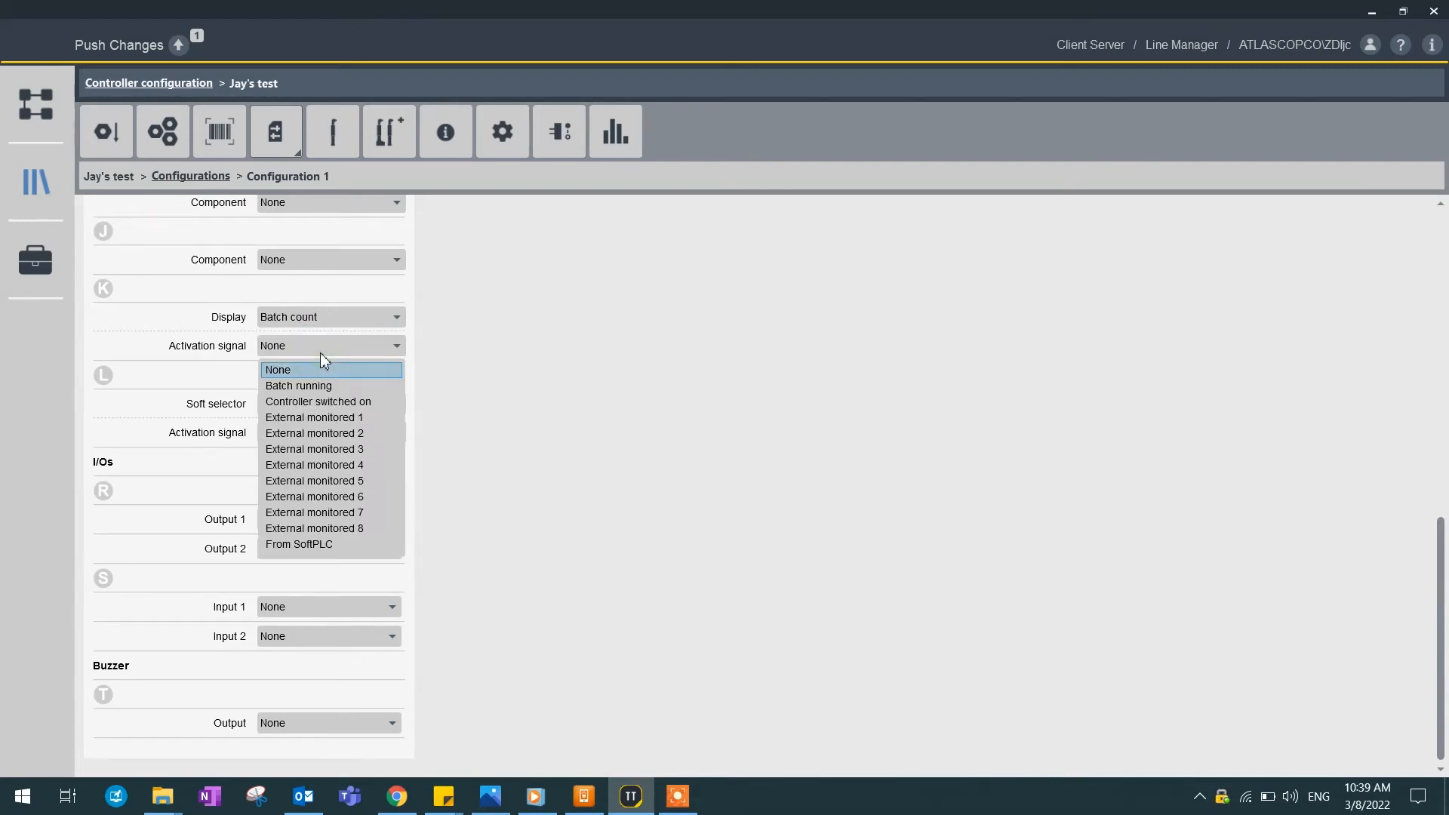
mouse_move(343, 370)
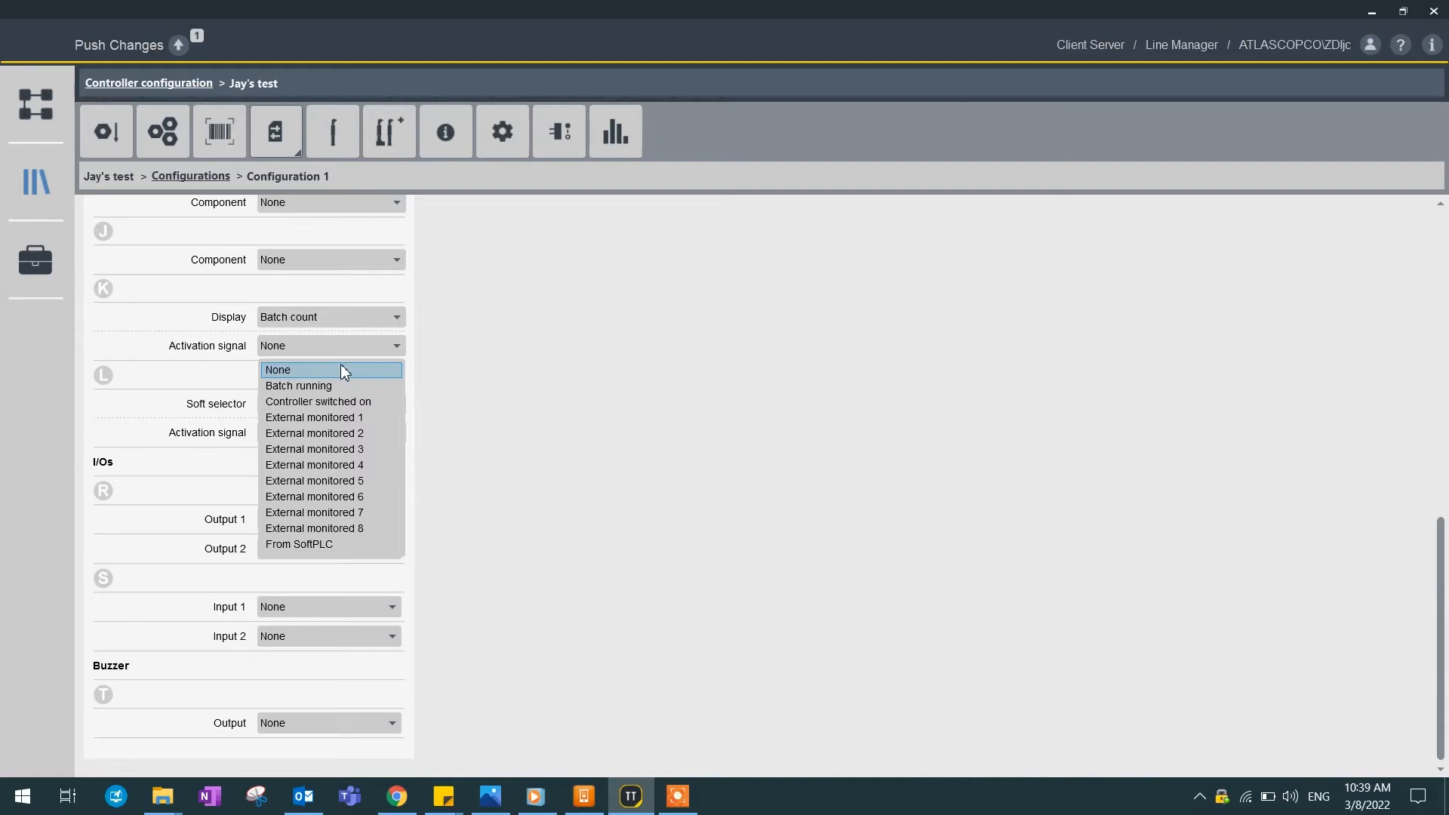
click(299, 386)
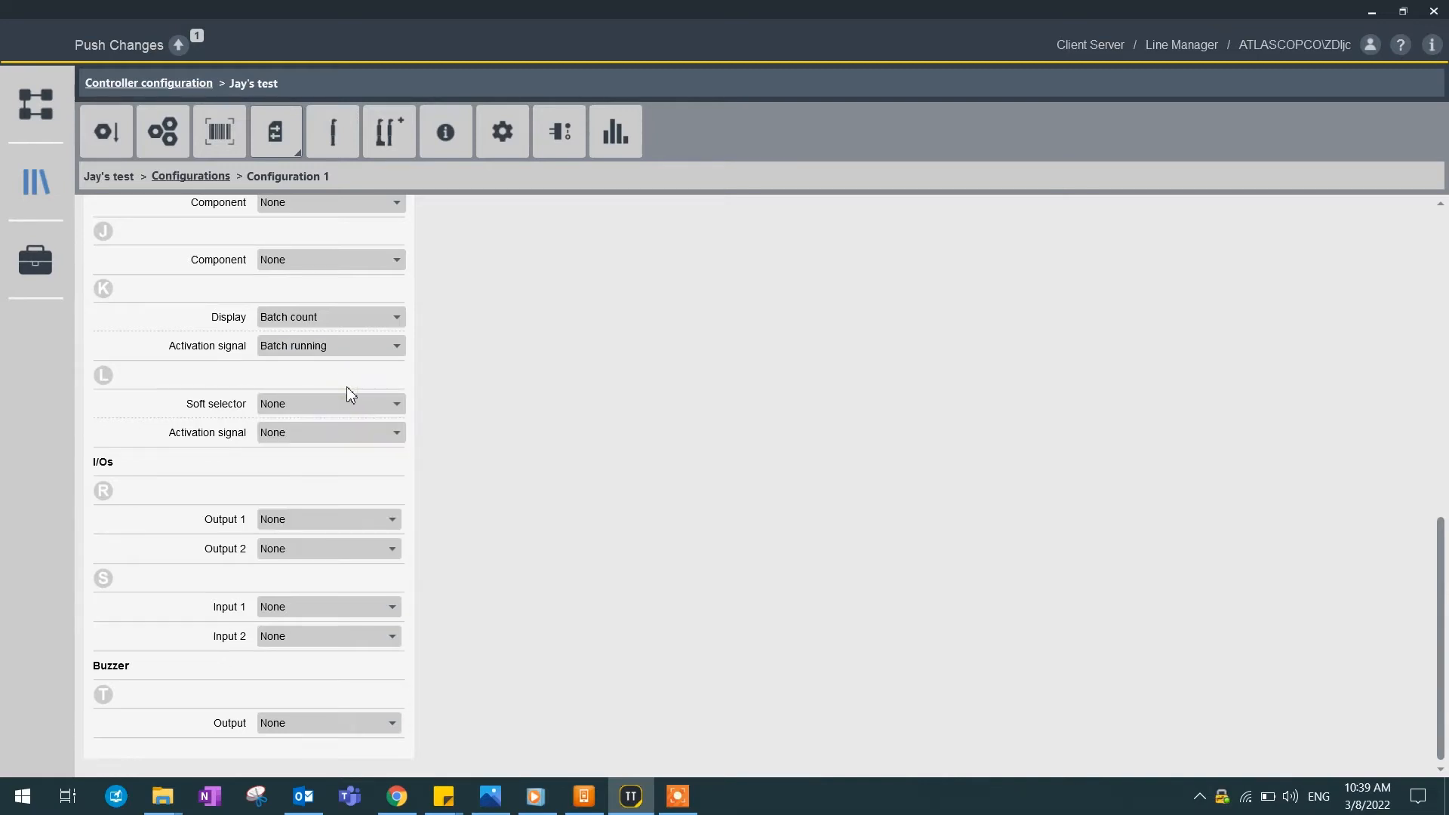
mouse_move(136, 672)
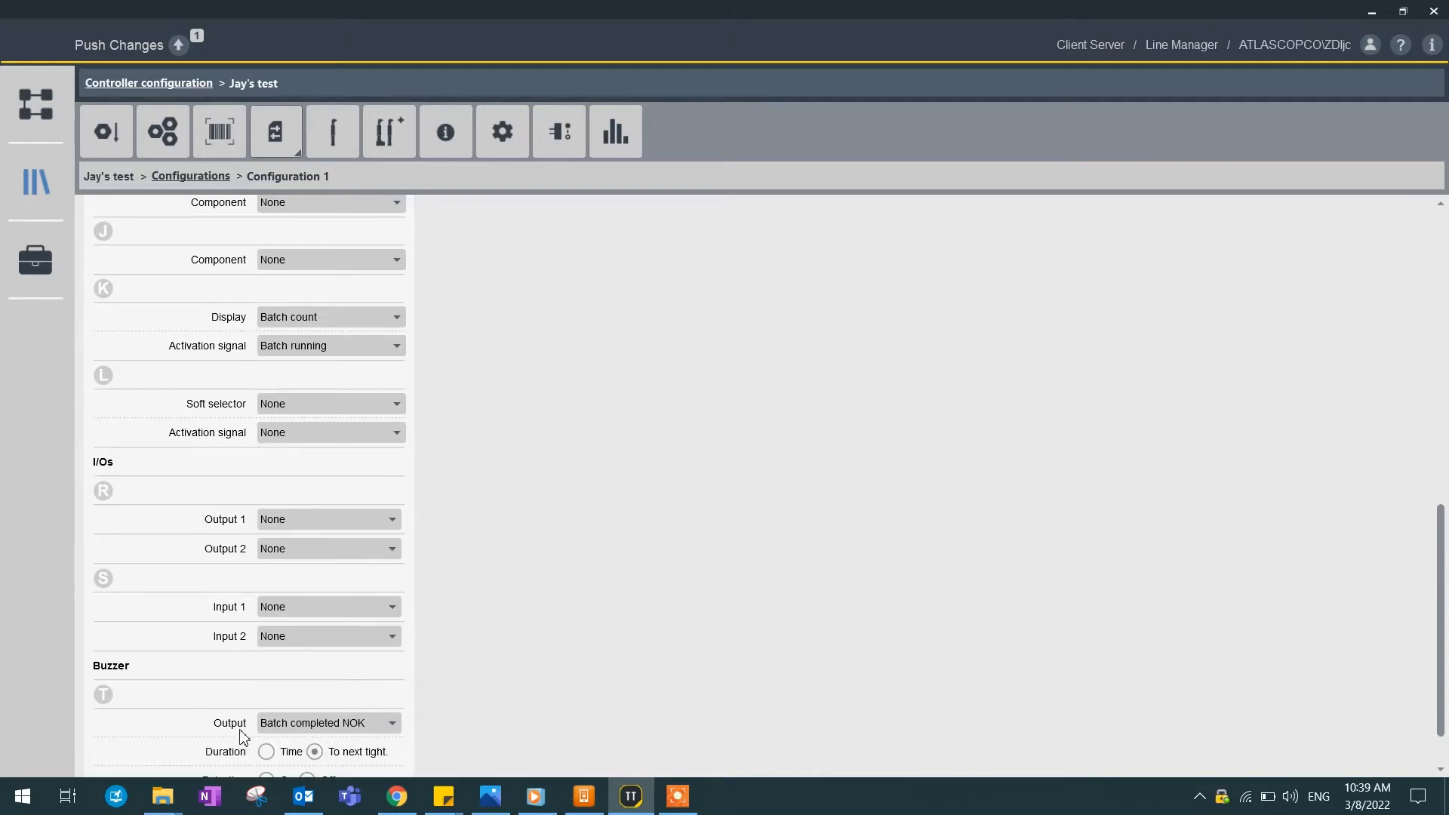
mouse_move(243, 363)
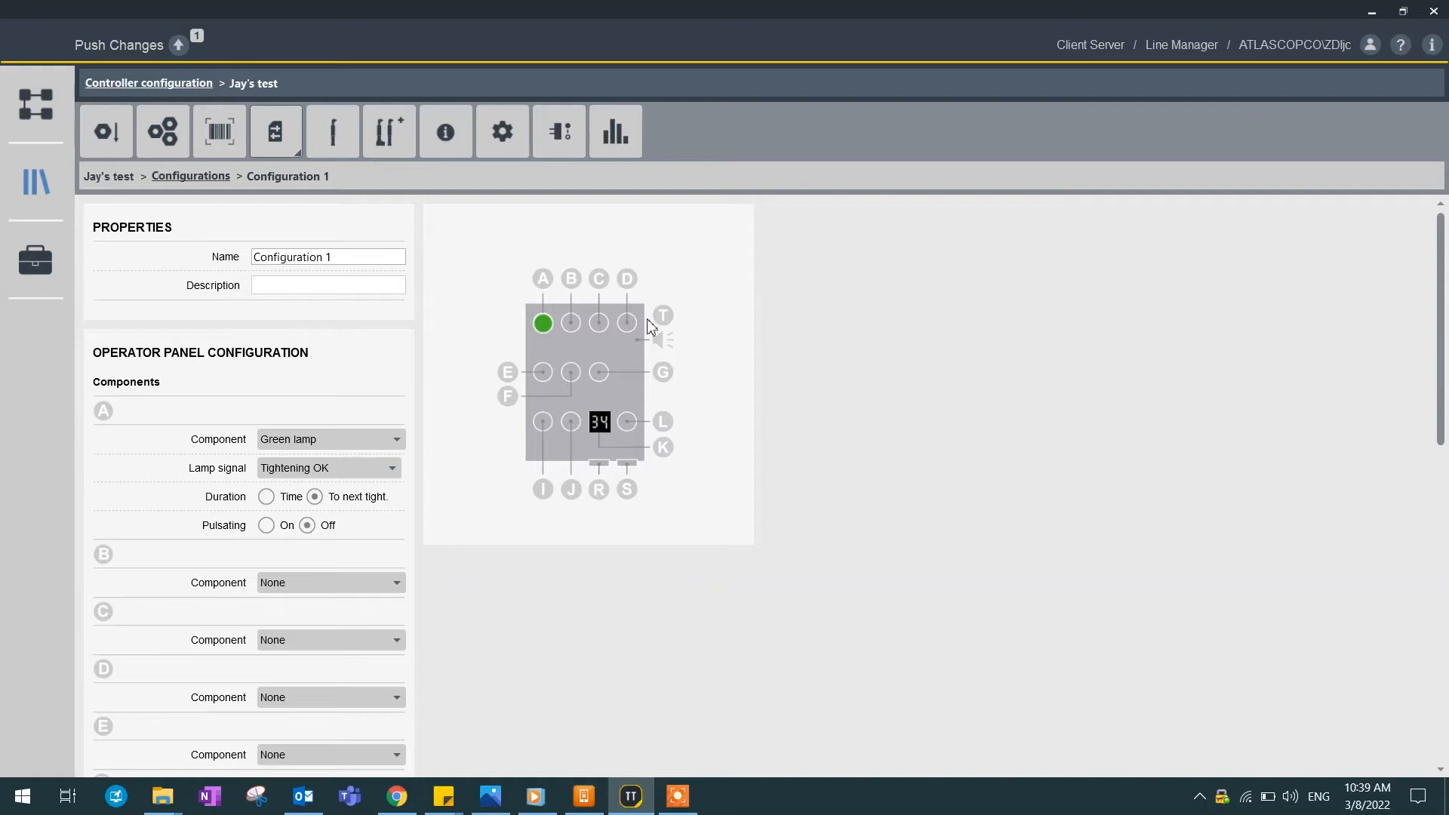
mouse_move(190, 176)
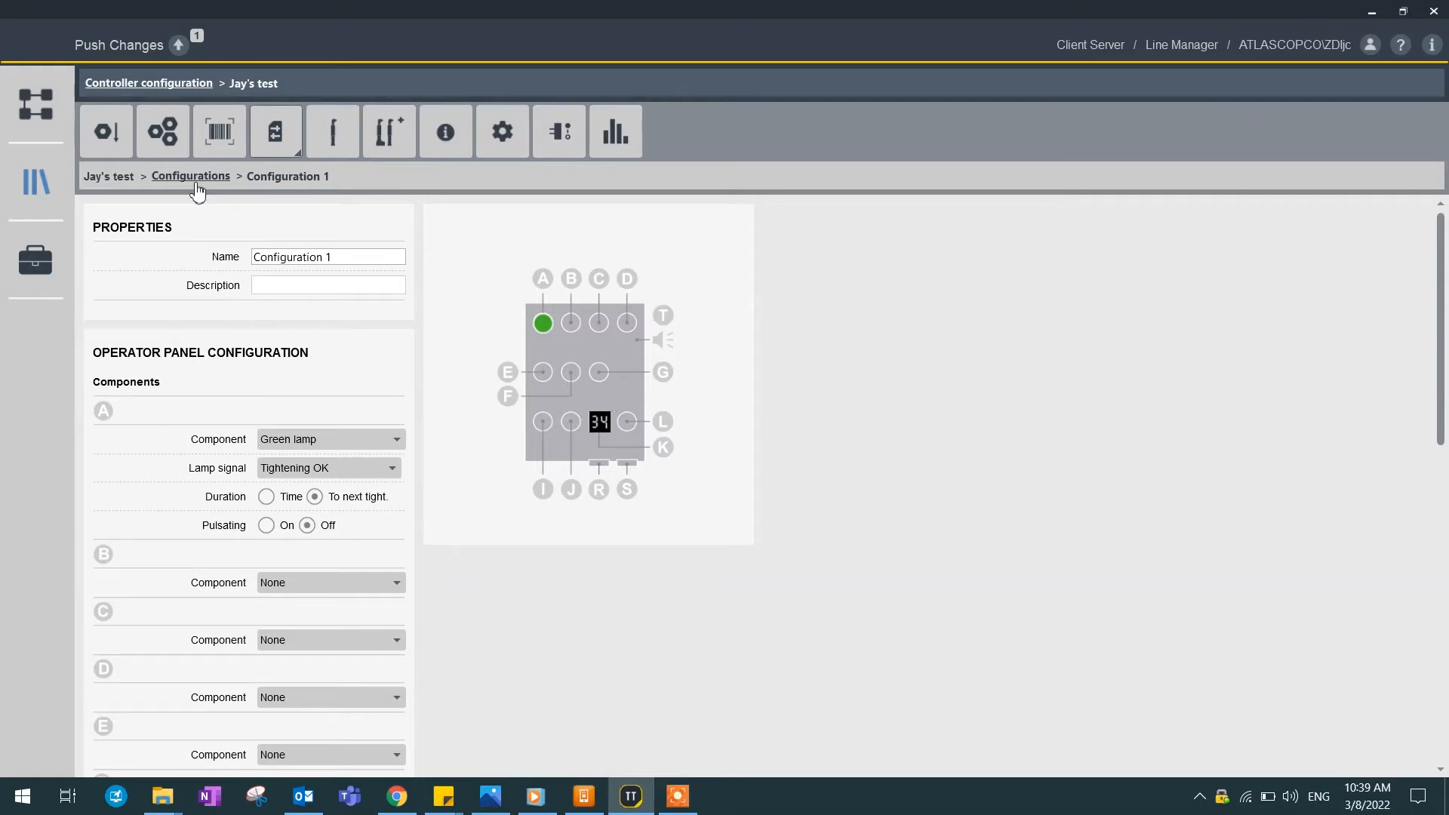
Step: Add a new Stacklight configuration from the configurations list
click(191, 177)
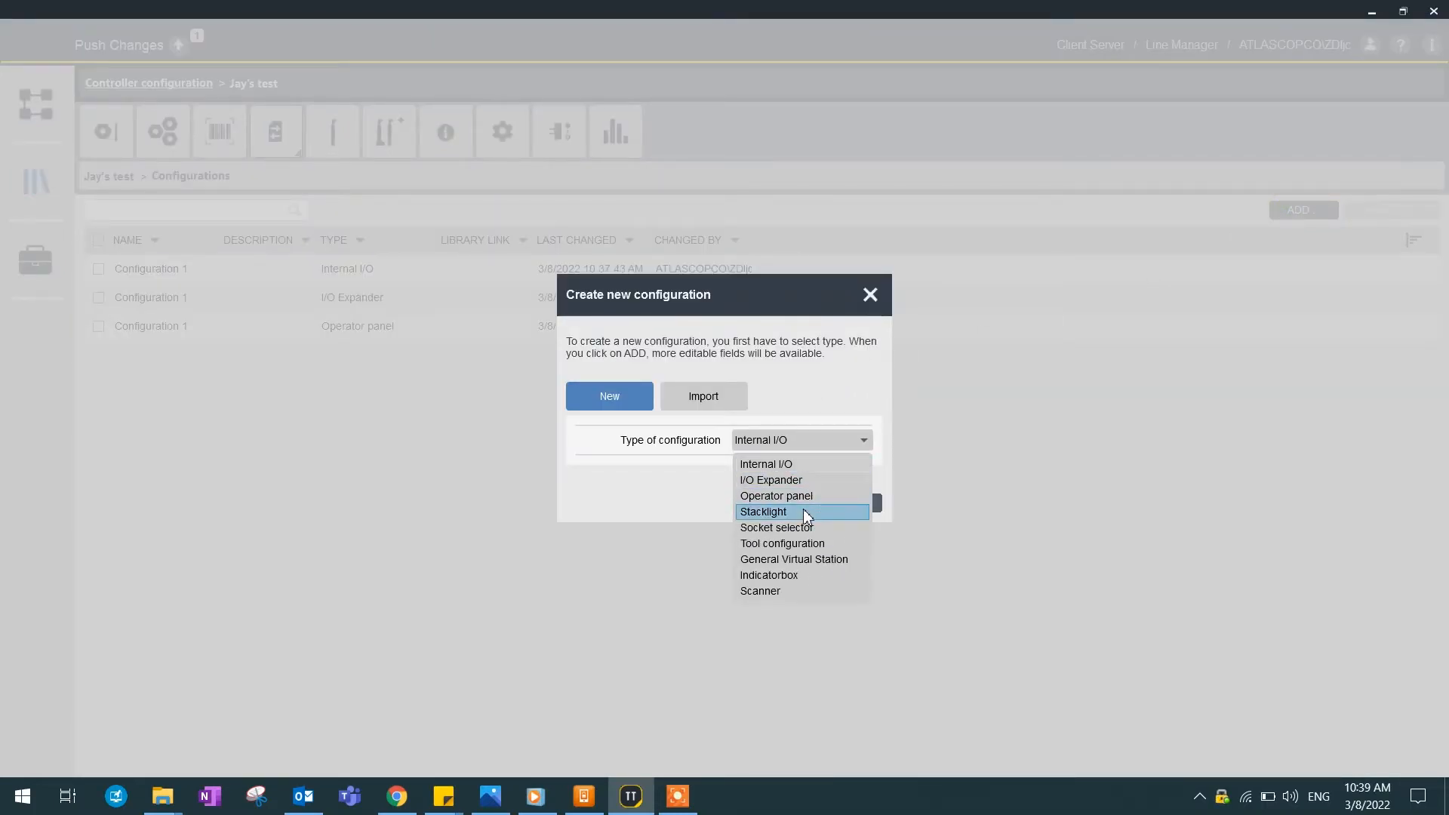
click(763, 511)
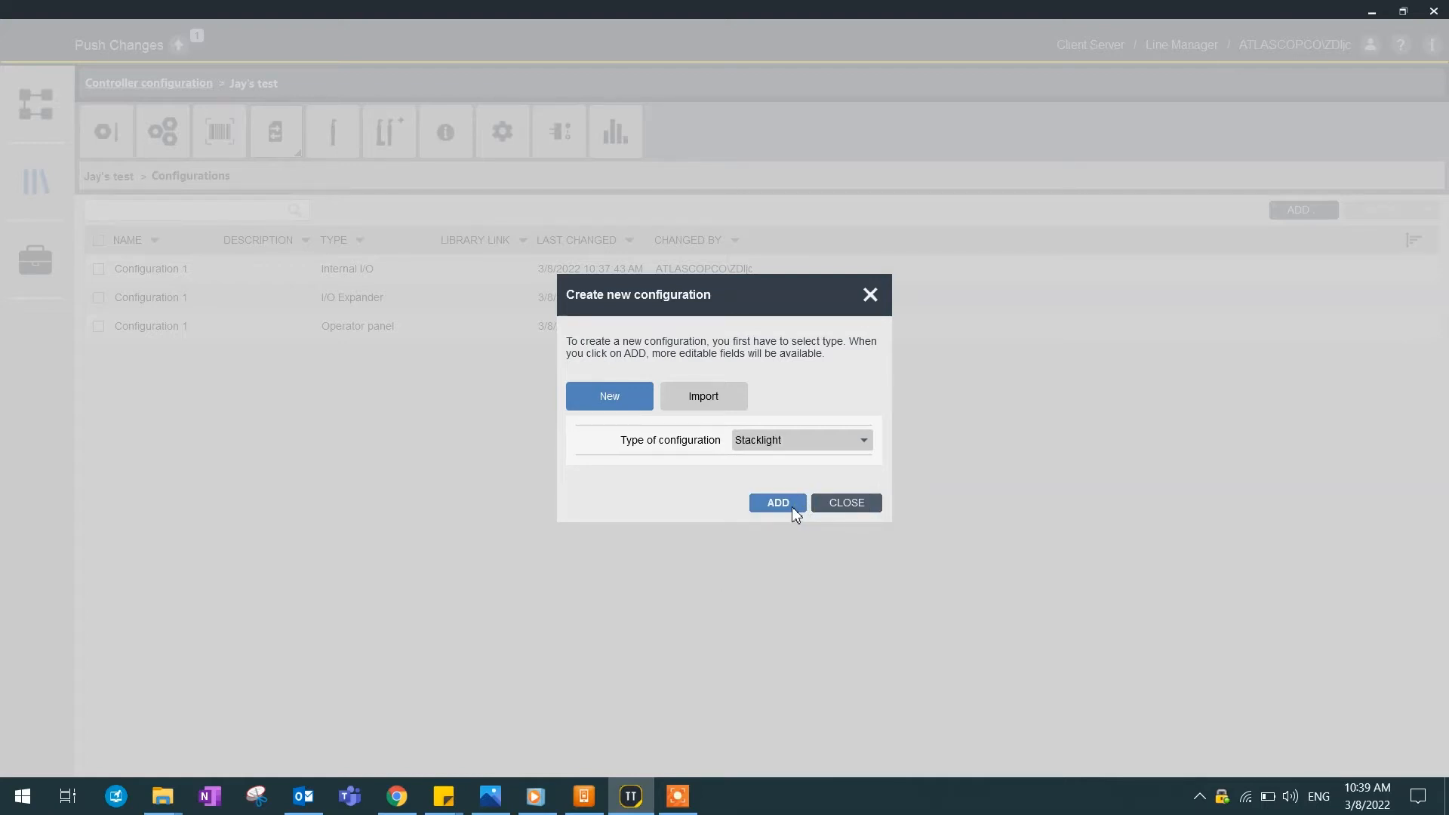
click(776, 502)
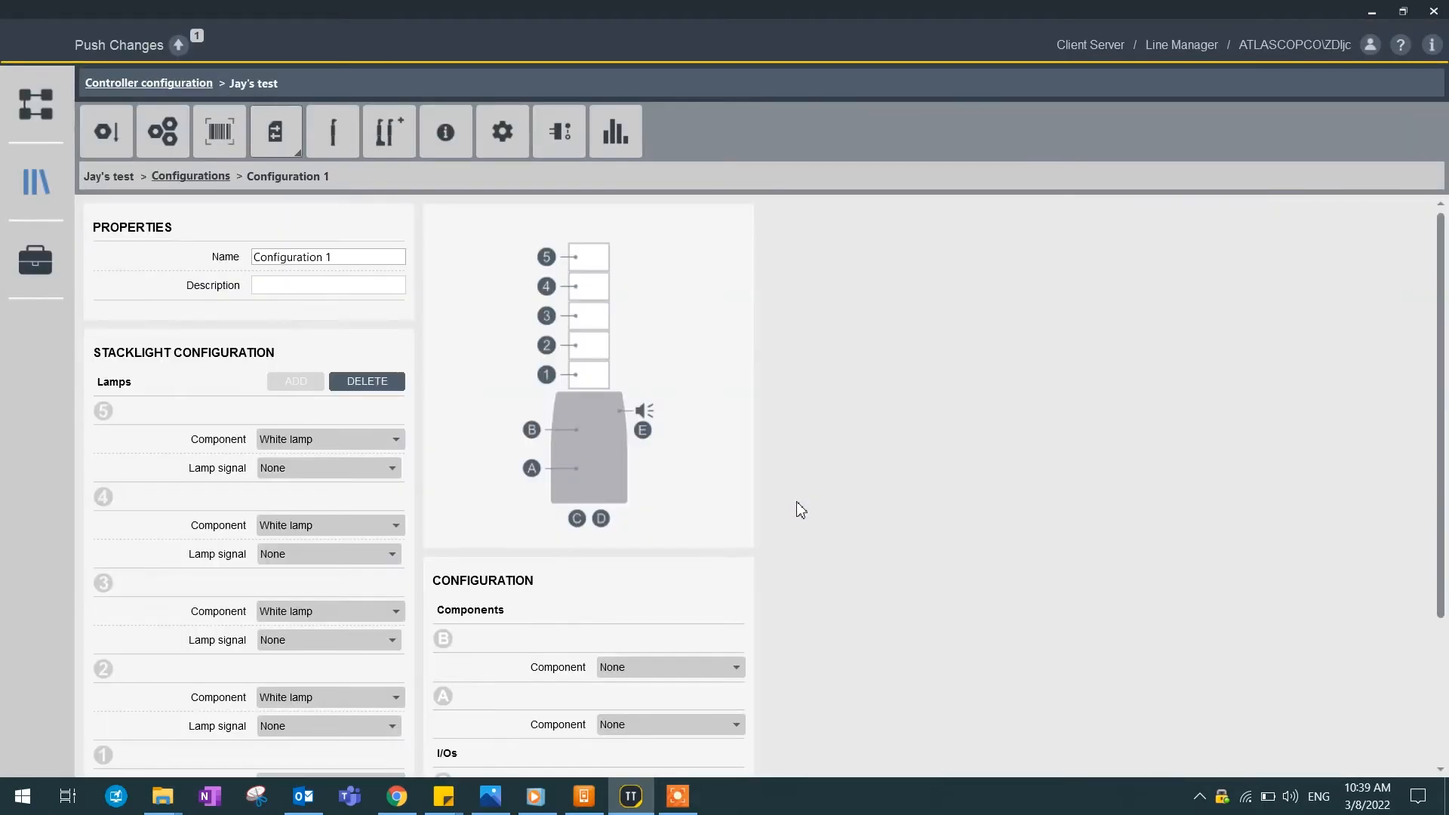
mouse_move(307, 598)
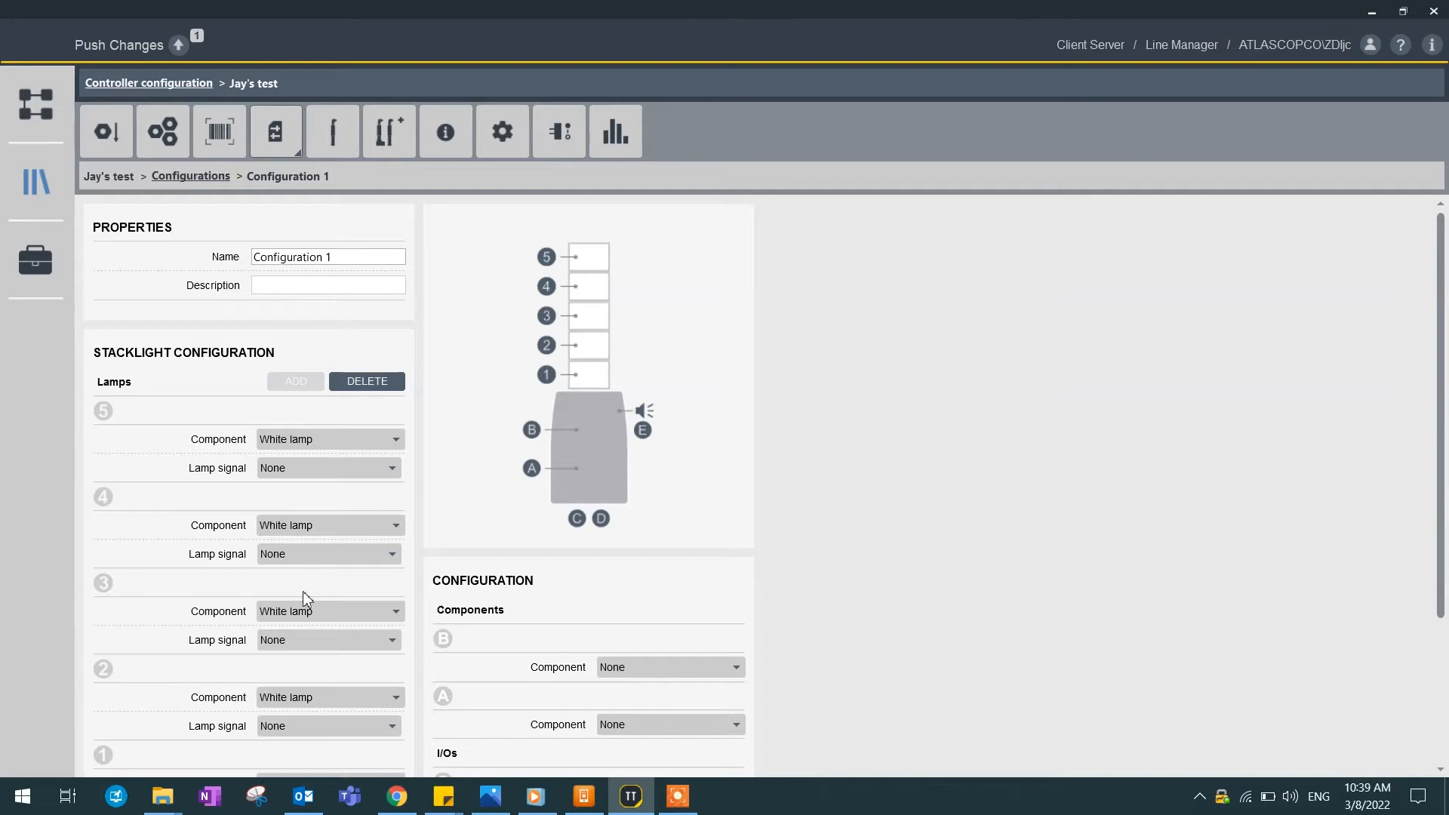
mouse_move(543, 321)
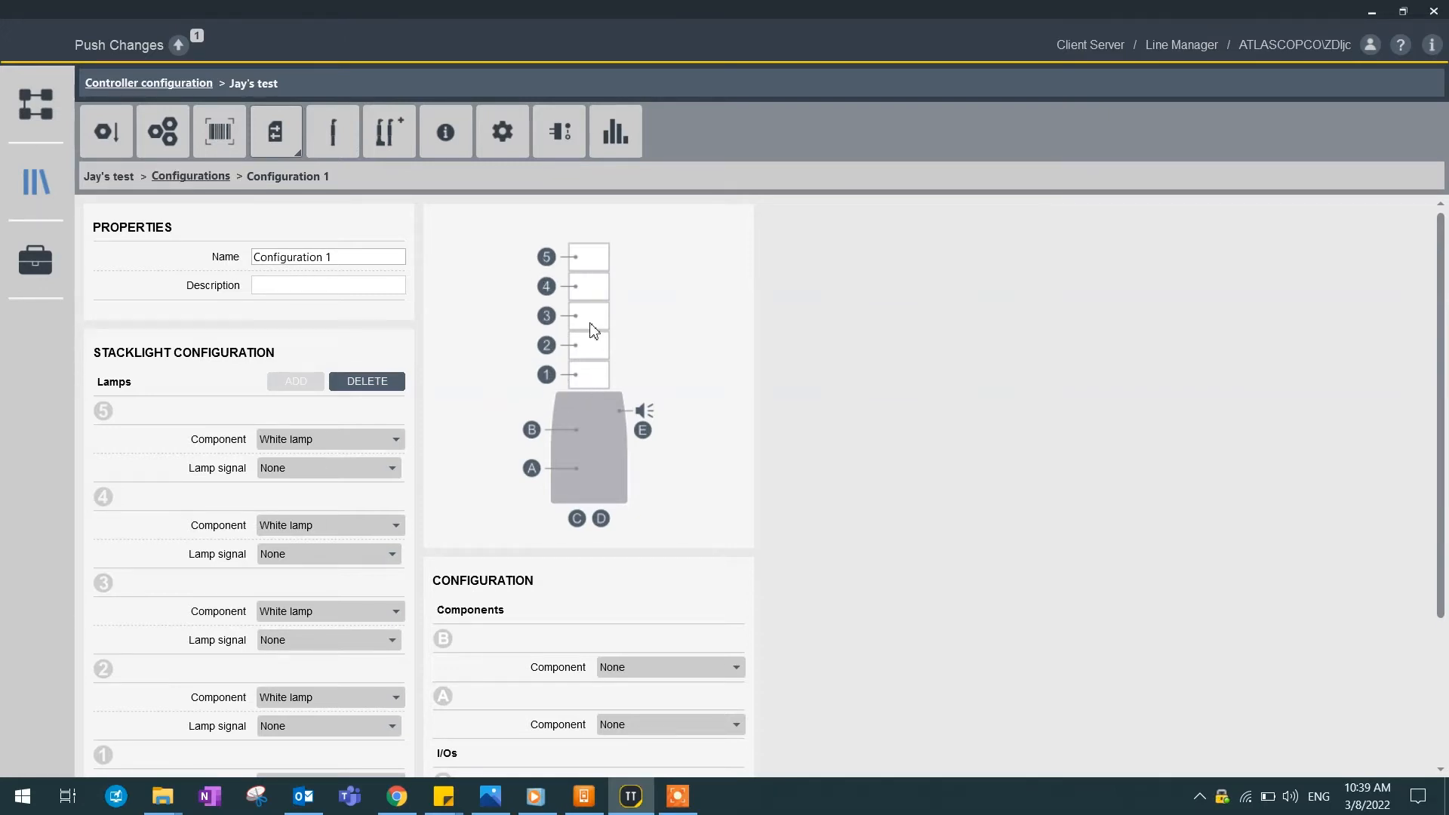
Step: Make stacklight lamp 1 a green lamp and lamp 2 a yellow lamp
scroll(down, 3)
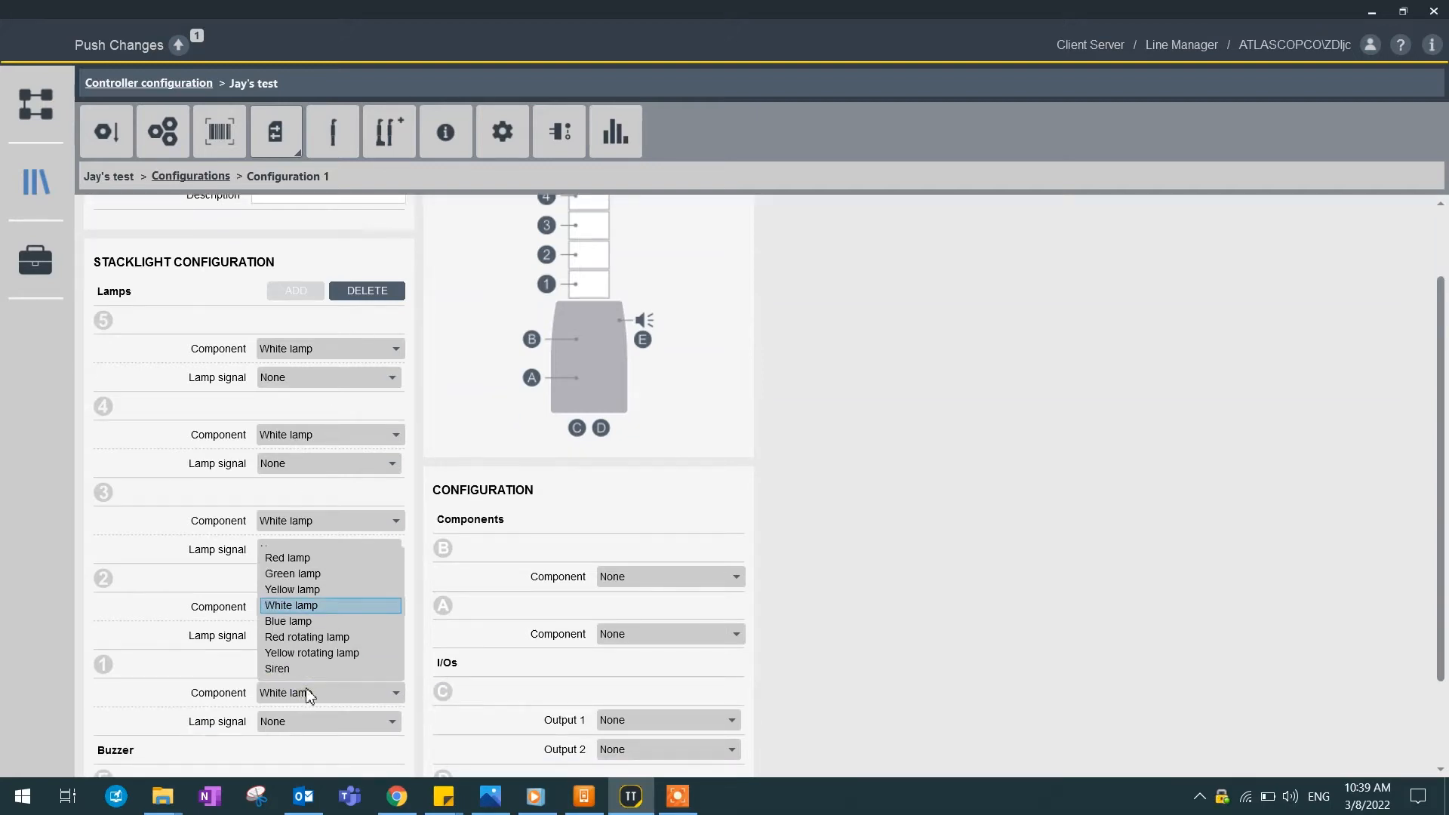
click(292, 573)
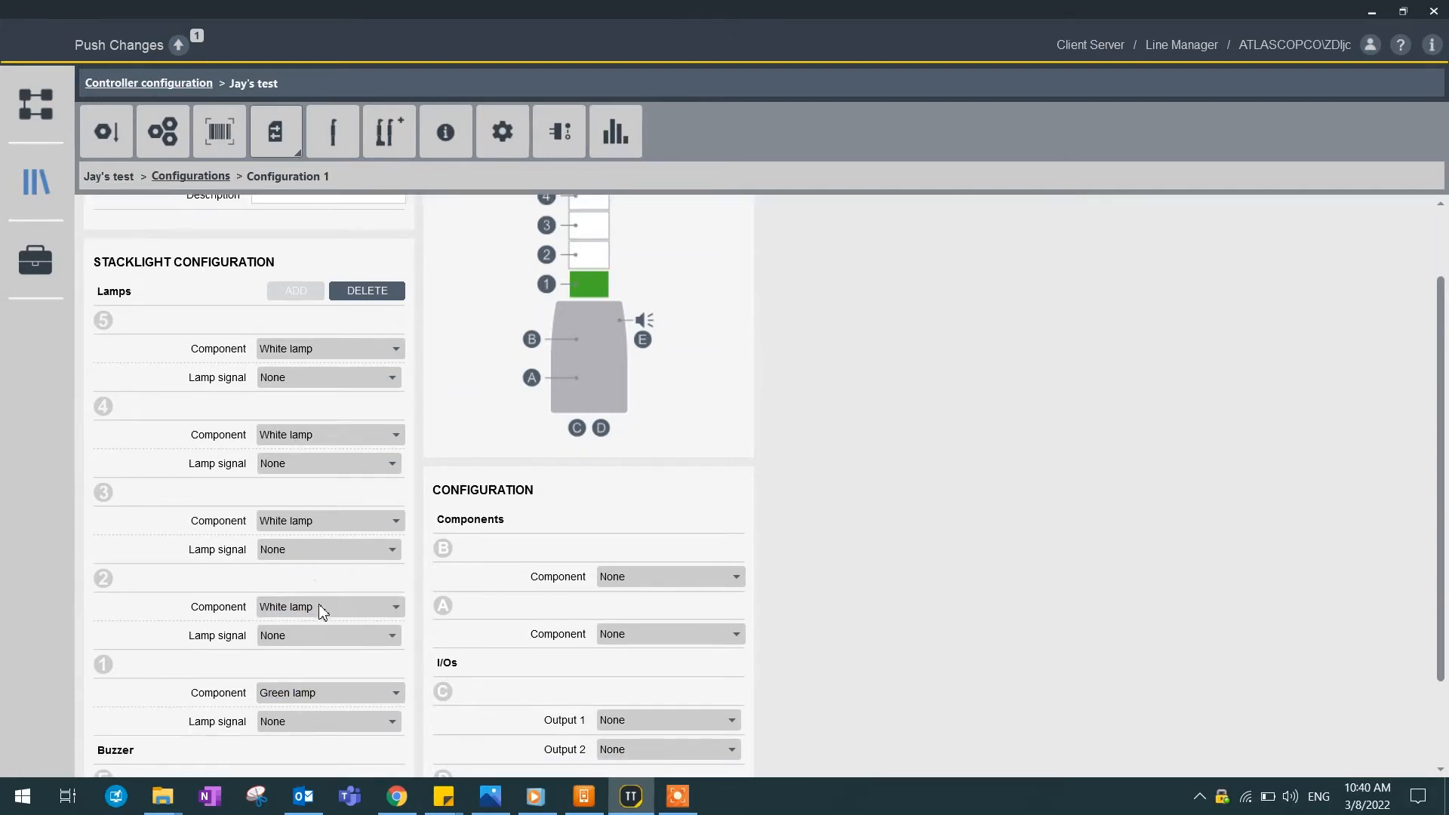
click(328, 606)
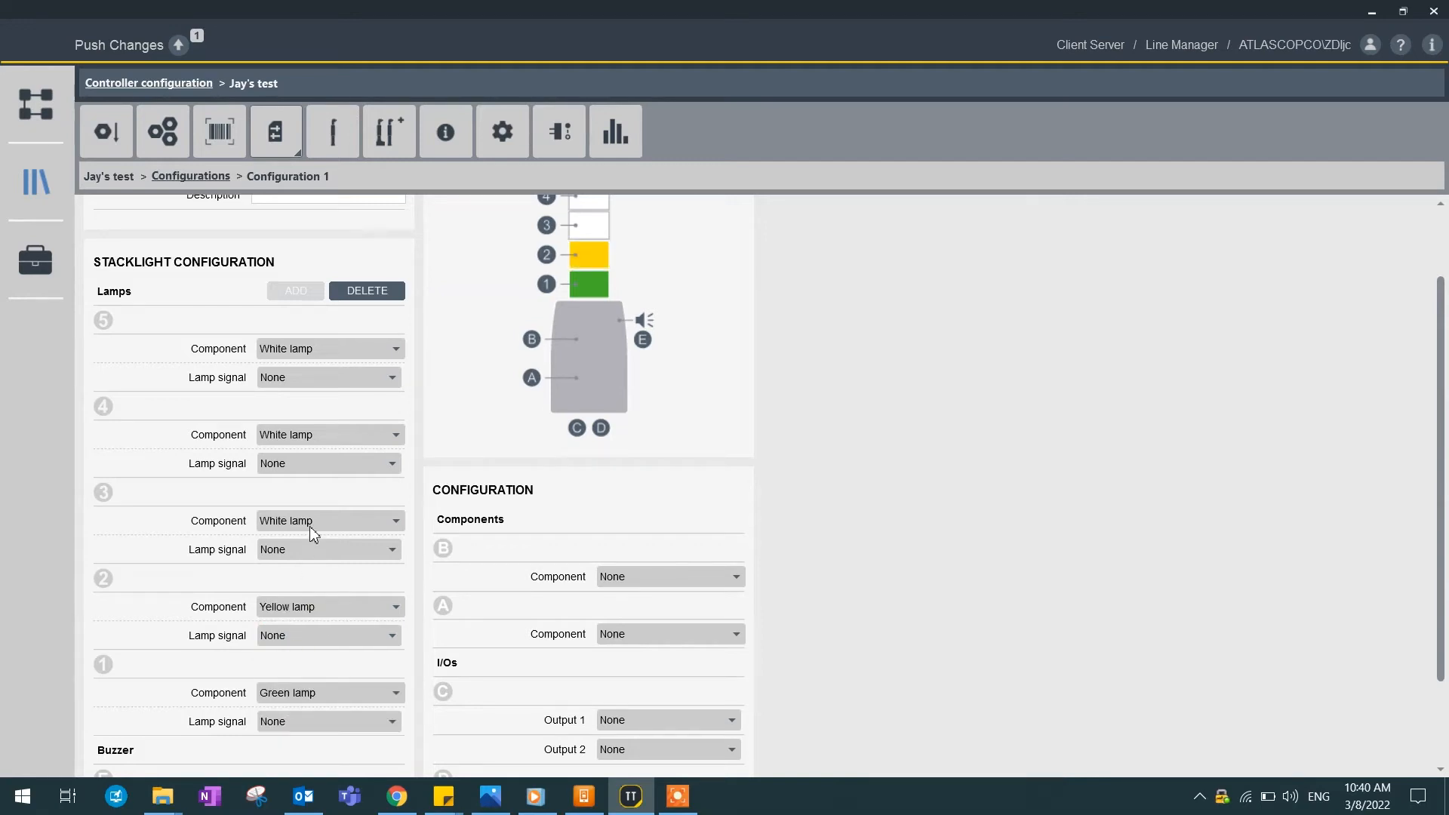
mouse_move(291, 552)
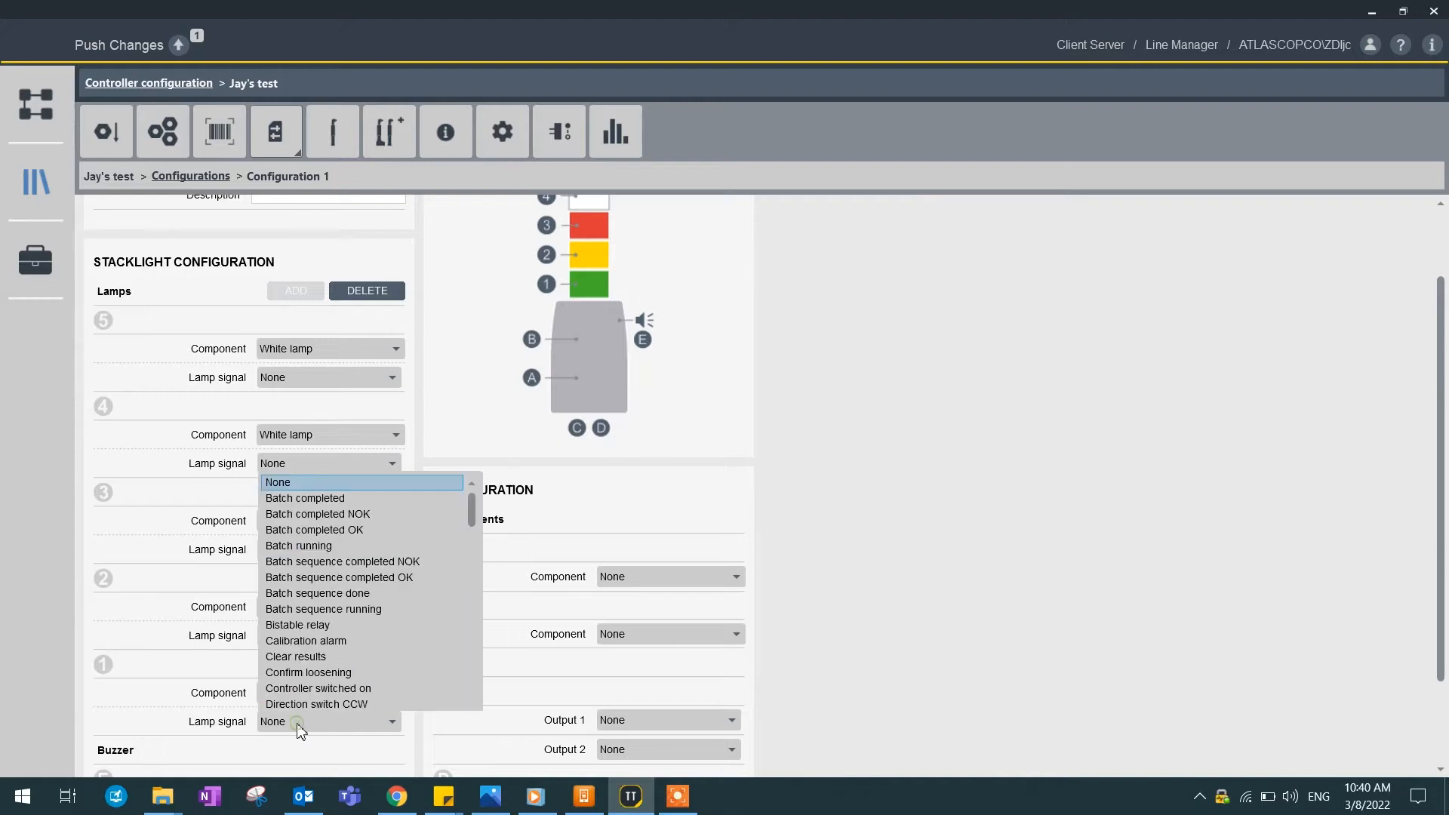
Step: Set lamp 2 to signal Ready to start, pulsating
scroll(down, 3)
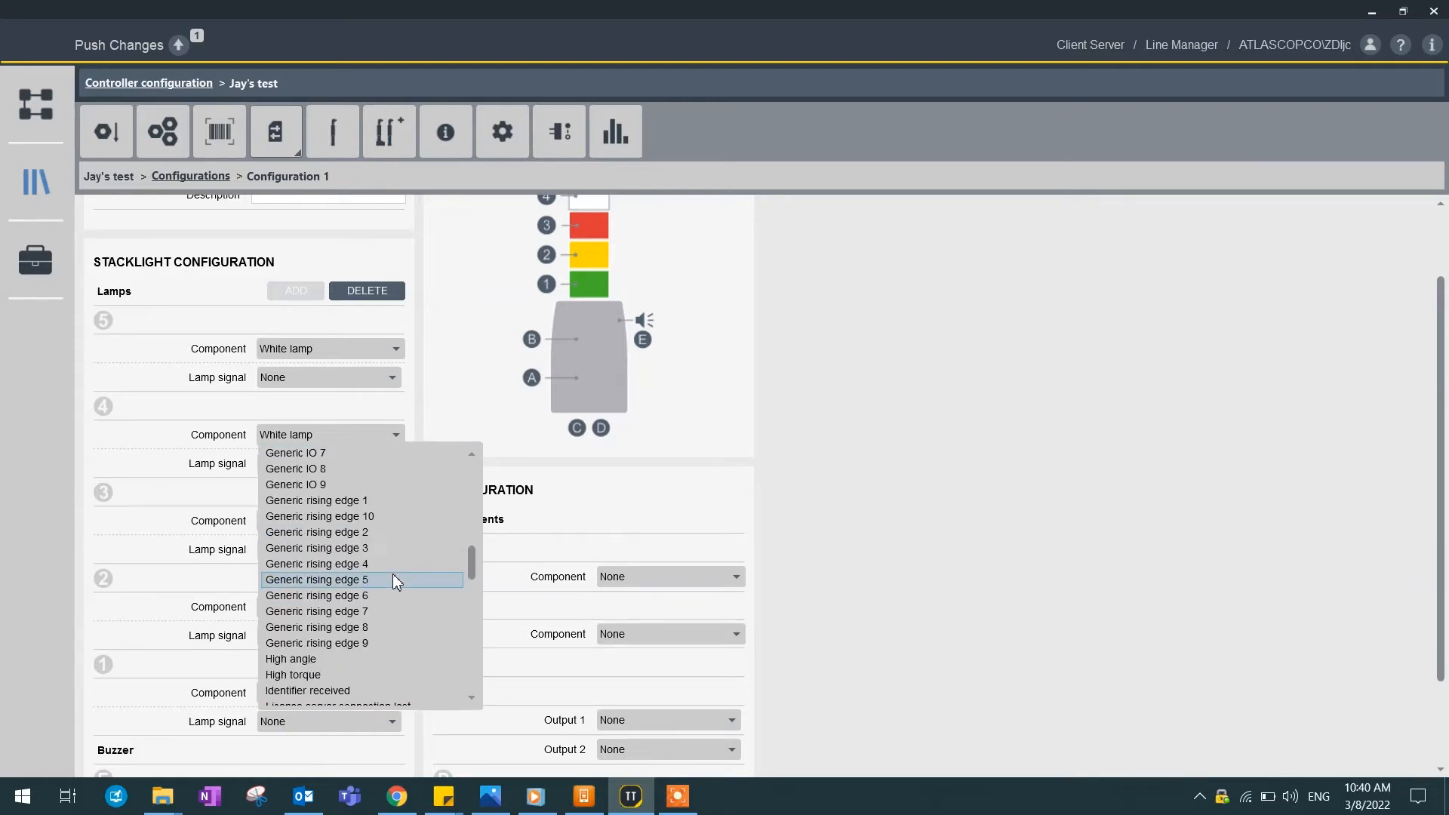
scroll(down, 3)
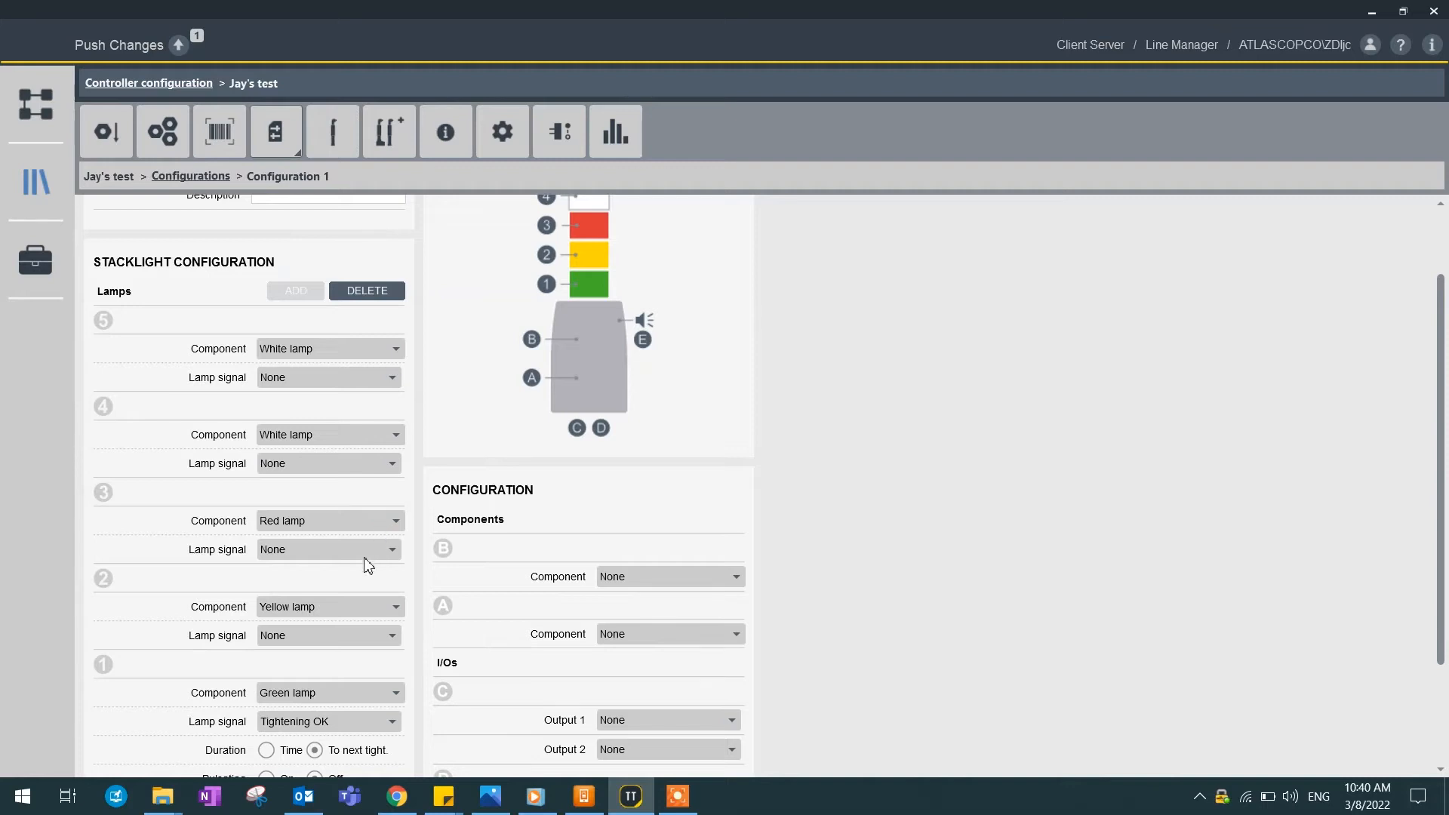
click(391, 377)
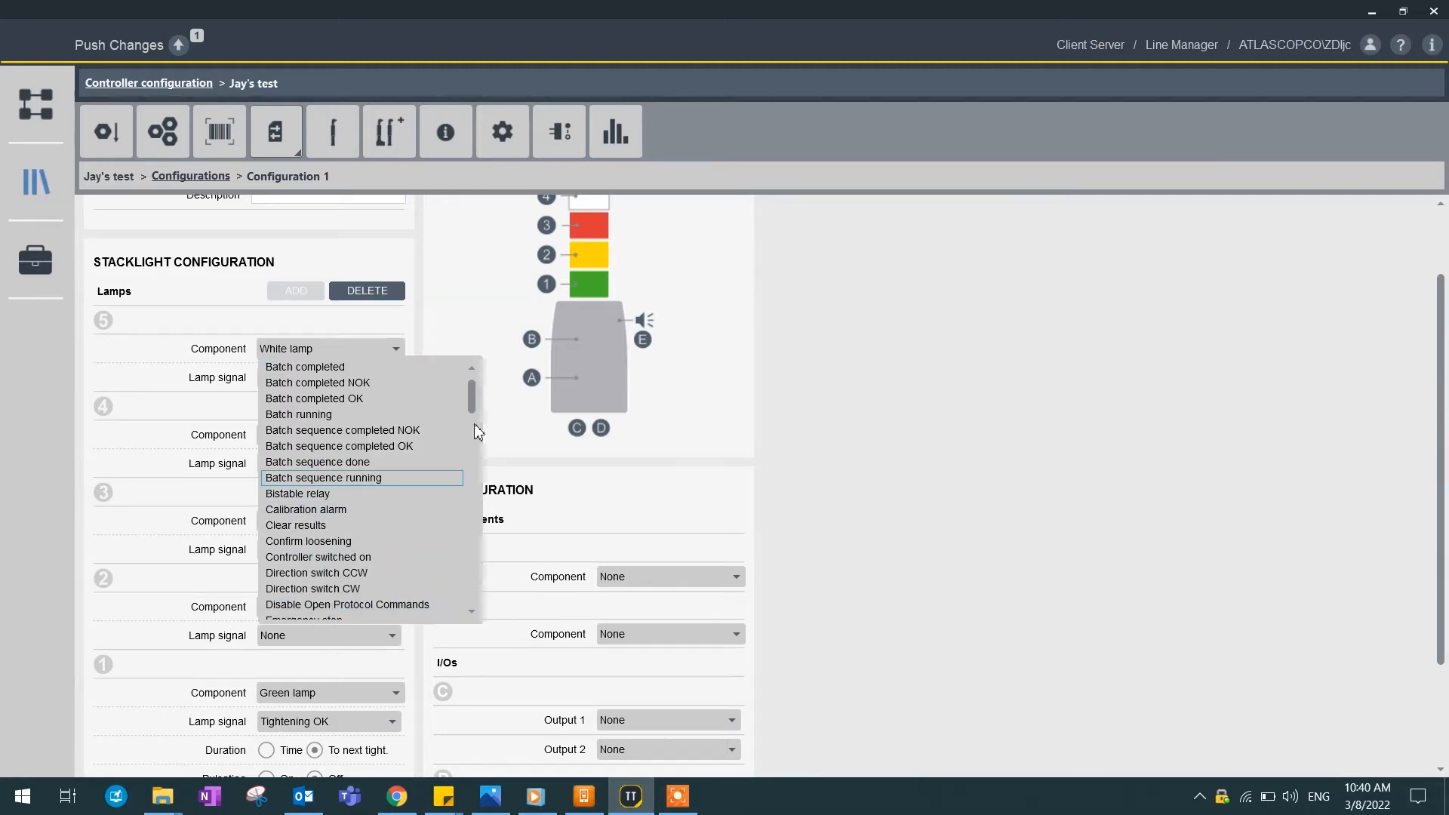
scroll(down, 3)
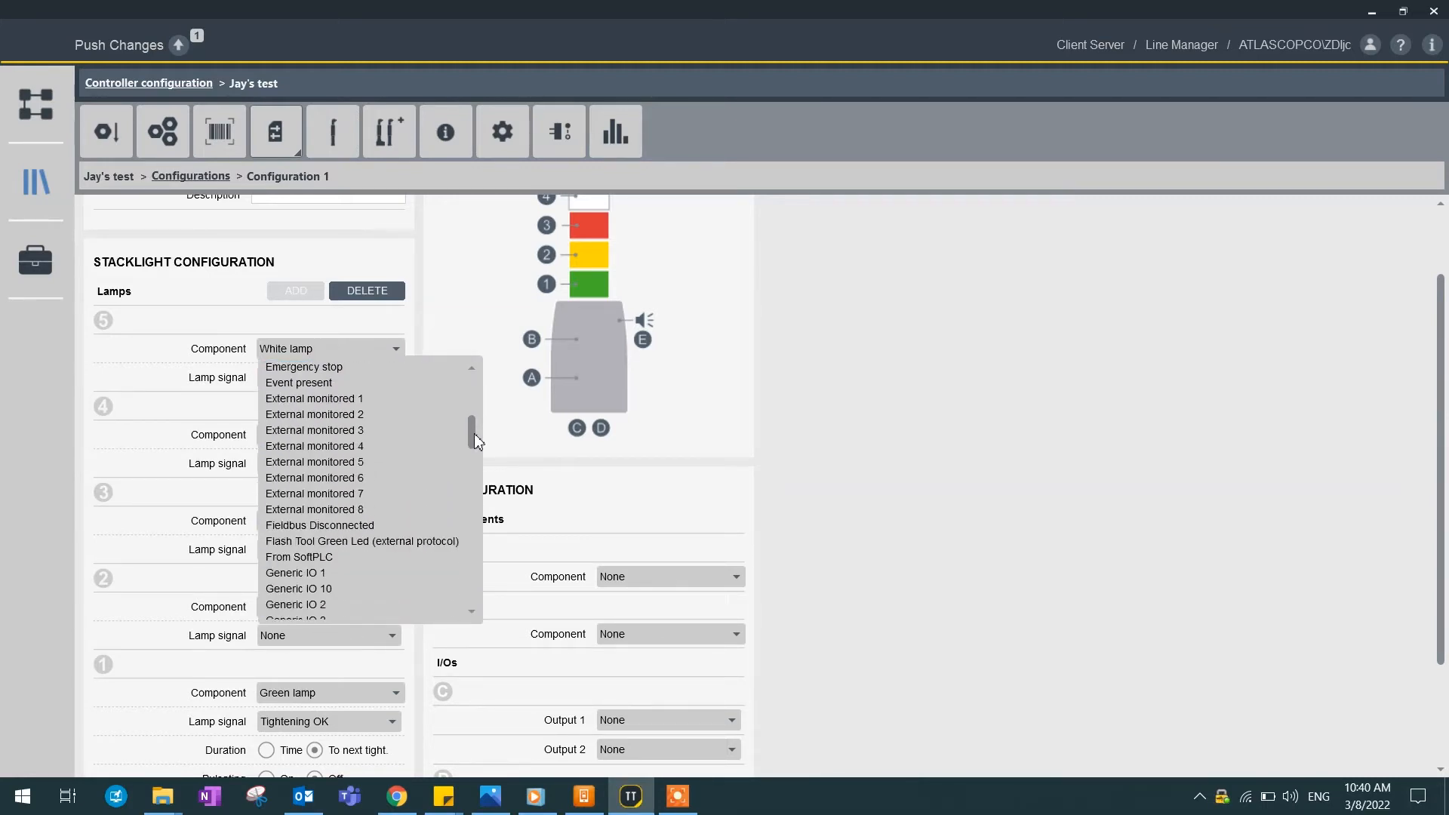
drag(471, 435, 471, 476)
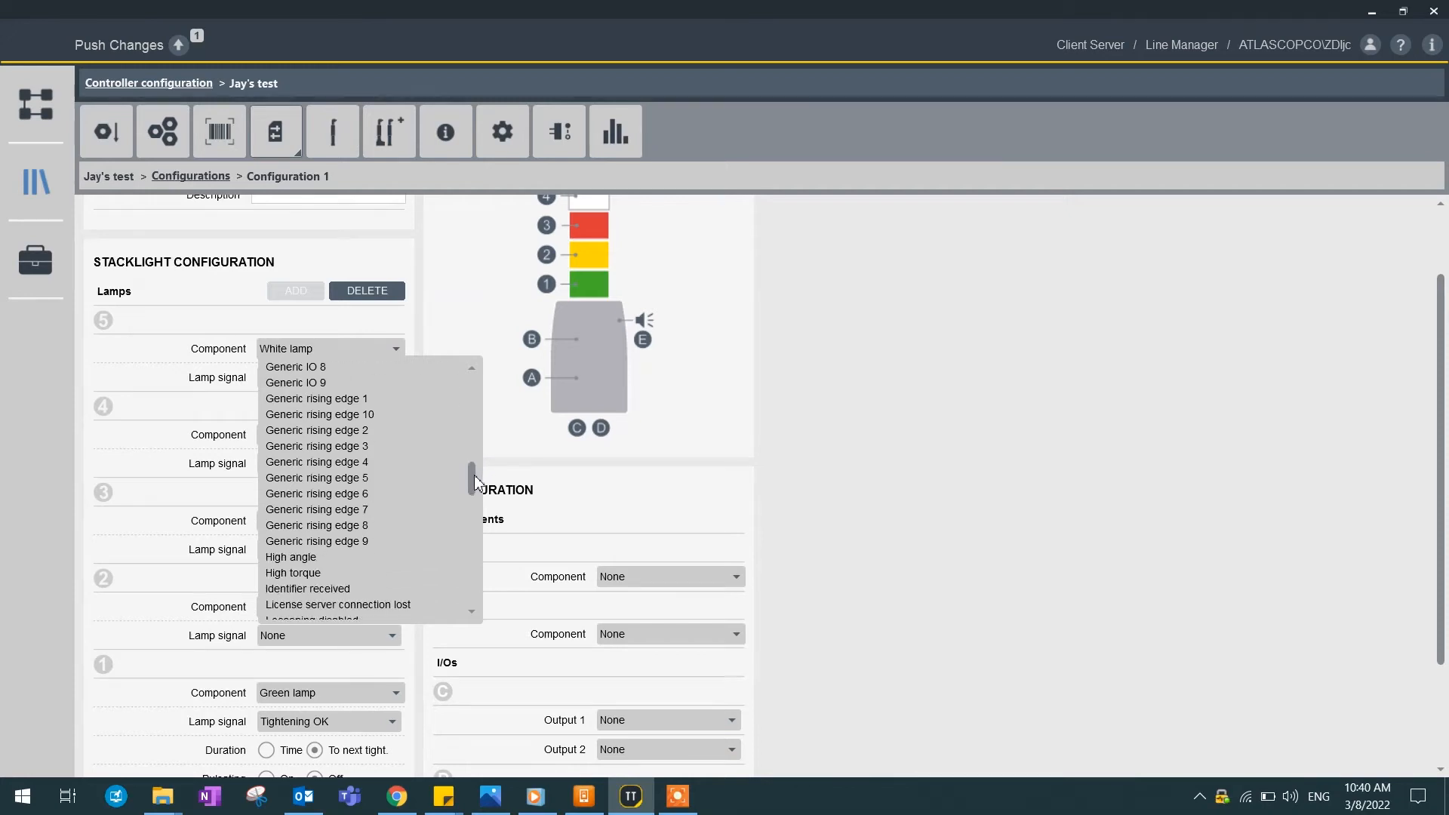
scroll(down, 3)
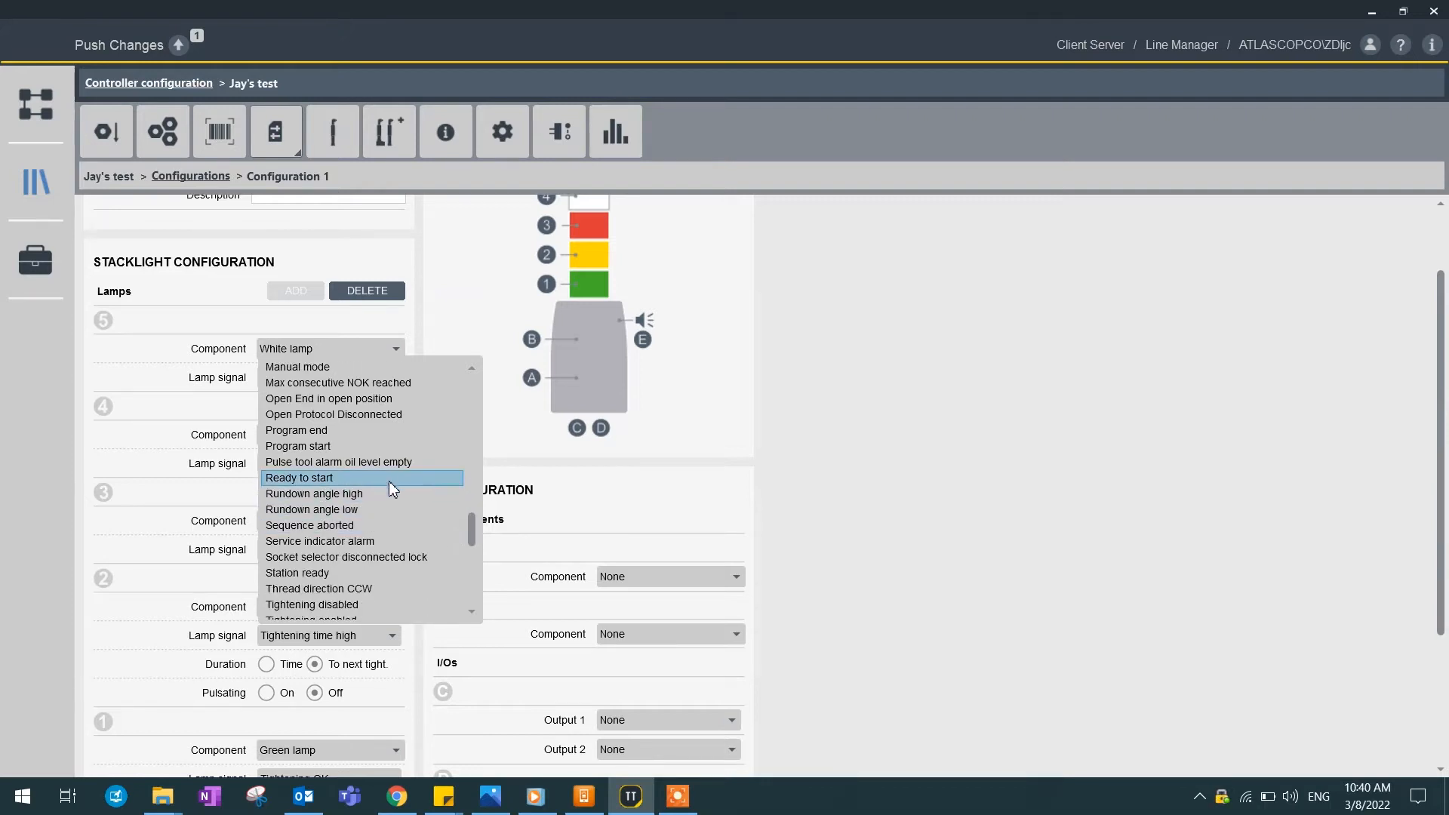
click(299, 478)
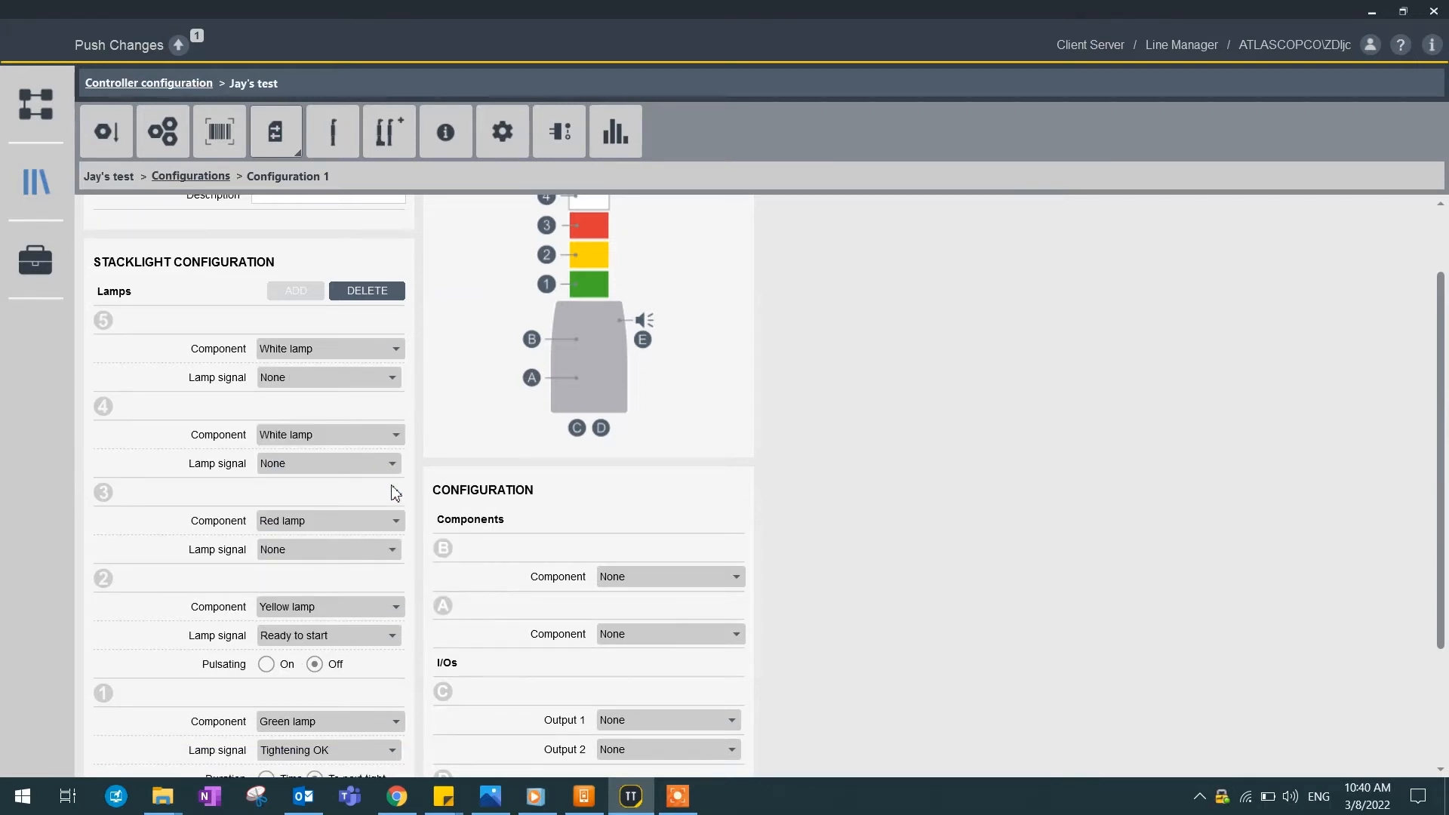
click(266, 663)
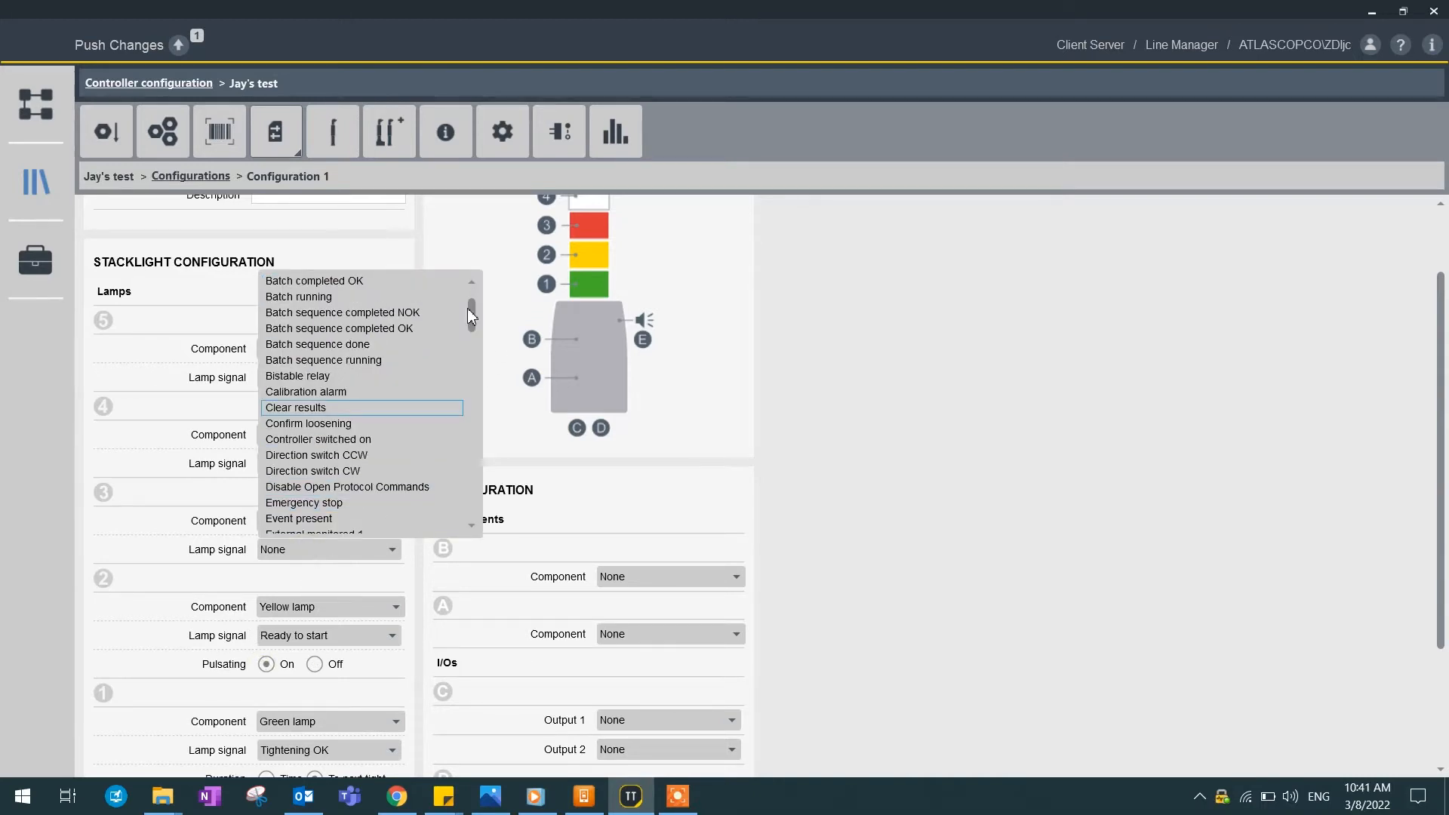
scroll(down, 3)
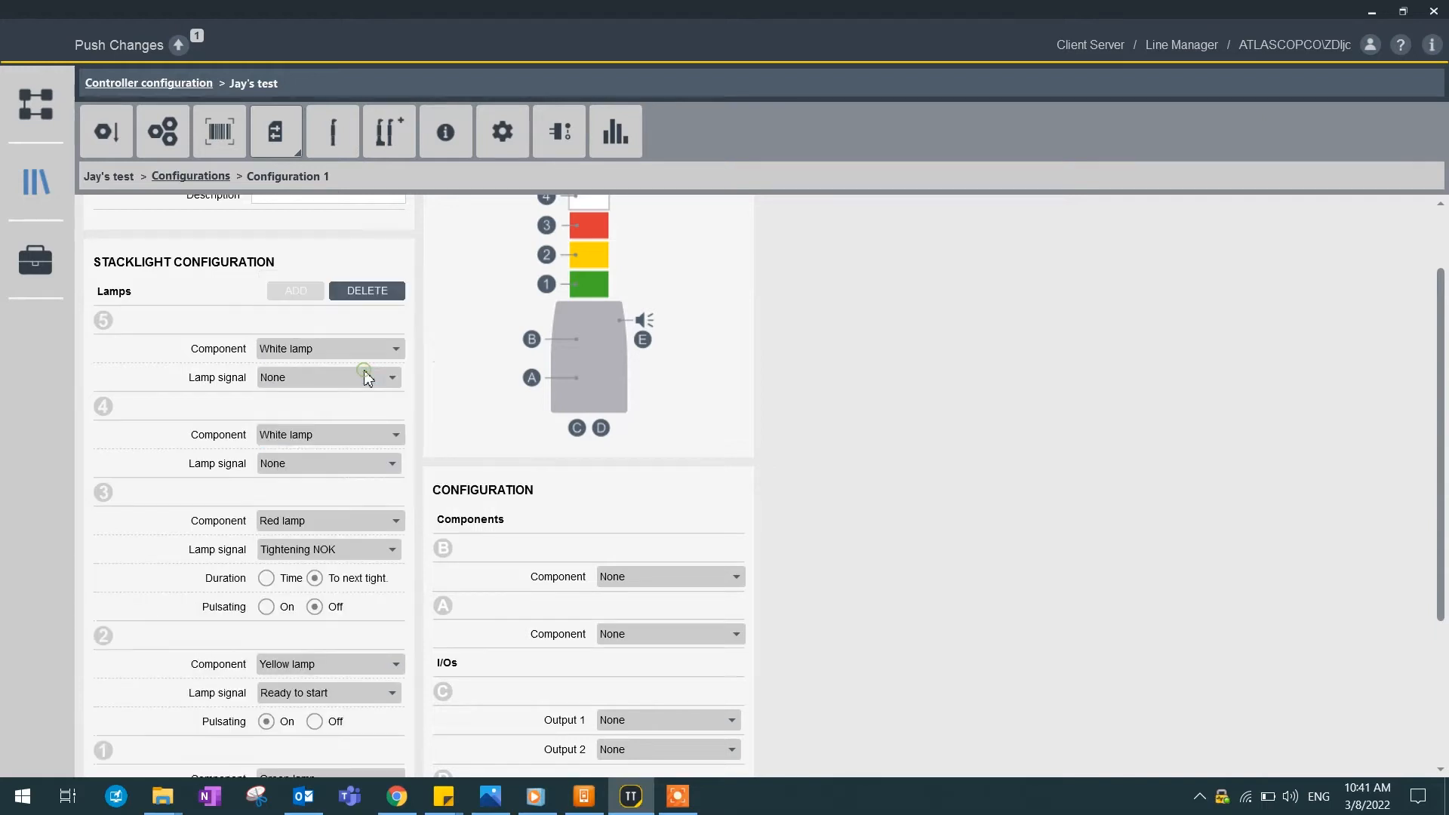
mouse_move(593, 340)
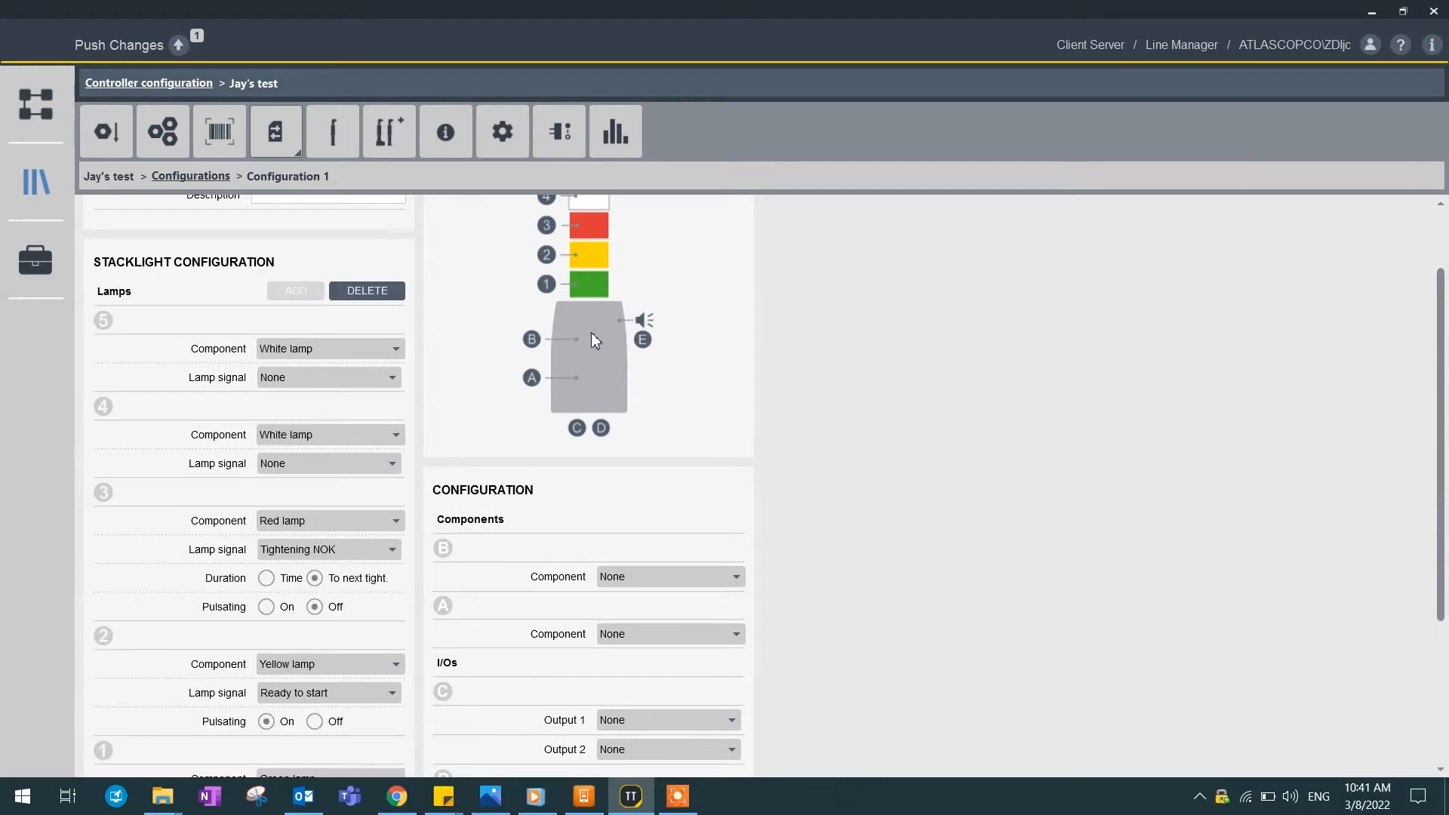
Step: Make component B a two way key switch: Abort sequence on turn left, plus a turn-right signal
scroll(down, 3)
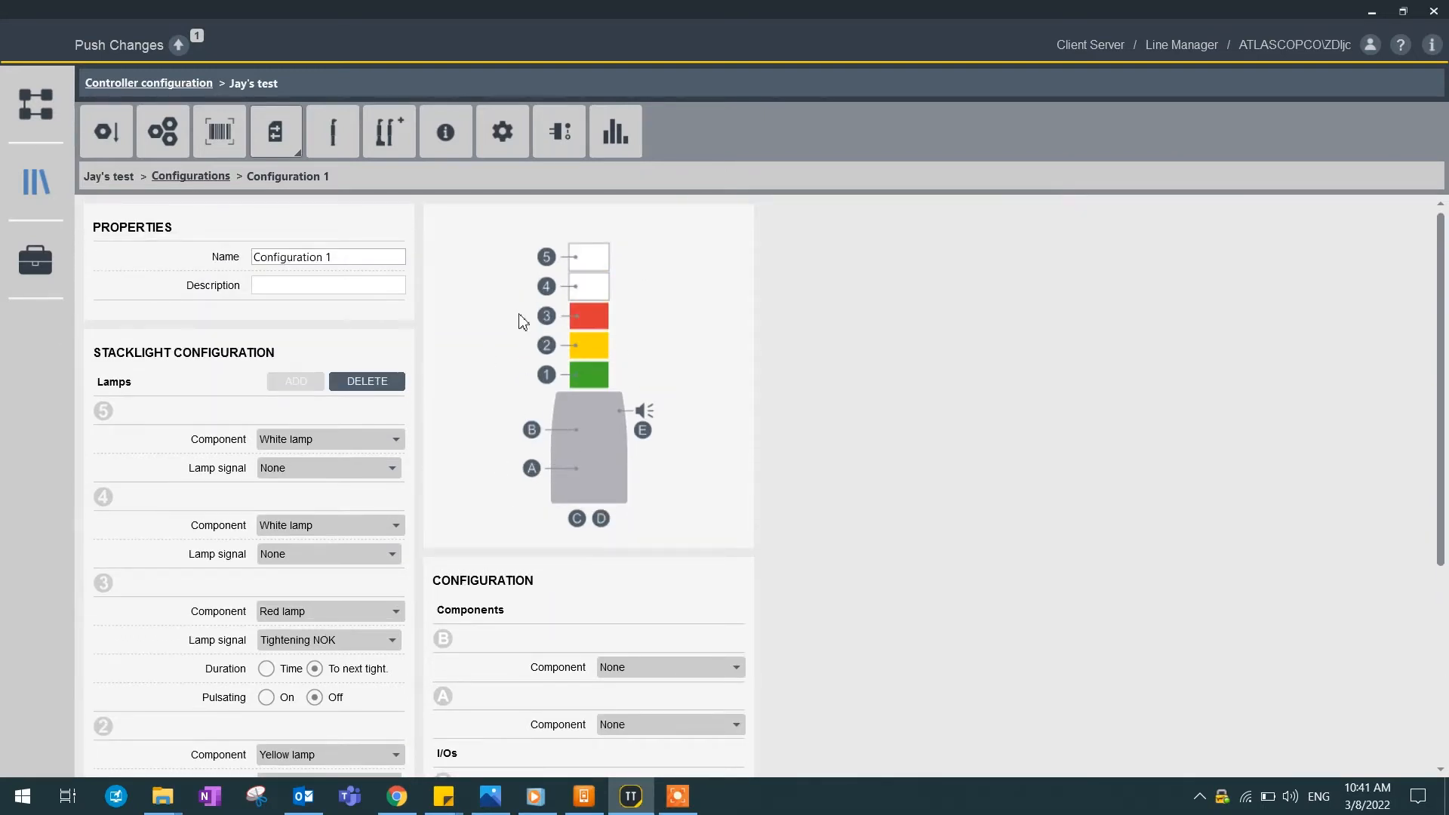
click(667, 531)
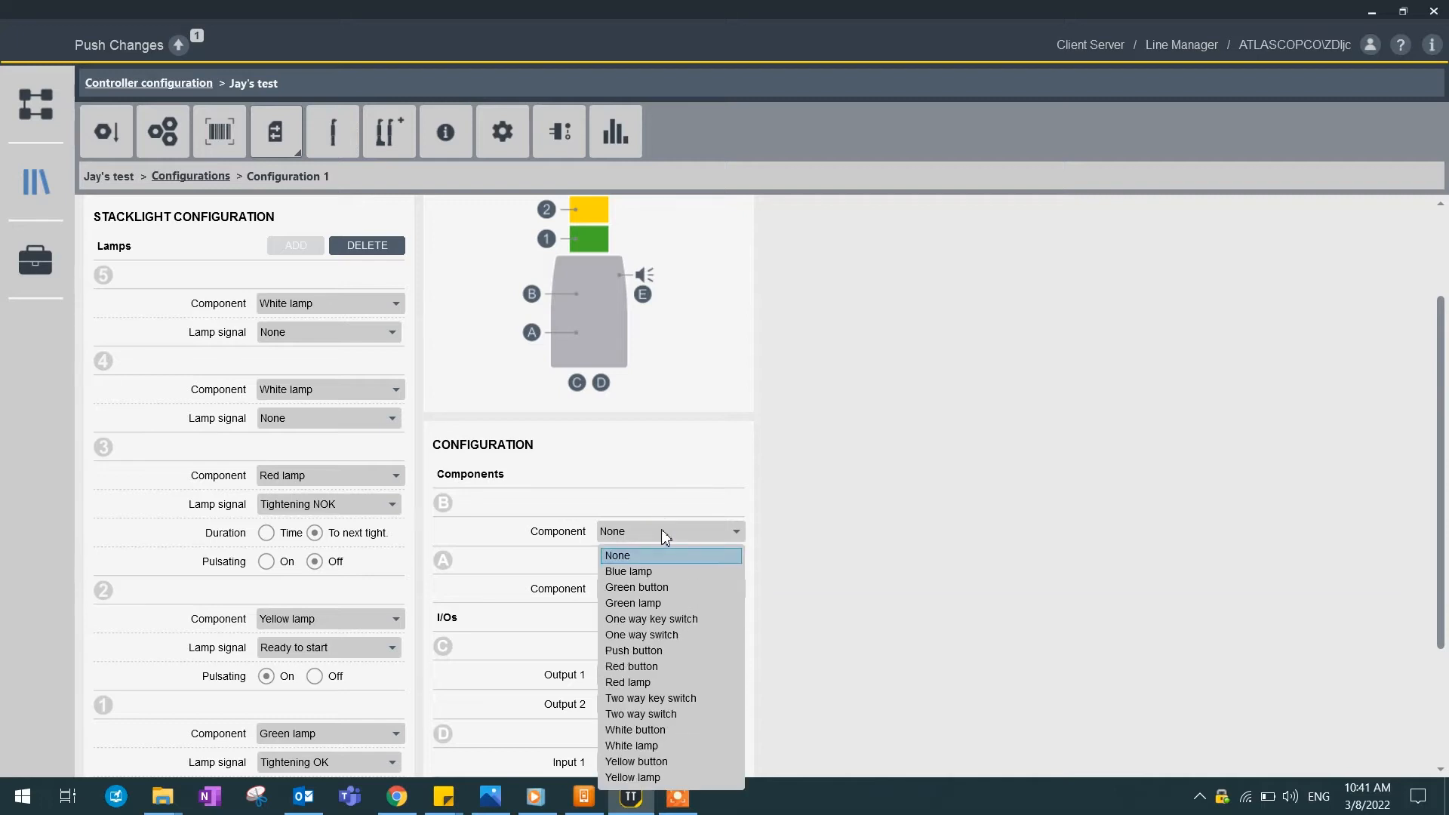
mouse_move(667, 539)
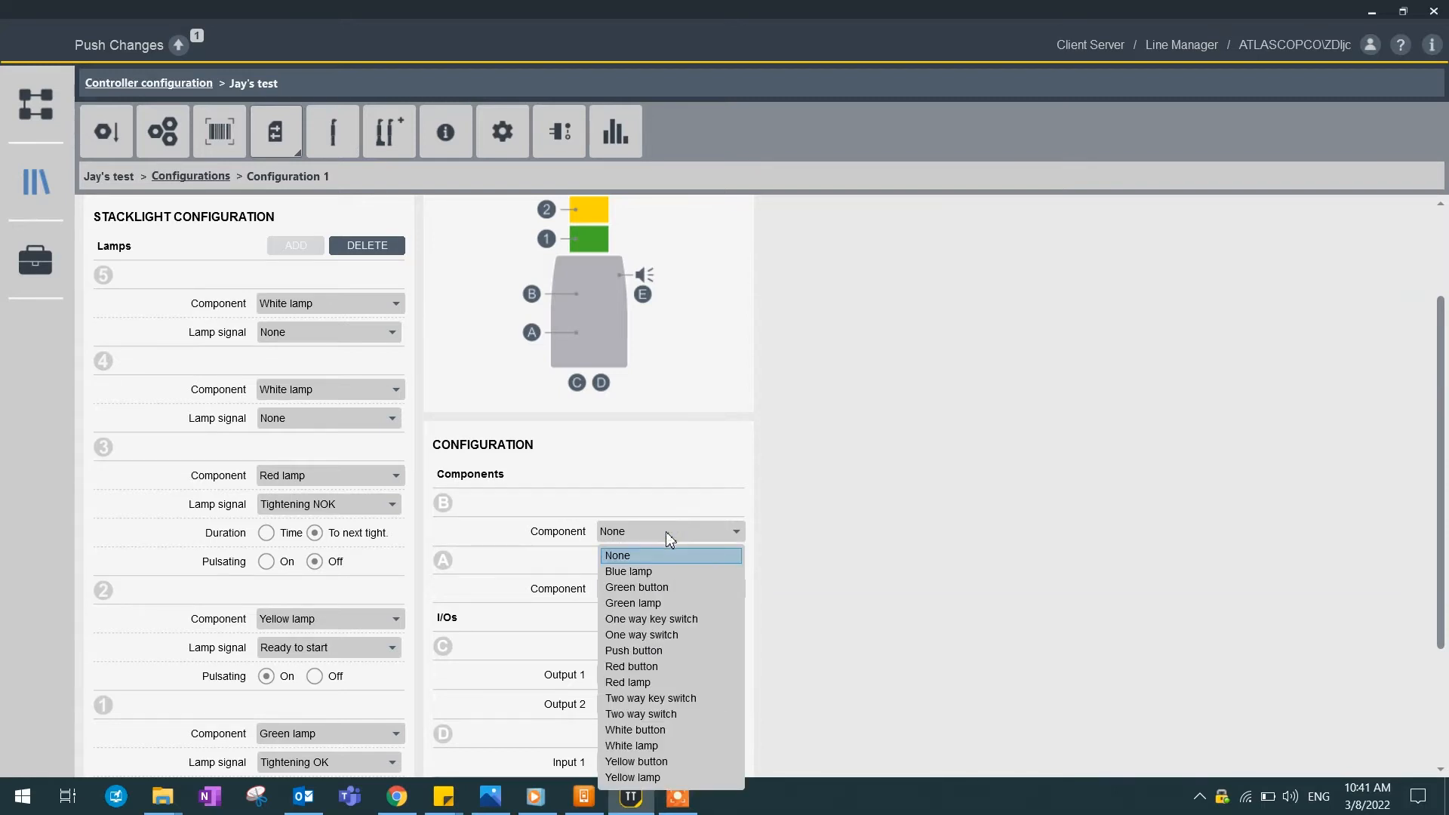
click(649, 697)
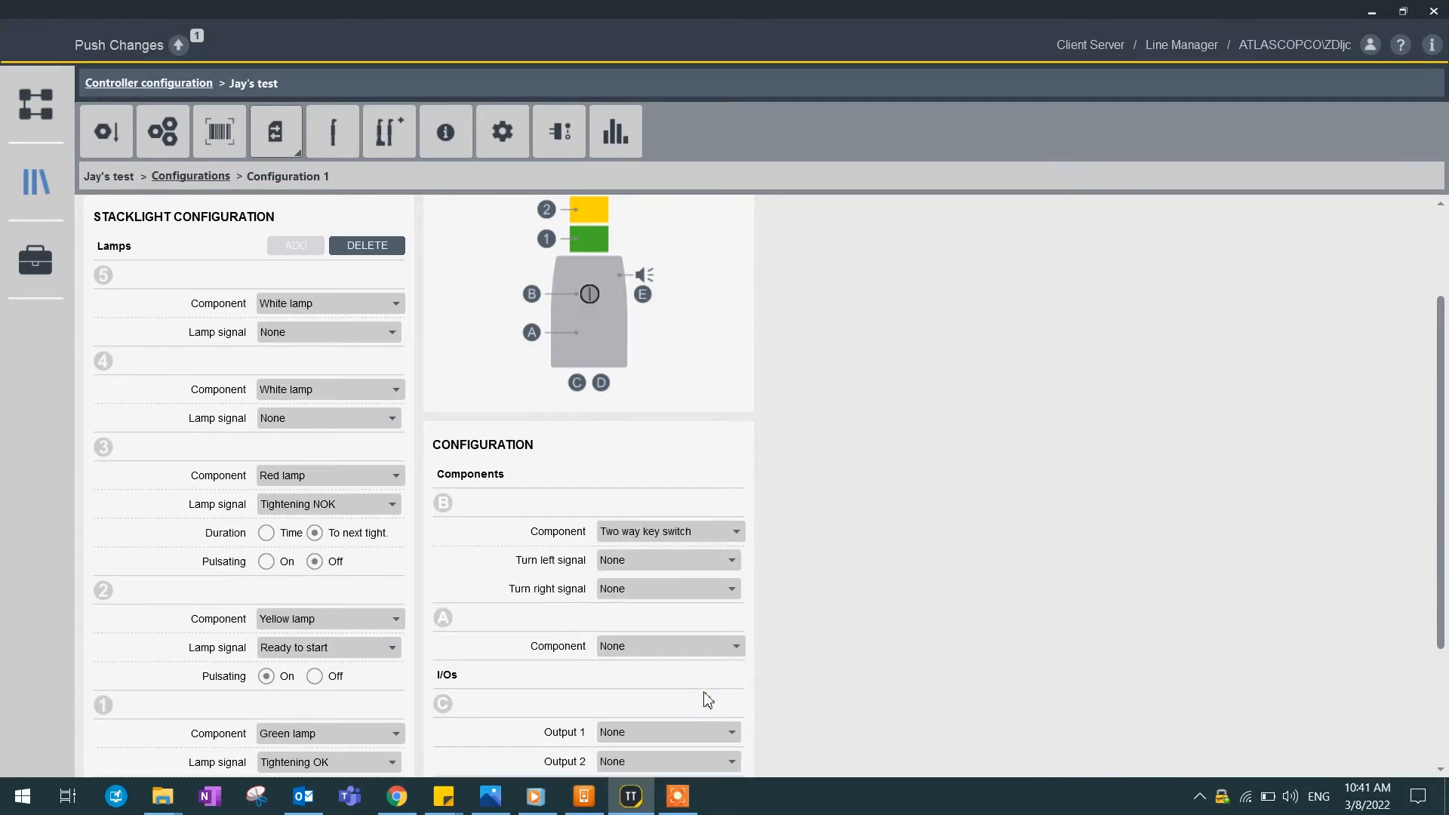
mouse_move(636, 568)
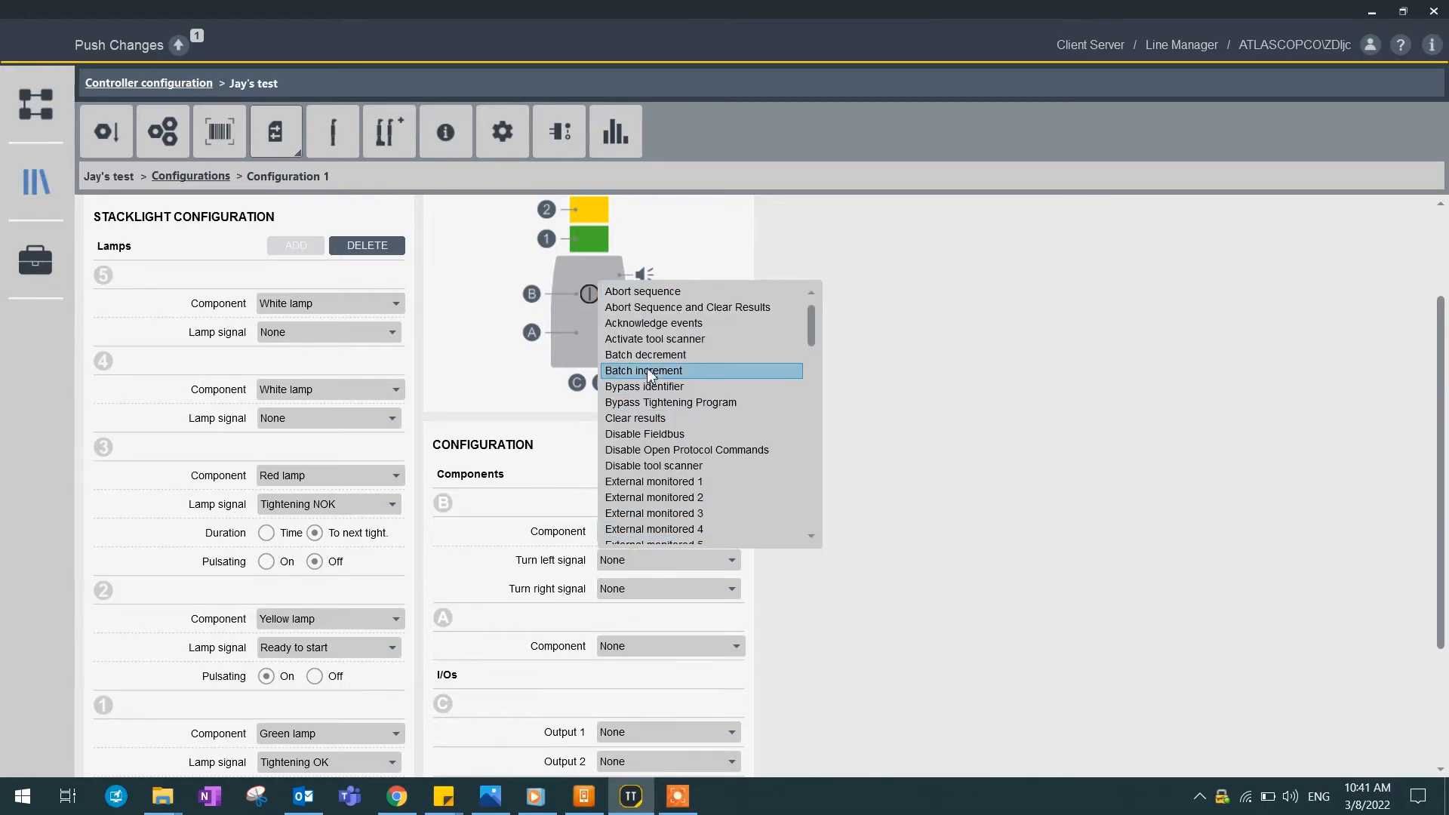
click(641, 292)
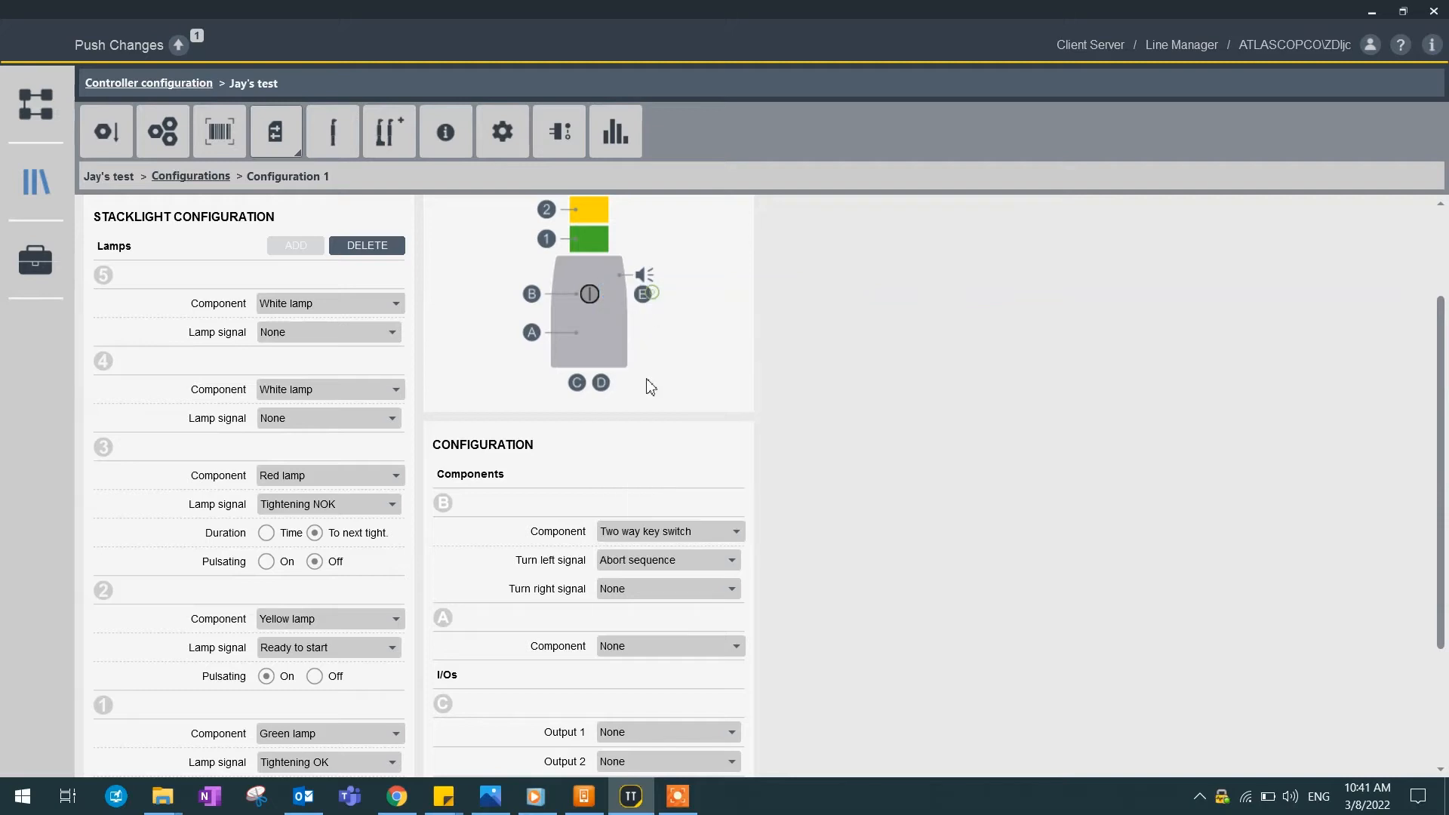
click(666, 589)
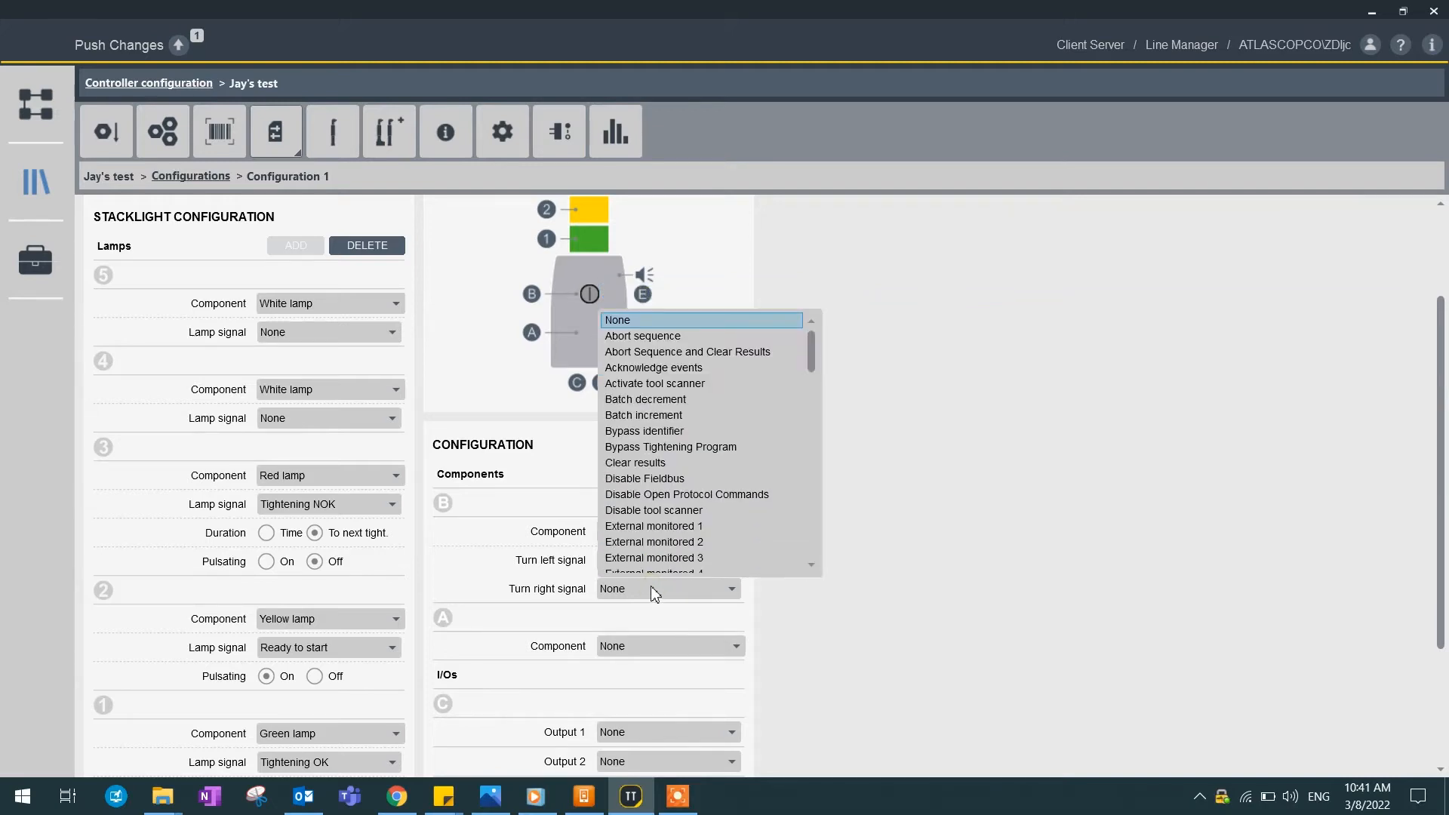
scroll(down, 3)
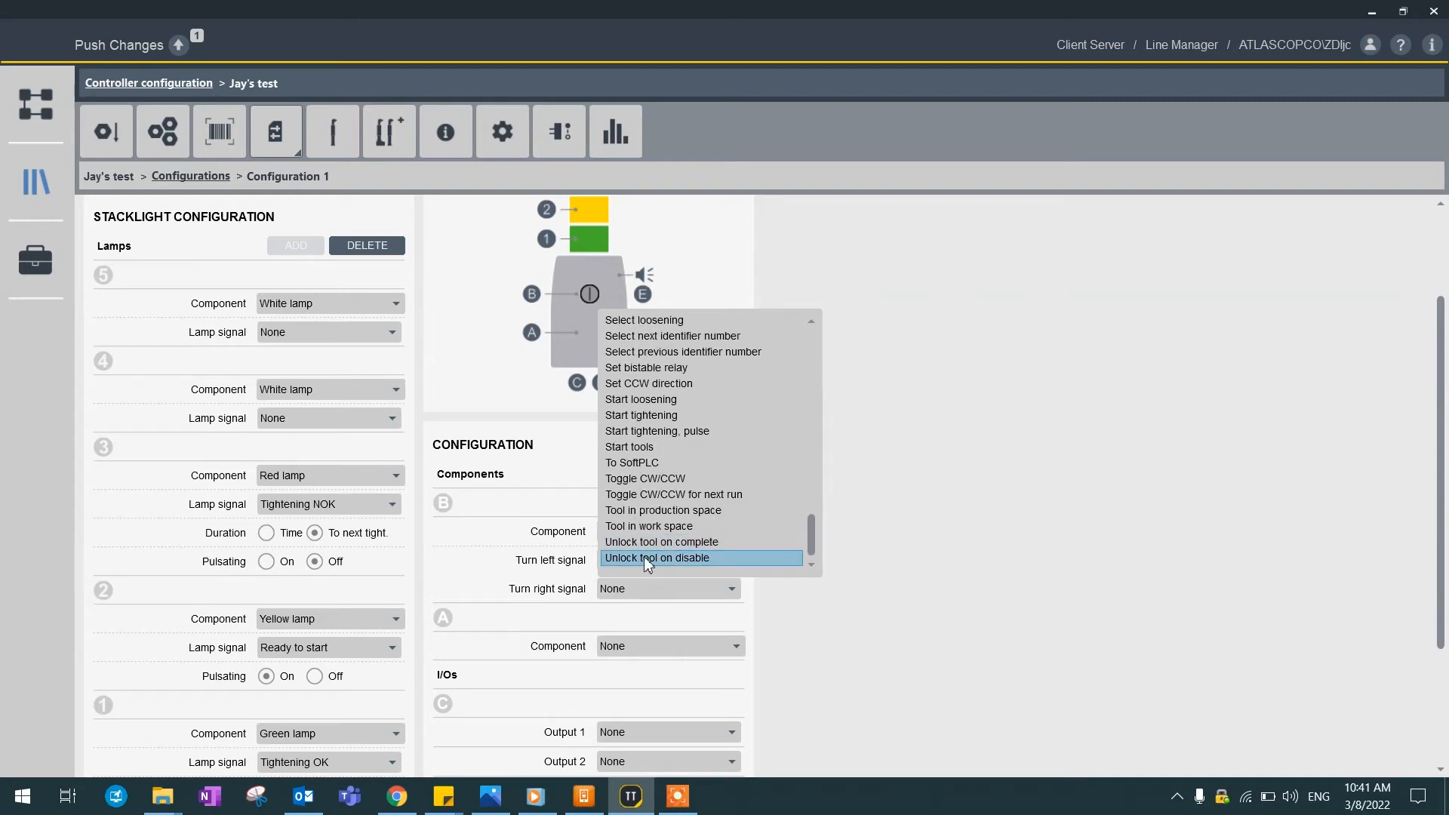
click(658, 557)
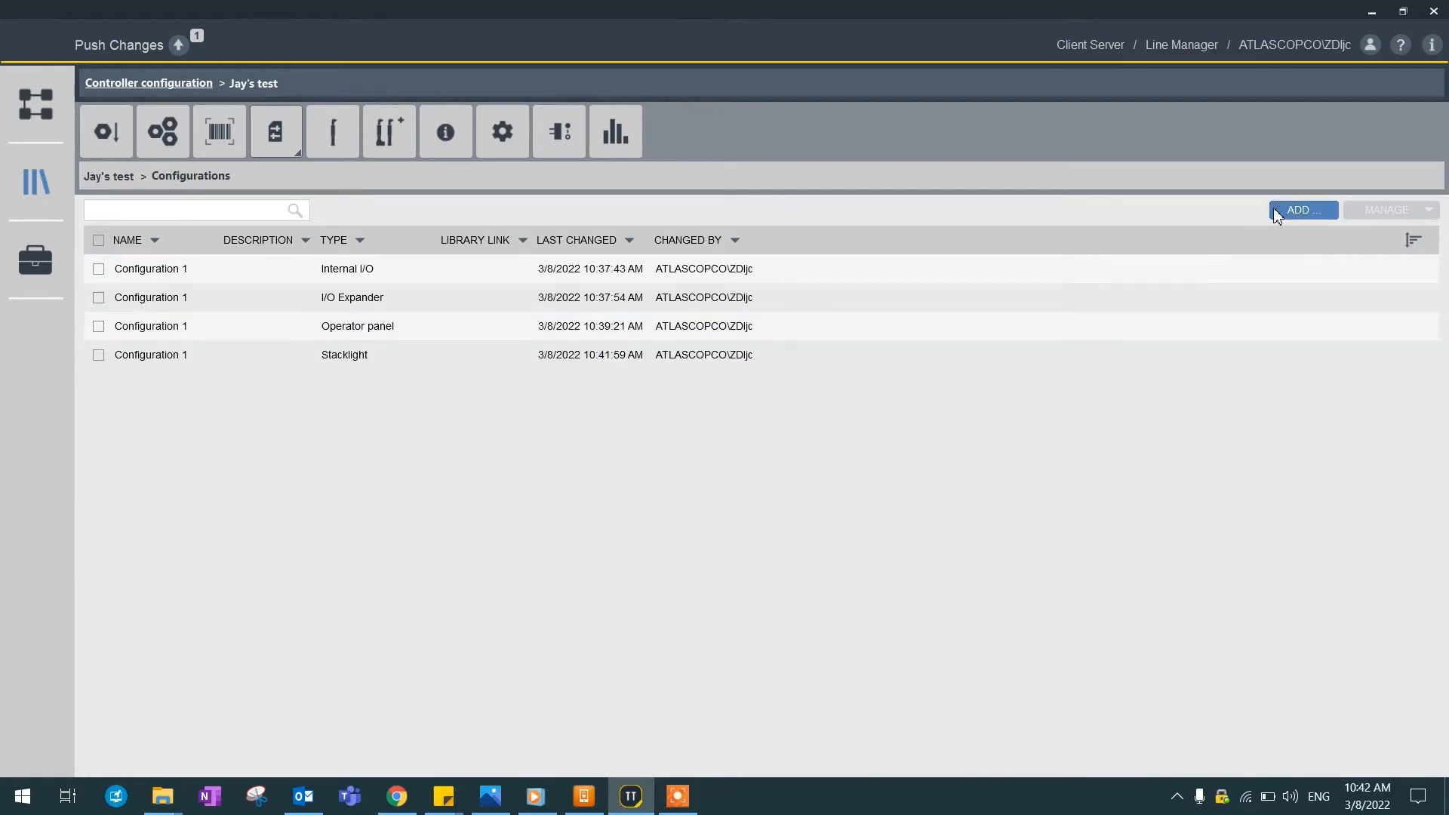
click(1302, 210)
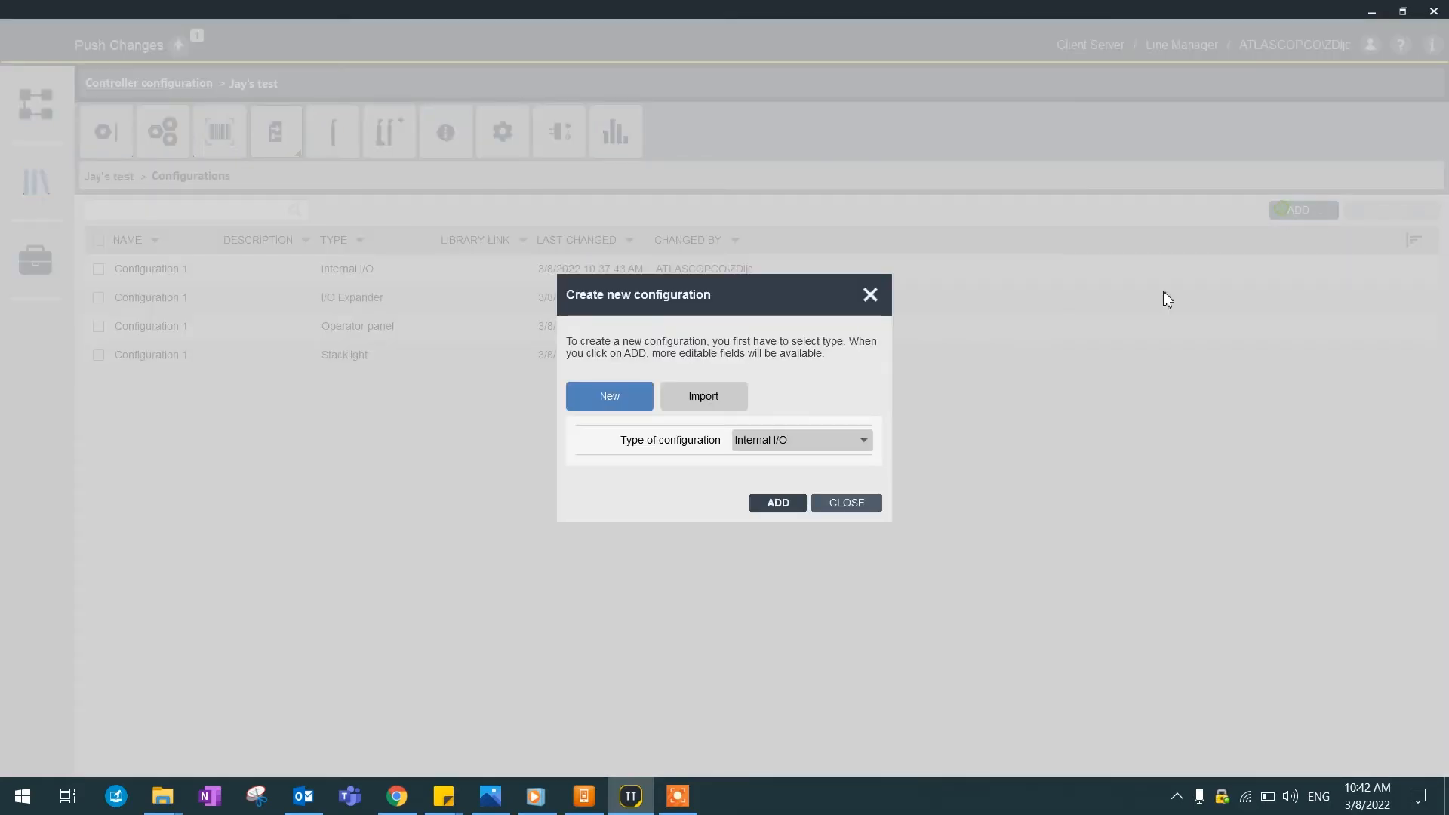
click(799, 440)
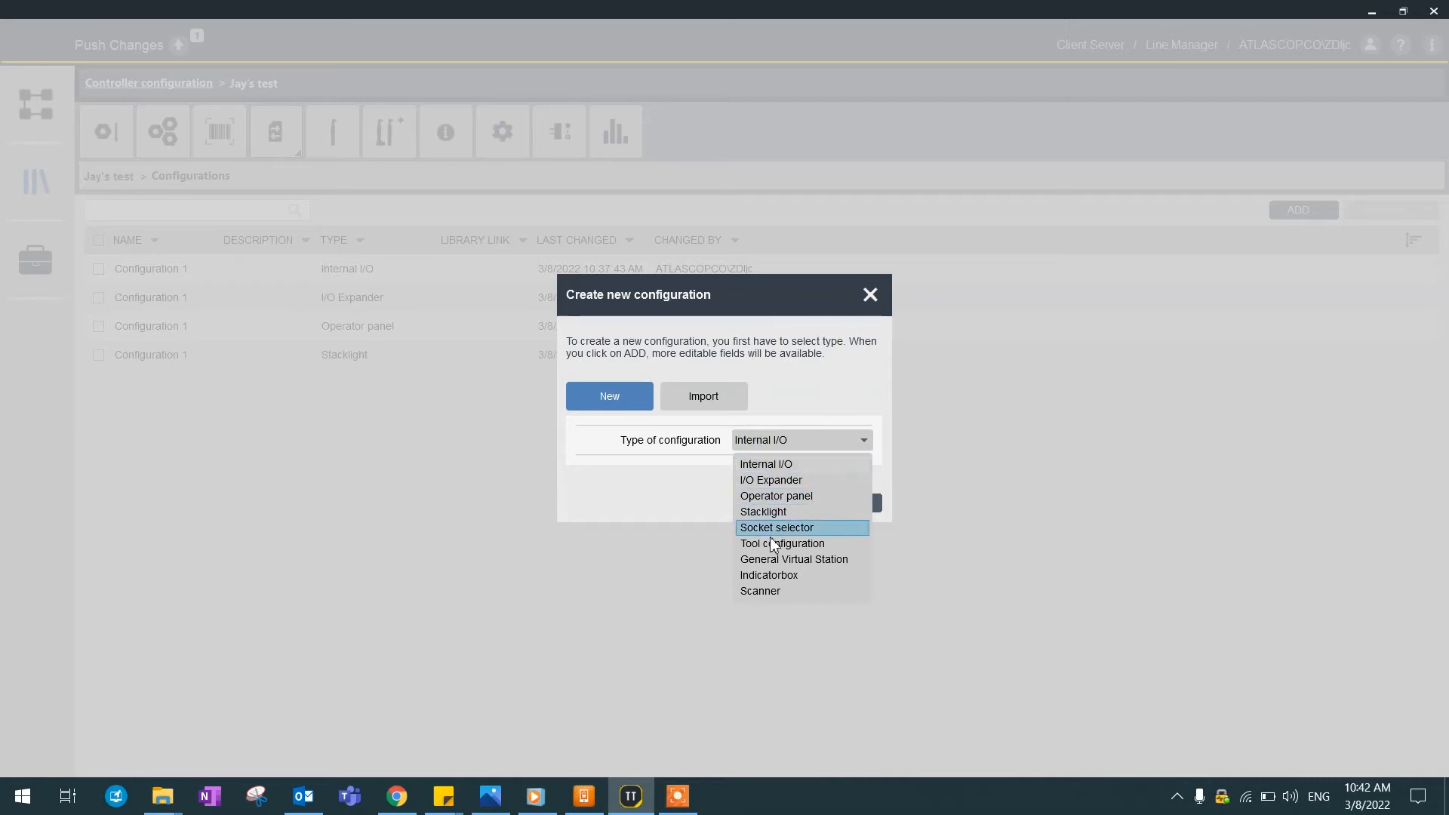
mouse_move(781, 542)
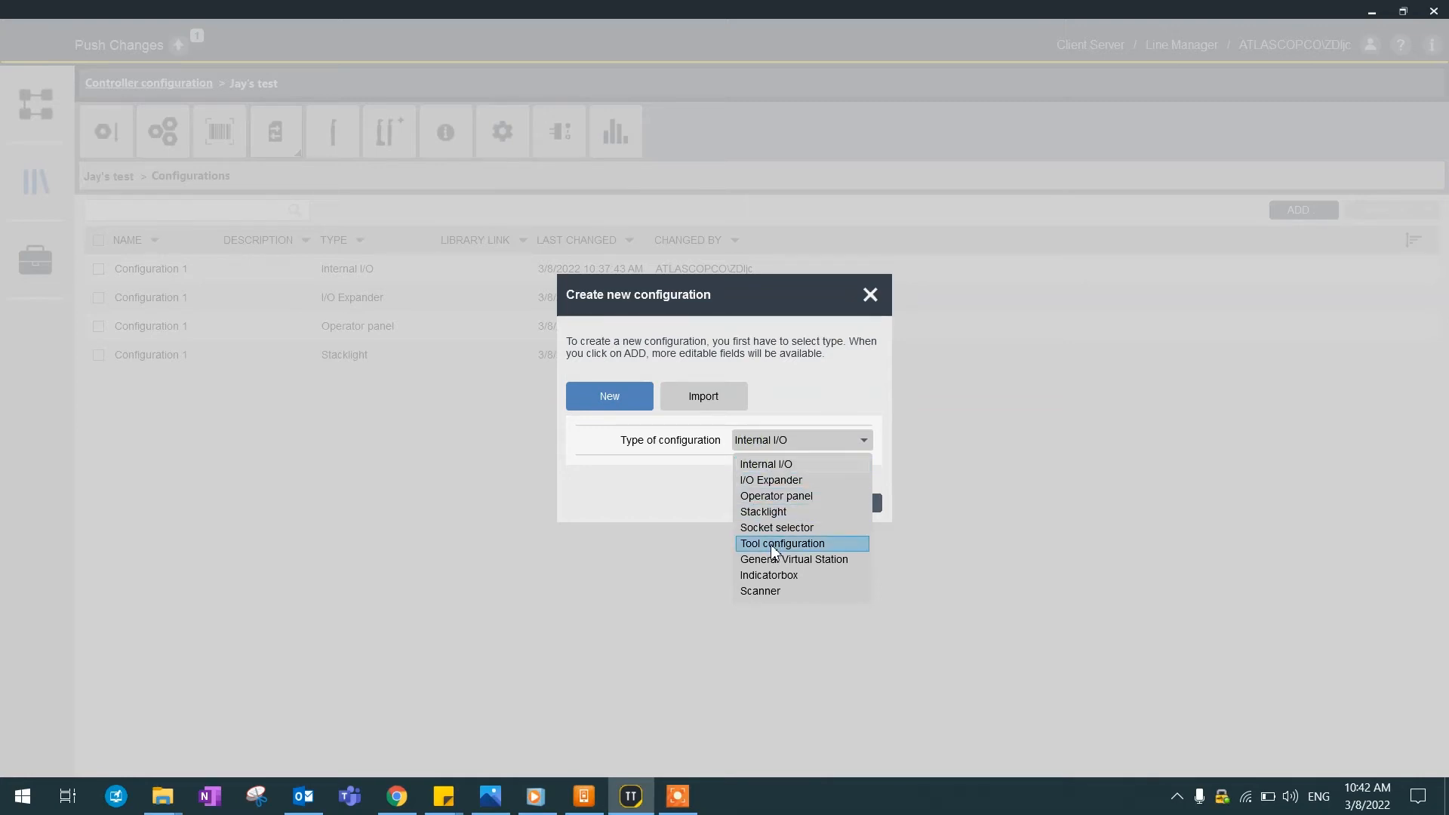
click(868, 294)
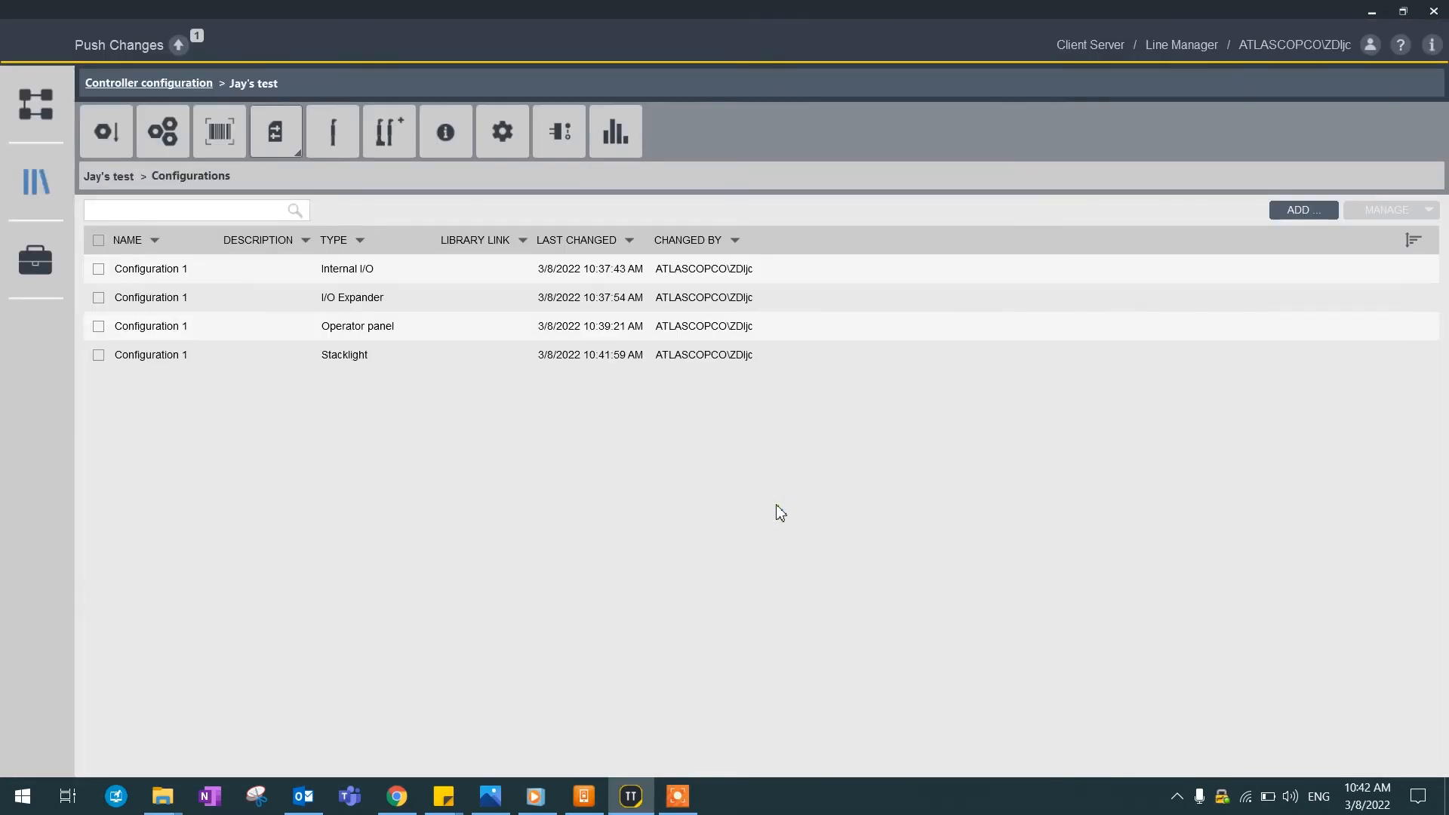
double_click(150, 268)
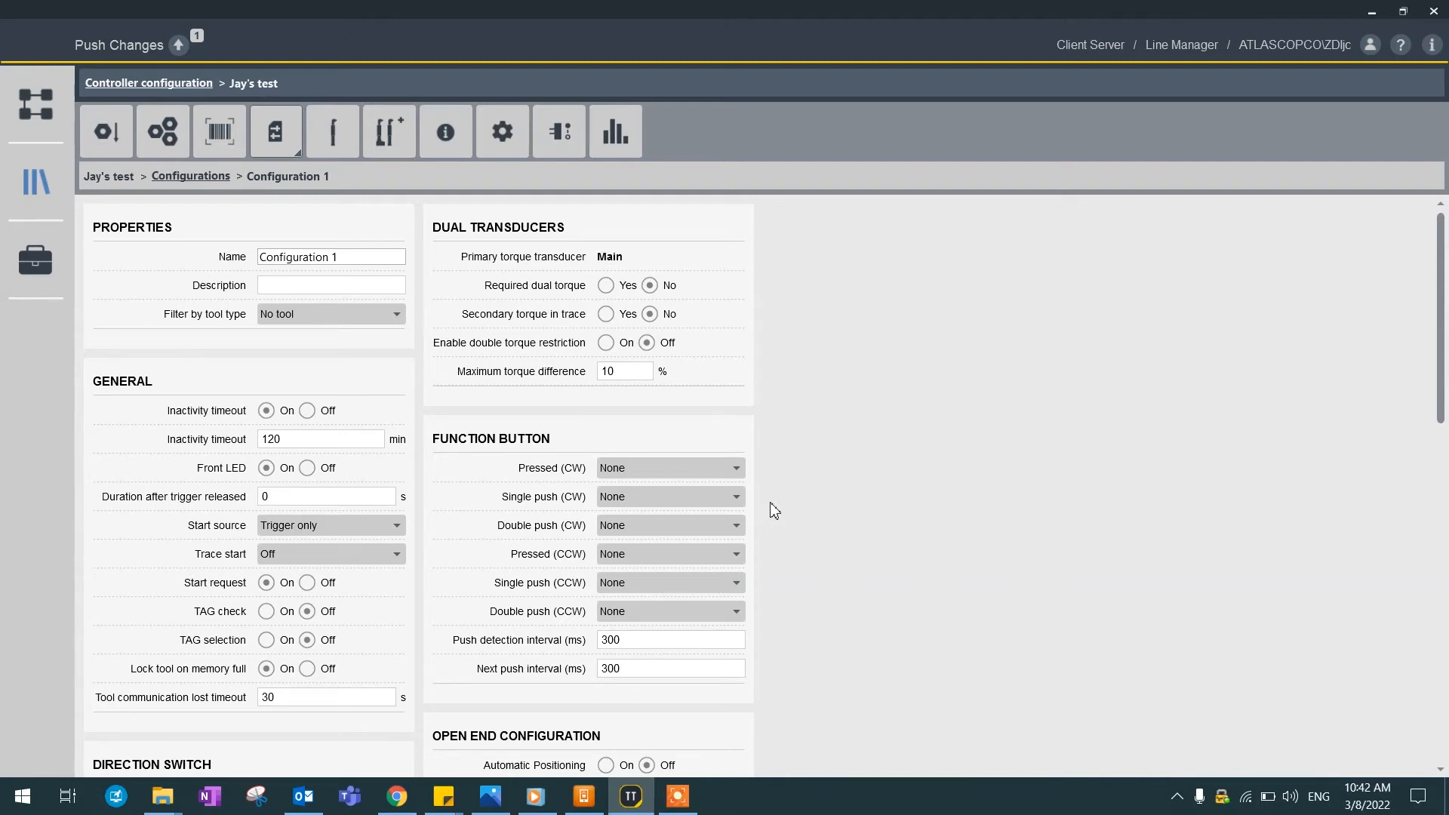
Step: Scroll through Configuration 1 and dismiss the tool type filter without changes
scroll(down, 3)
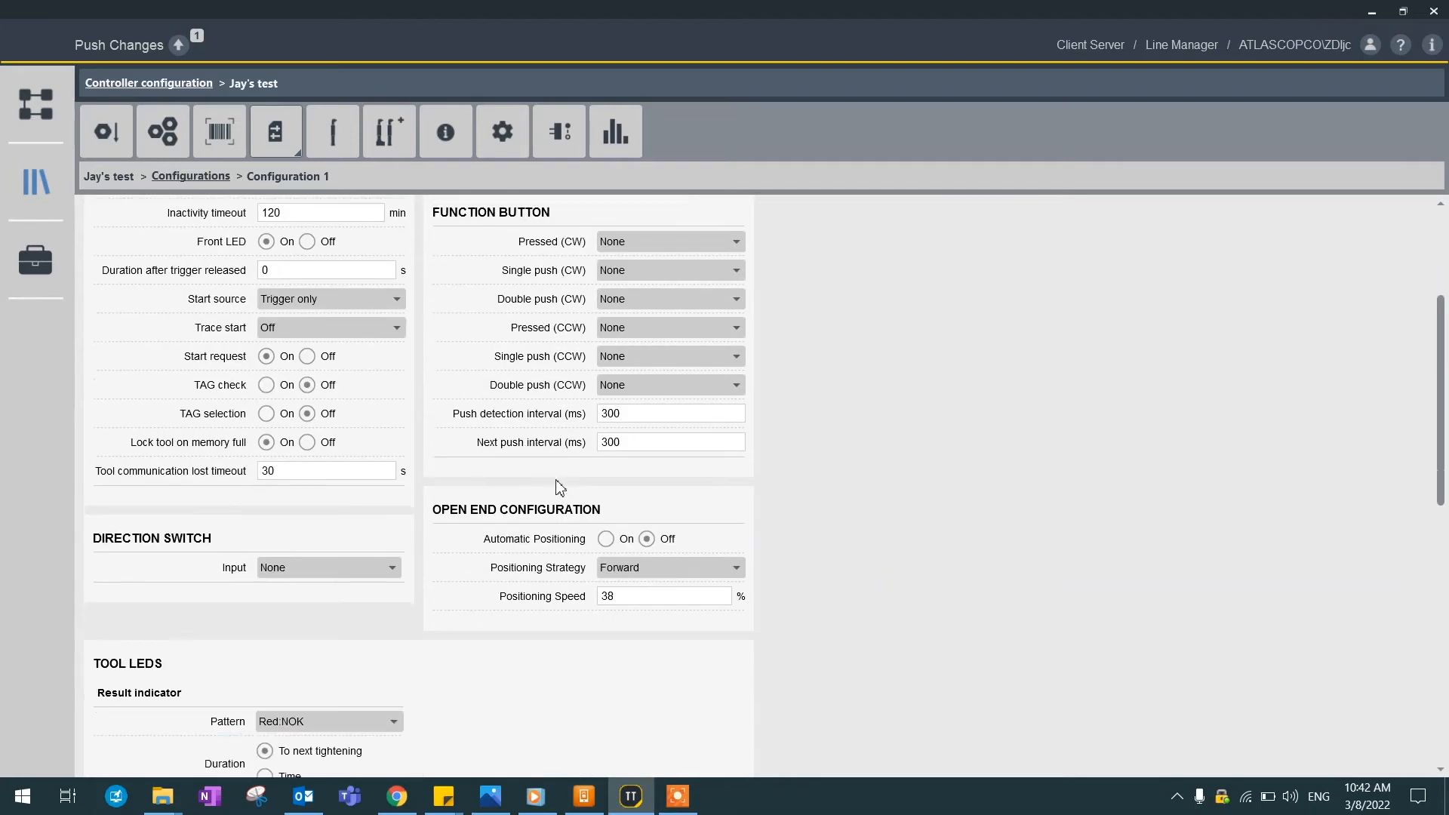
scroll(down, 3)
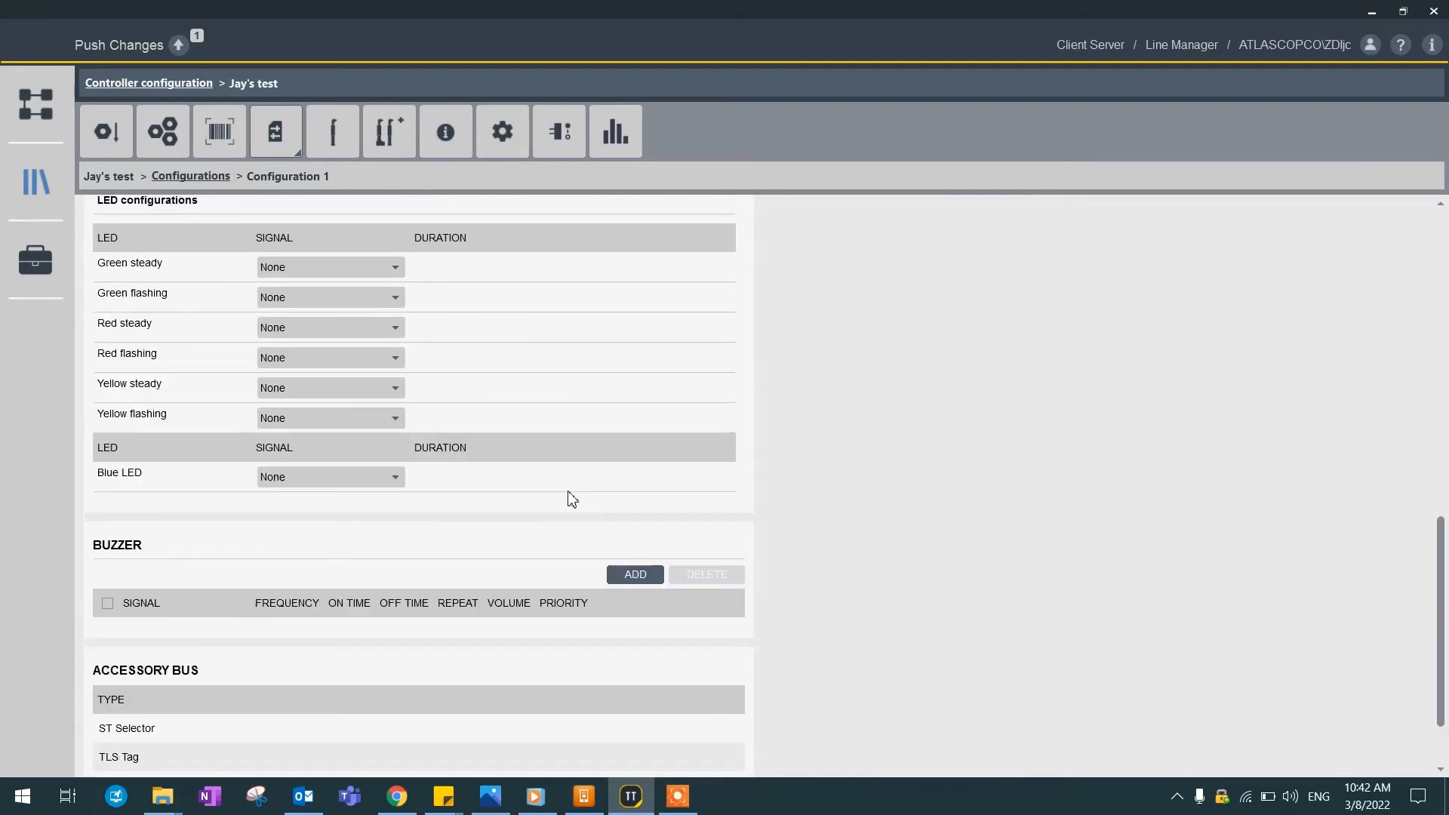
scroll(up, 3)
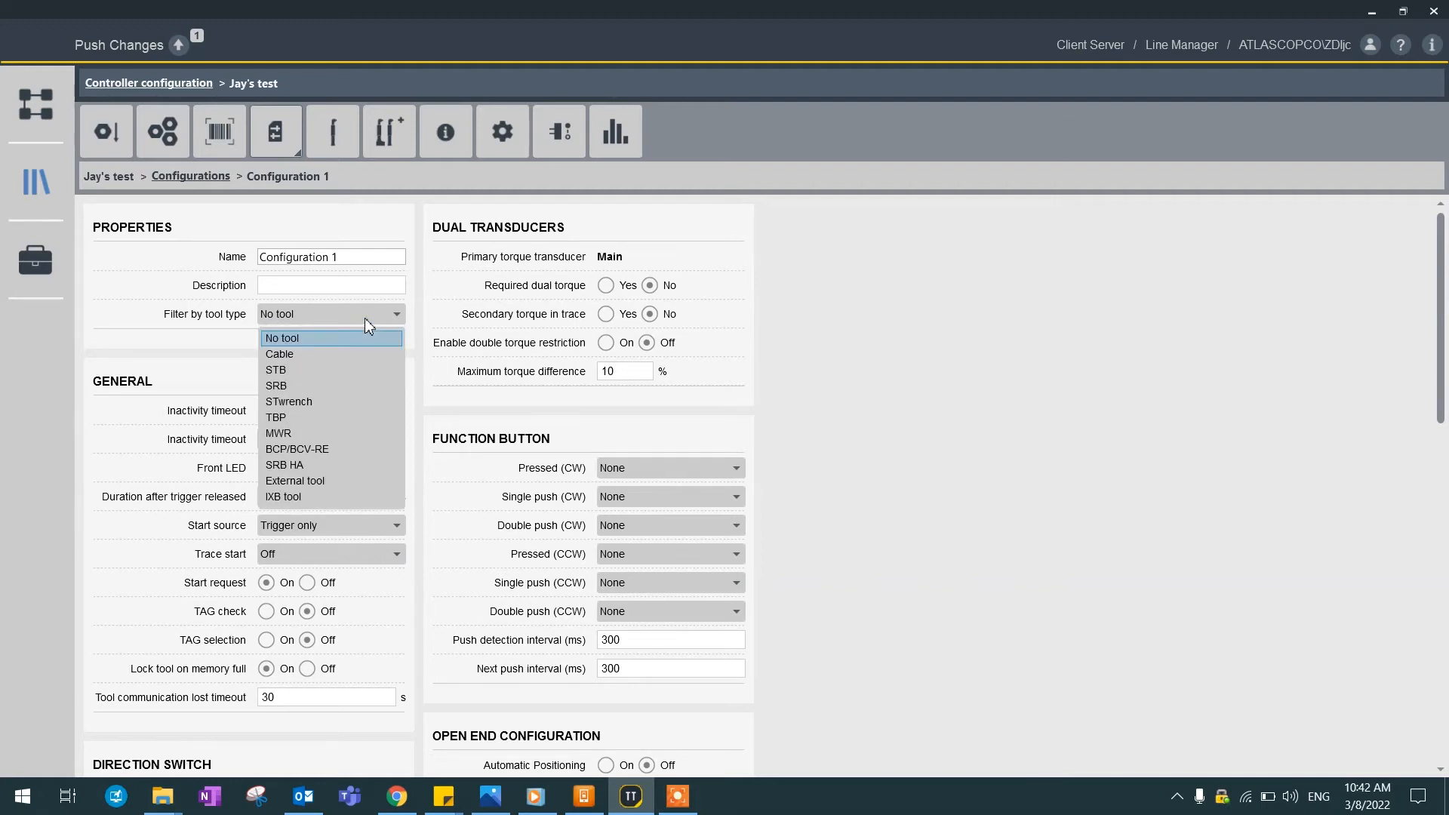
click(282, 337)
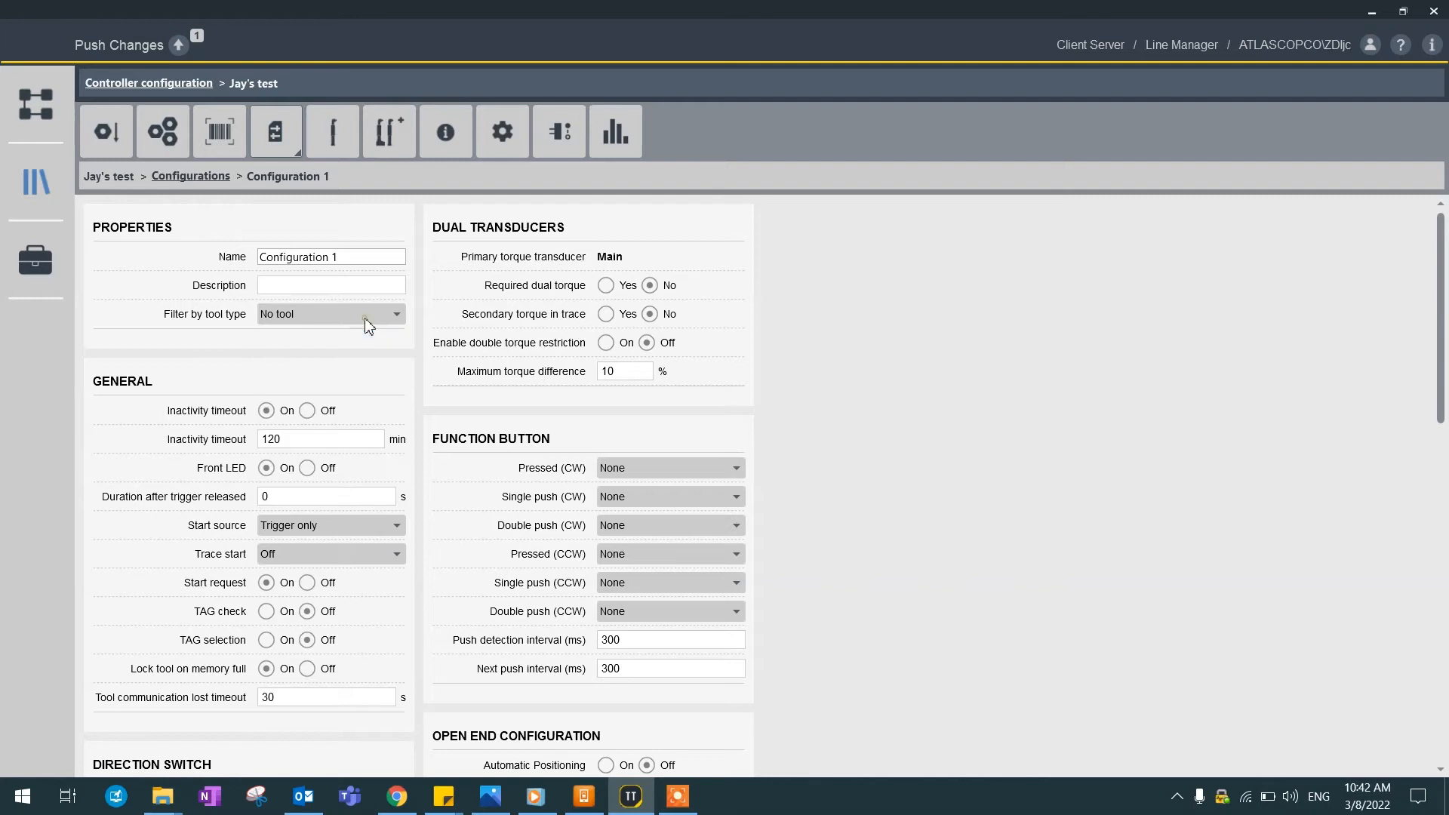
mouse_move(273, 407)
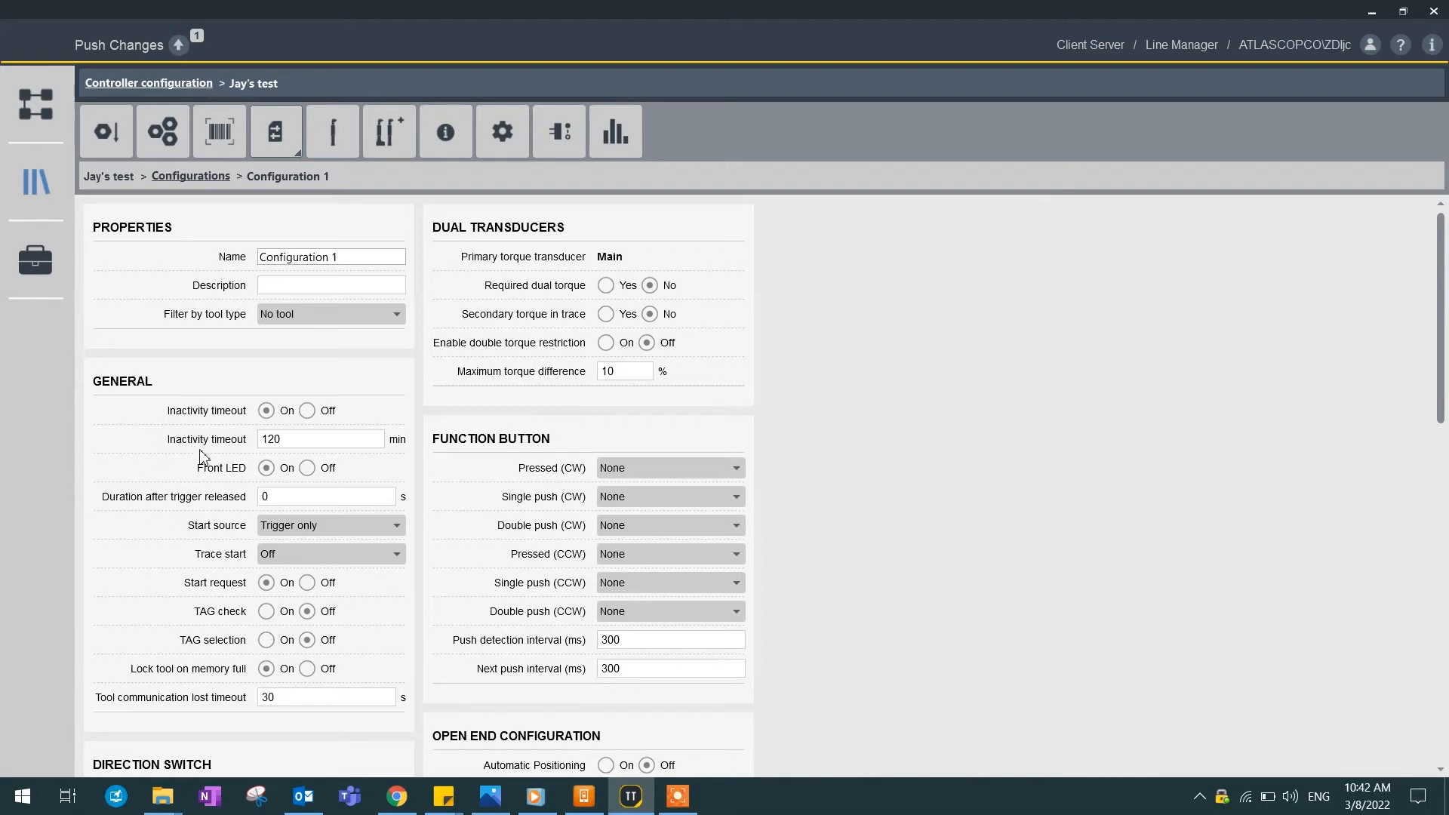
mouse_move(204, 454)
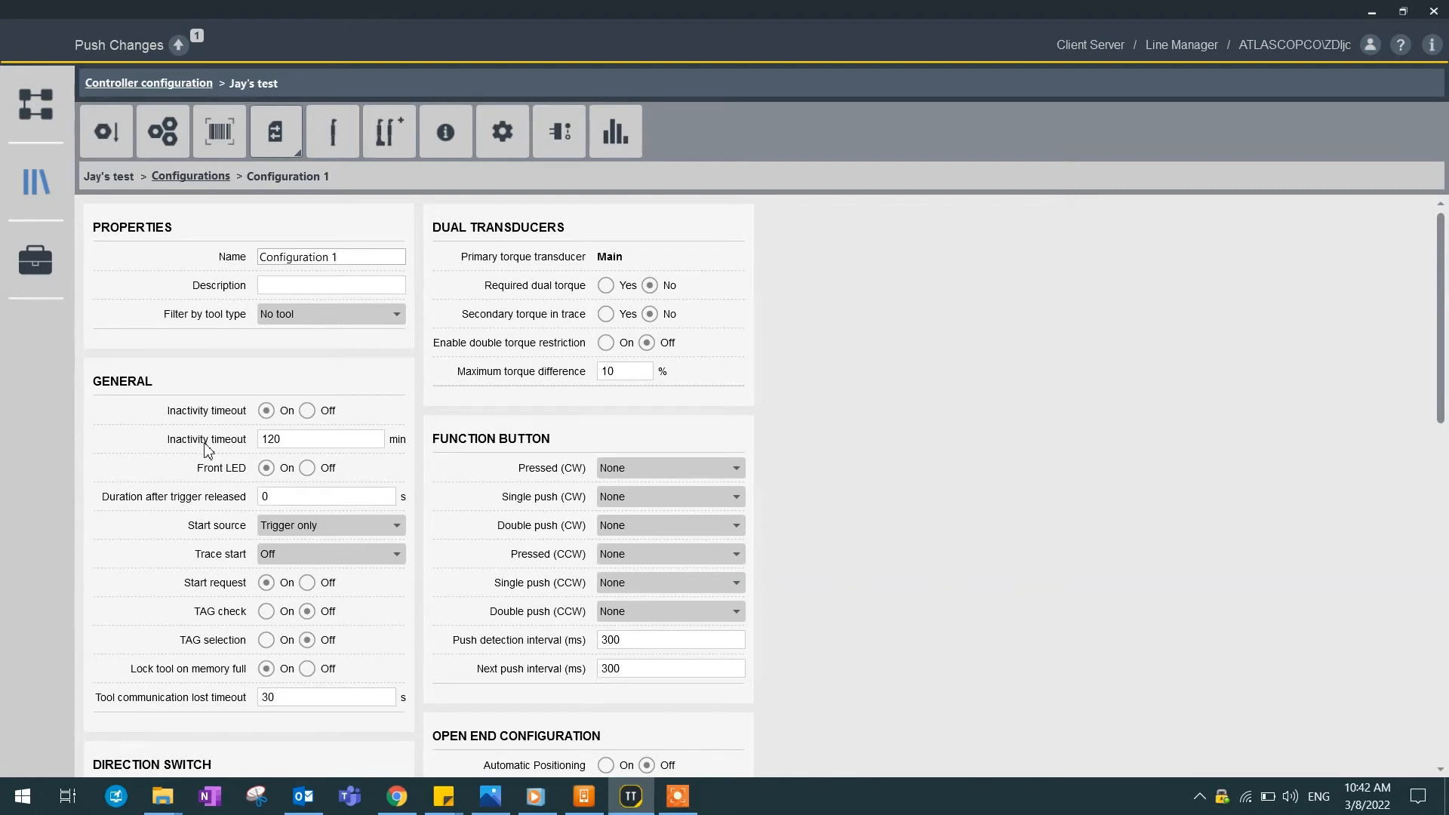
mouse_move(281, 325)
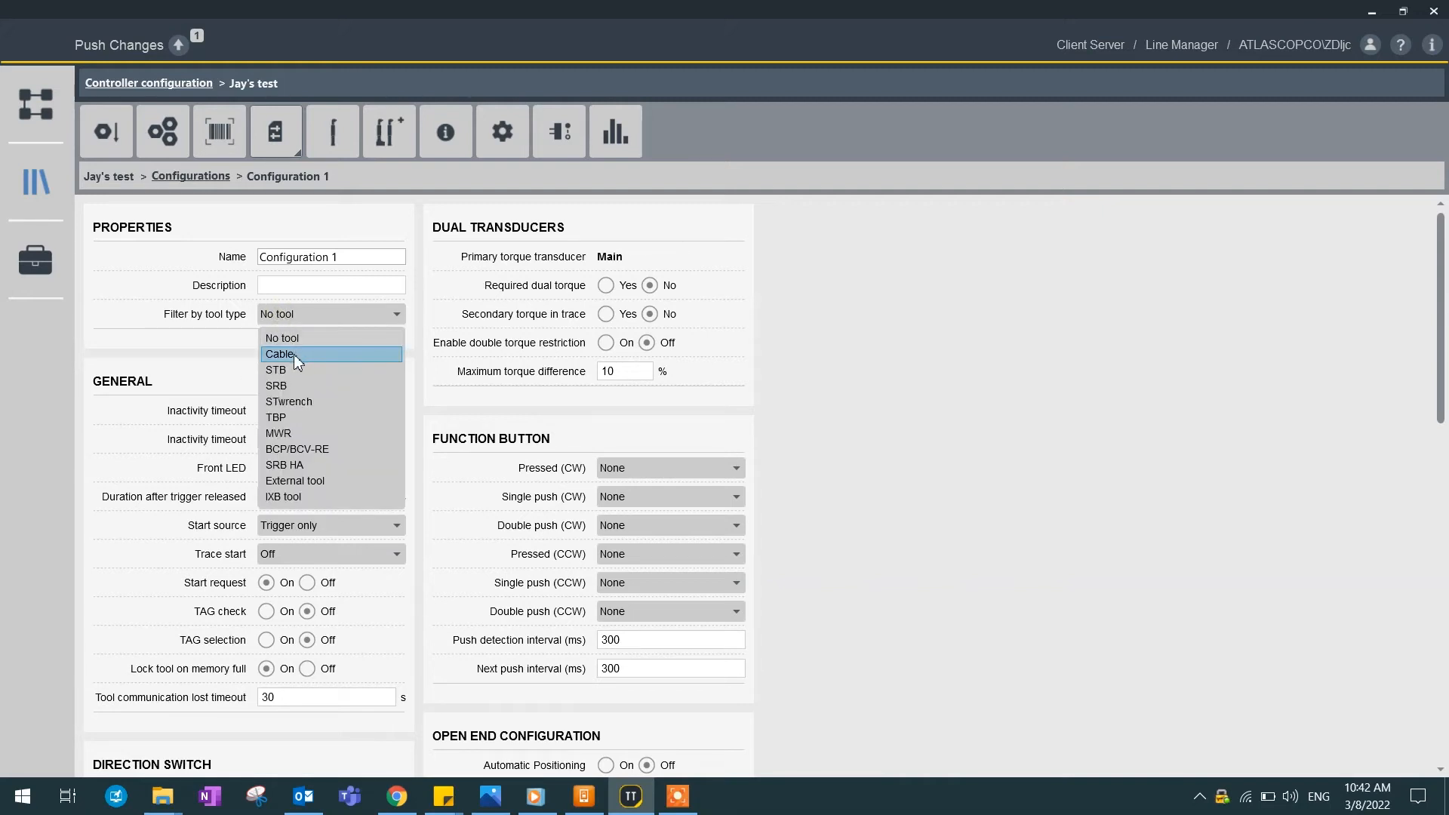
Step: Filter the Tool configuration to Cable tools and set Trace start to Trigger pressed
click(280, 354)
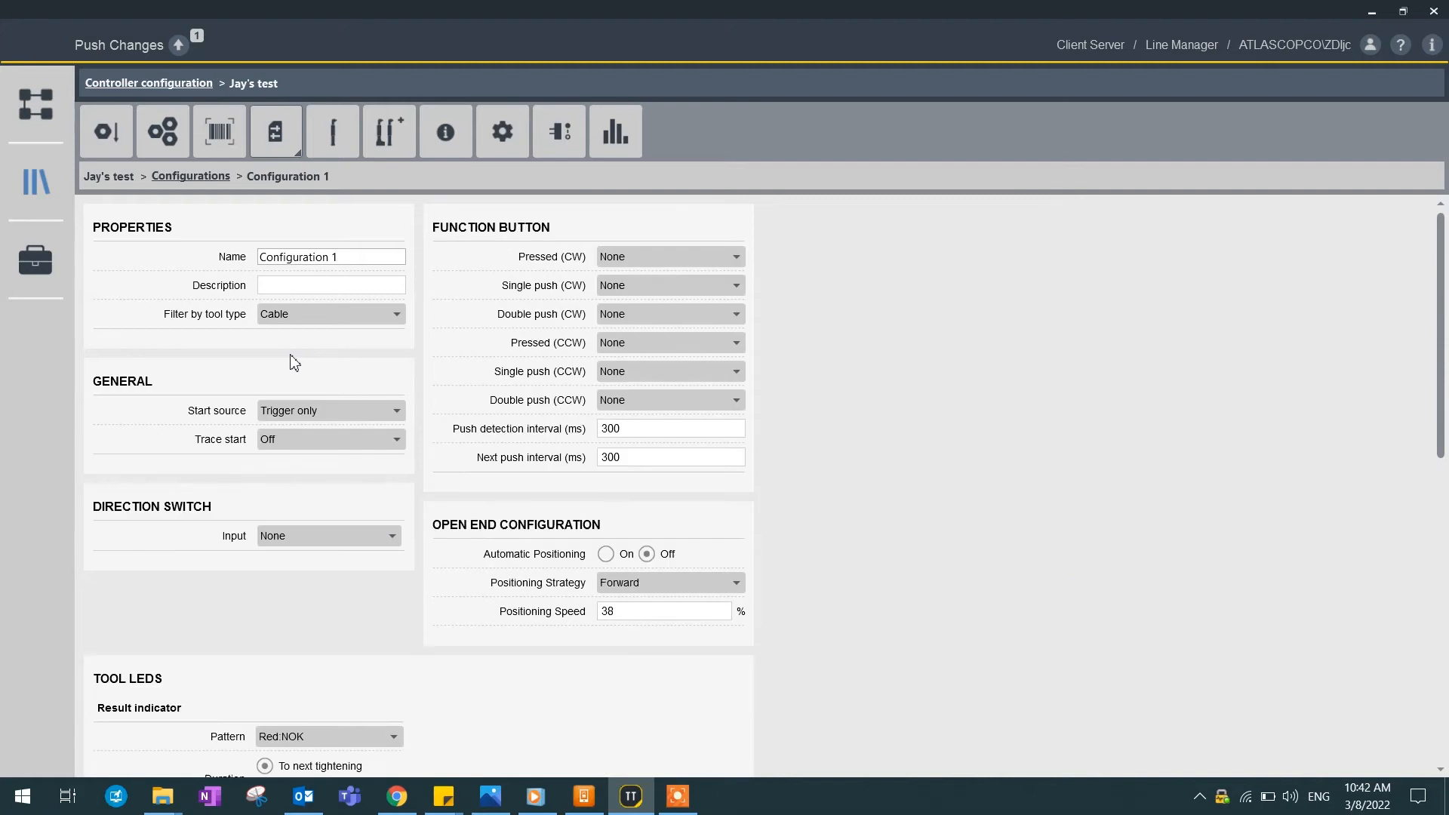
mouse_move(314, 337)
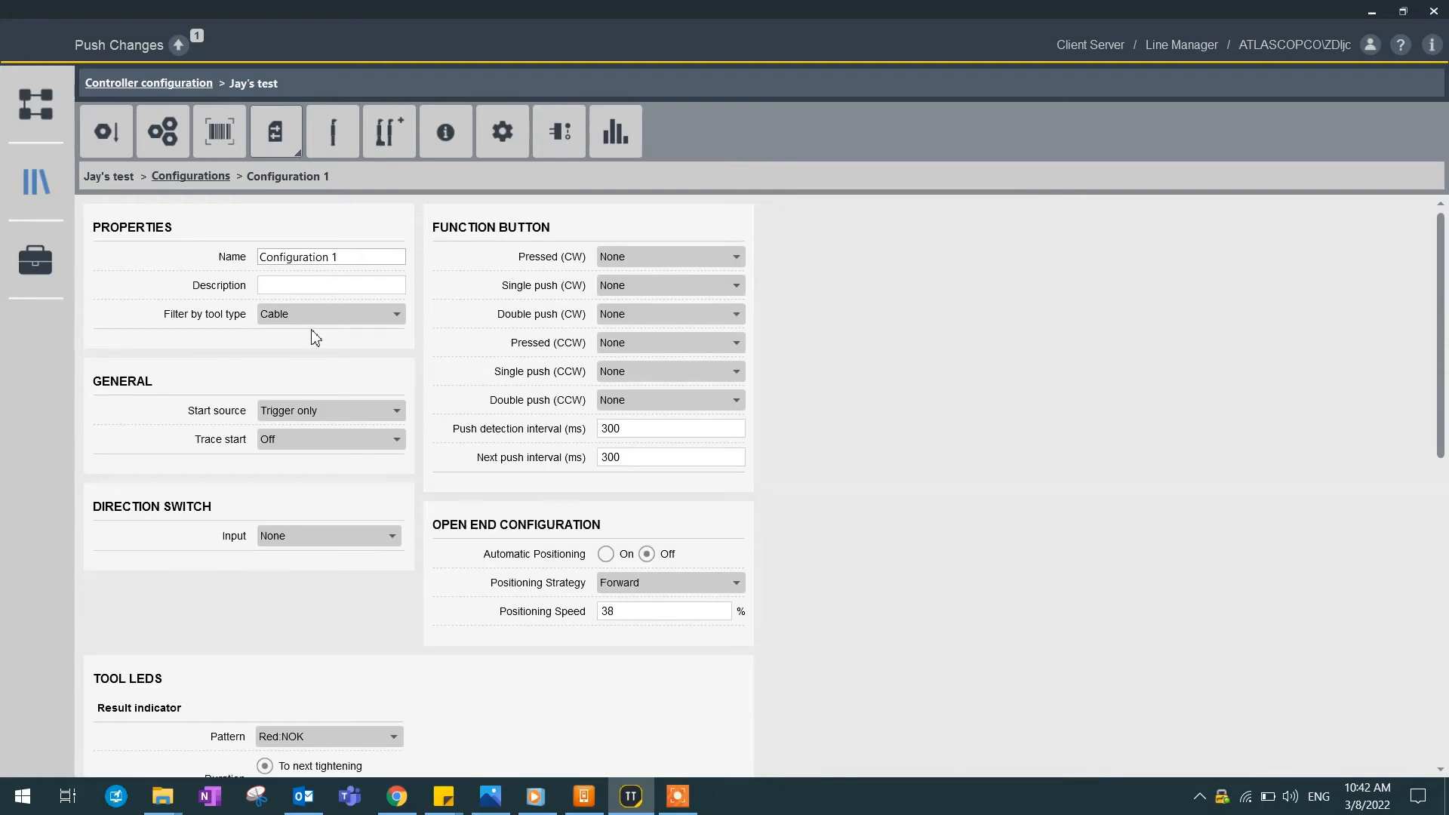
mouse_move(317, 417)
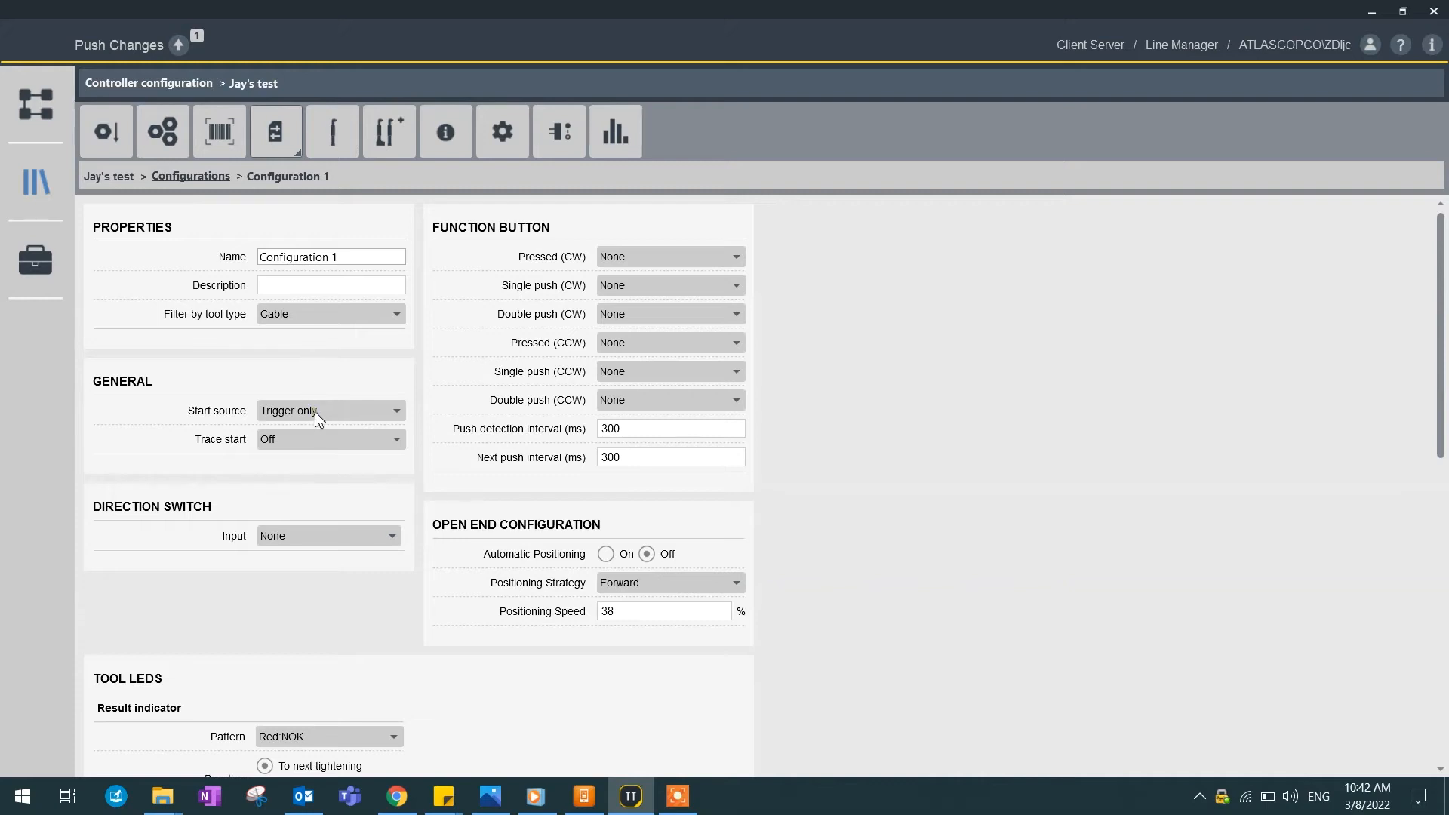
click(329, 411)
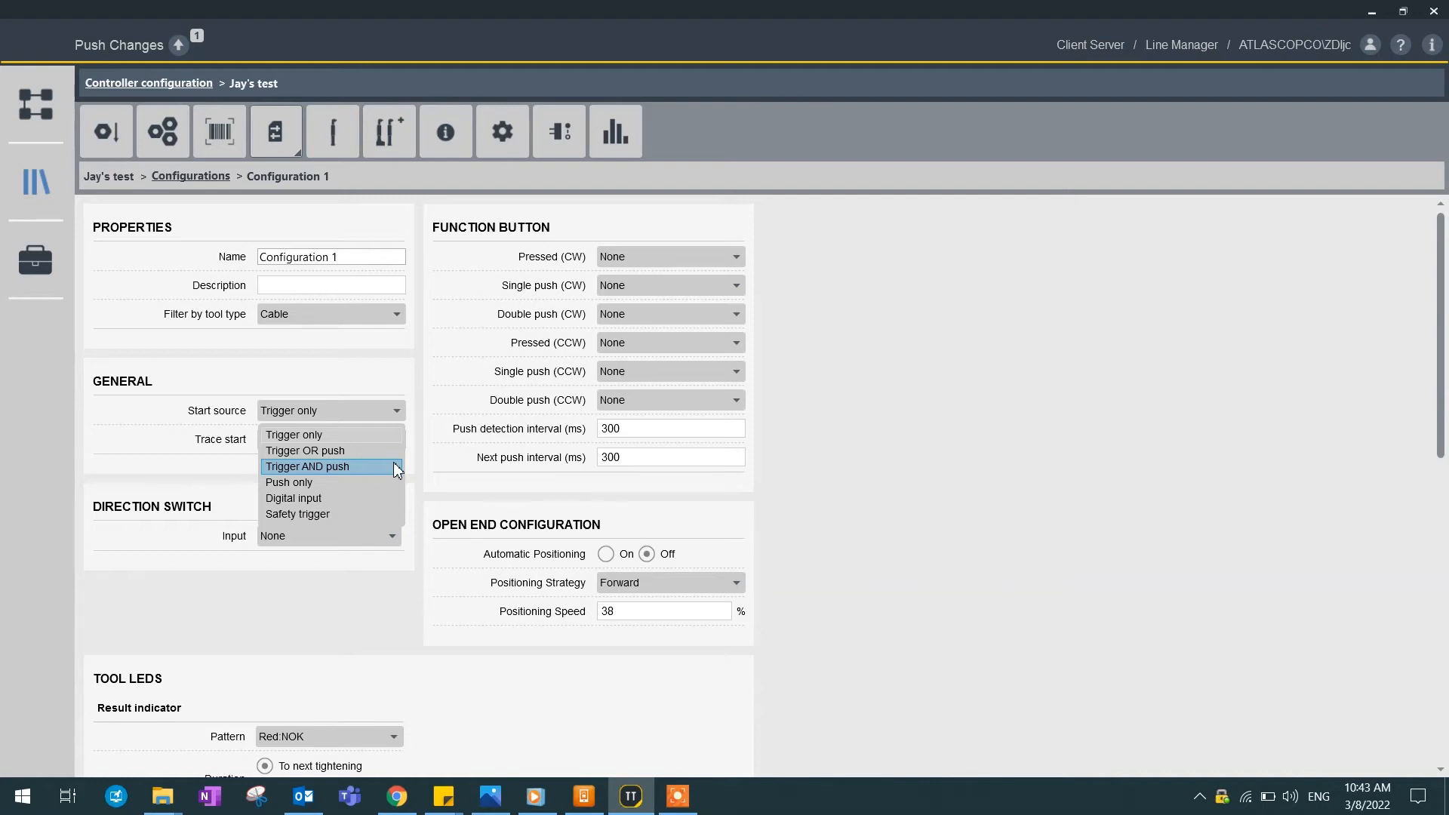
mouse_move(381, 474)
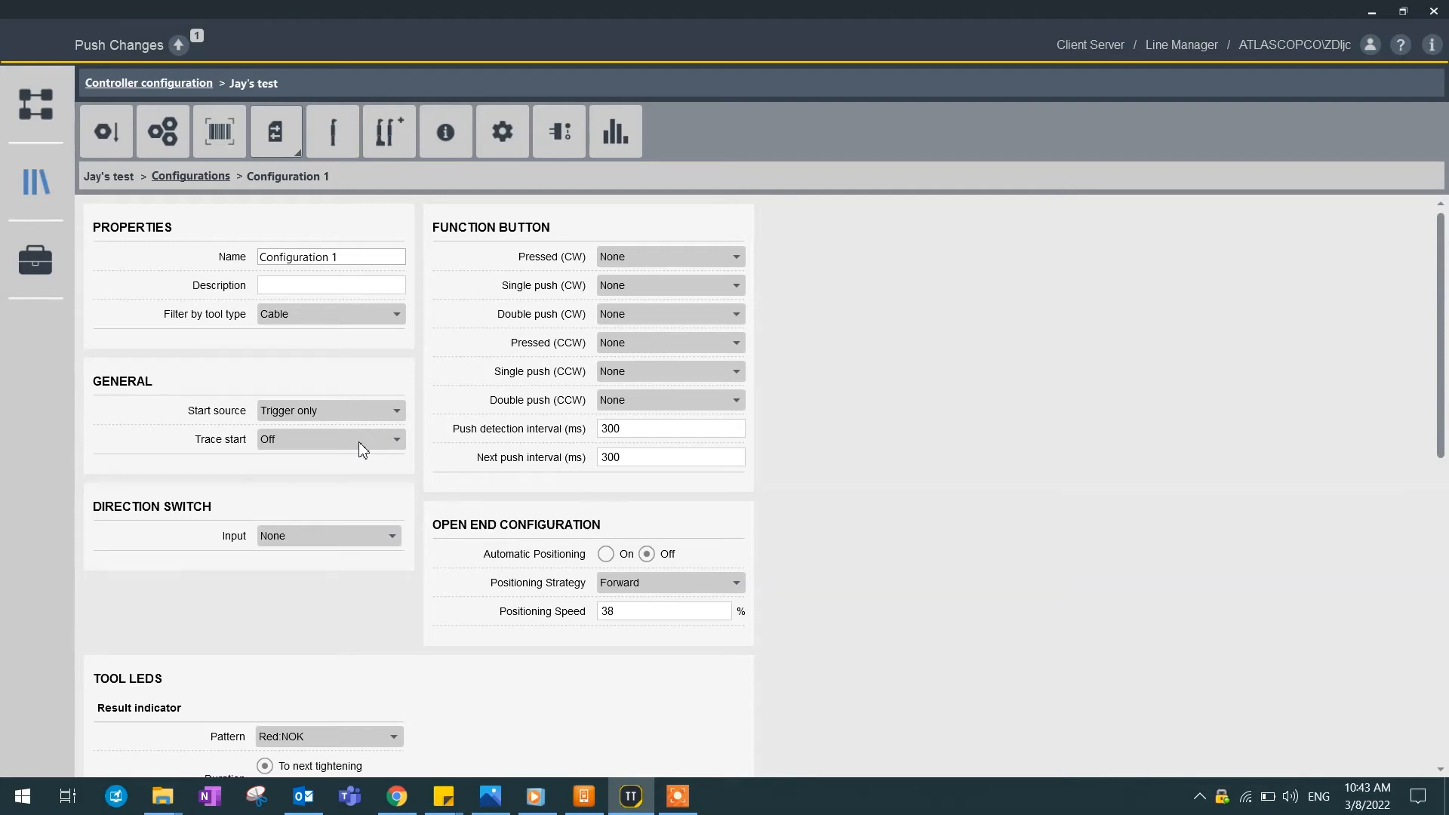
click(329, 439)
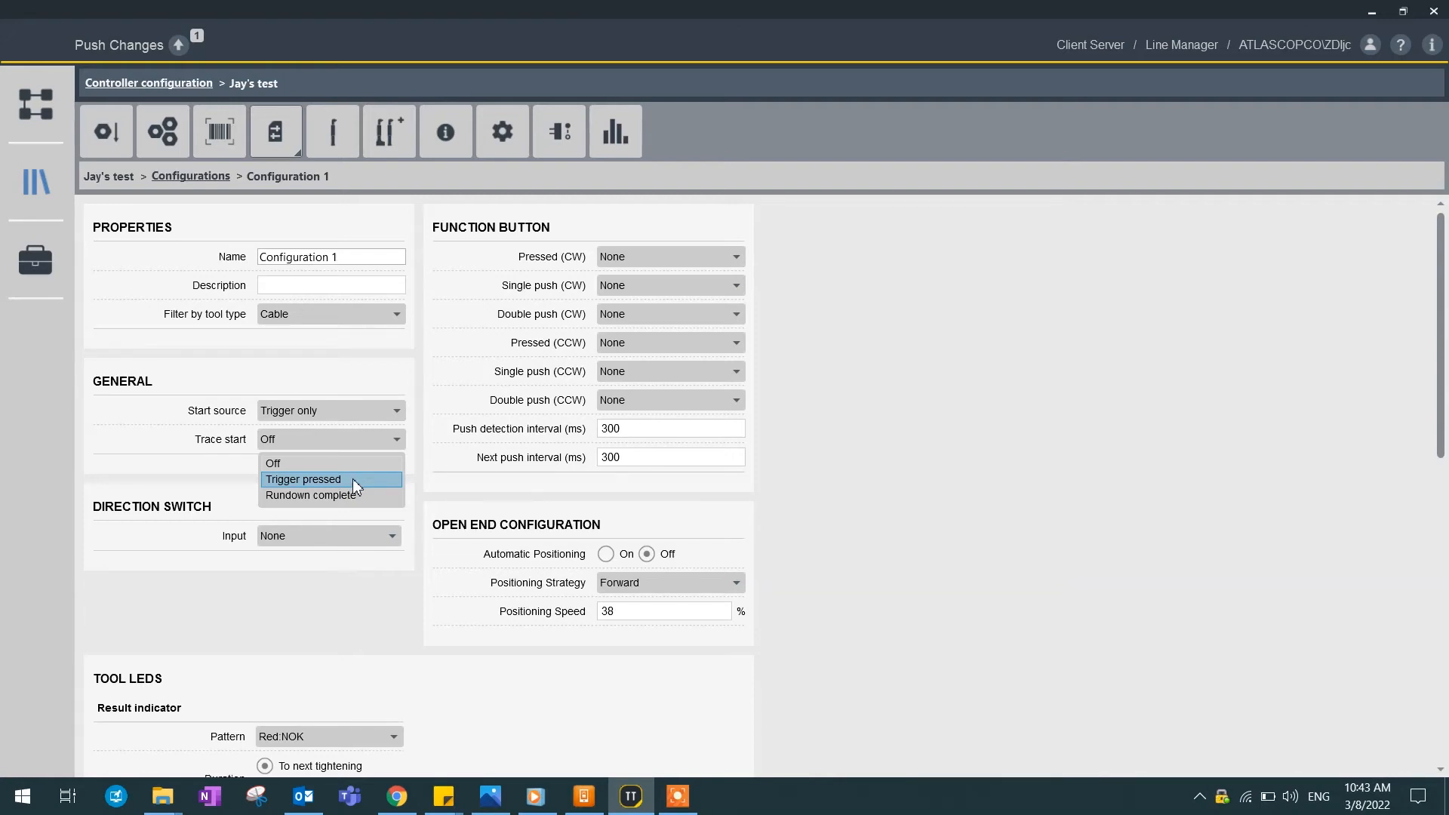
click(303, 478)
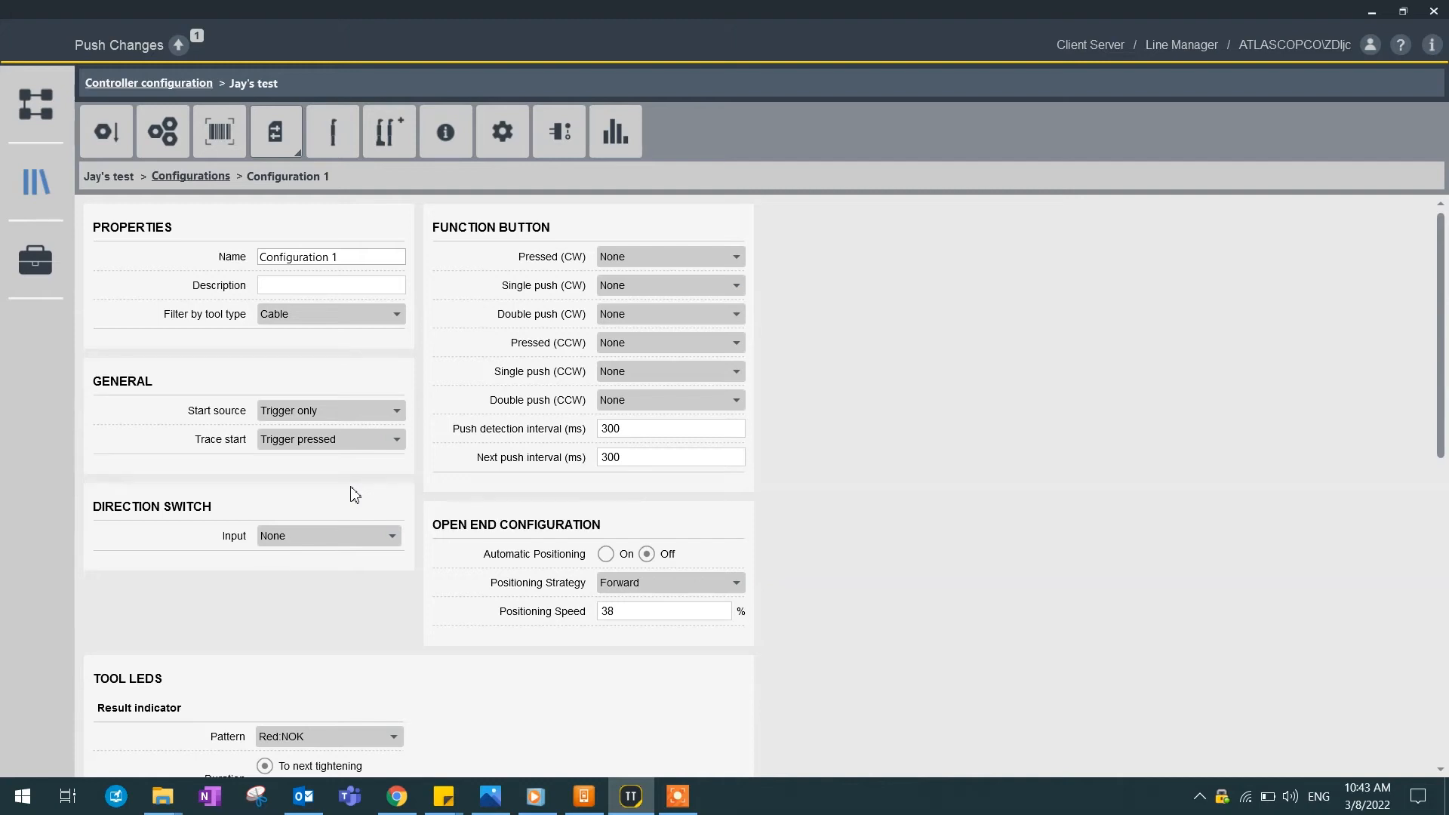
mouse_move(501, 368)
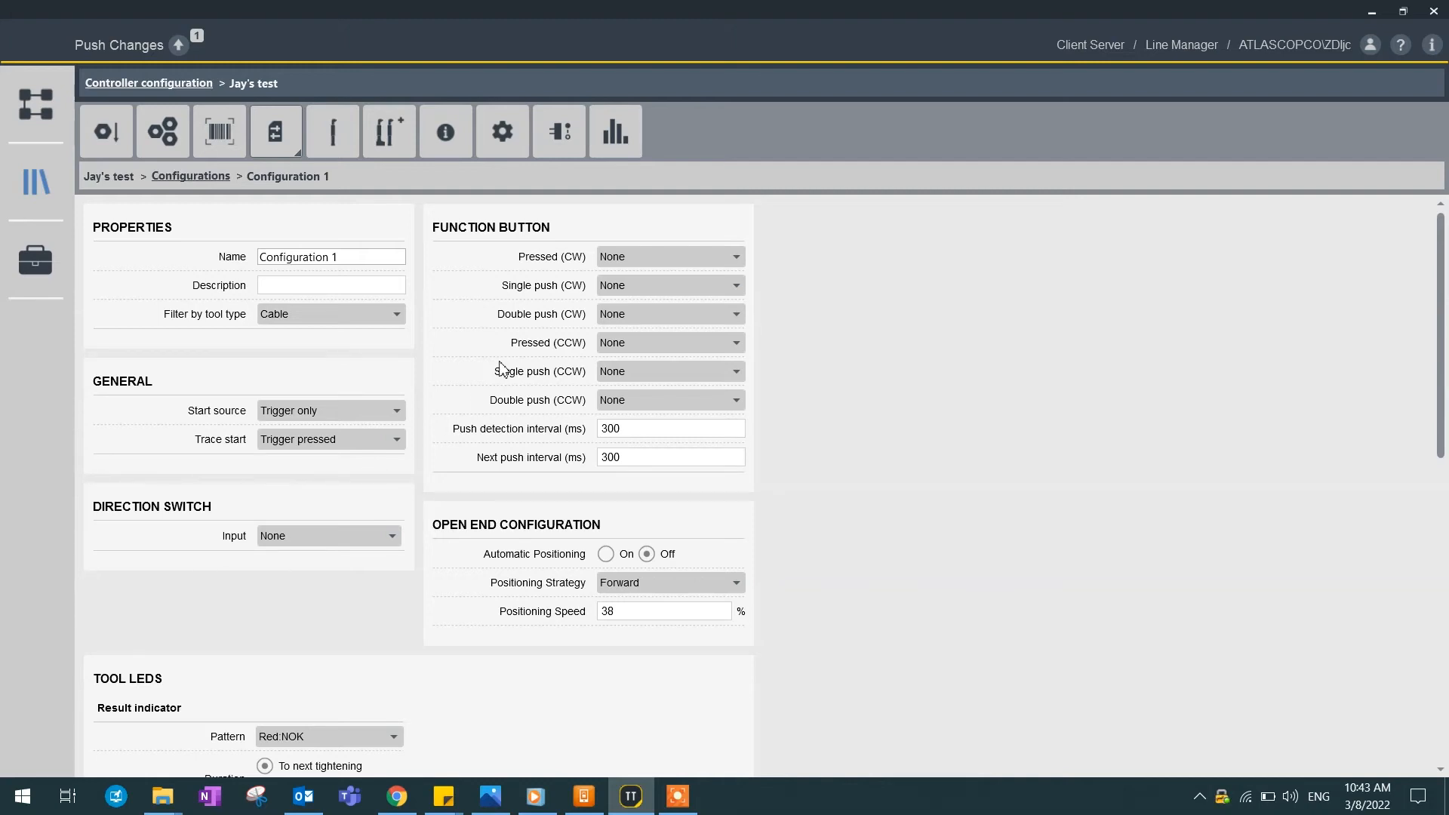
mouse_move(544, 215)
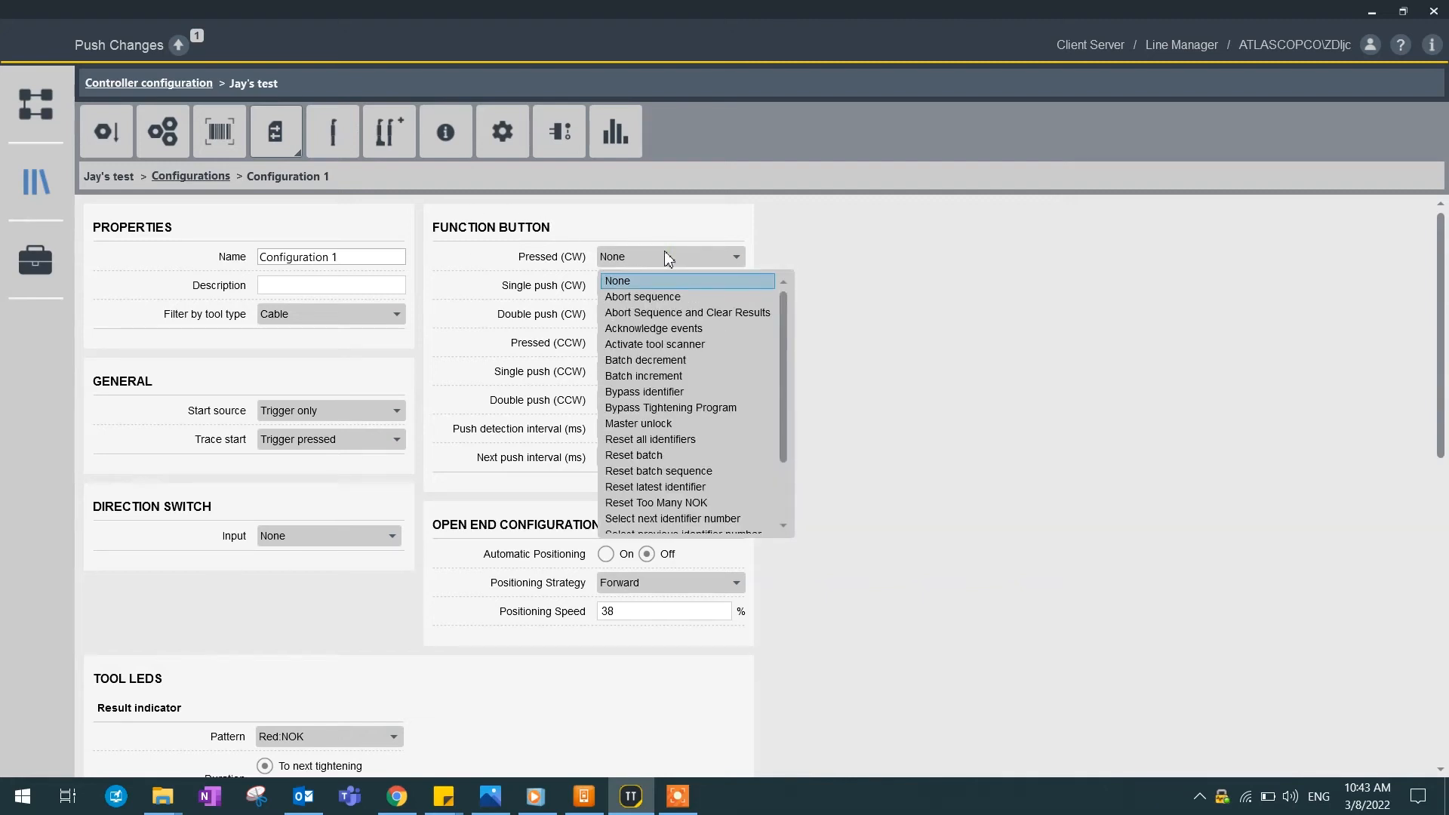
mouse_move(654, 344)
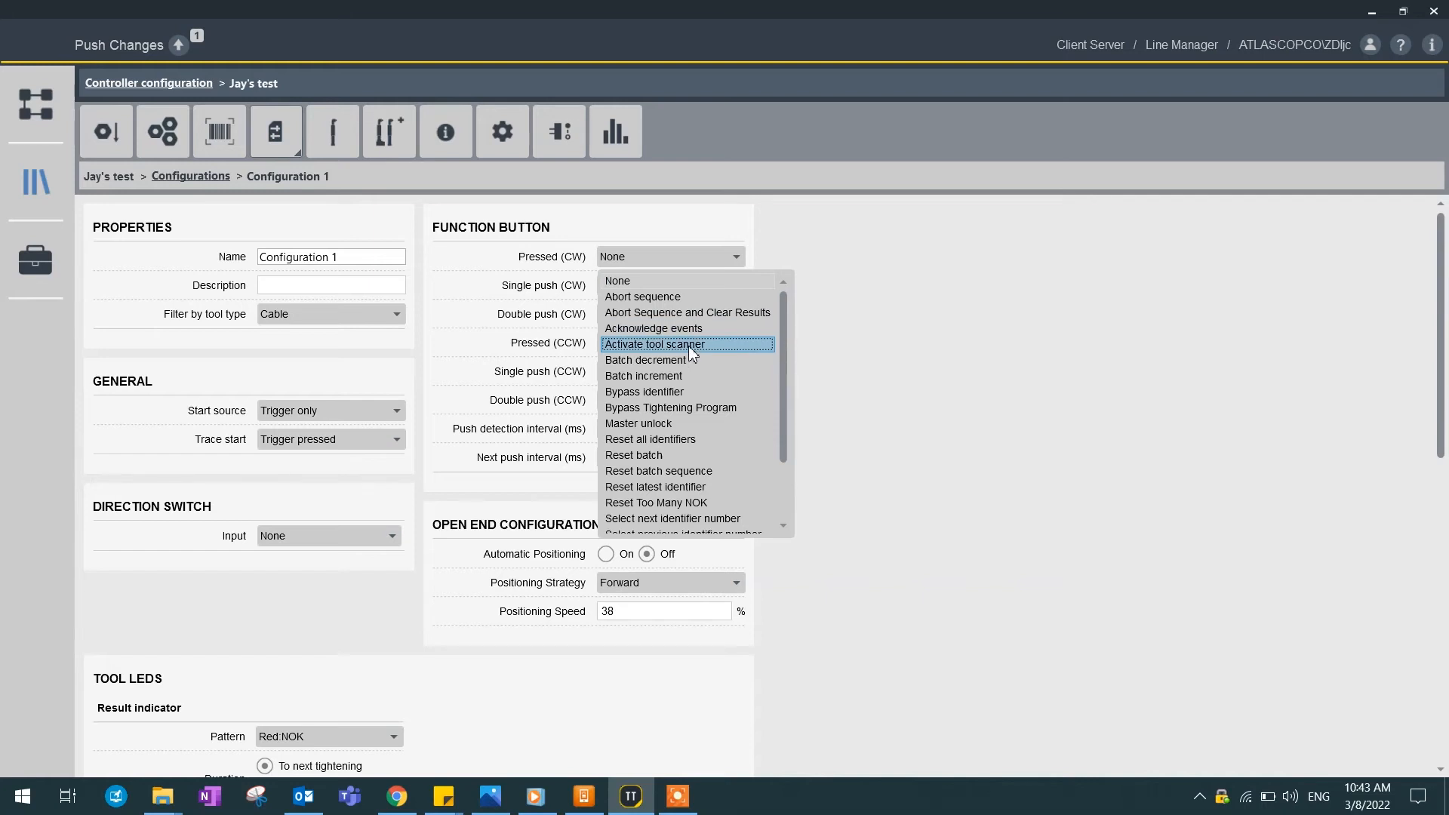
mouse_move(688, 428)
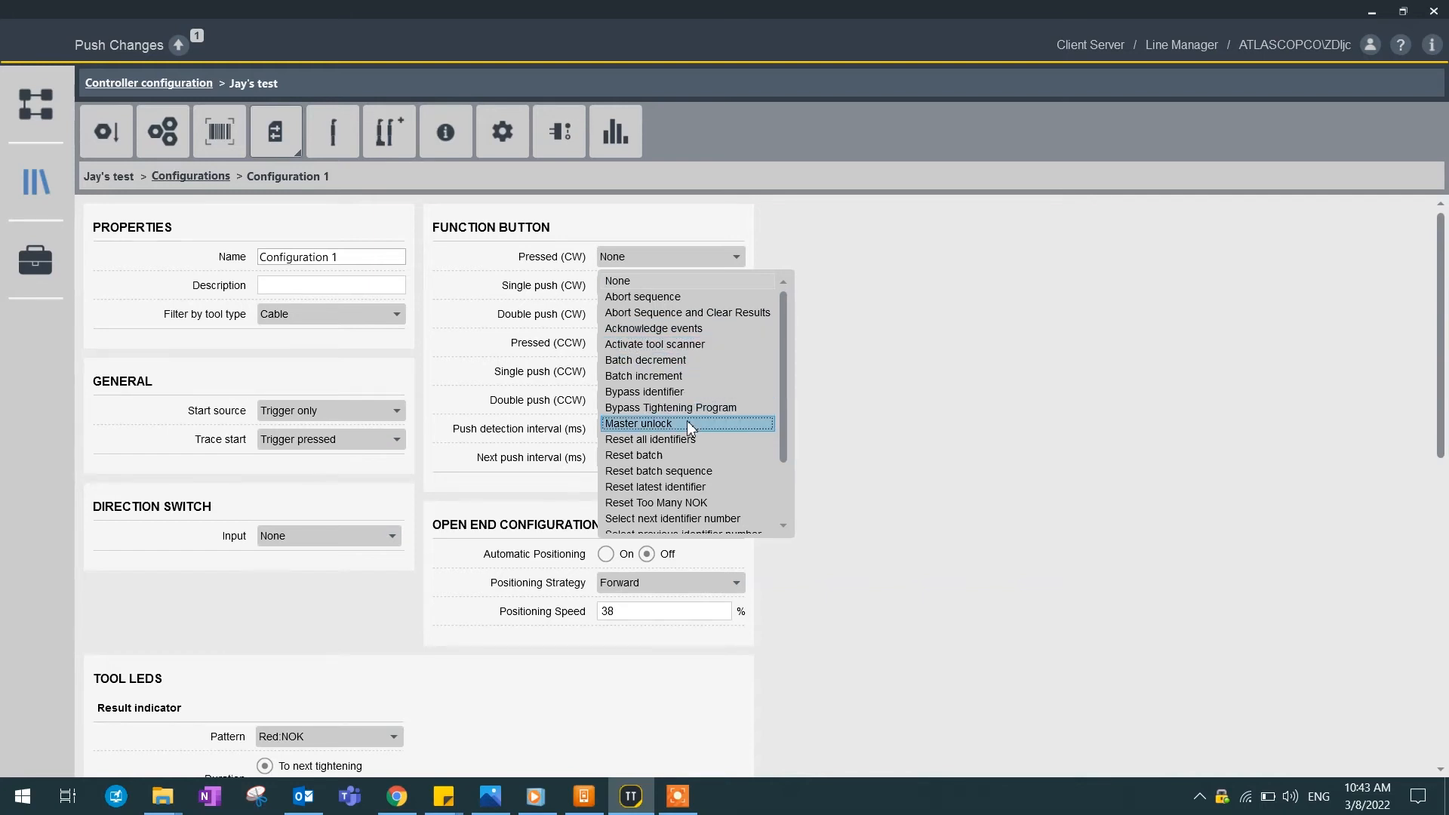
Step: Set function button Pressed (CW) to Master unlock and direction switch input to Abort sequence
click(637, 423)
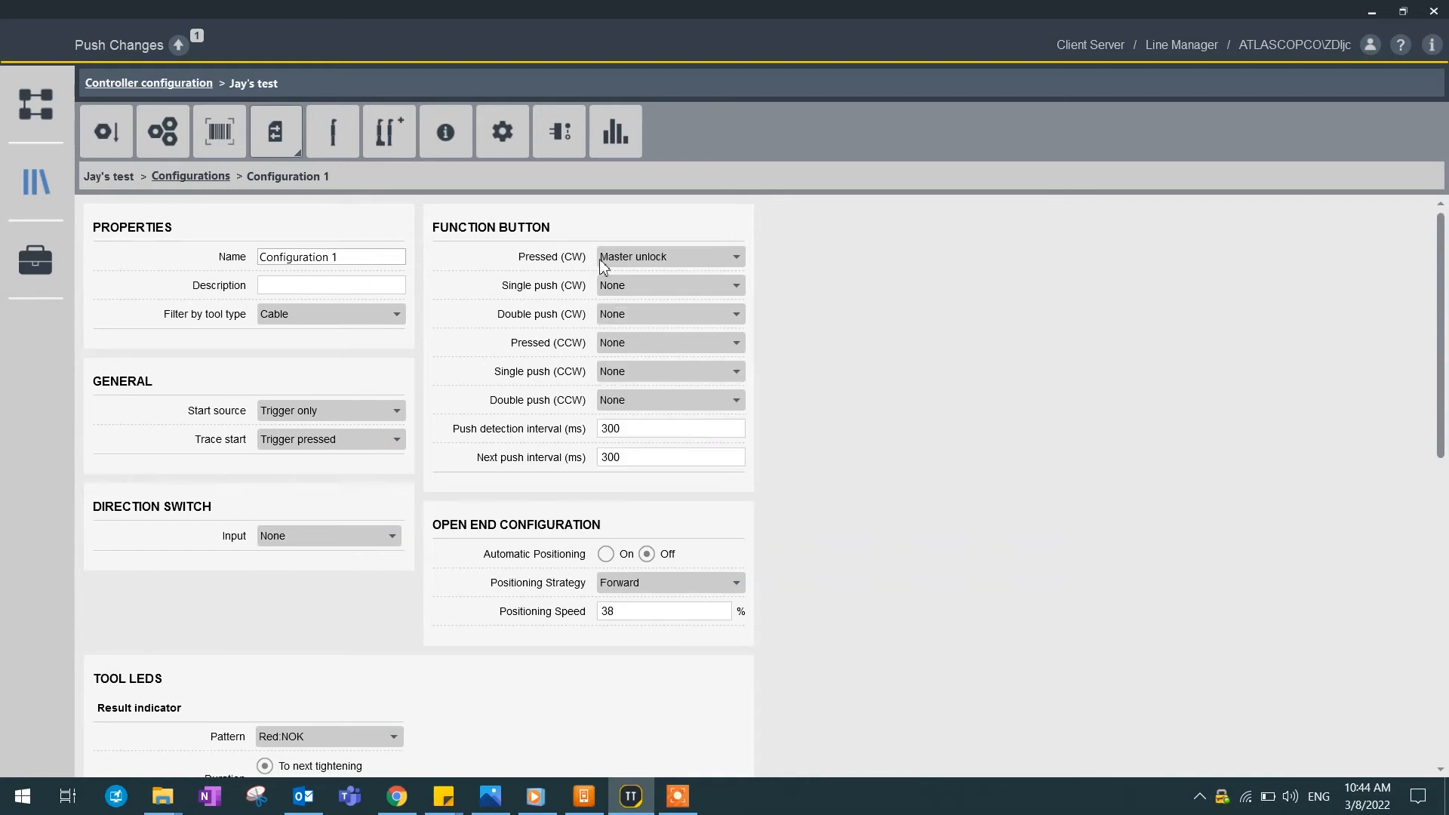
scroll(down, 3)
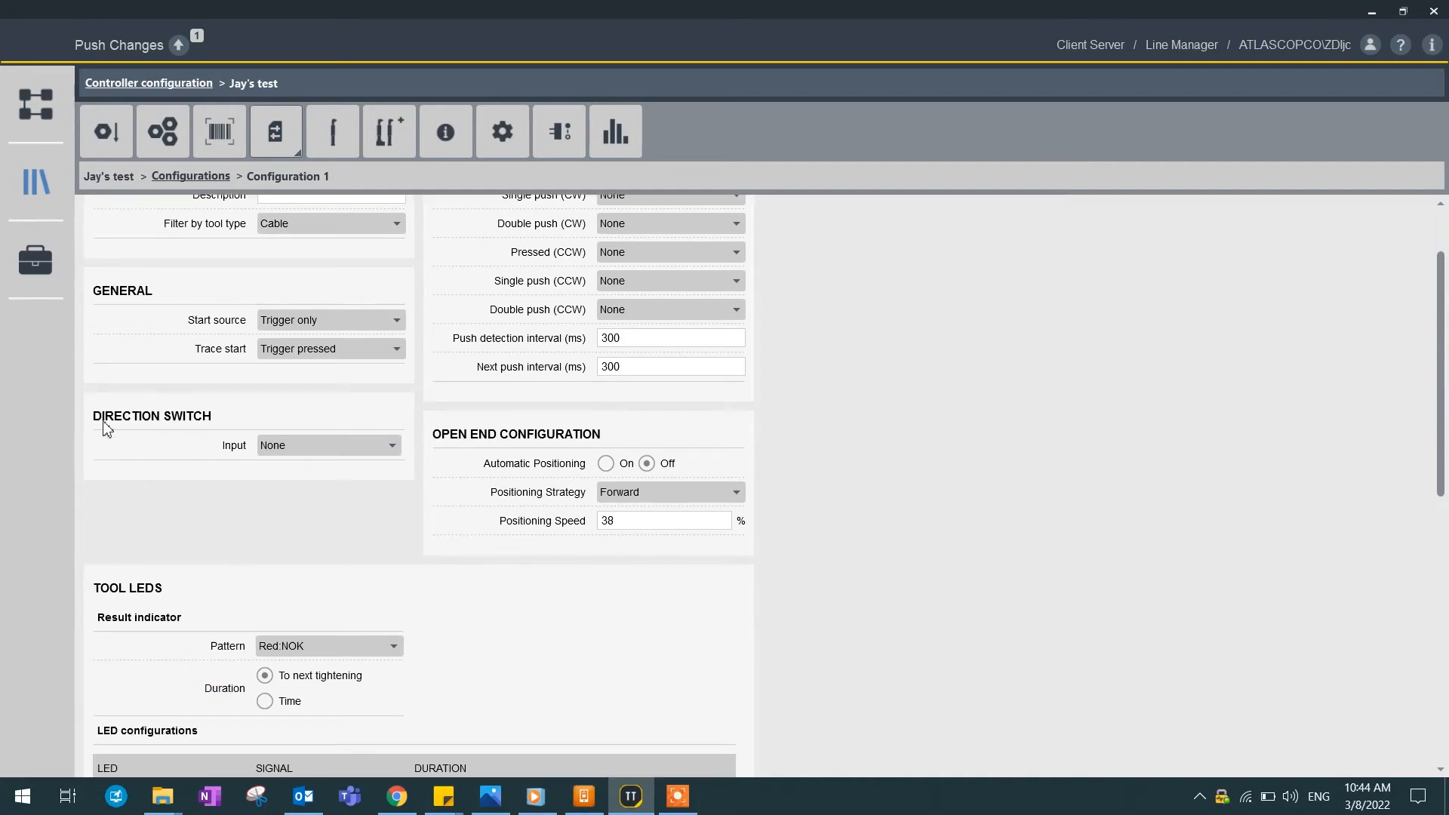
mouse_move(349, 444)
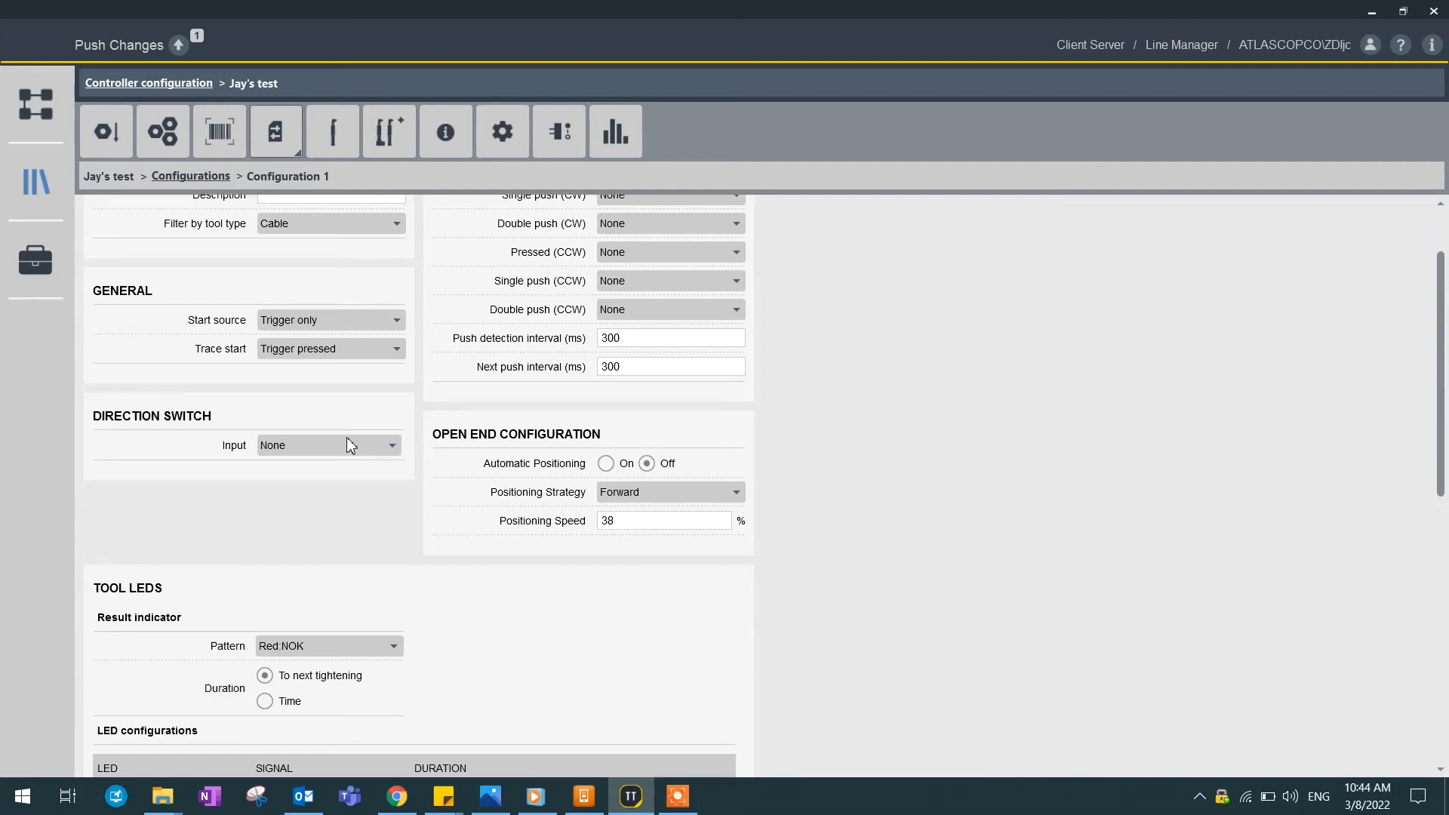
click(328, 444)
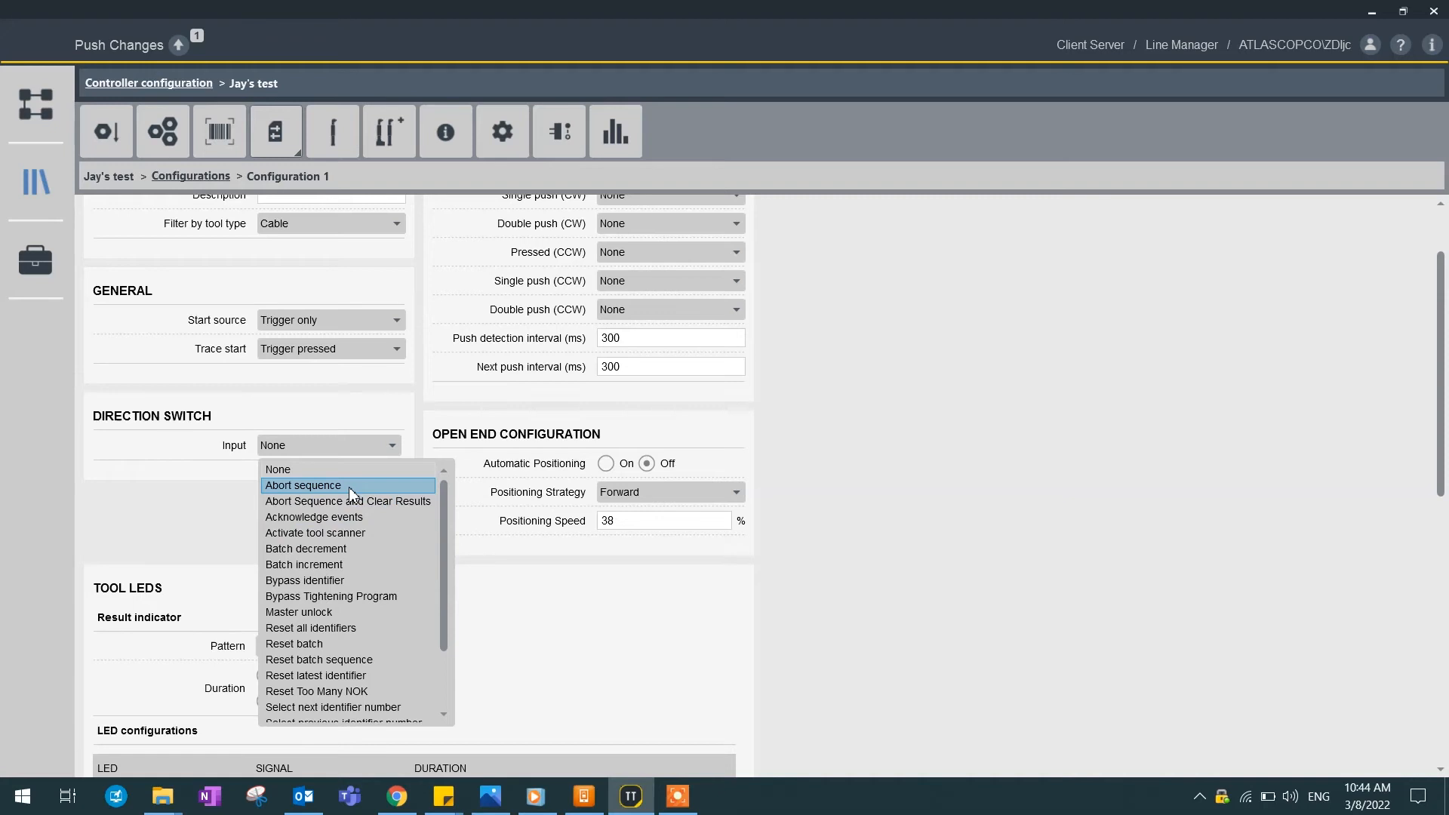
click(303, 485)
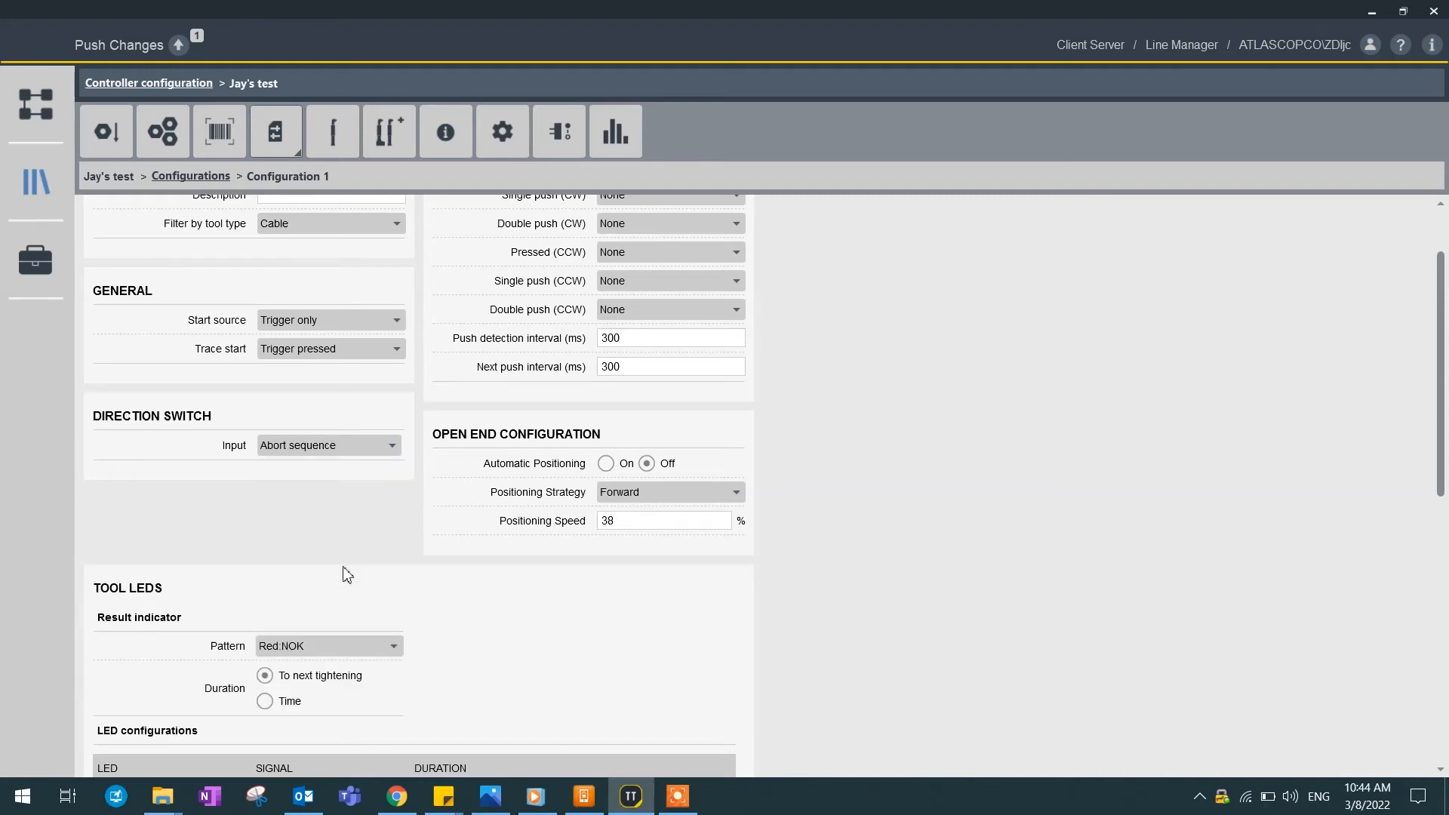
scroll(down, 3)
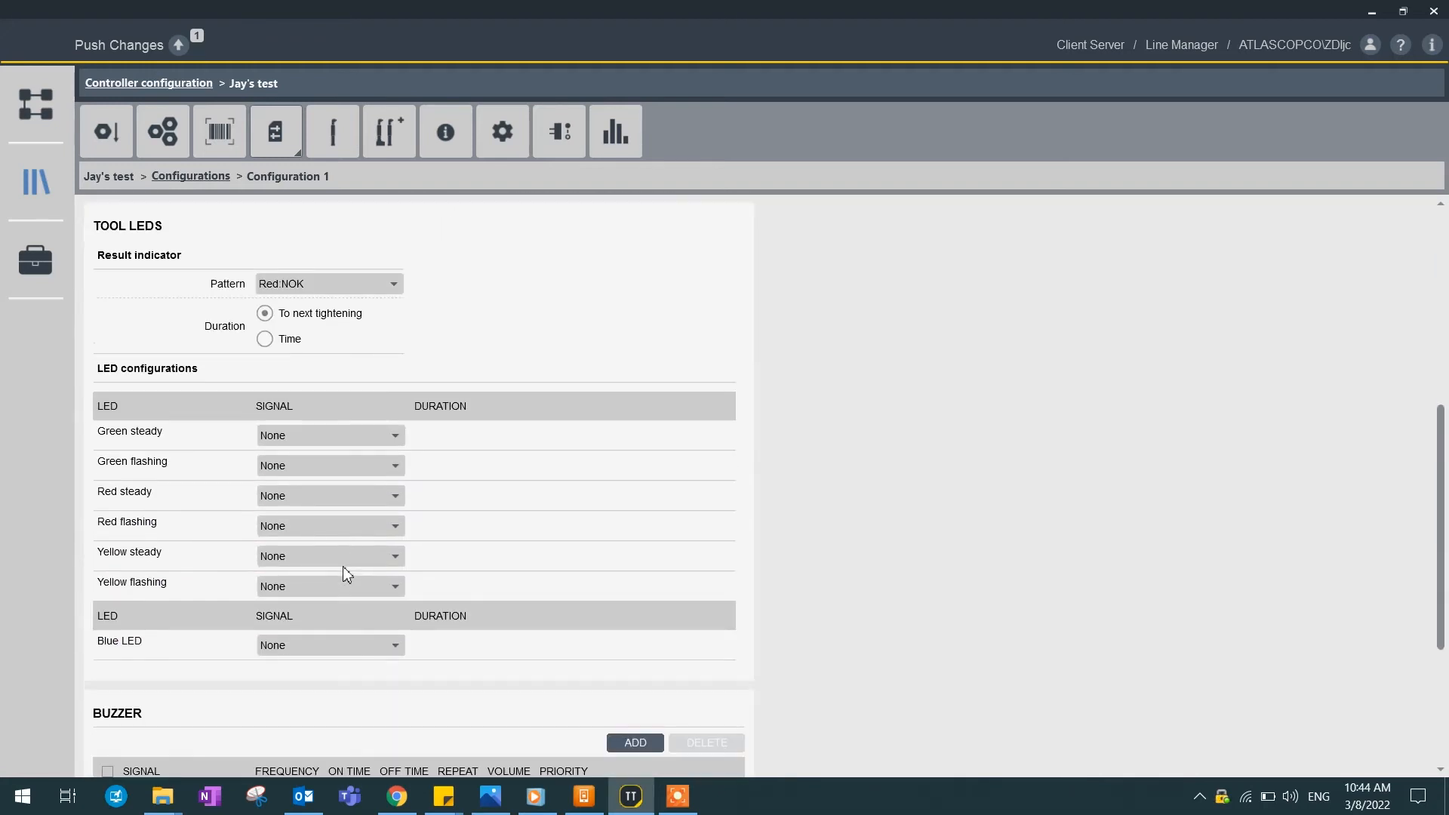
mouse_move(135, 361)
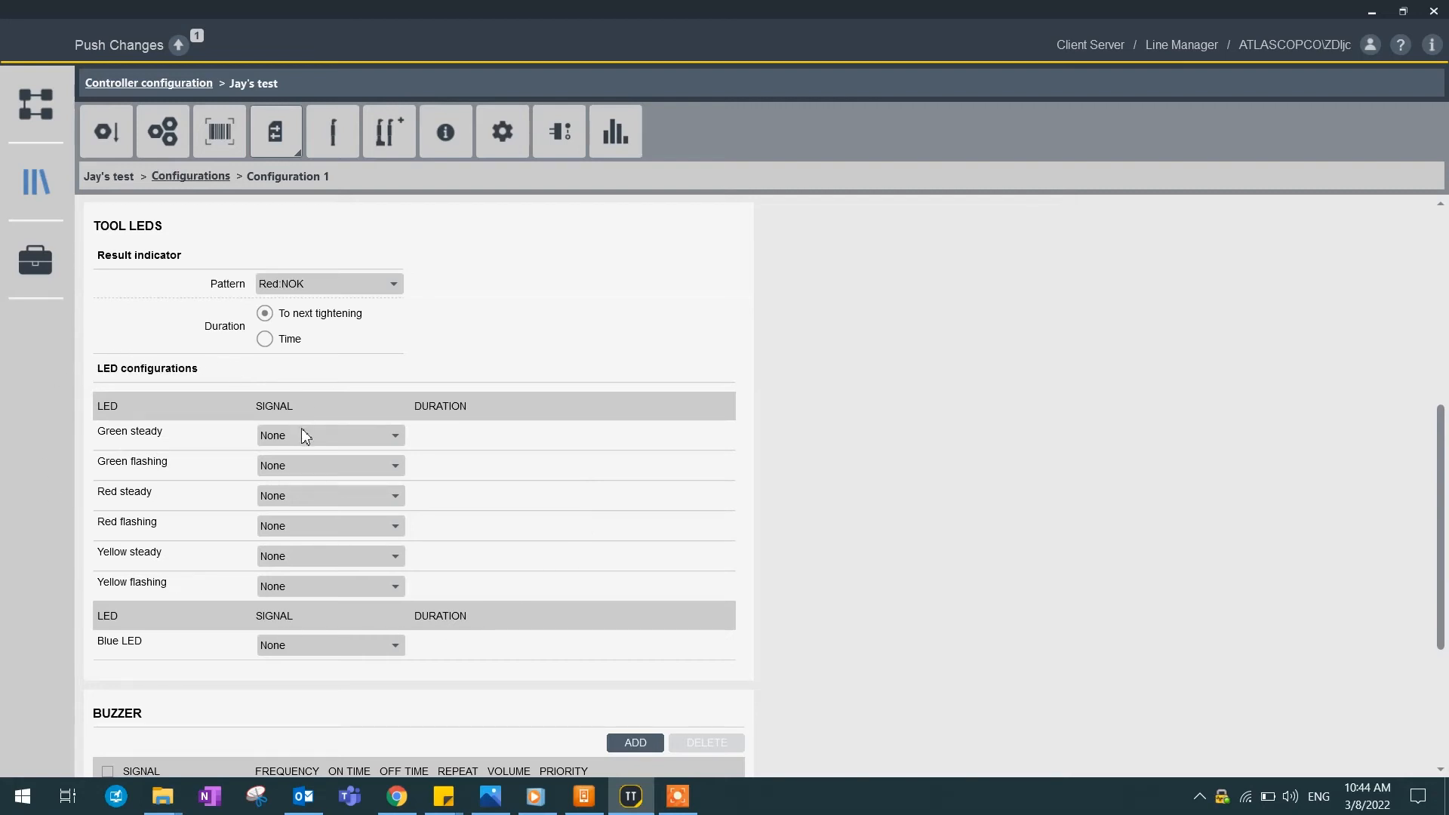
Step: Set the green steady LED to Tightening OK and green flashing LED to Tool enabled
click(328, 436)
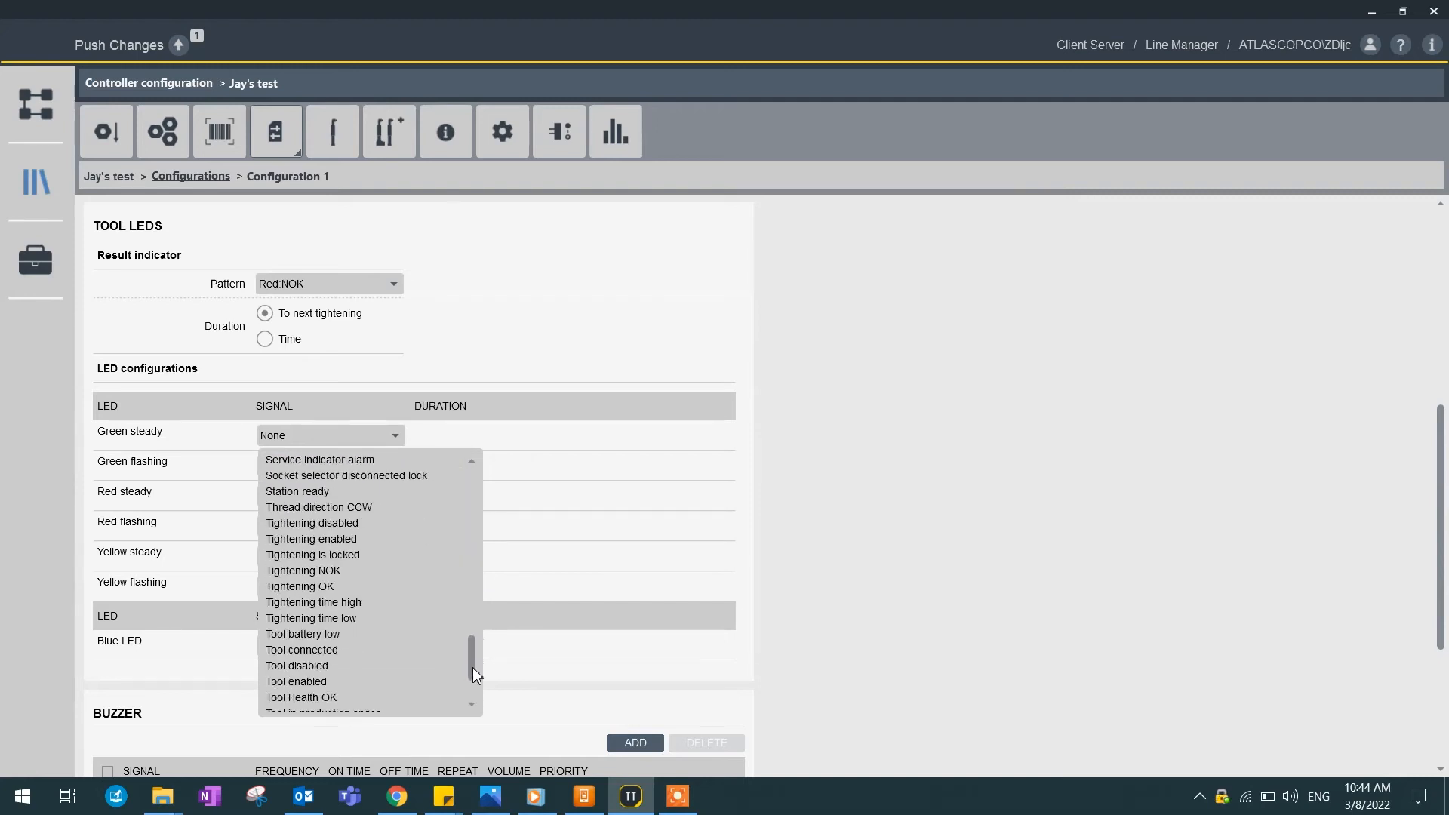
click(300, 585)
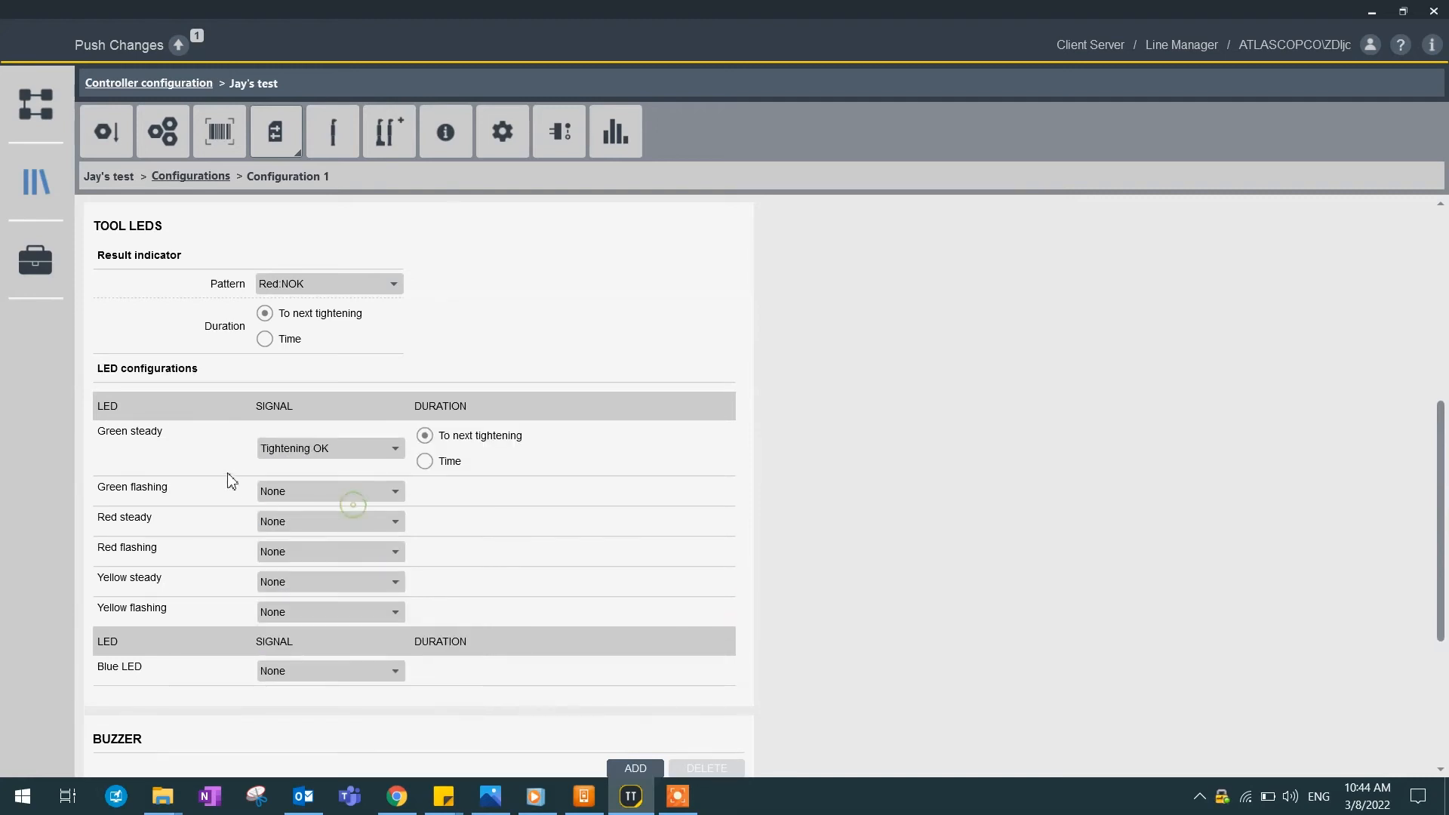
mouse_move(314, 496)
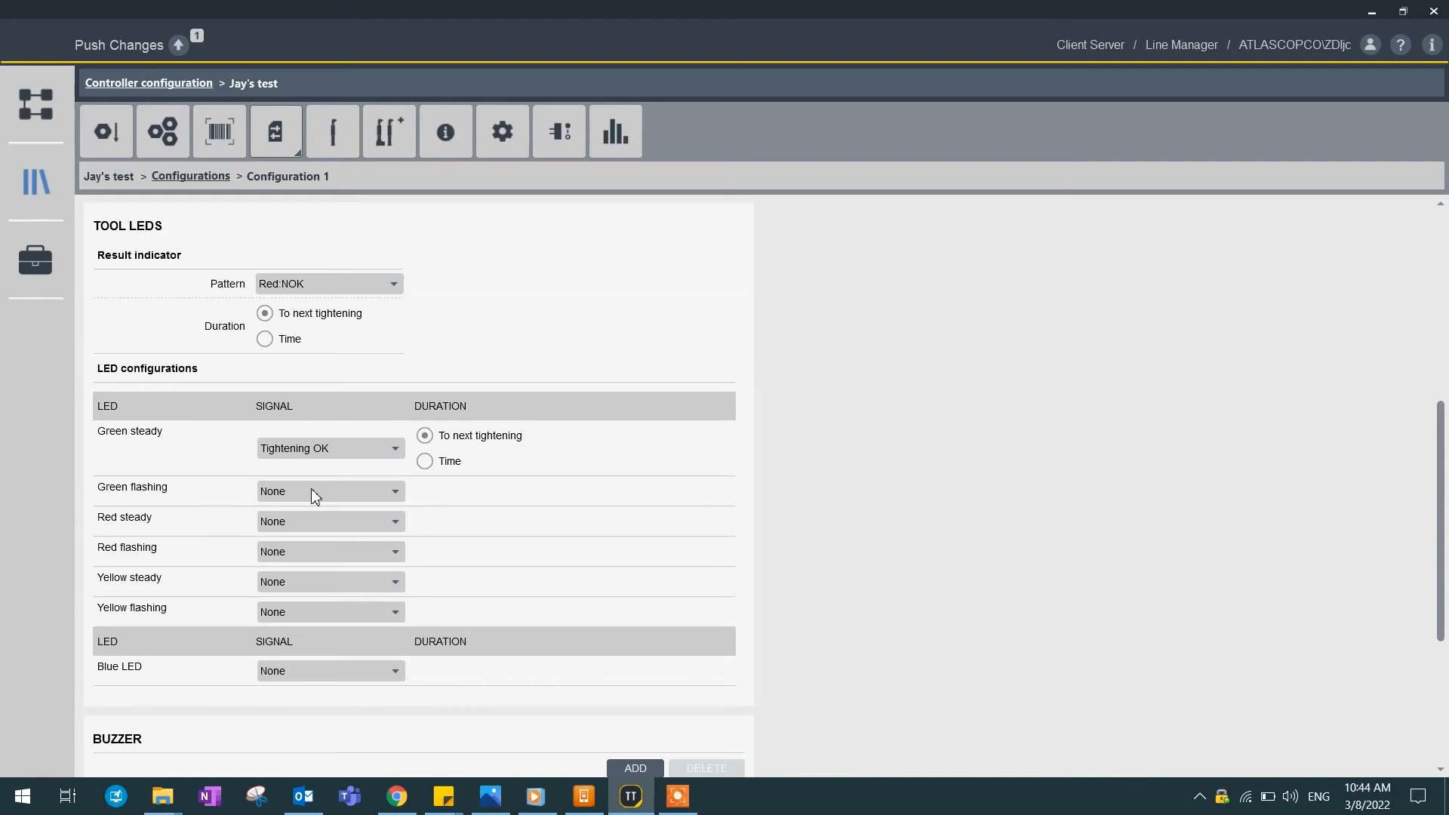
click(329, 491)
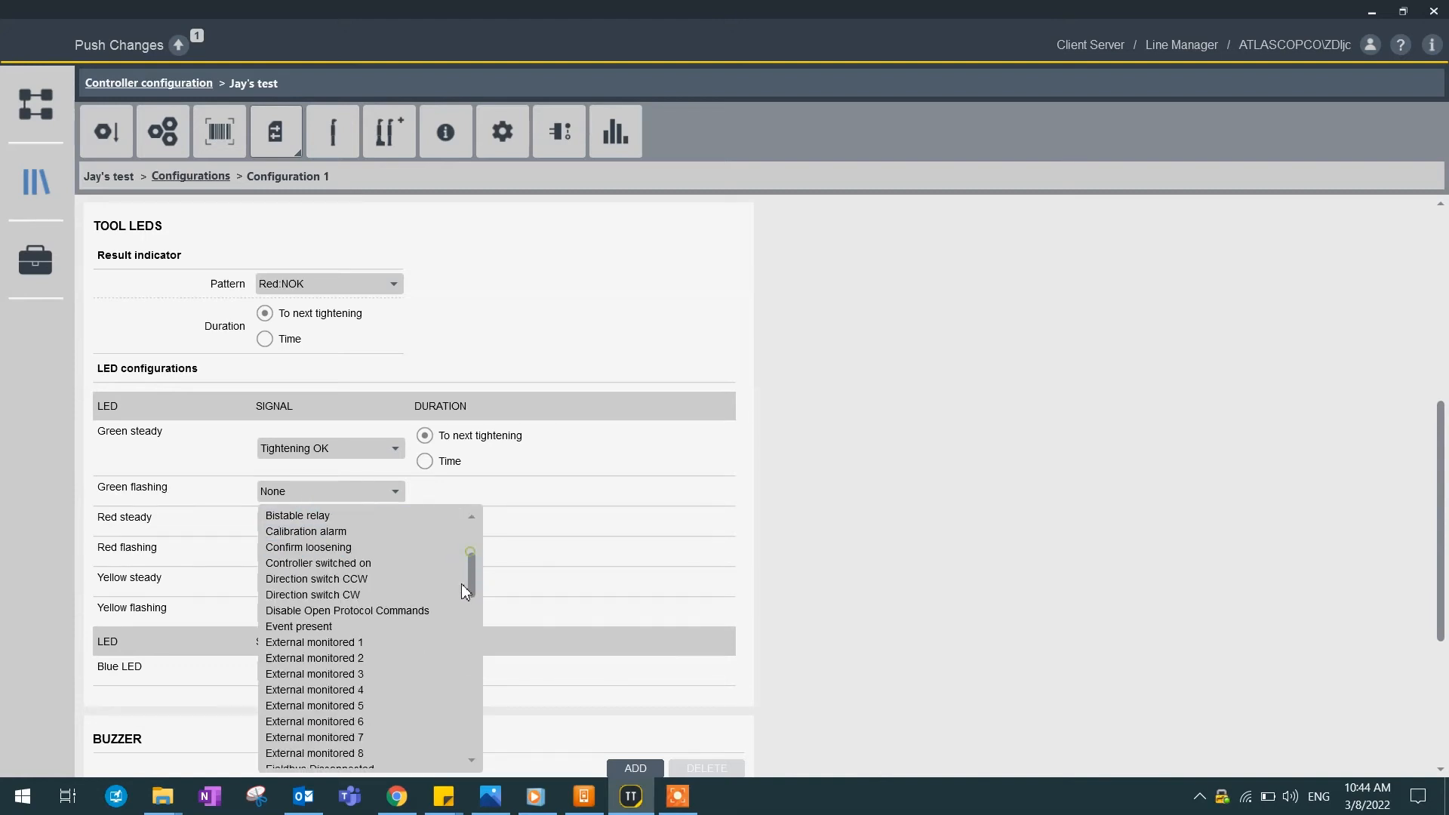
scroll(down, 3)
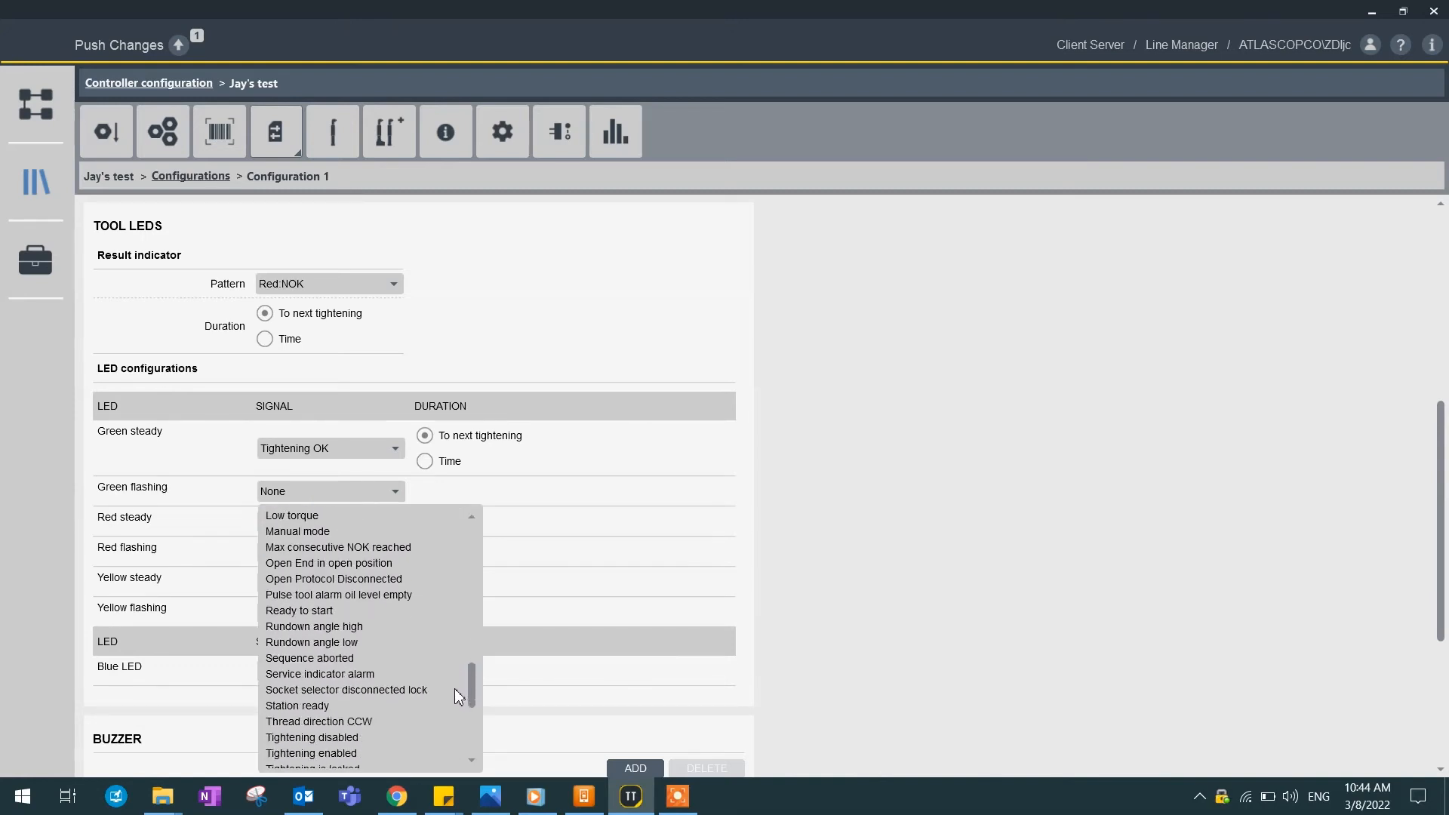
scroll(down, 3)
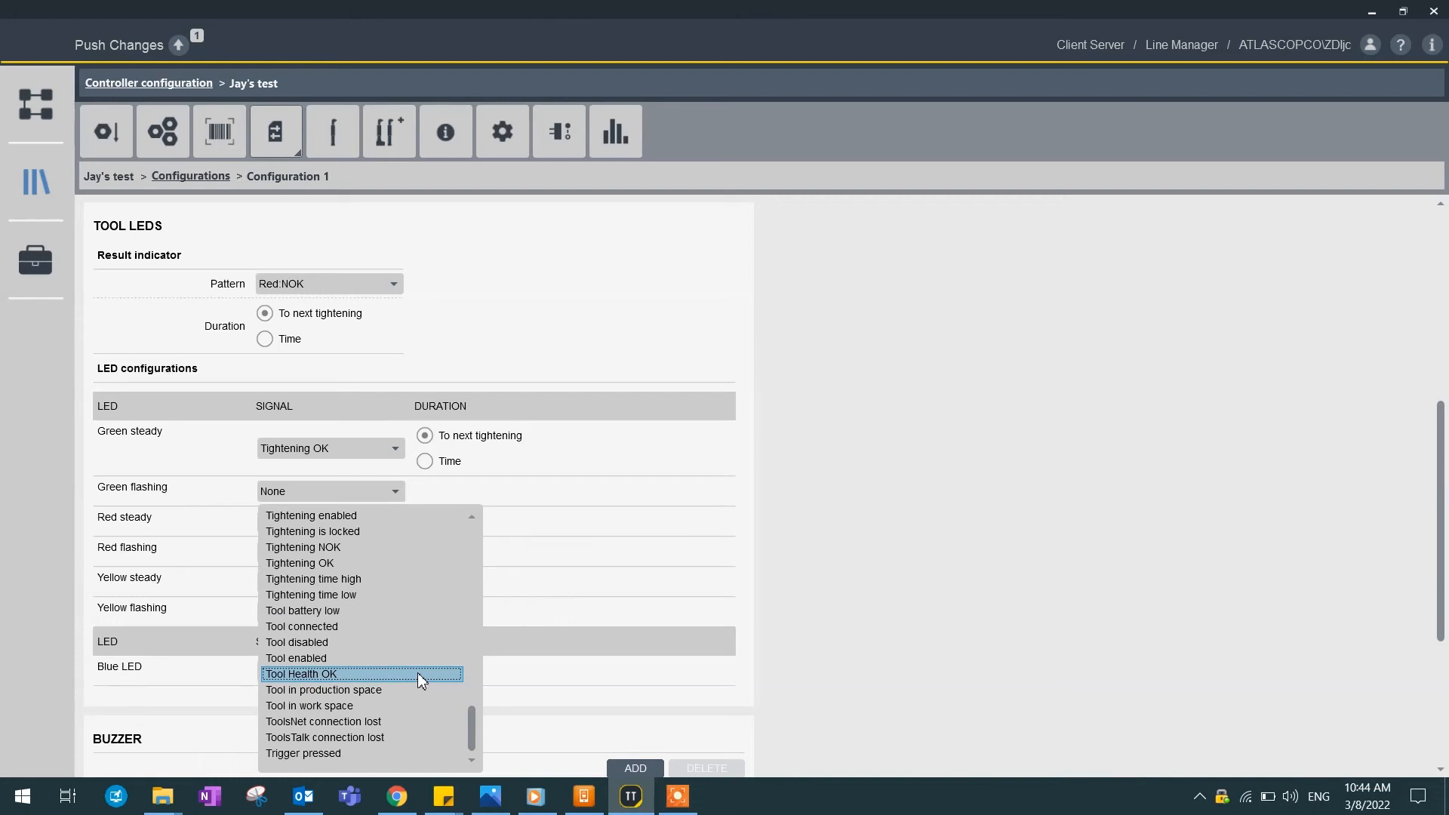
mouse_move(420, 658)
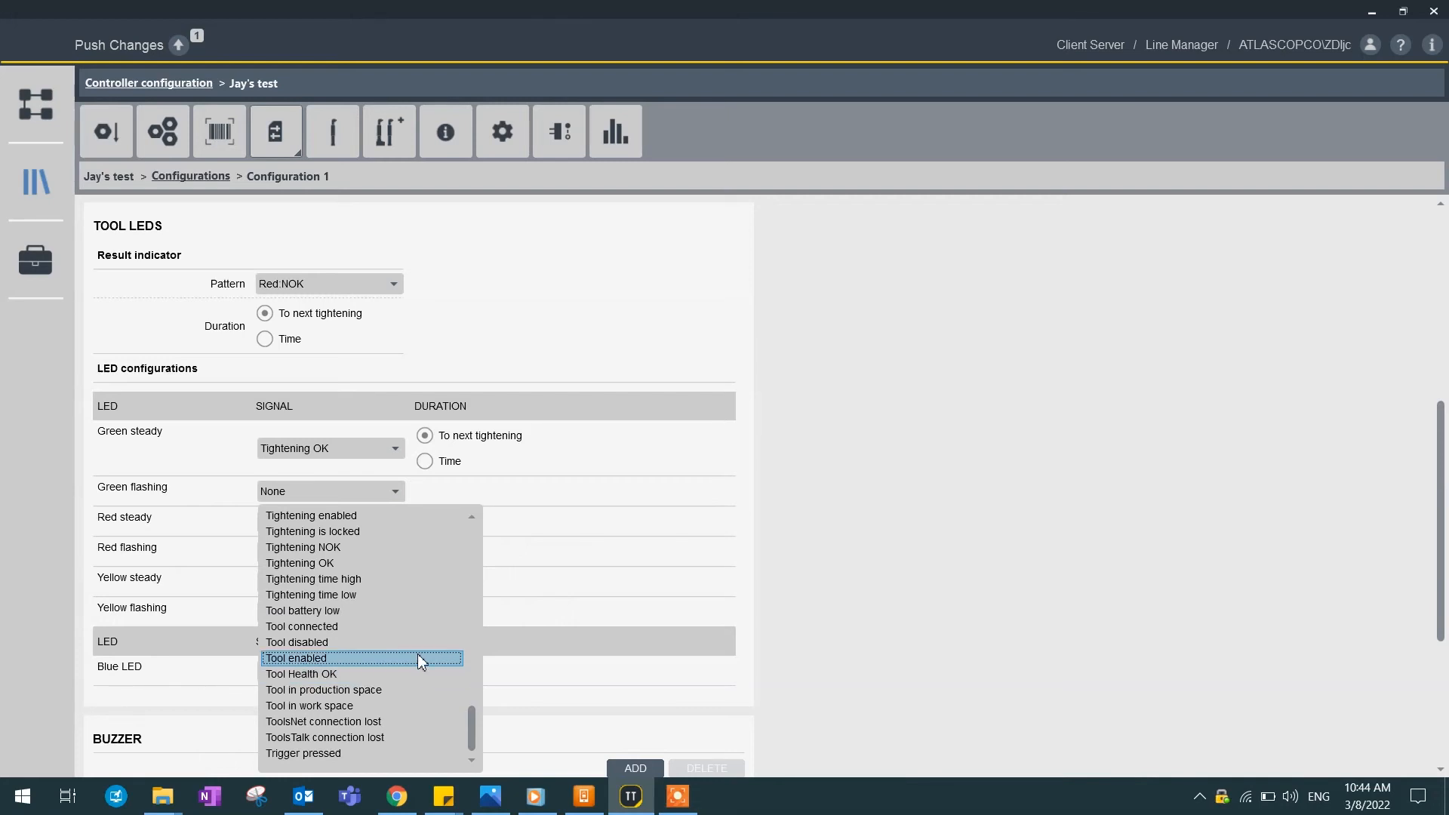
click(296, 658)
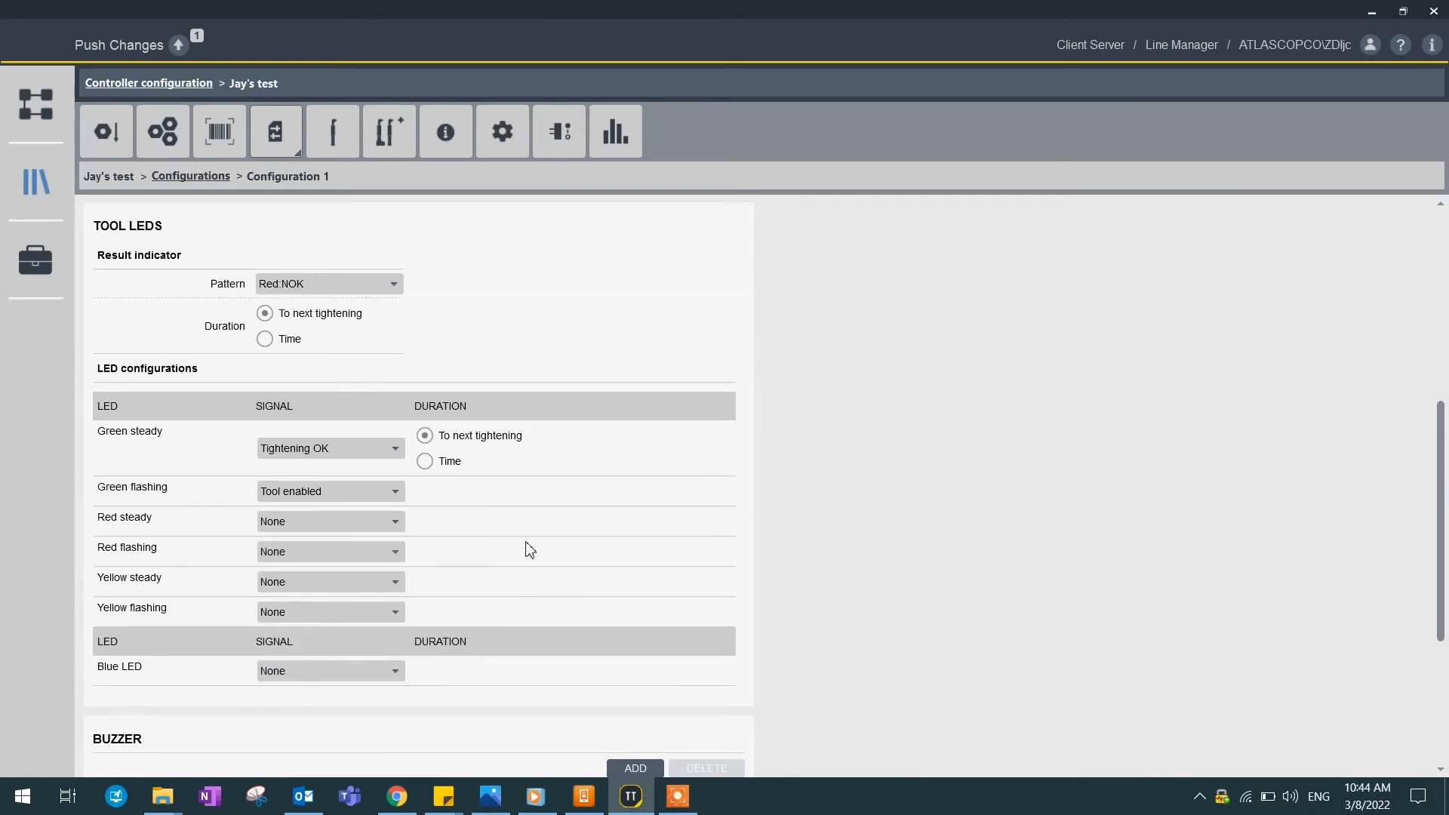
scroll(down, 3)
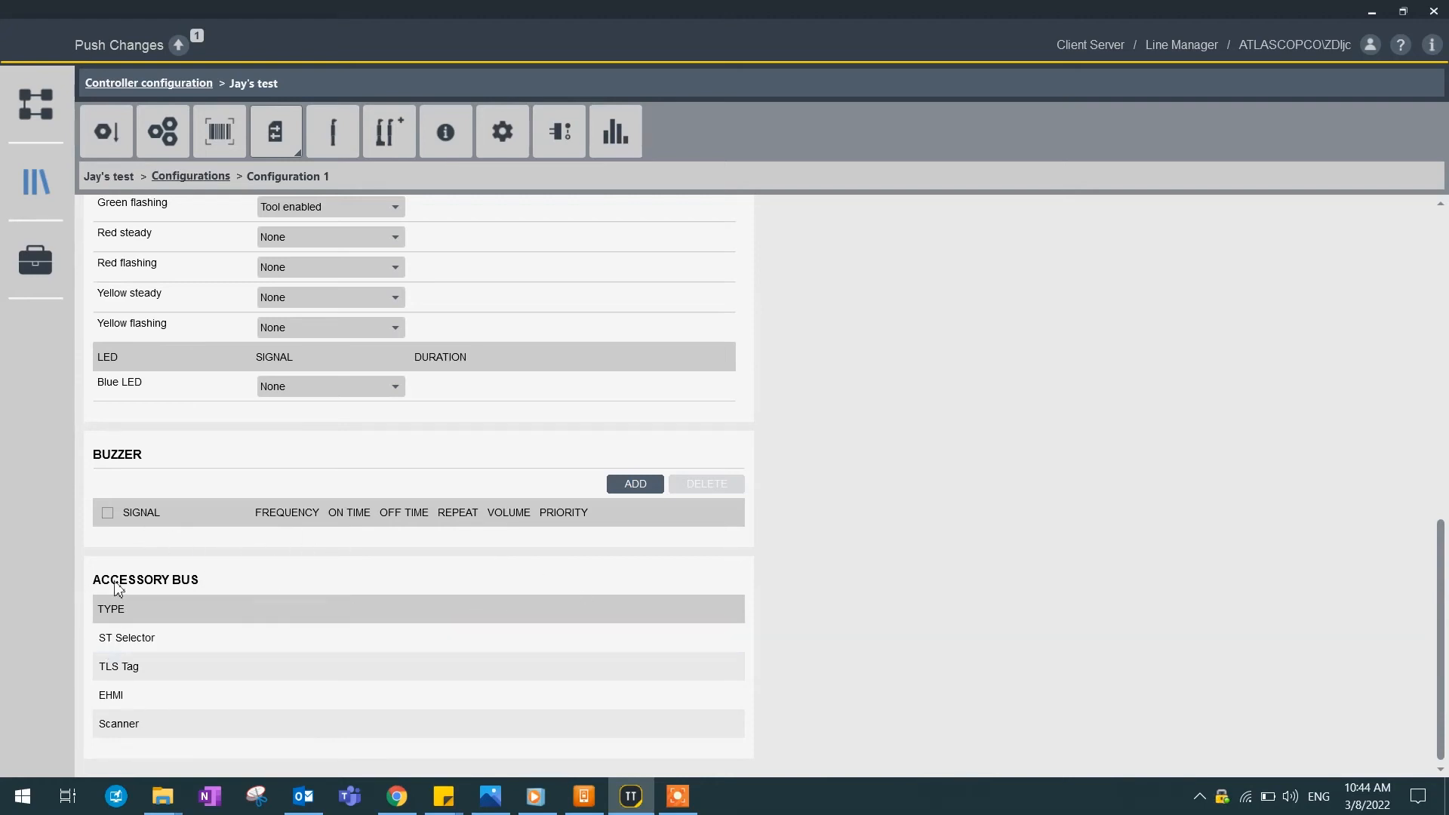
mouse_move(245, 597)
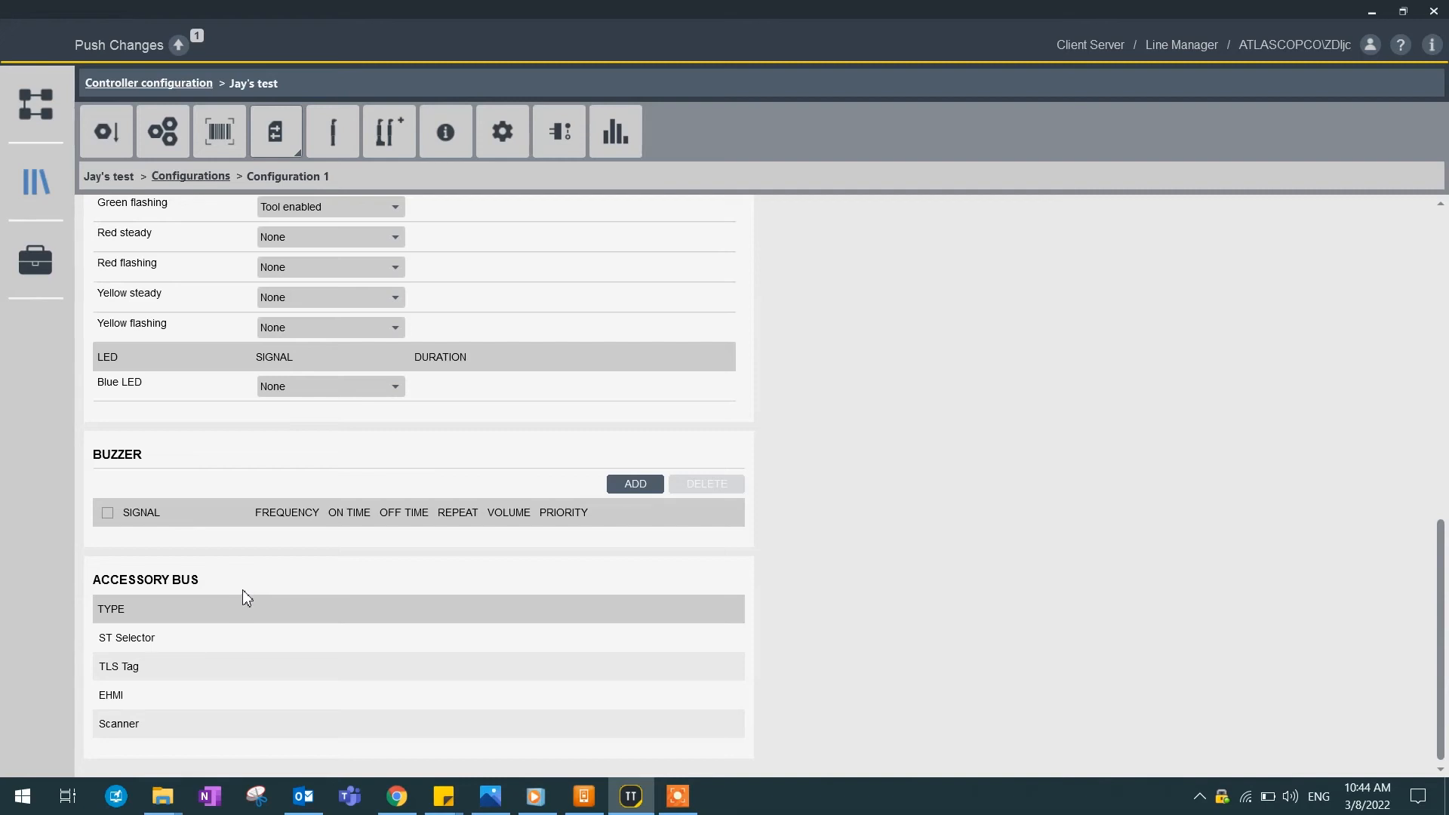
click(111, 695)
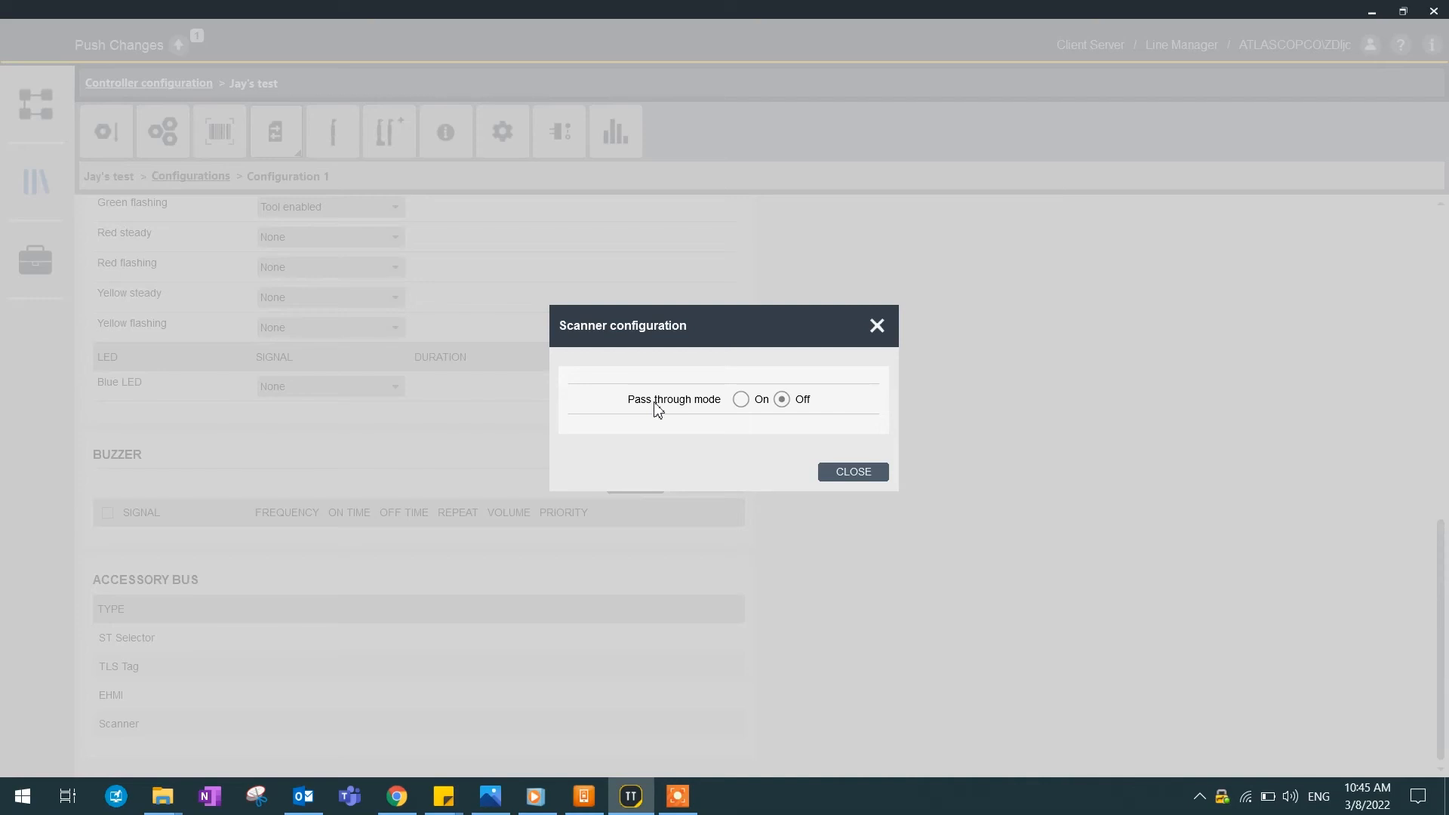
mouse_move(756, 404)
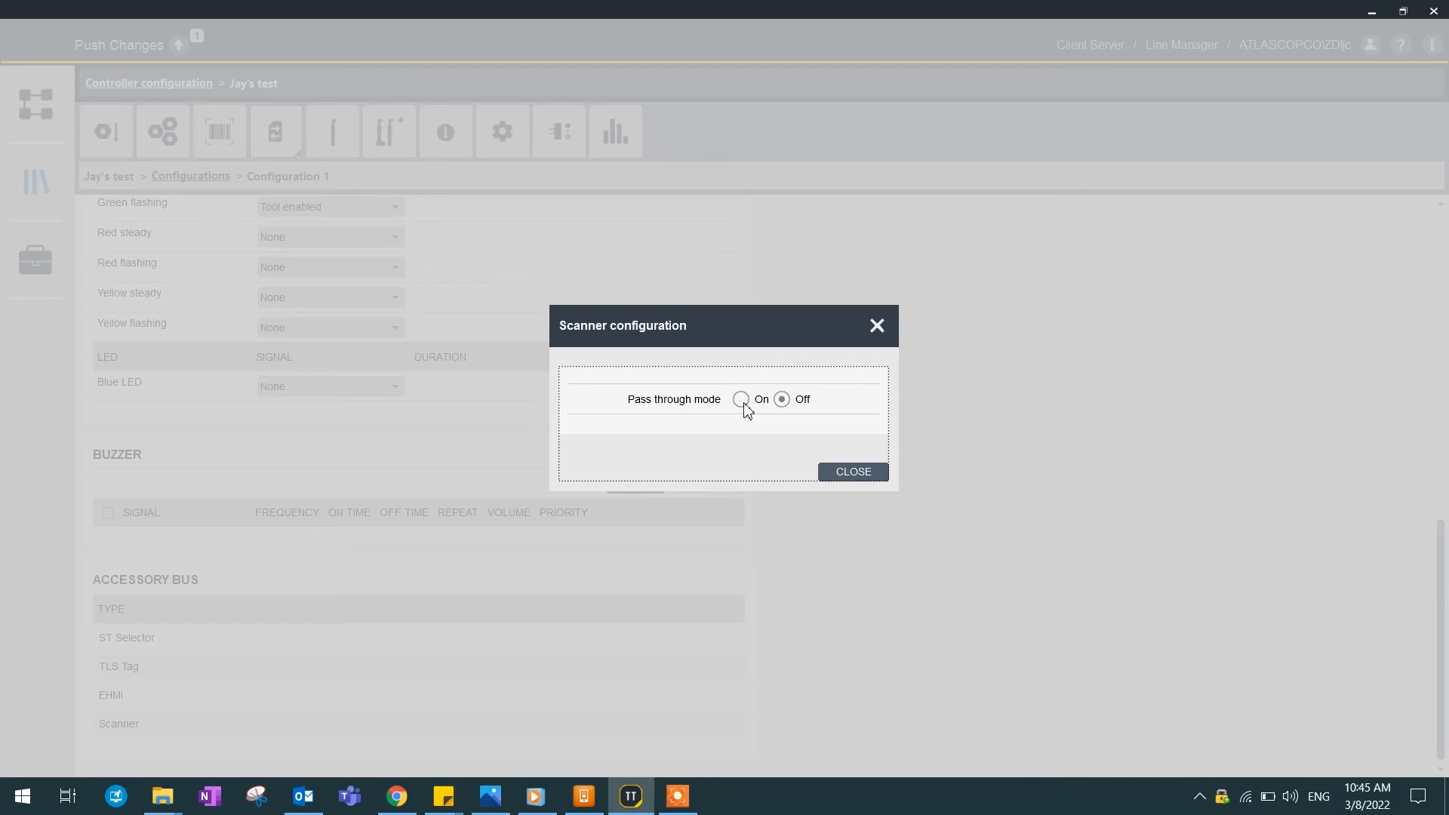
Step: Close the scanner settings without changes and go back to the Configurations breadcrumb
click(851, 471)
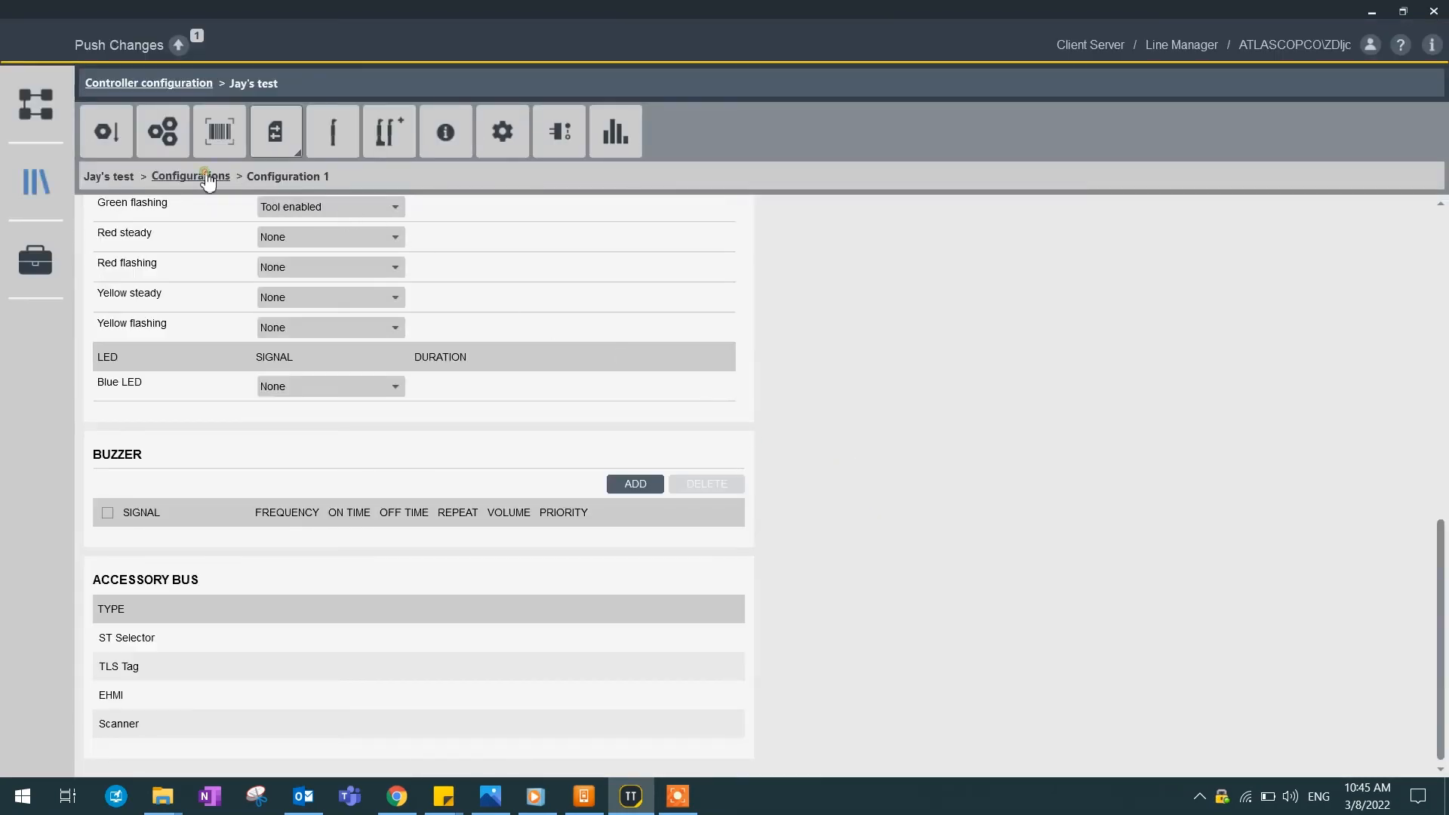
click(190, 176)
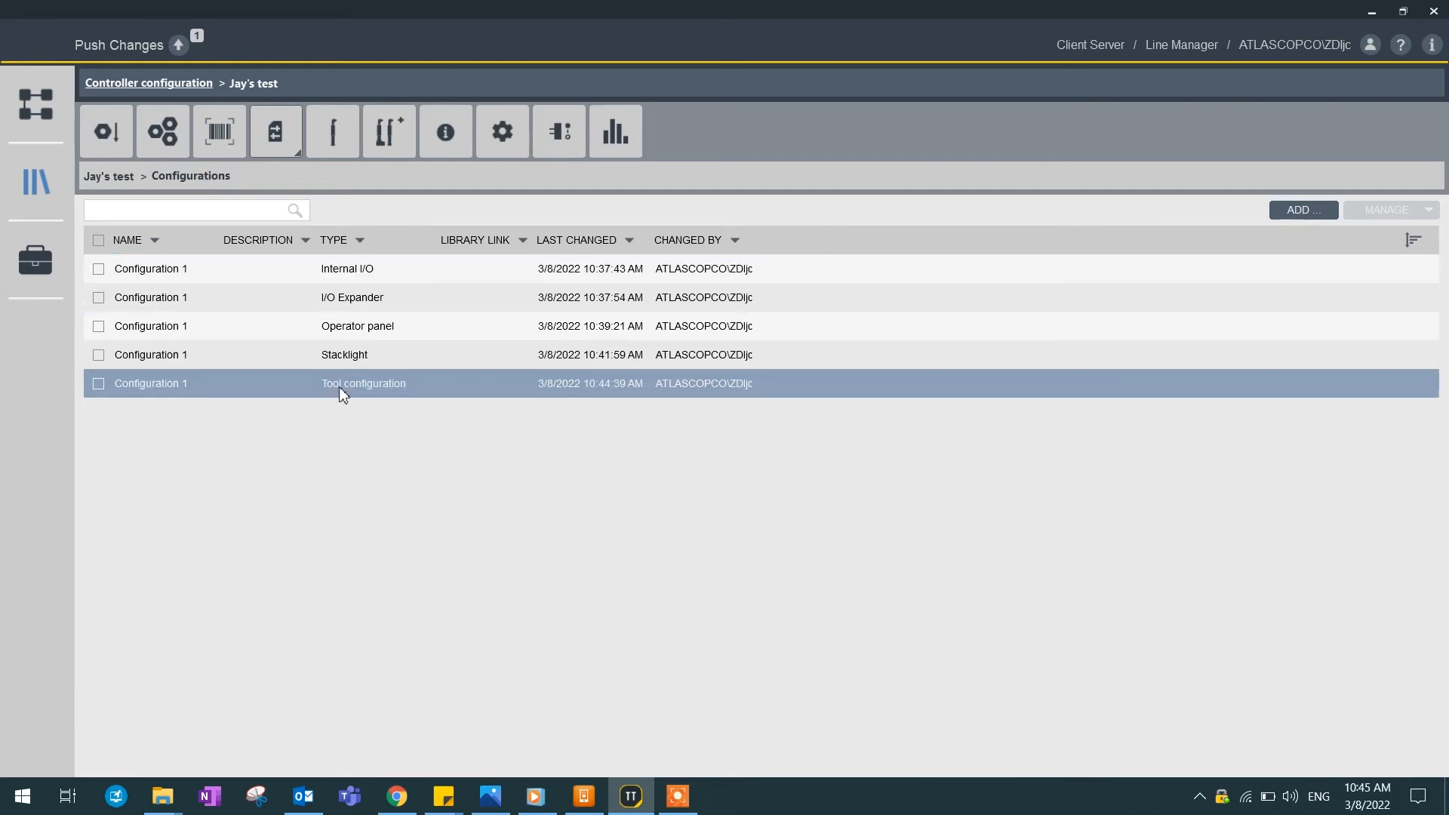
Step: Add a new configuration of type General Virtual Station
click(1302, 209)
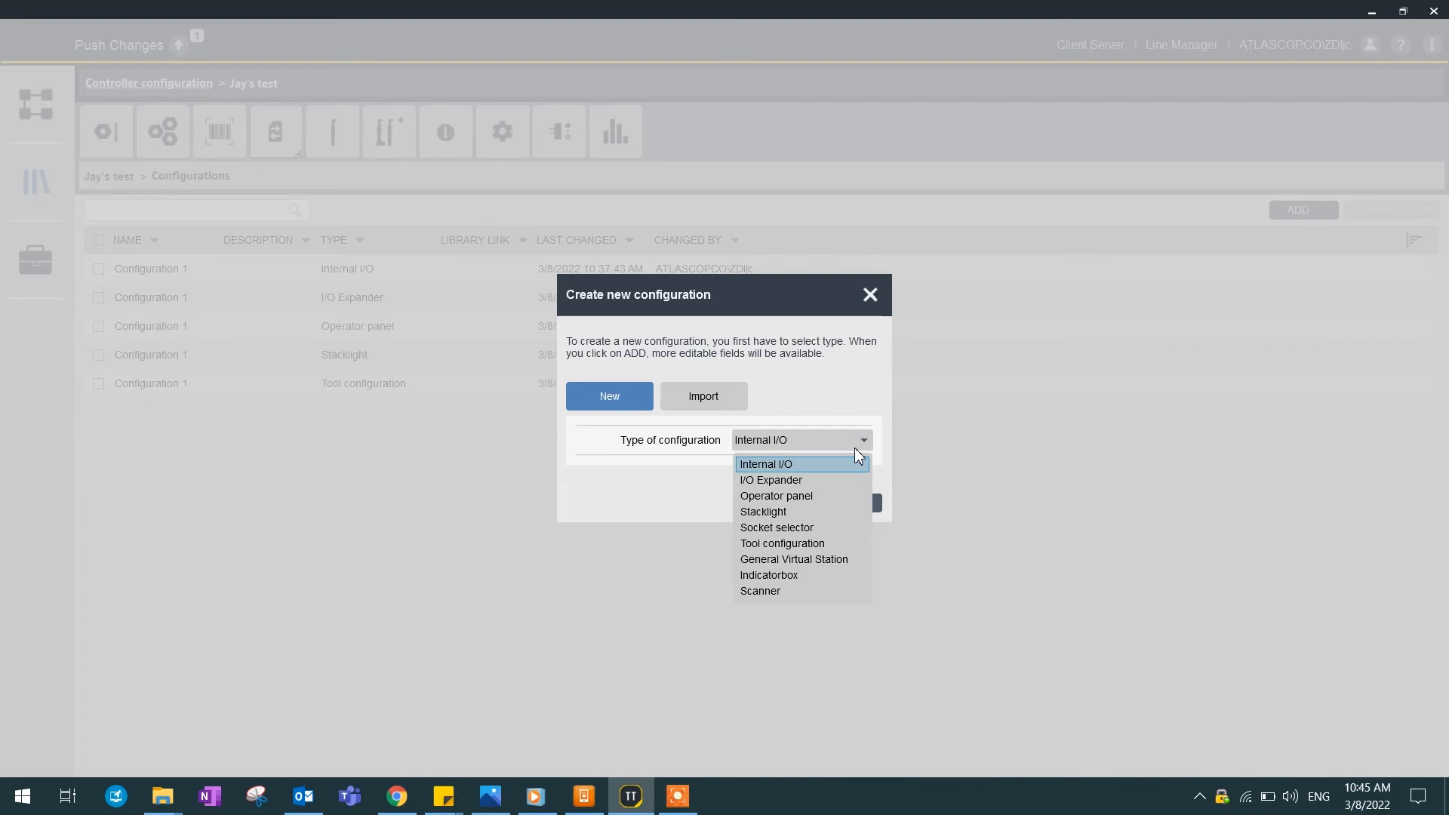
mouse_move(793, 559)
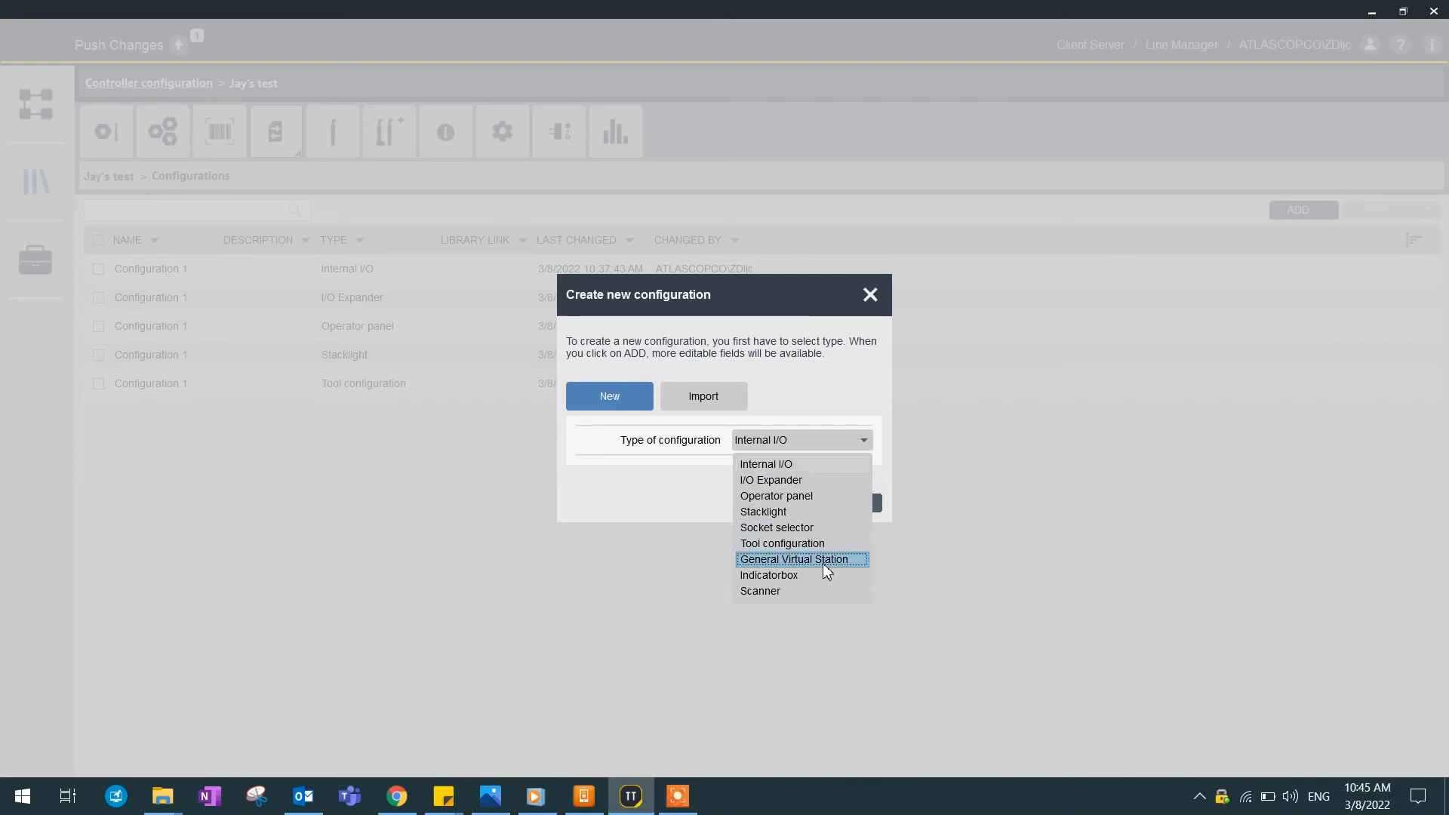
click(794, 559)
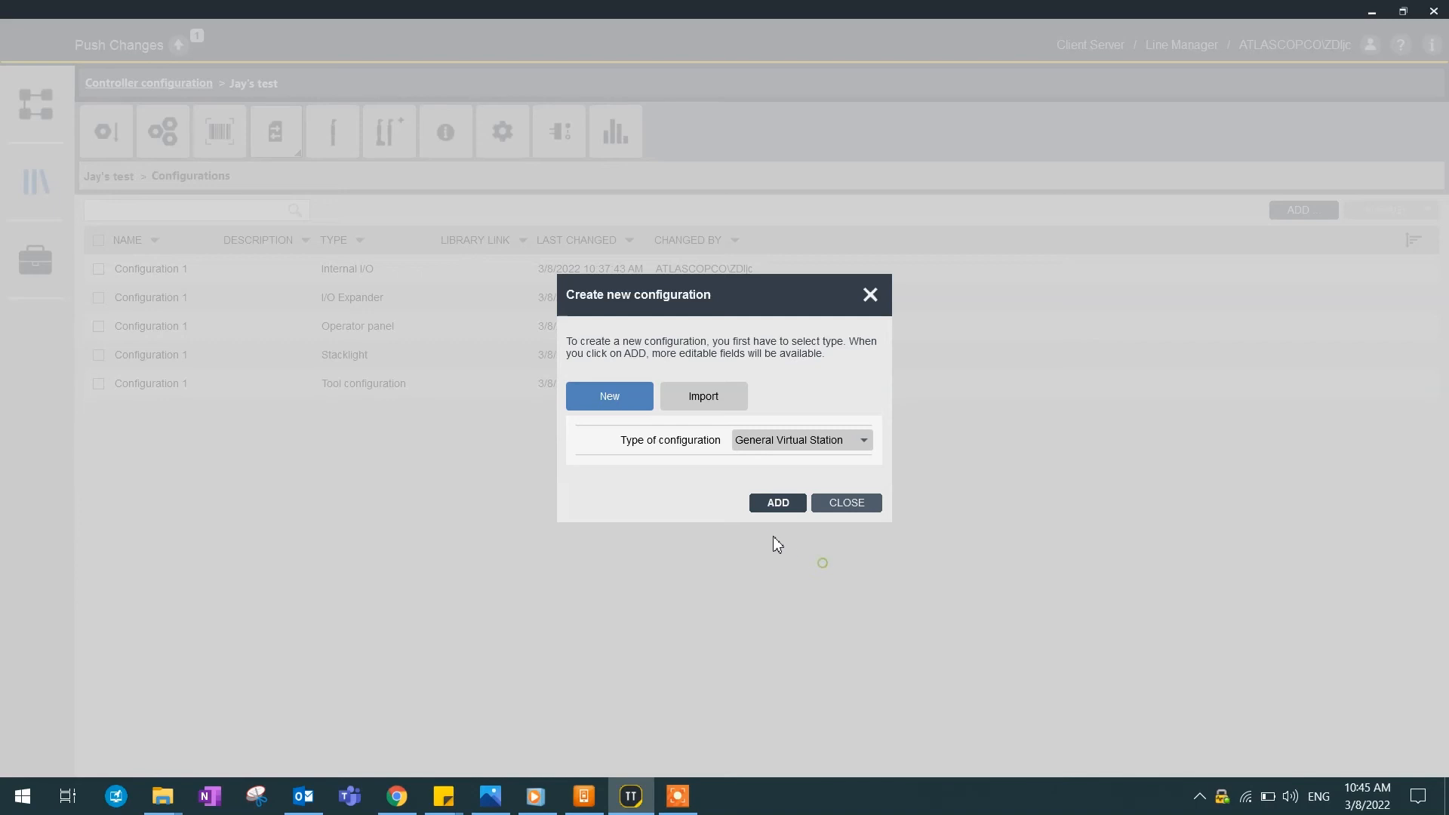
click(776, 502)
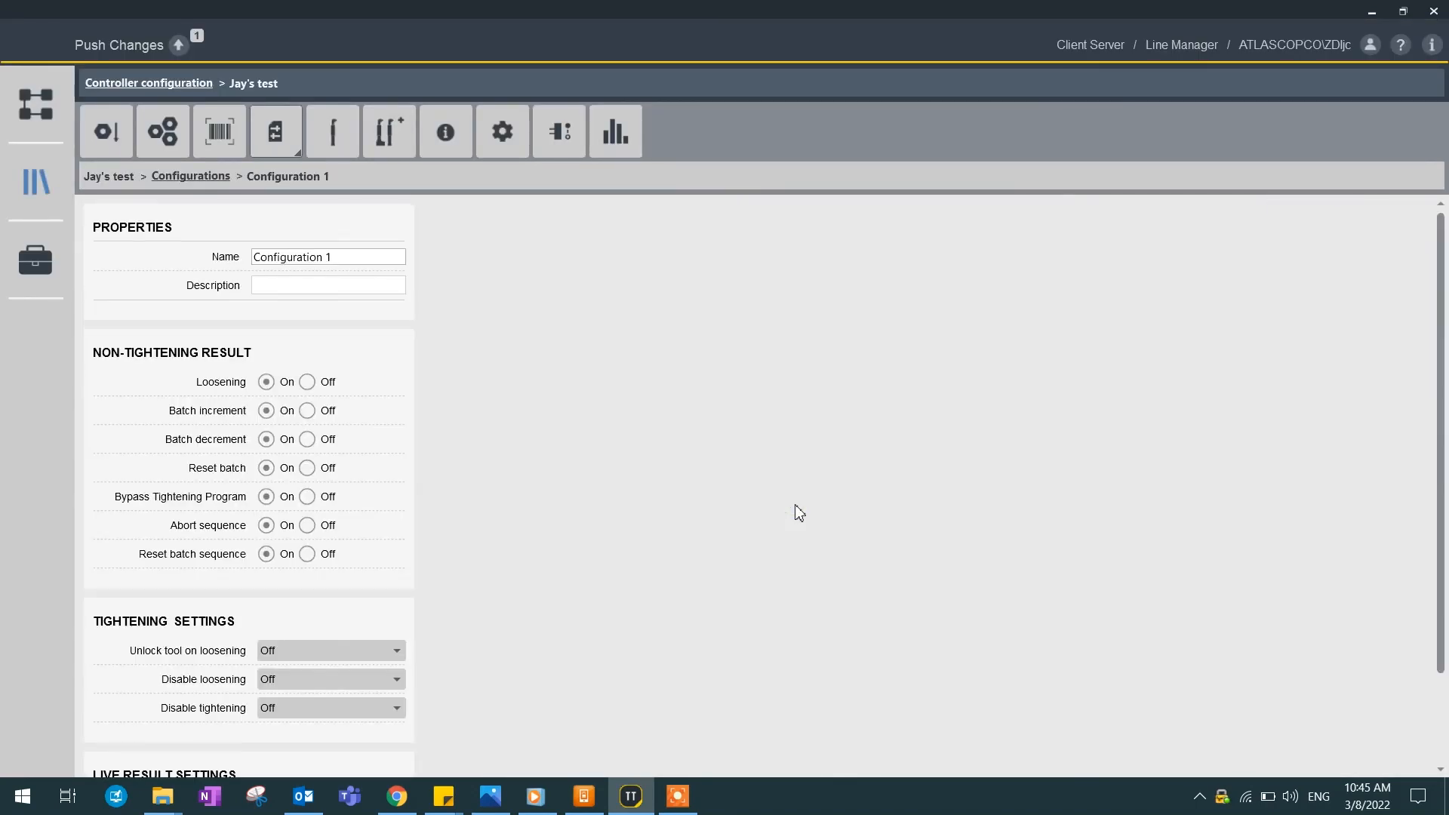
mouse_move(784, 515)
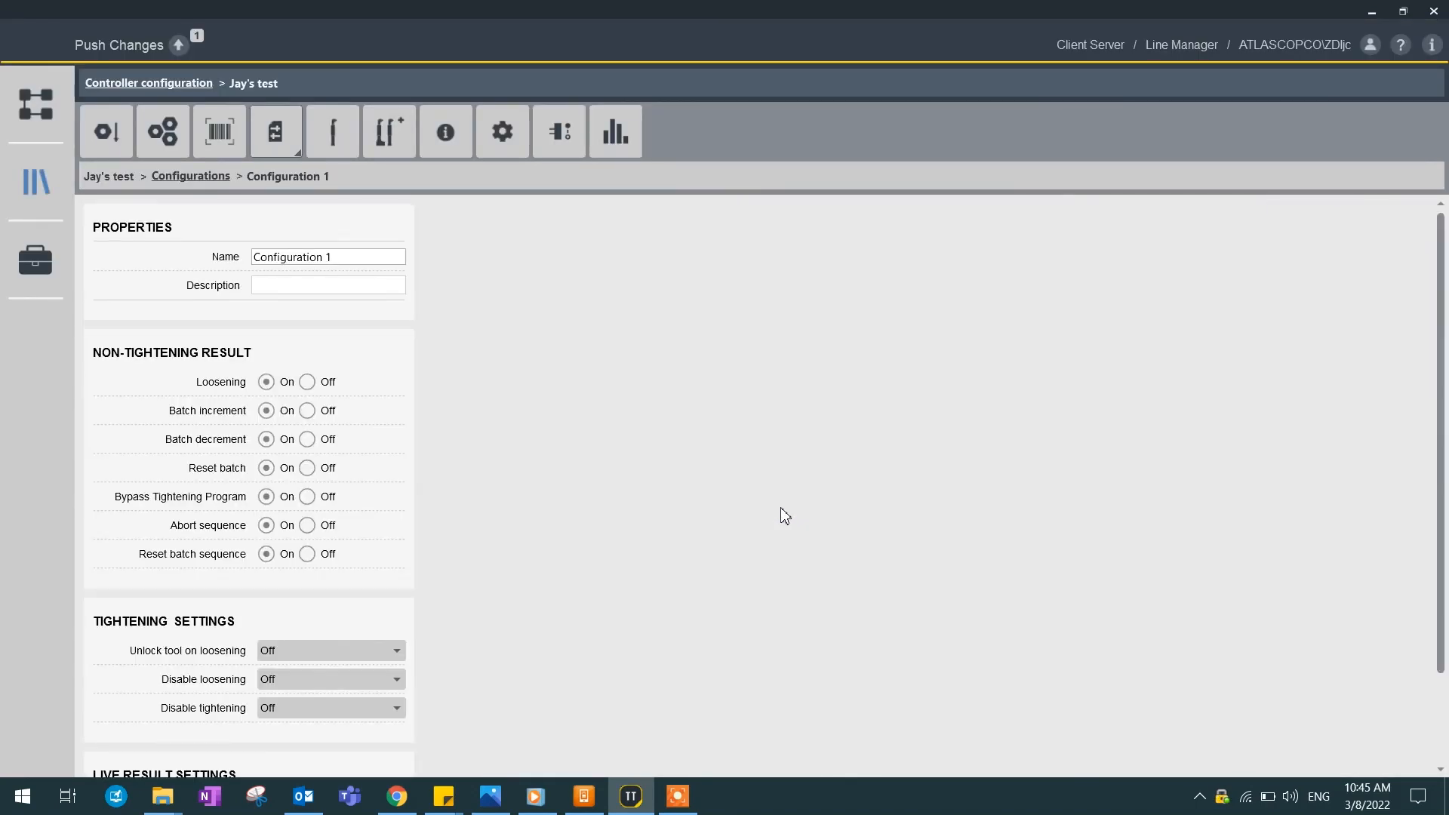
Step: Set Disable tightening to After every tightening, then return to the configurations list
scroll(down, 3)
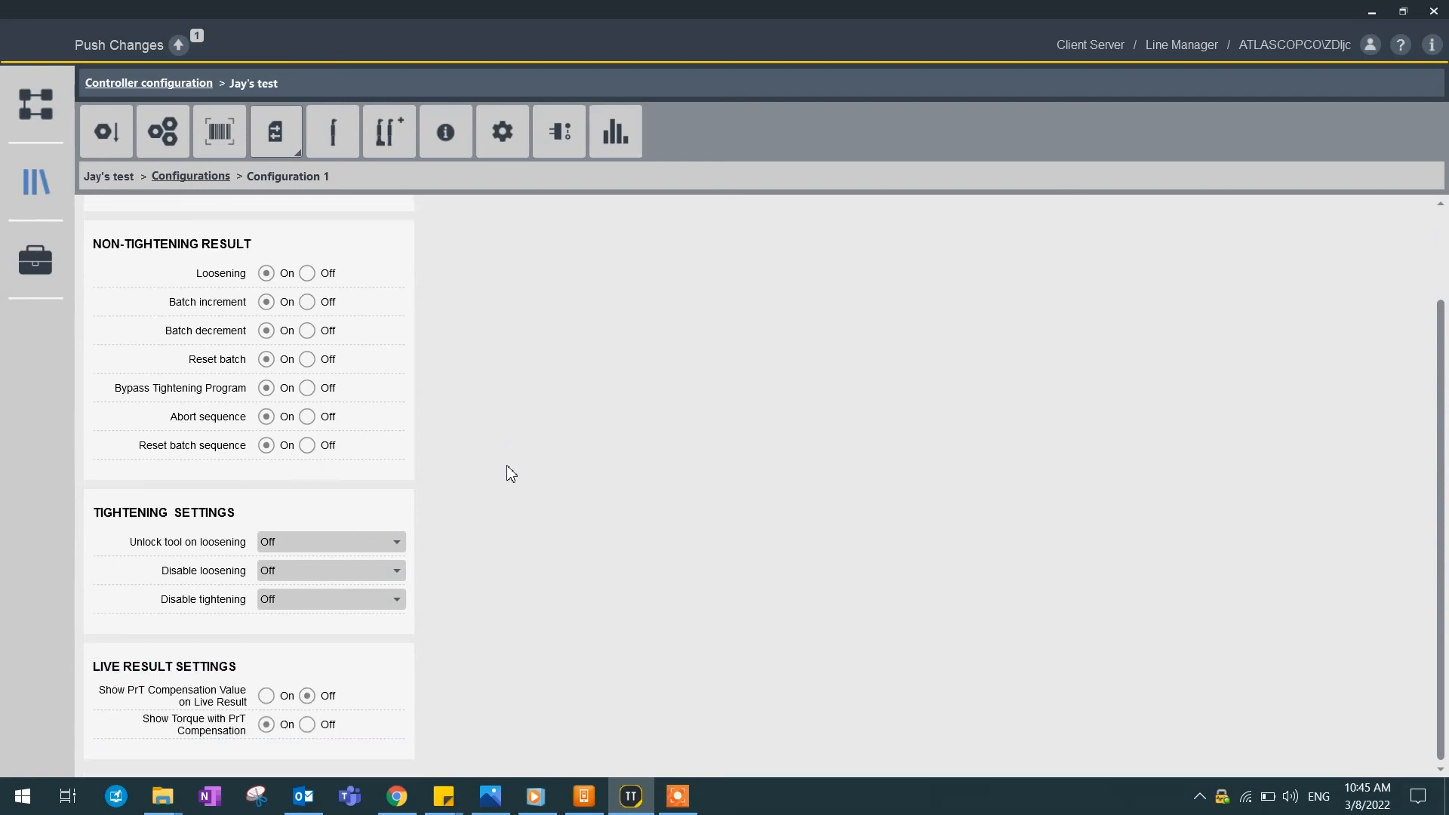
mouse_move(550, 403)
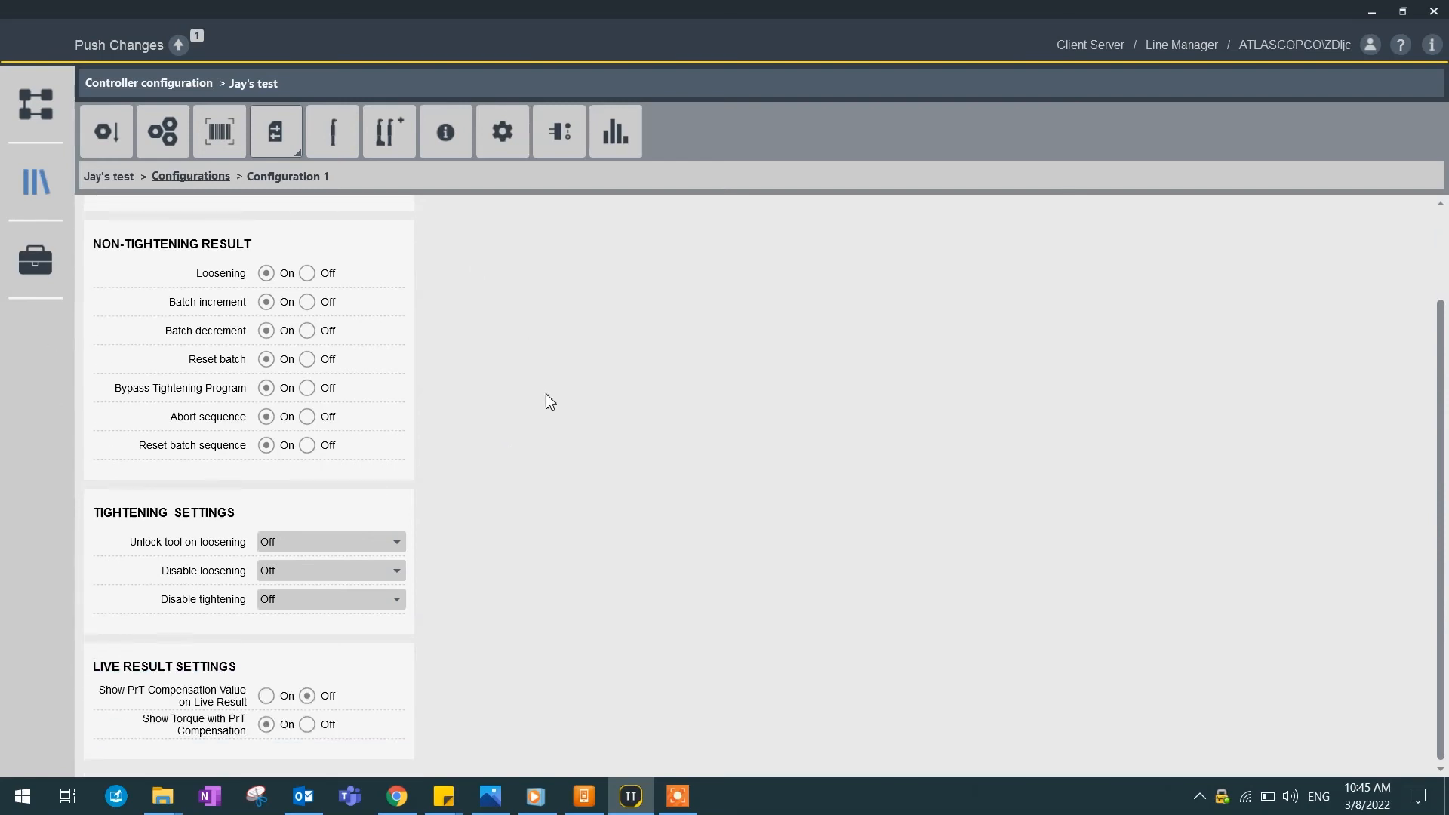
mouse_move(236, 285)
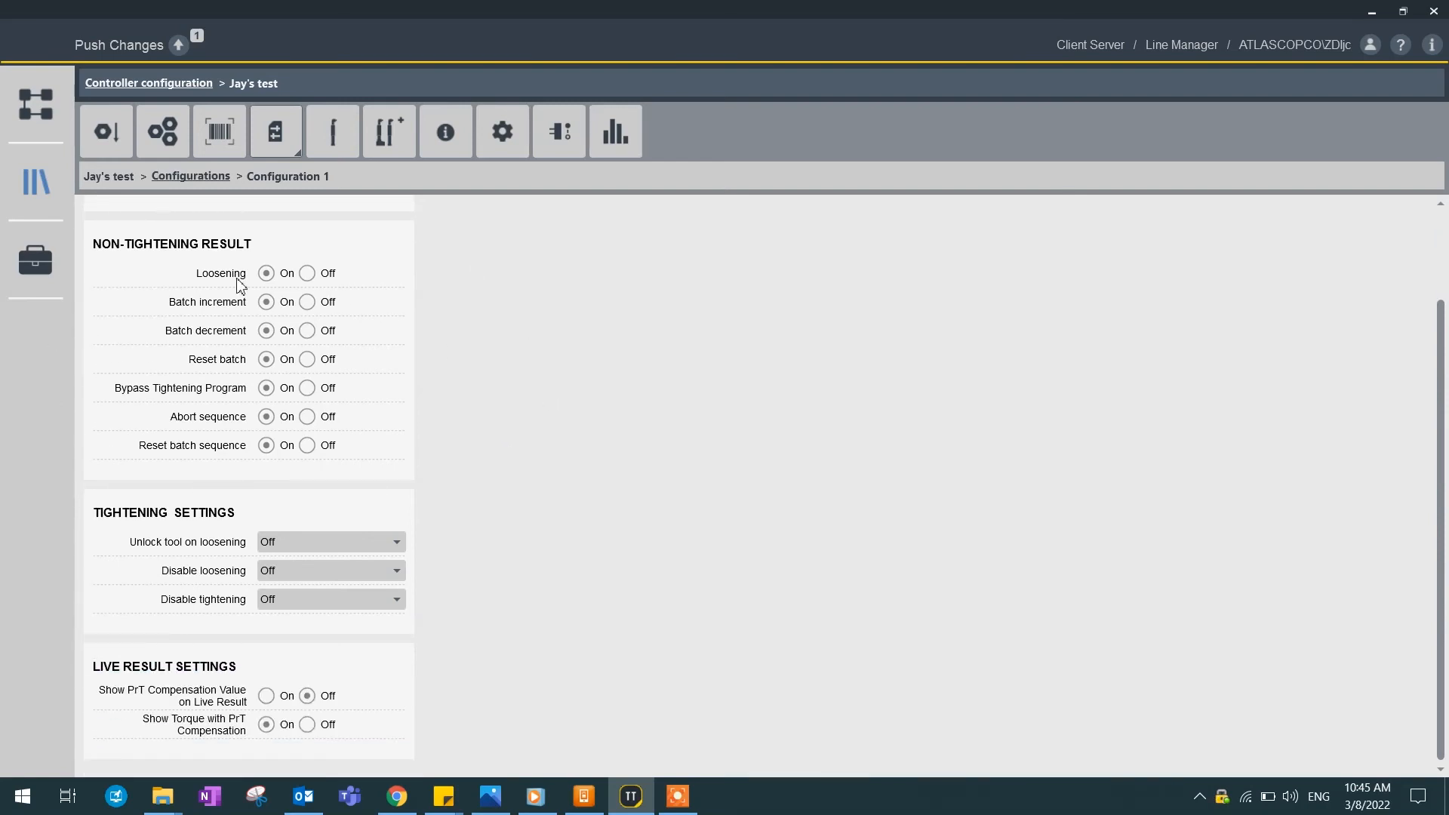
mouse_move(228, 287)
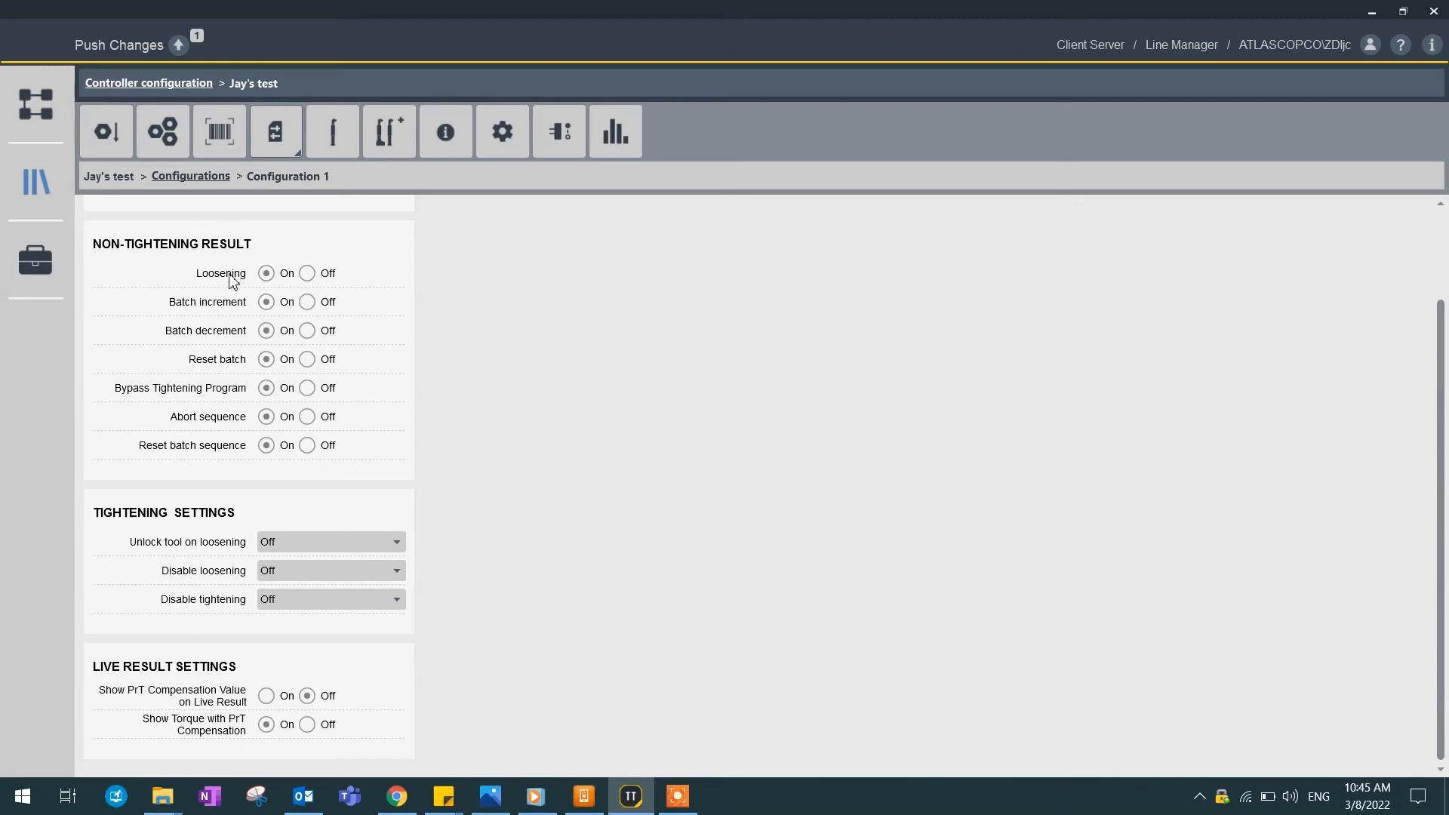
mouse_move(228, 437)
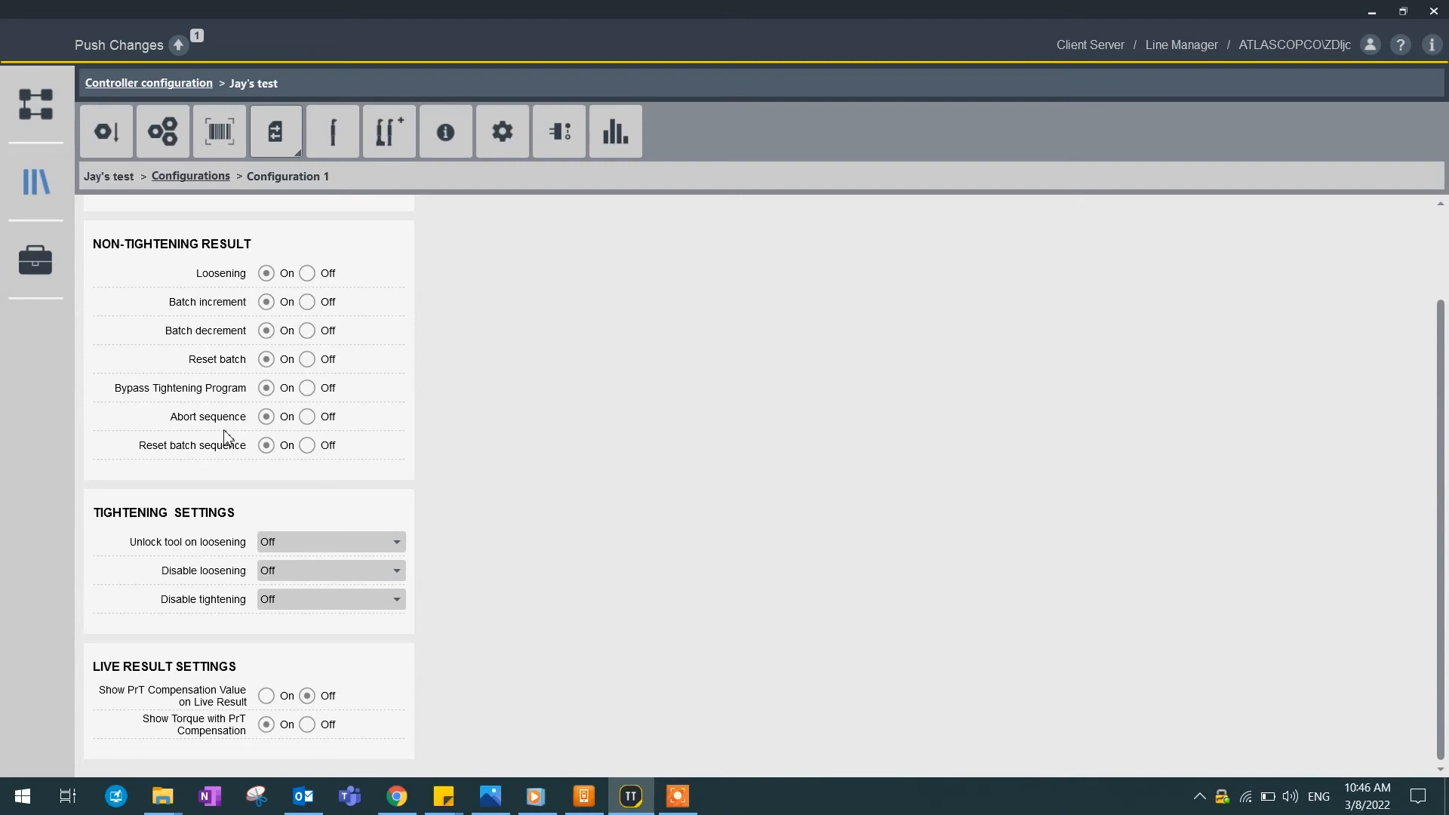
mouse_move(185, 500)
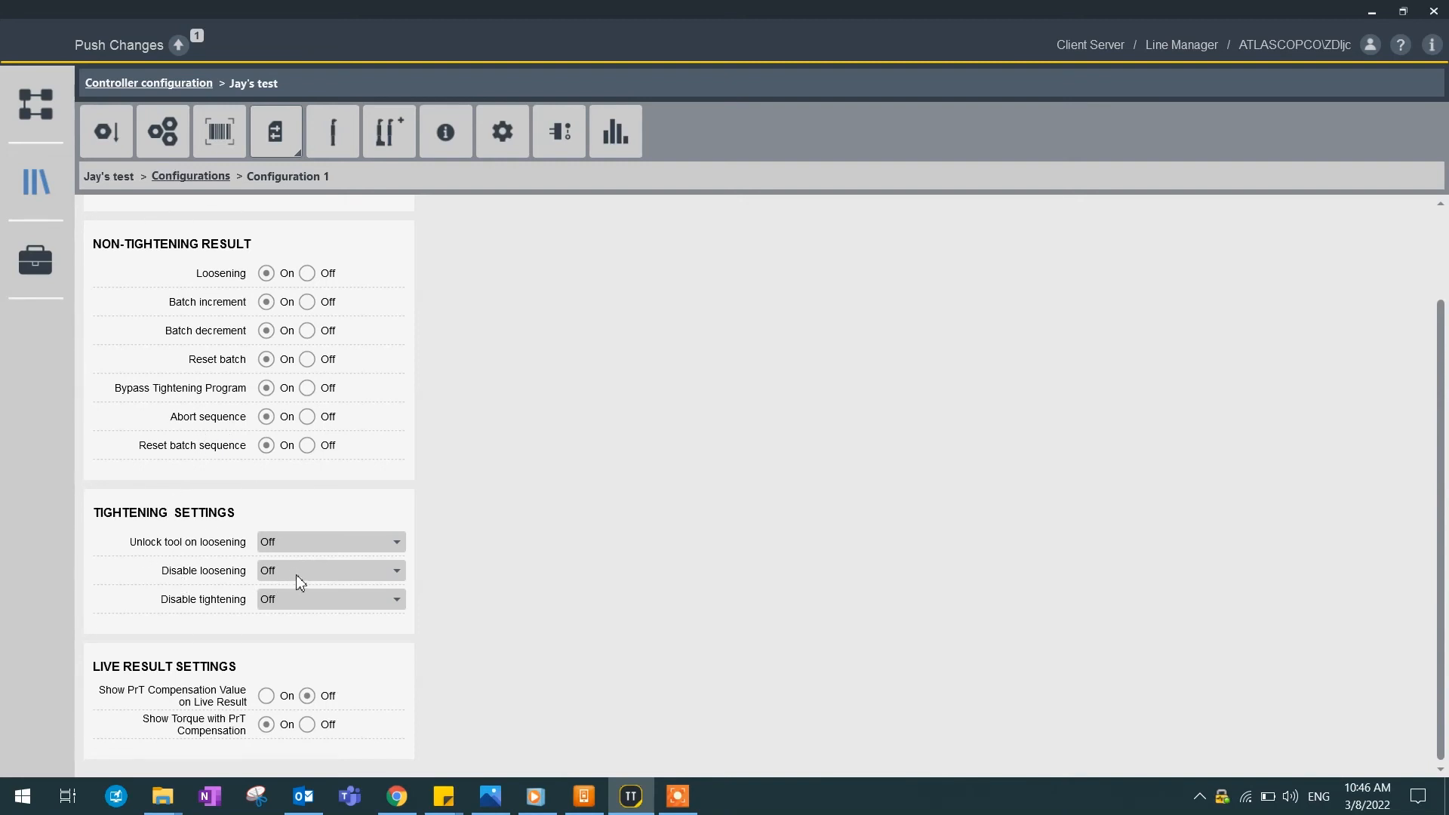
click(328, 599)
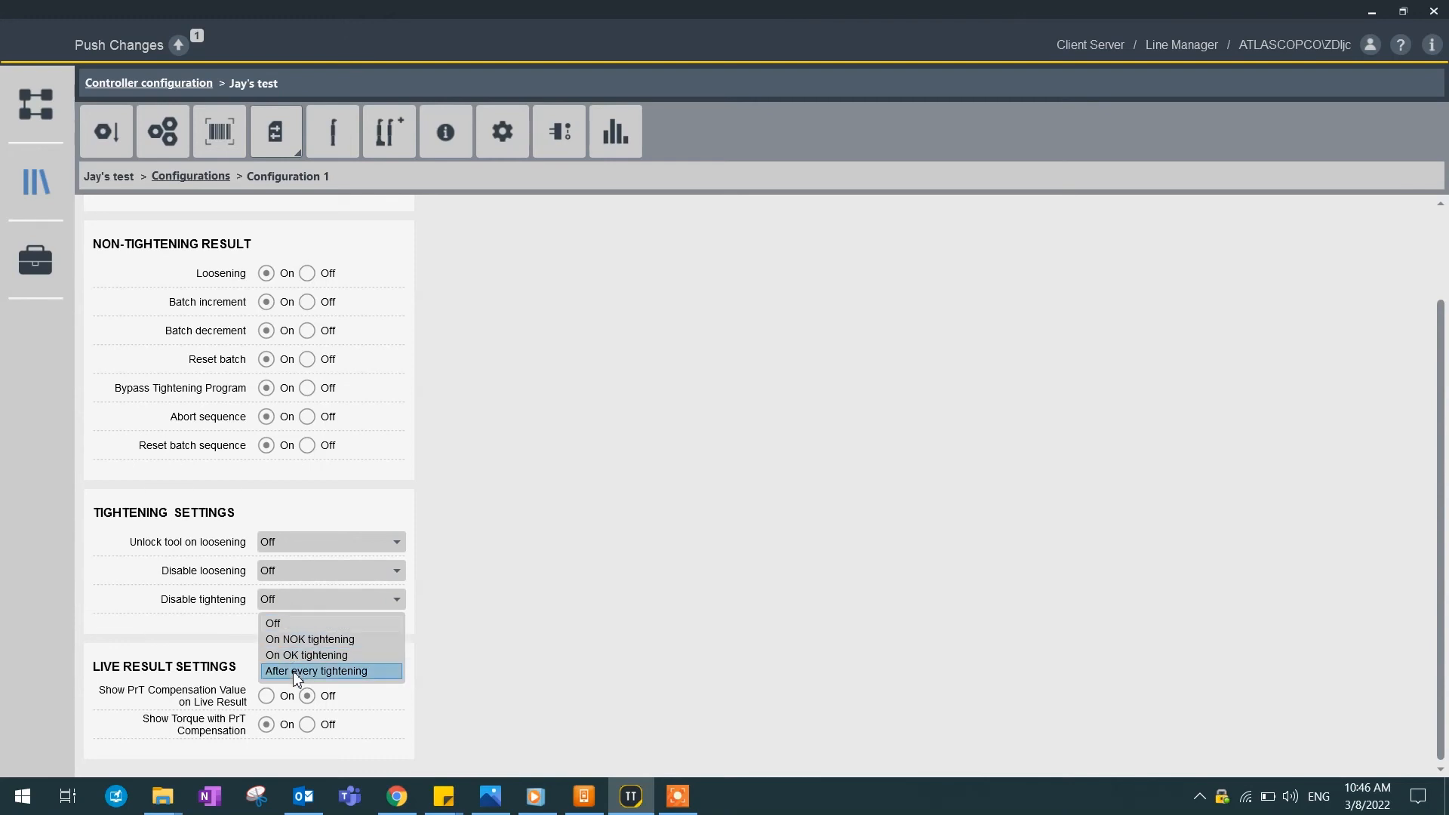
click(316, 671)
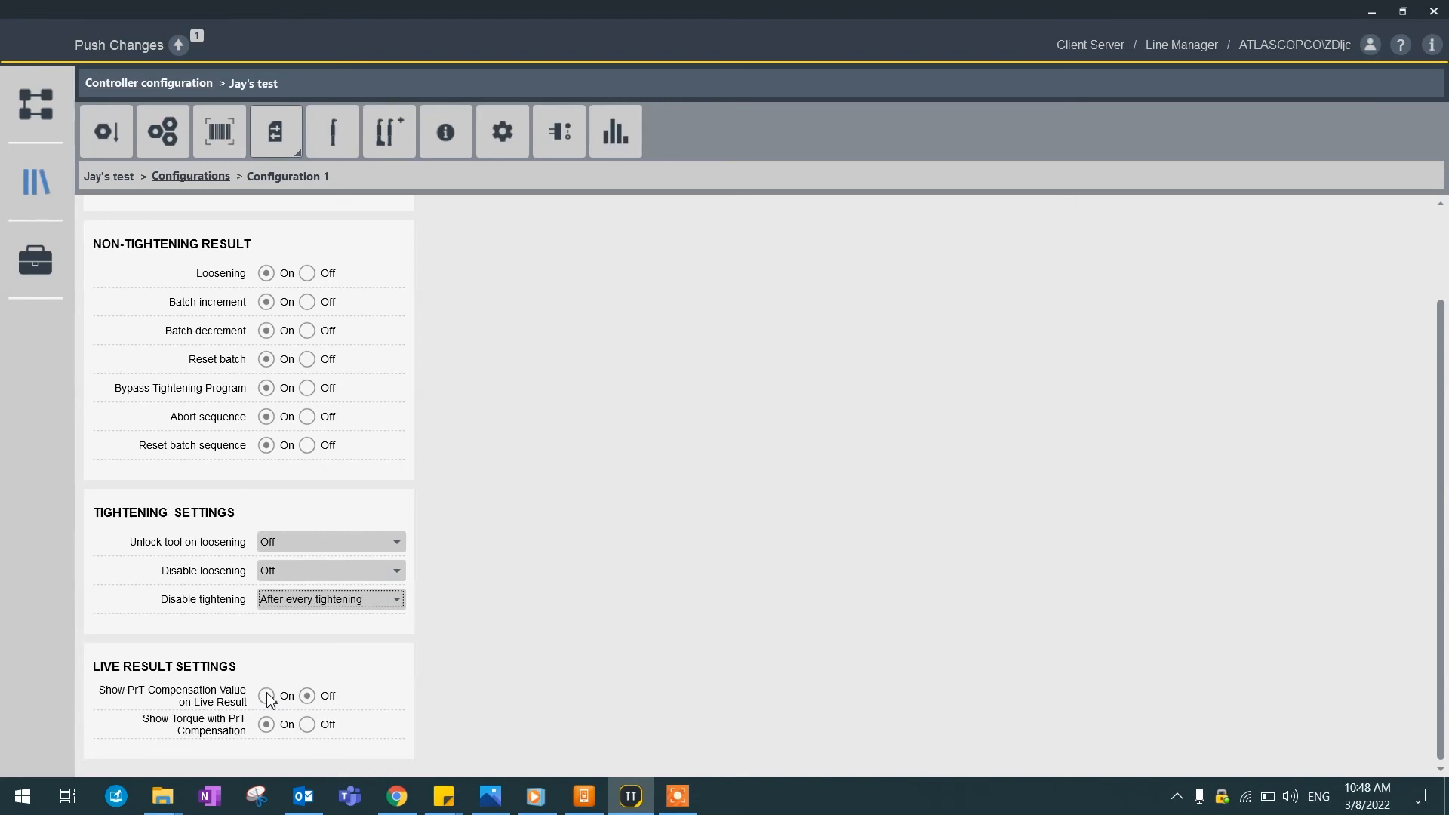
click(266, 695)
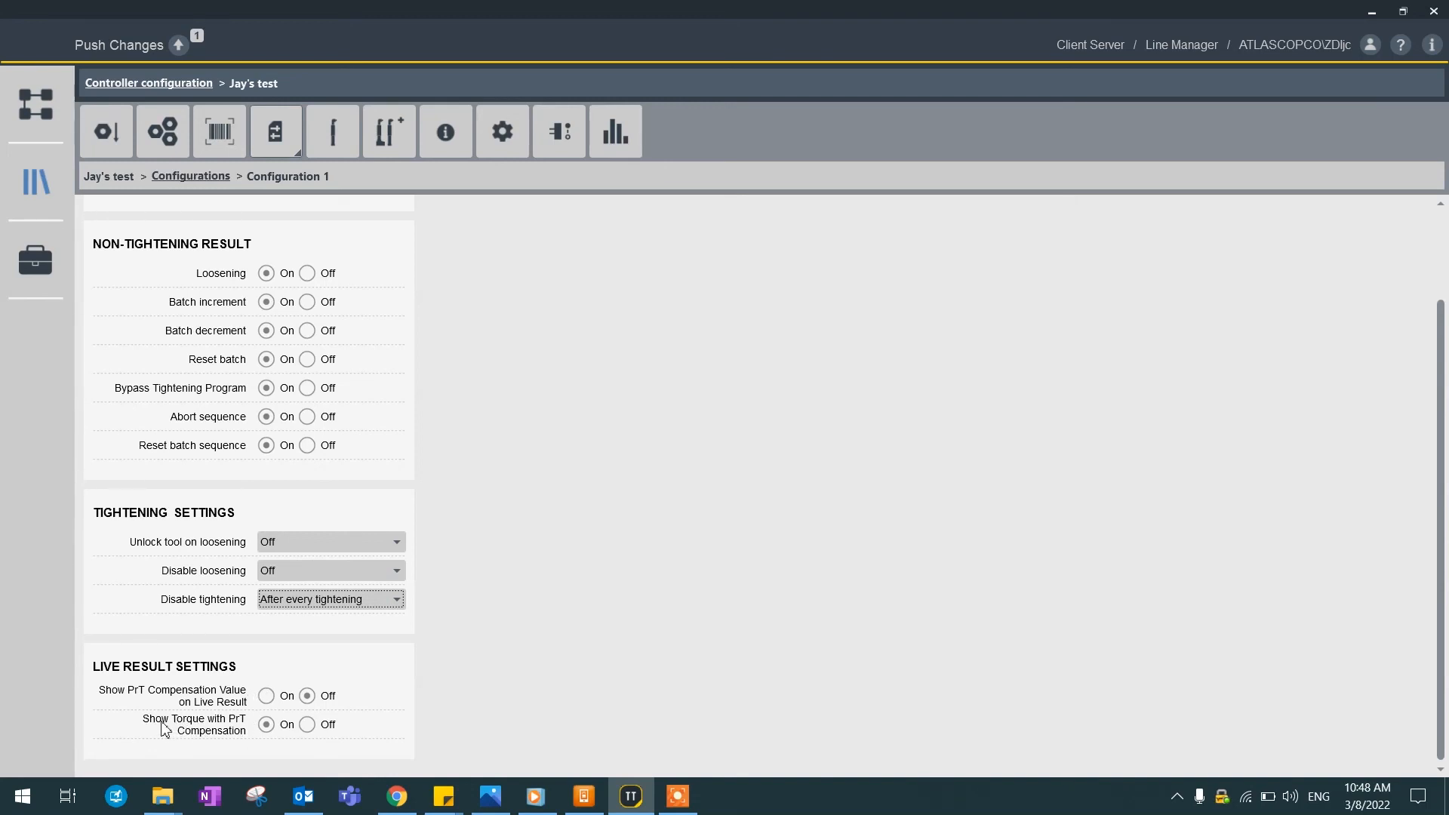
mouse_move(213, 740)
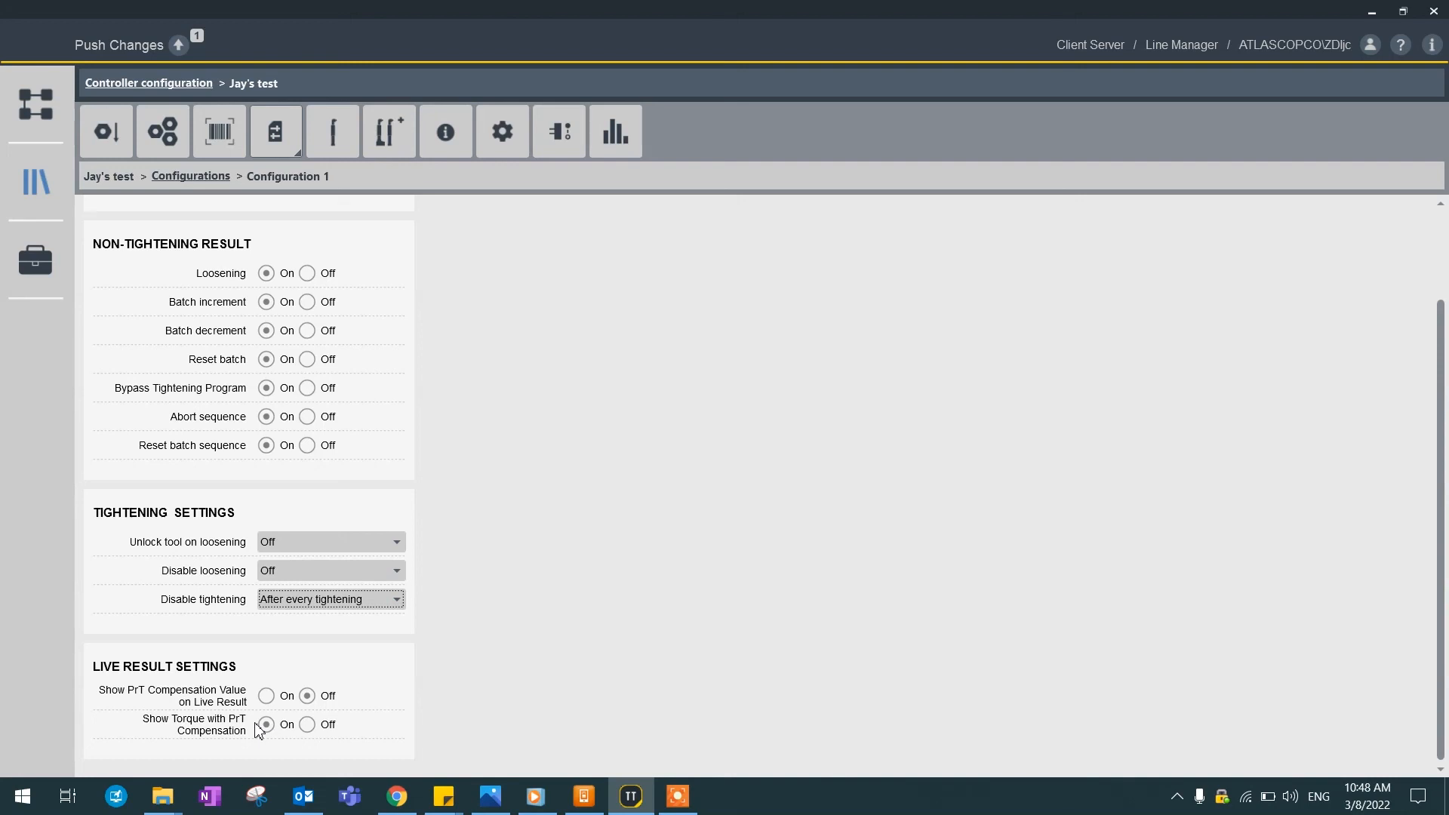
click(190, 176)
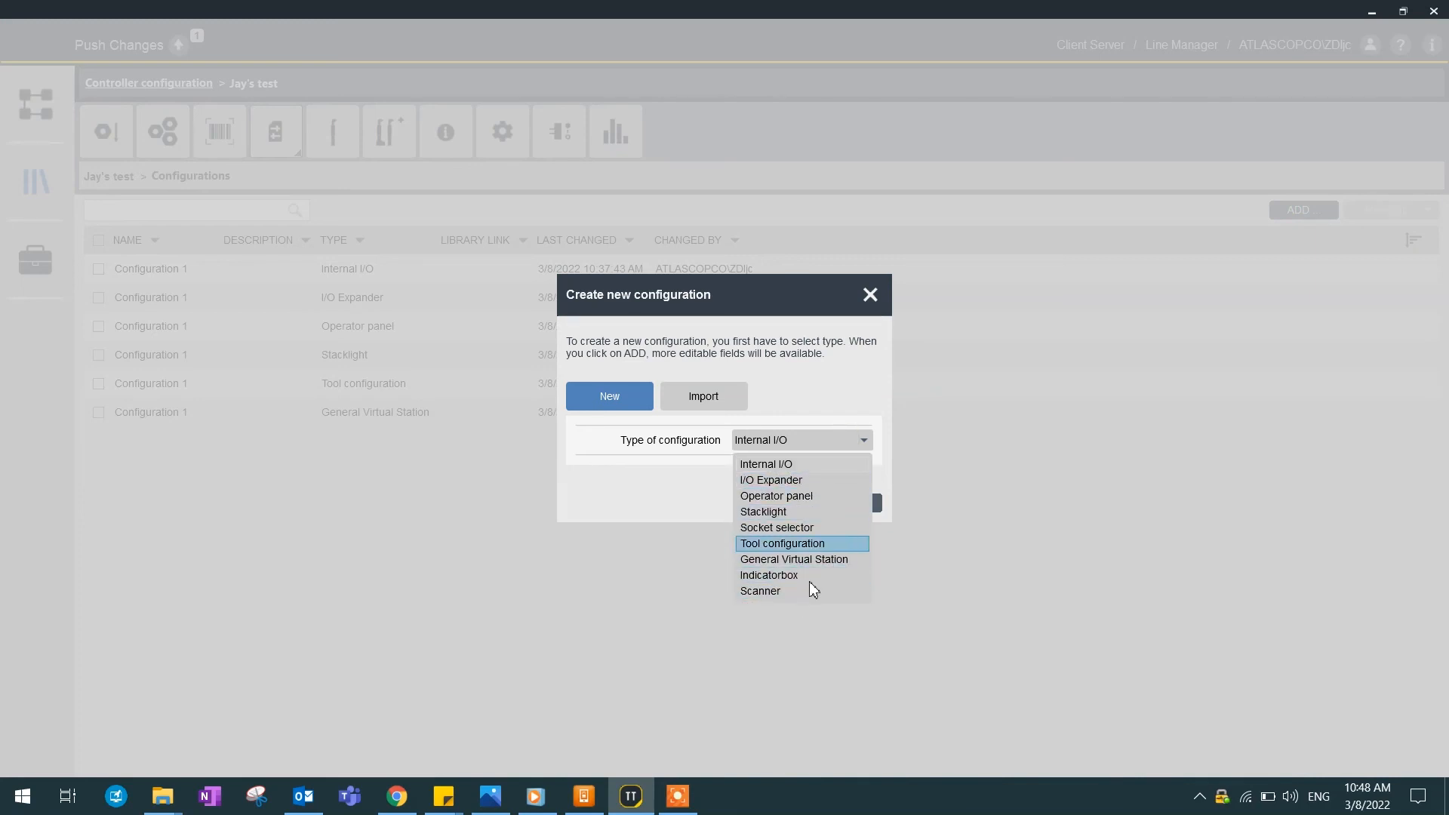
mouse_move(759, 590)
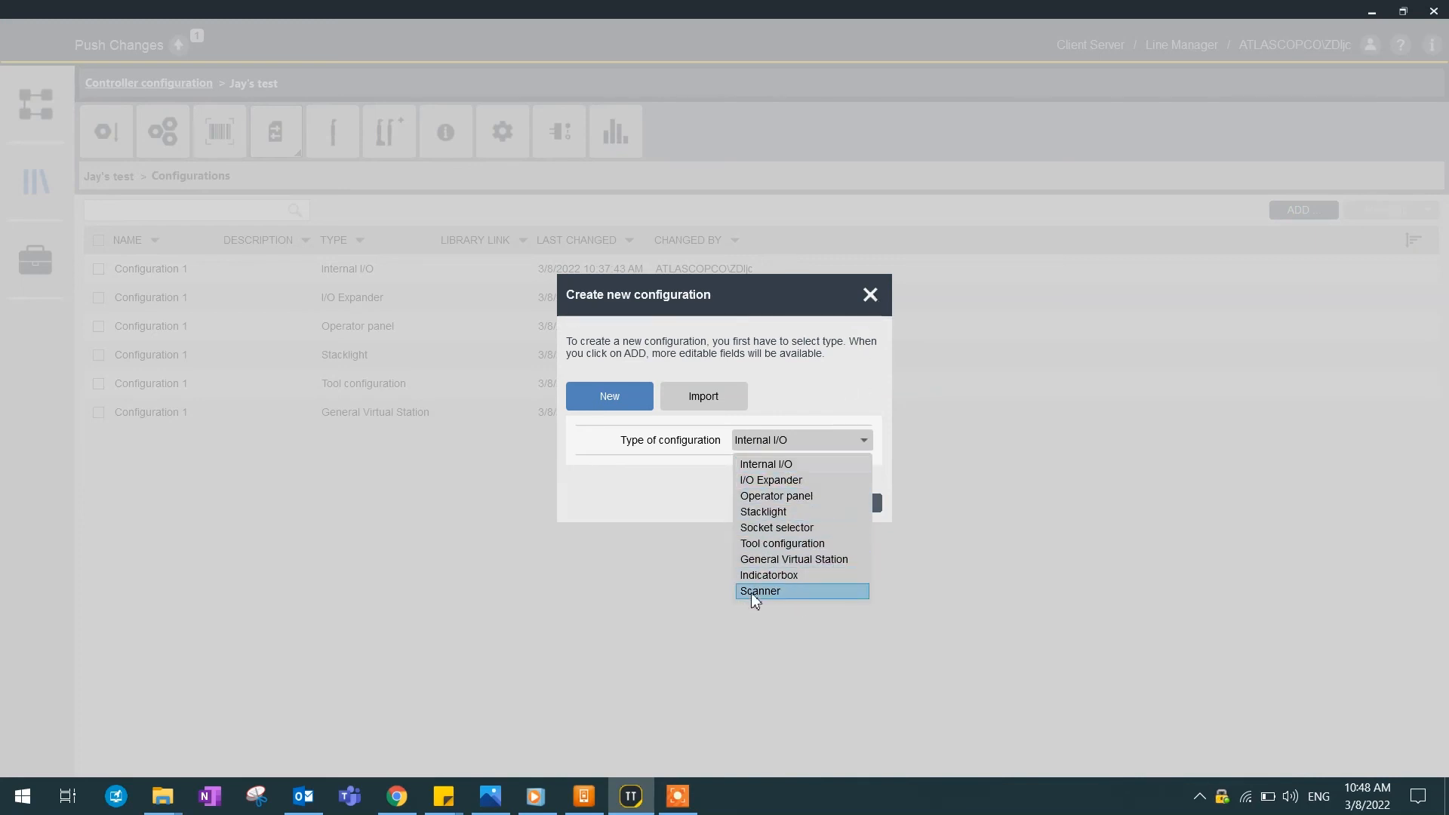
Step: Create the Scanner configuration and go back to the configurations list
click(760, 590)
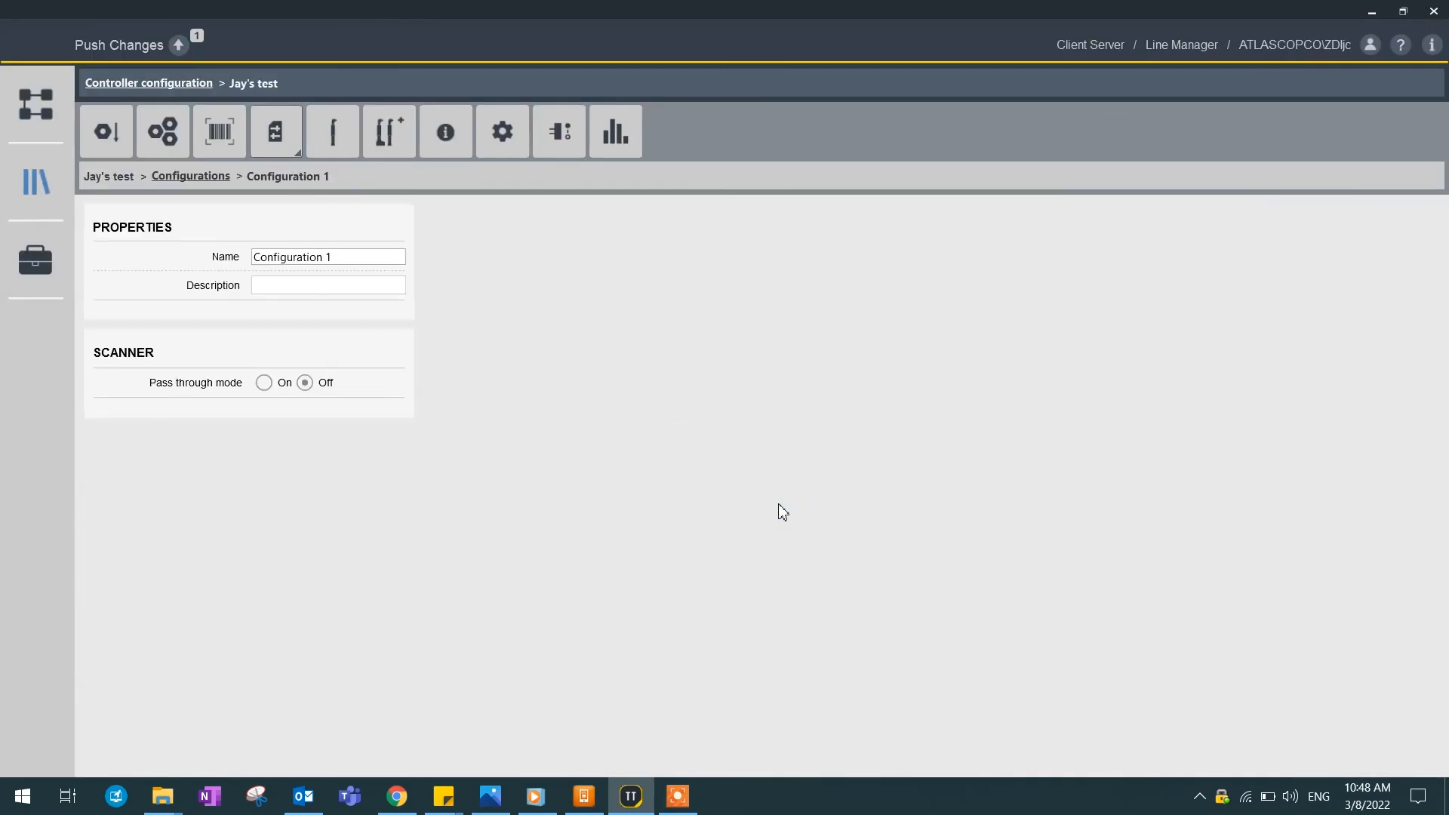
mouse_move(328, 416)
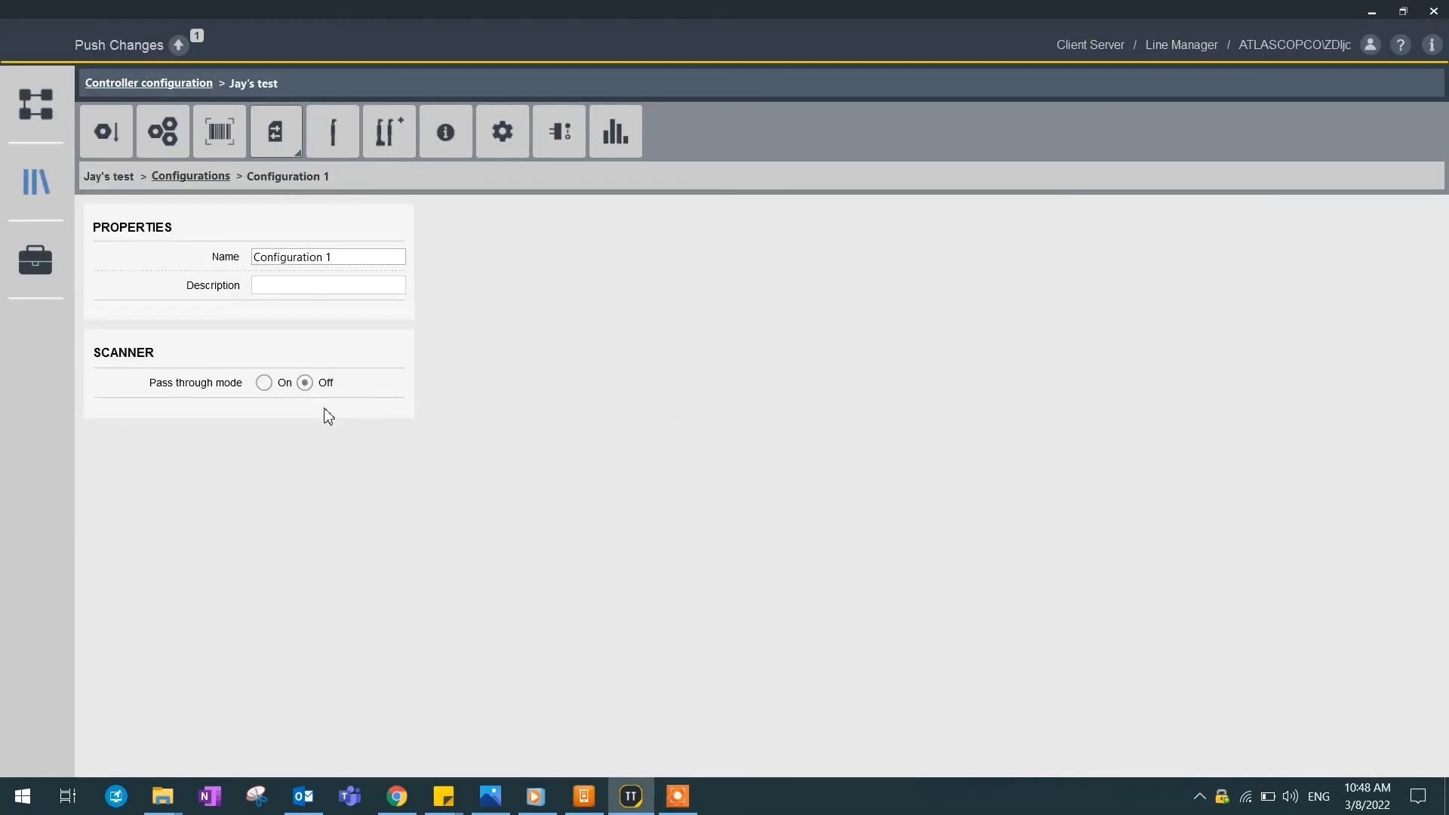
click(191, 176)
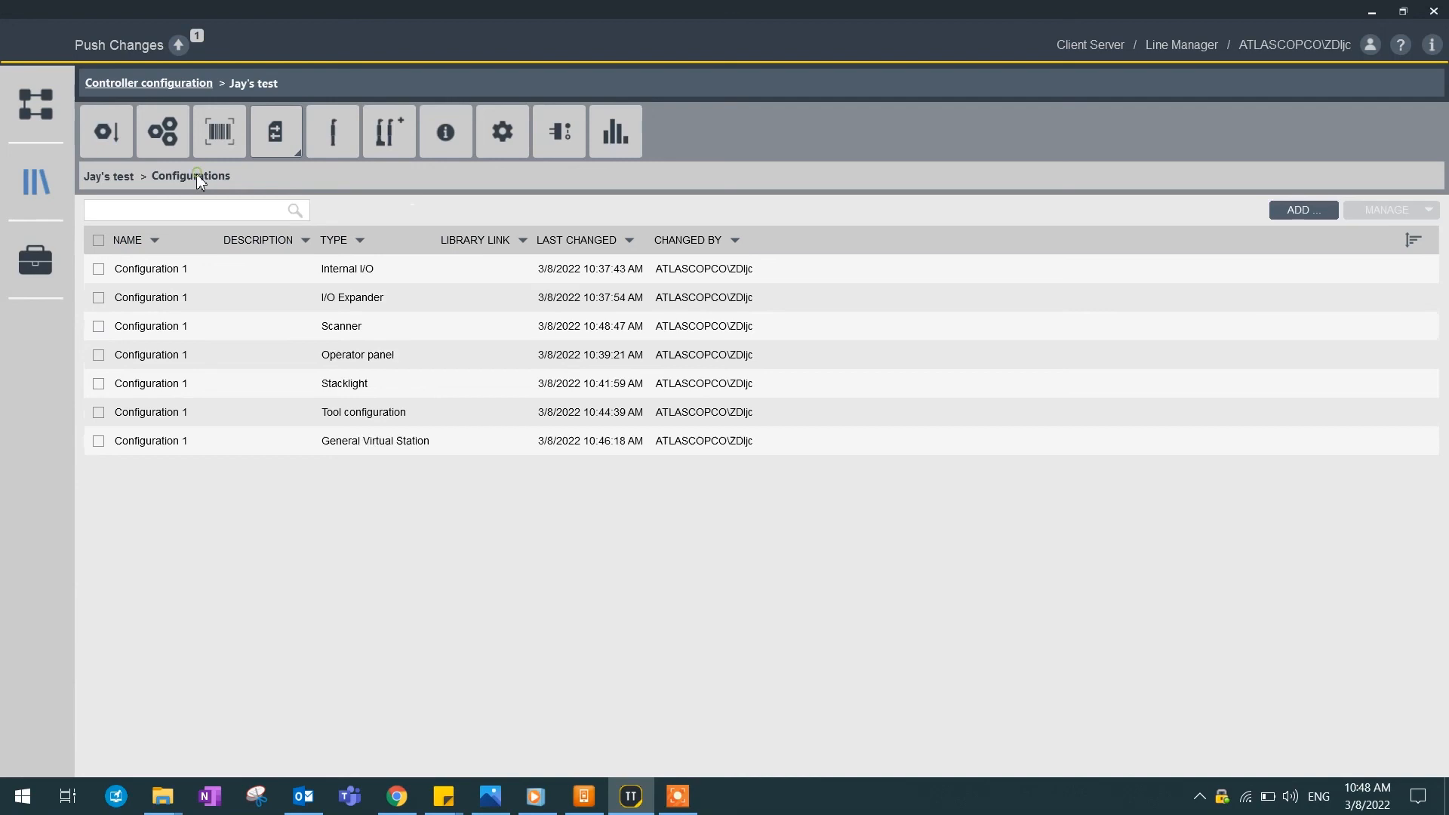